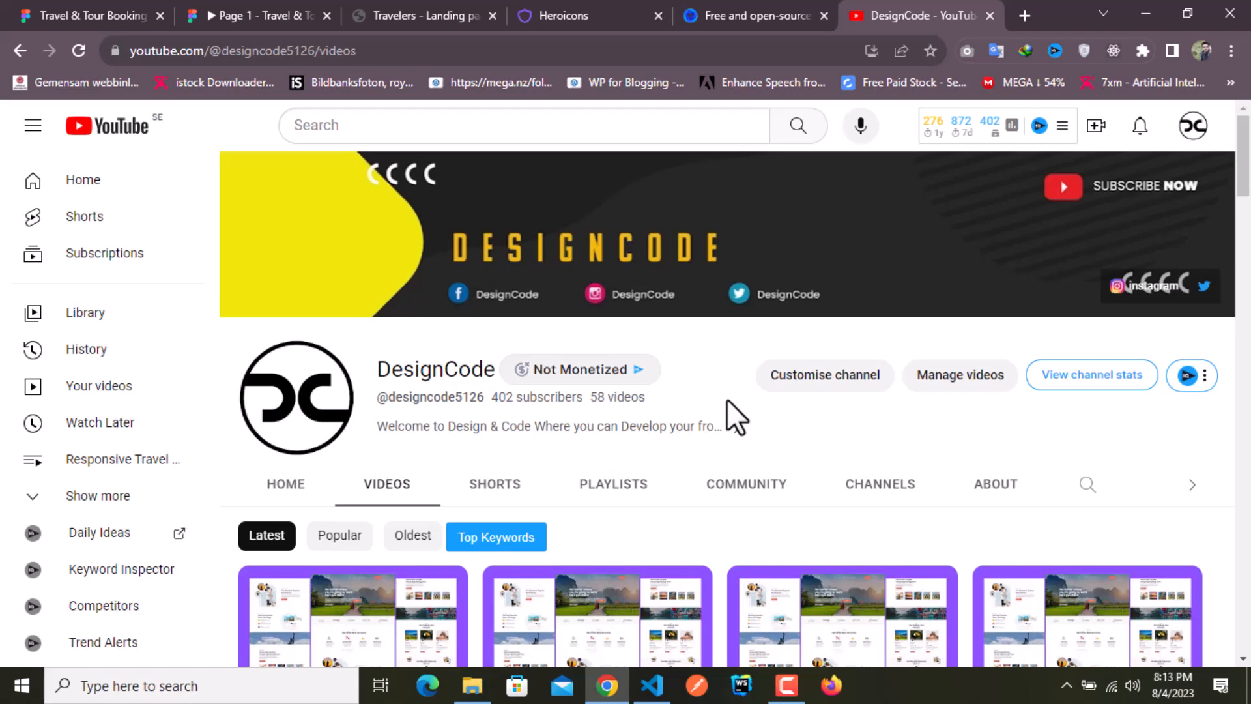
mouse_move(283, 16)
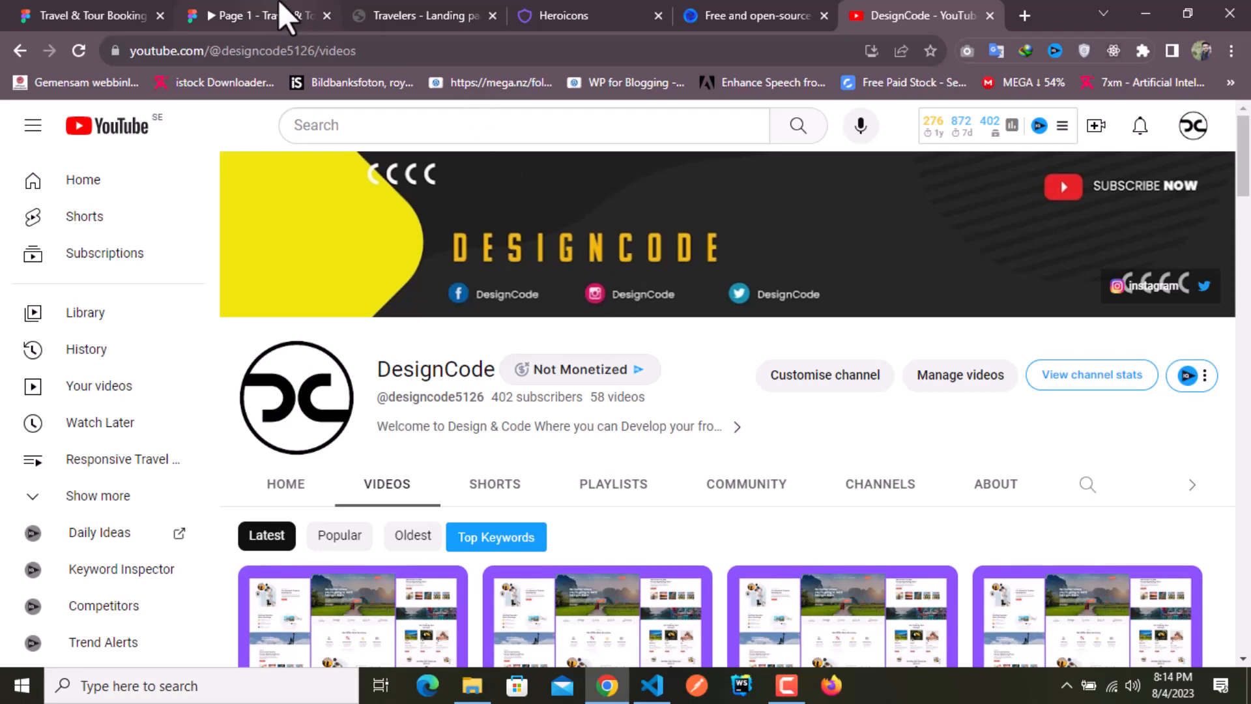
Scroll the Figma prototype through the Switzerland, Amazon and Giza destination cards to the testimonials
click(255, 15)
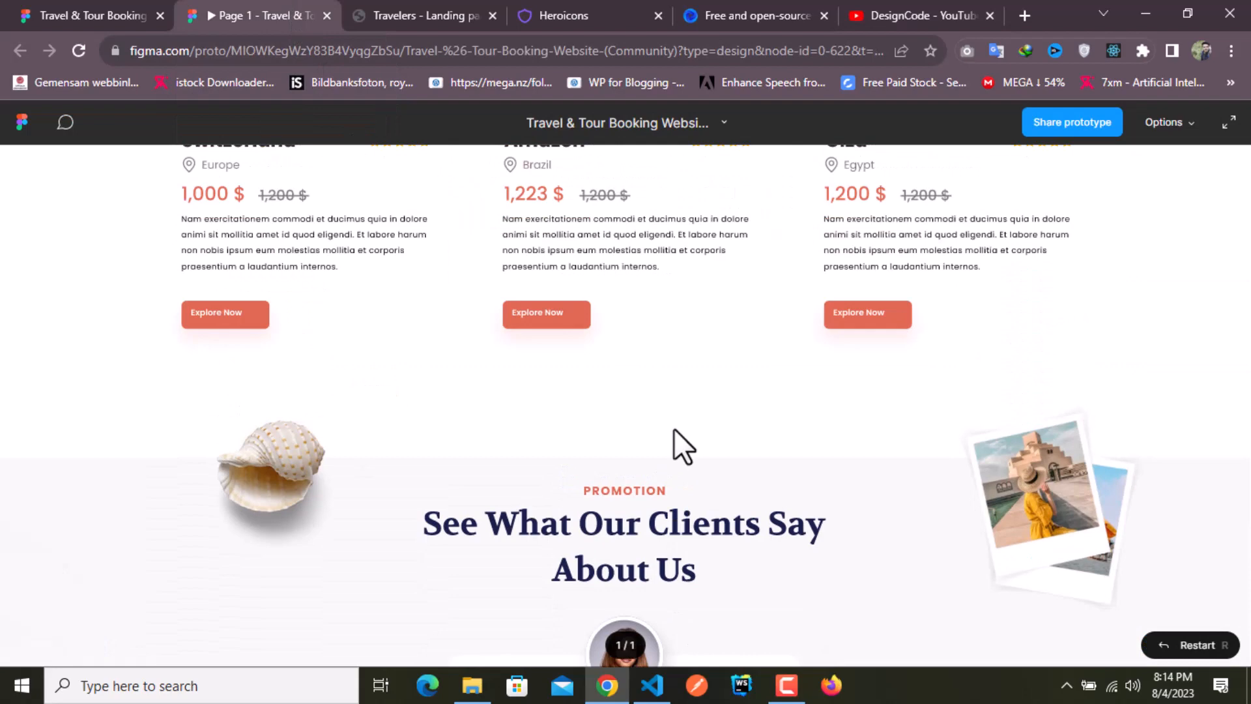
scroll(down, 3)
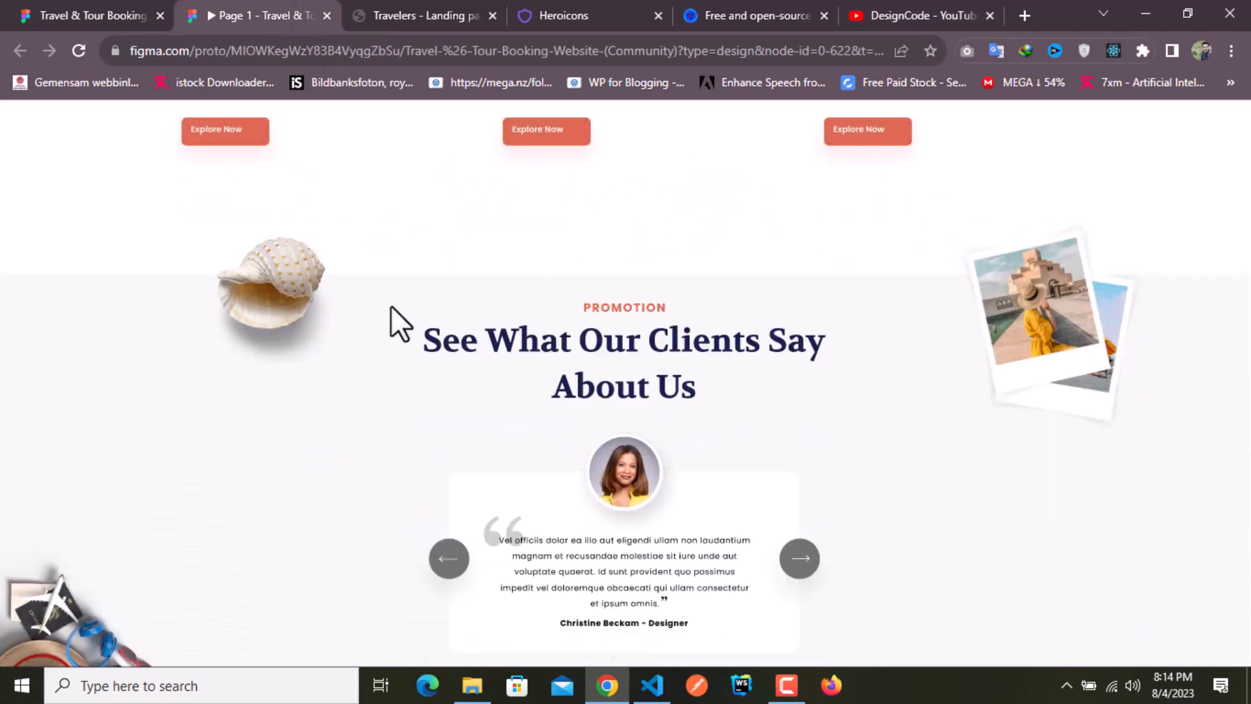
mouse_move(680, 392)
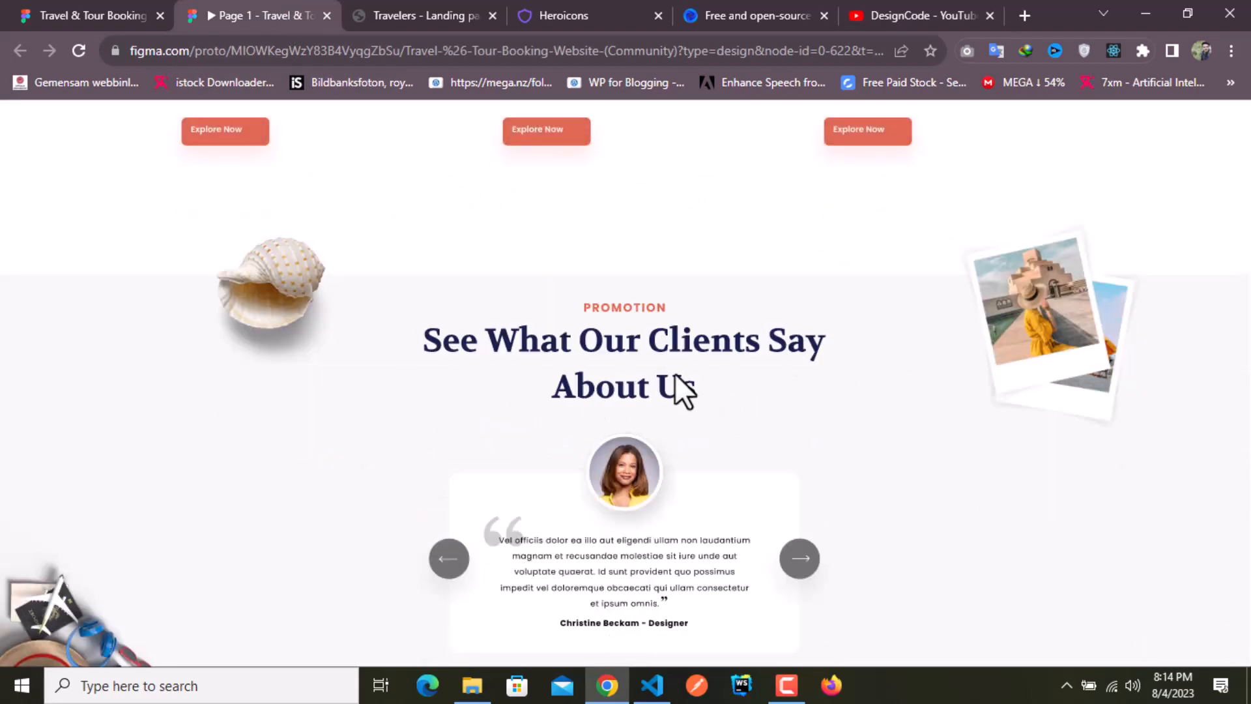
mouse_move(677, 407)
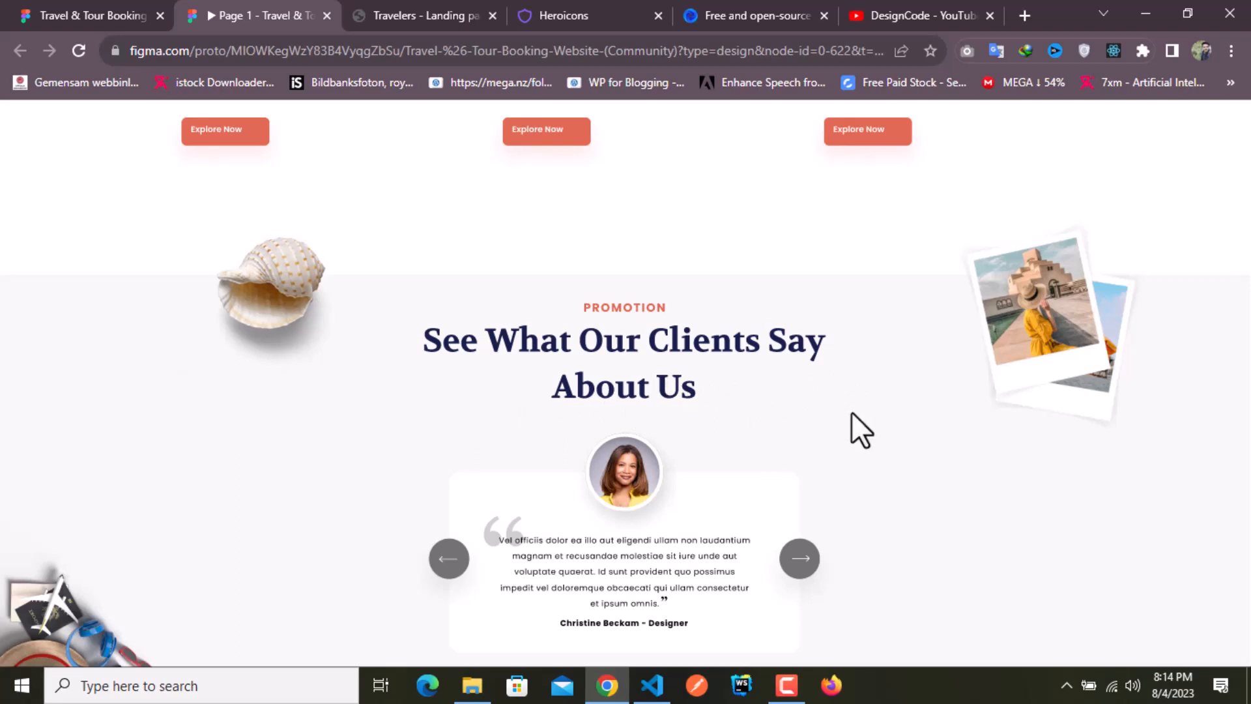
mouse_move(788, 421)
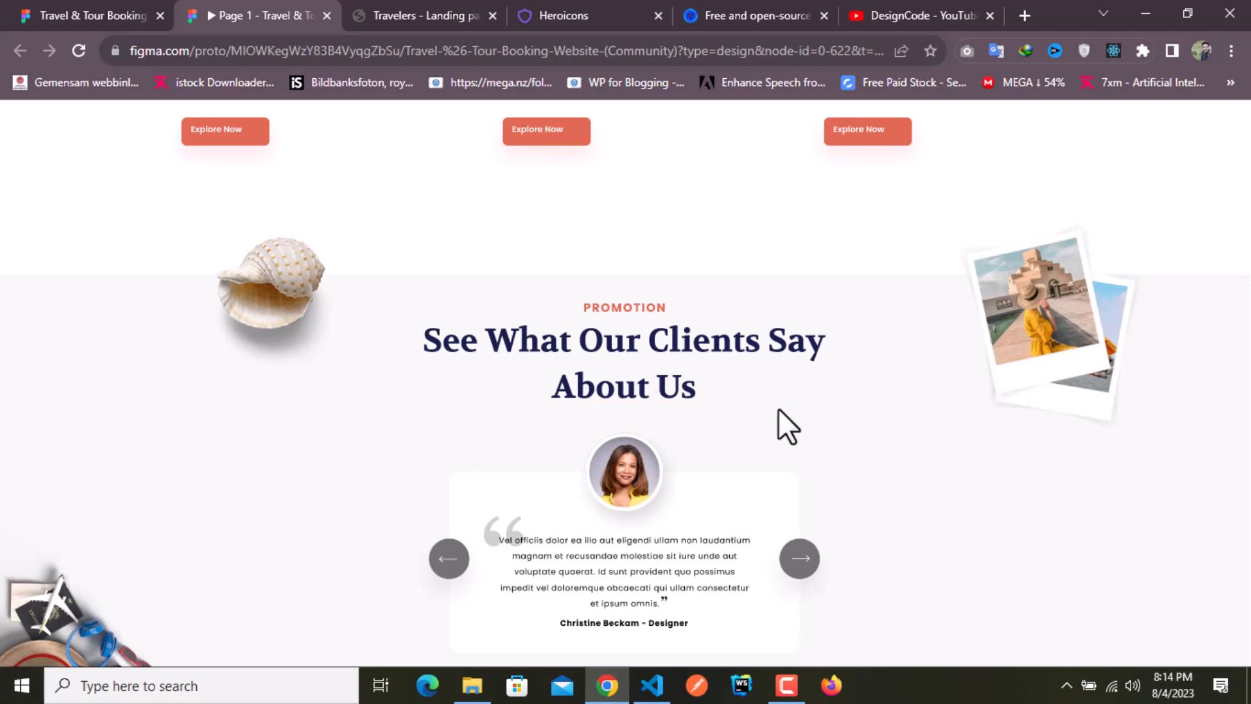
mouse_move(776, 421)
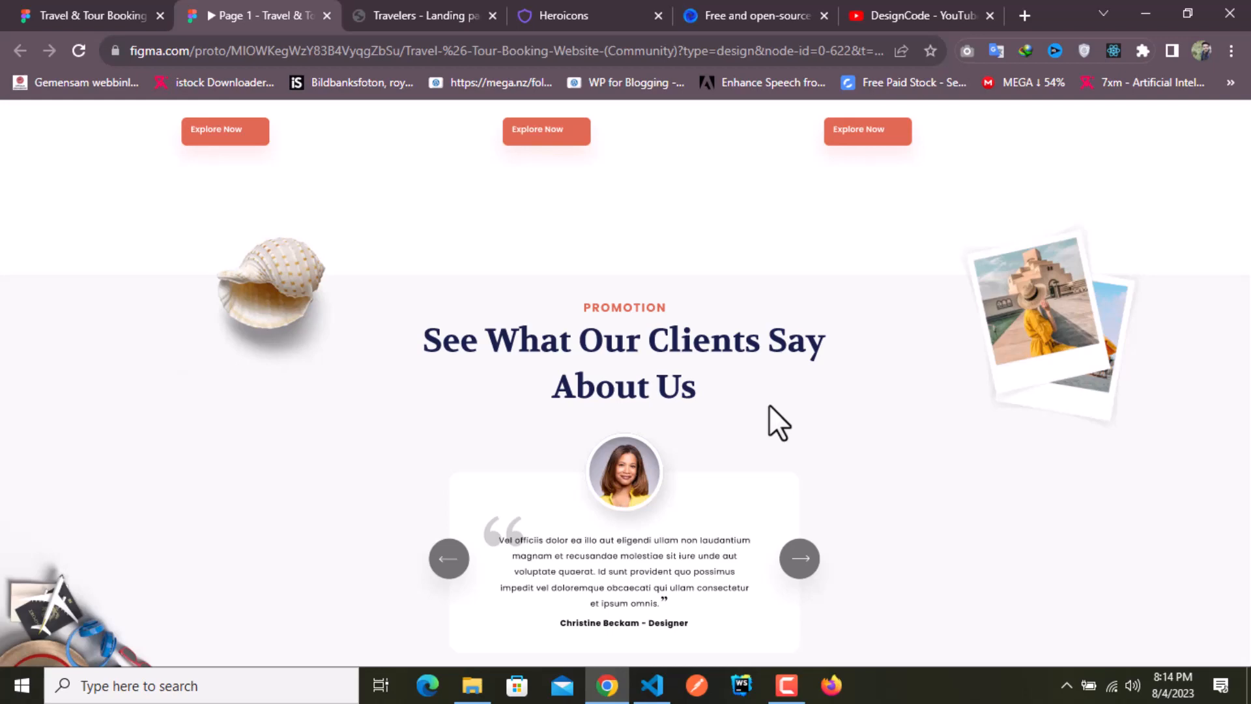
scroll(down, 3)
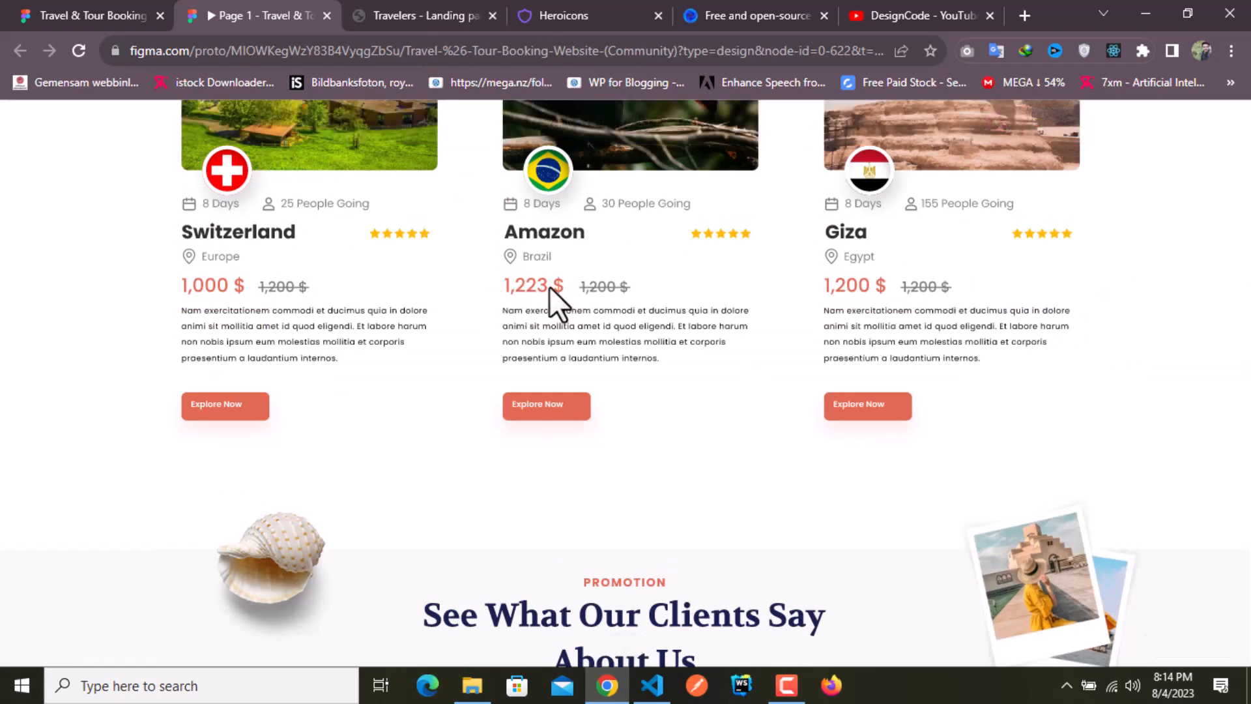
Check the .package_price rule in styles.css against the live Norway package cards with prices and See More buttons
click(422, 15)
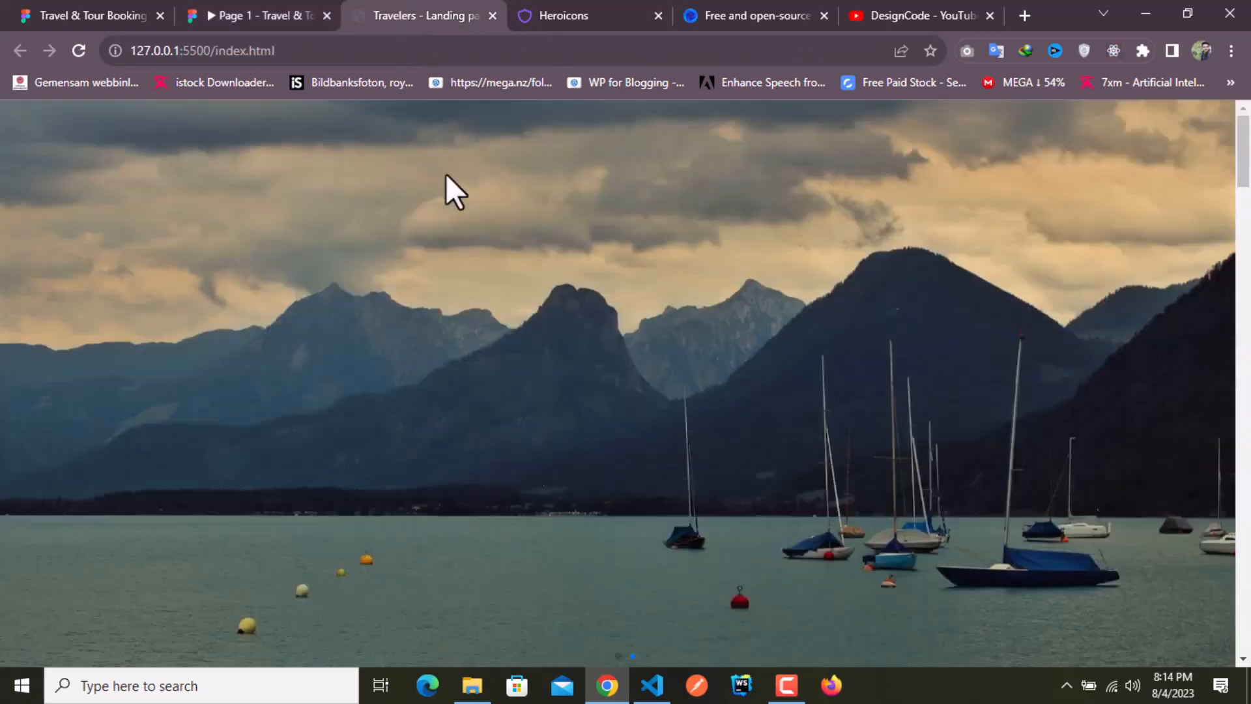
scroll(down, 3)
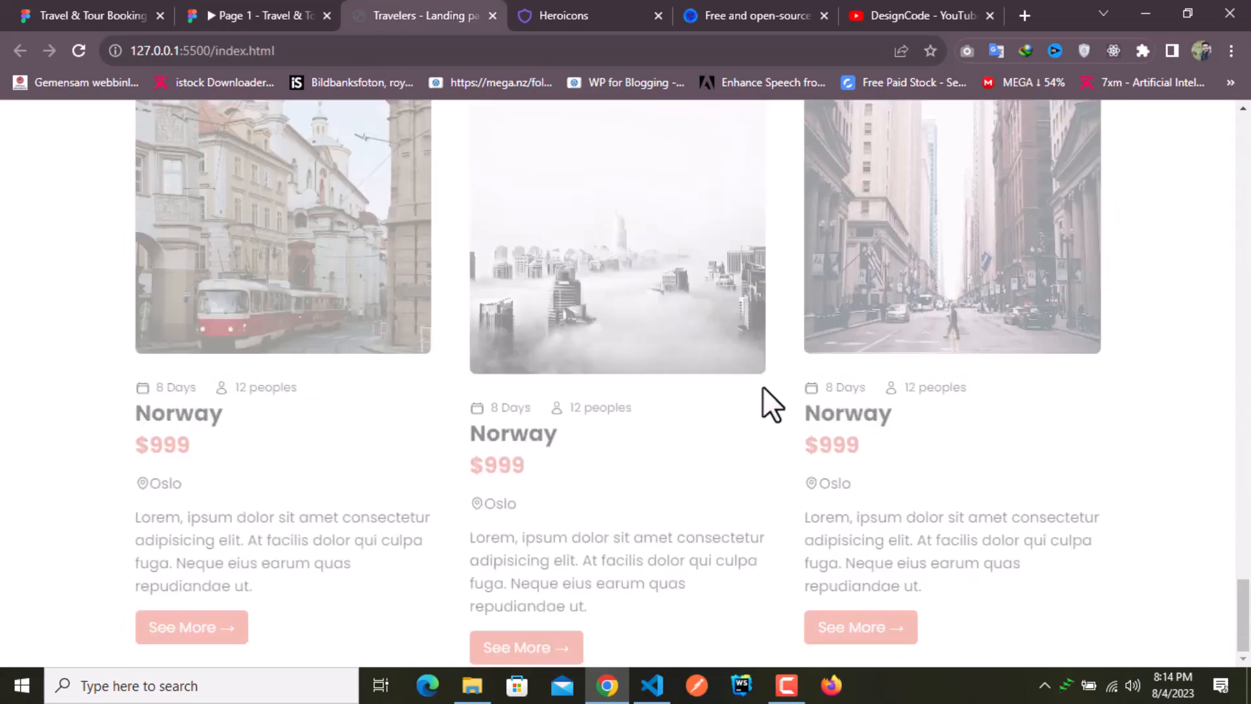
click(652, 685)
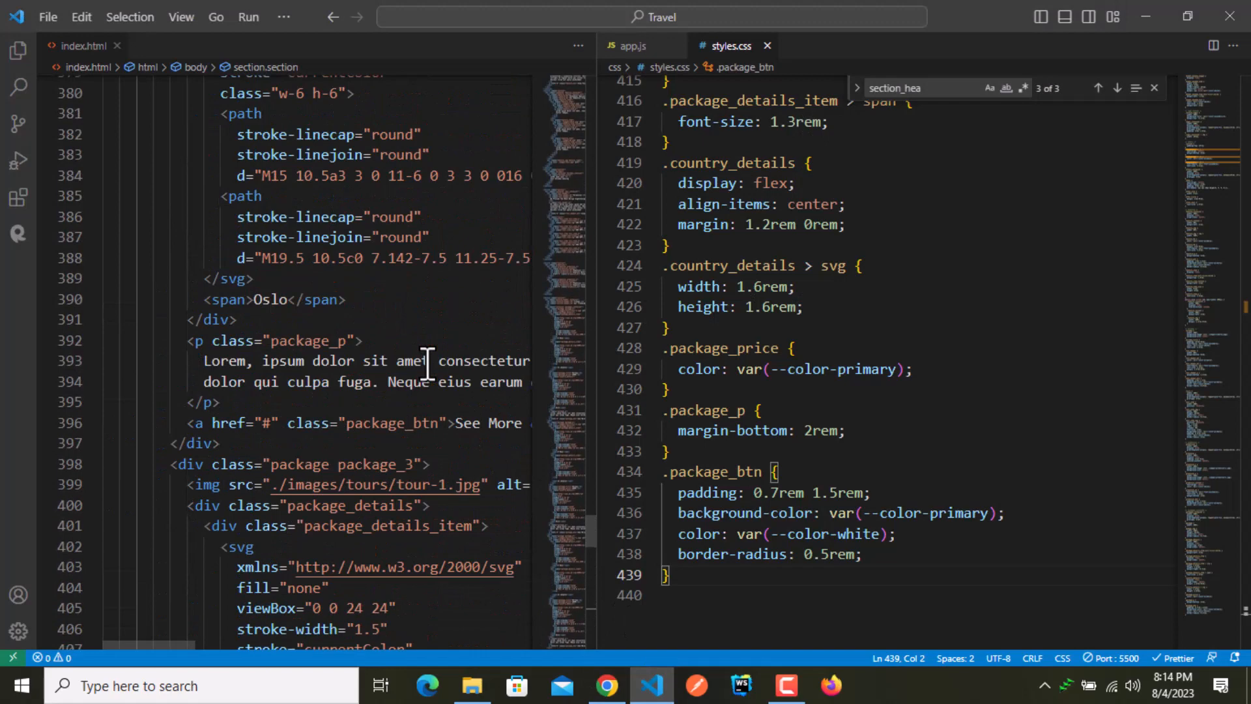
scroll(down, 3)
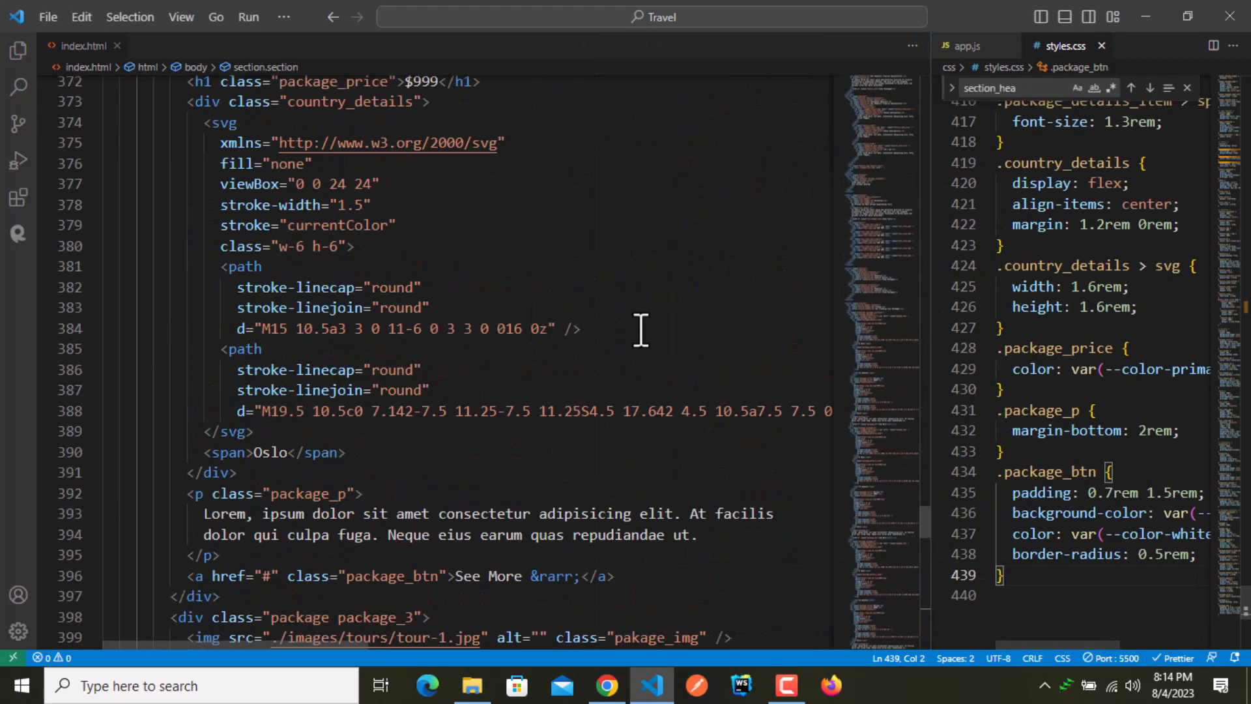
scroll(up, 3)
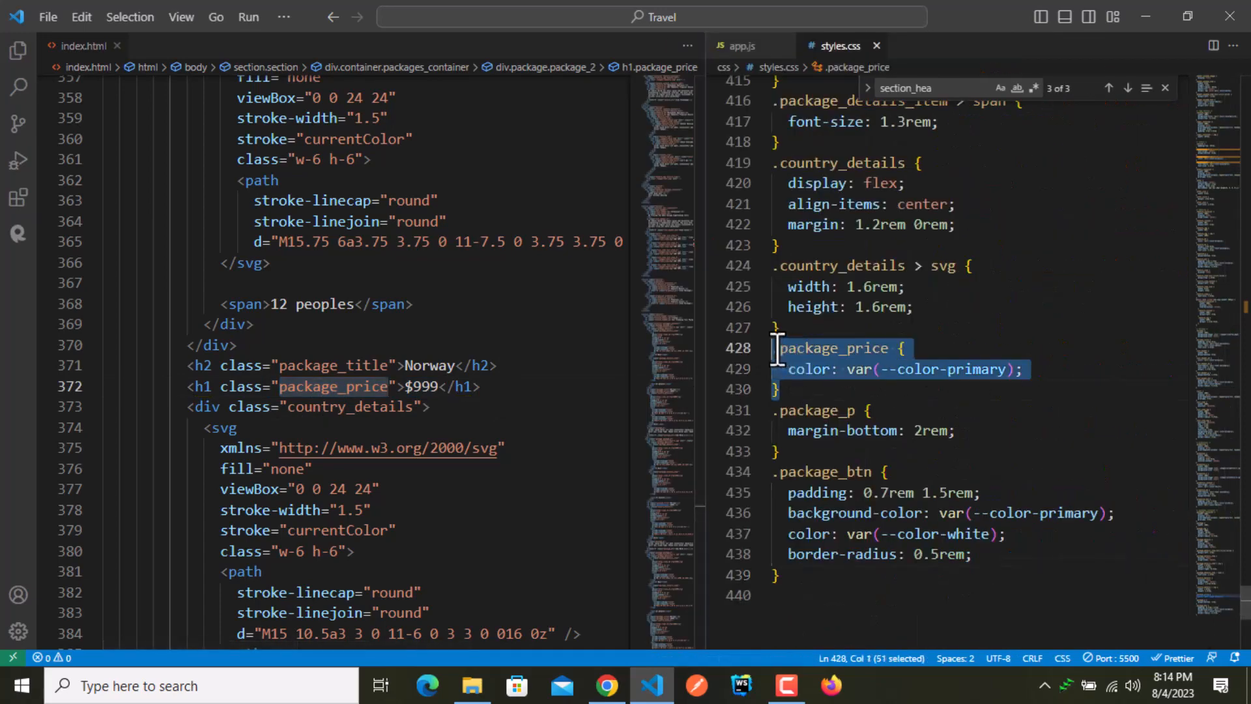
click(902, 348)
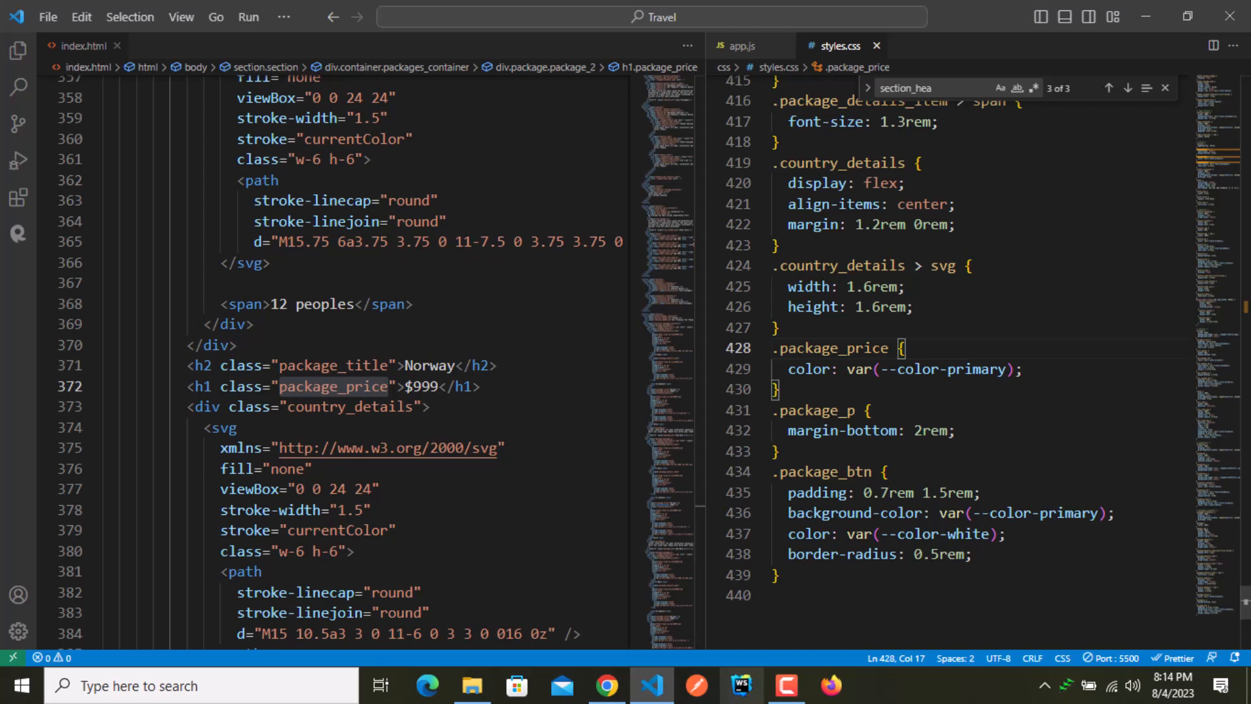
click(606, 685)
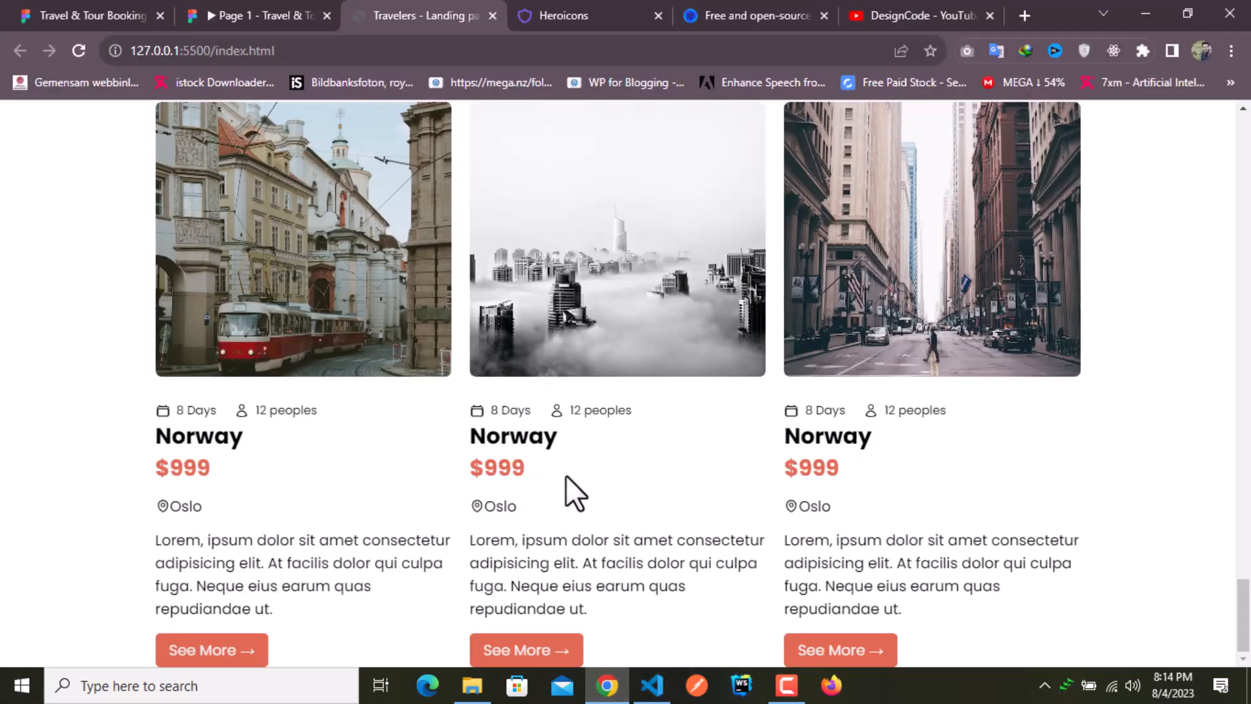
Scroll the Figma footer design into view, then return to the end of the packages section in index.html
click(256, 16)
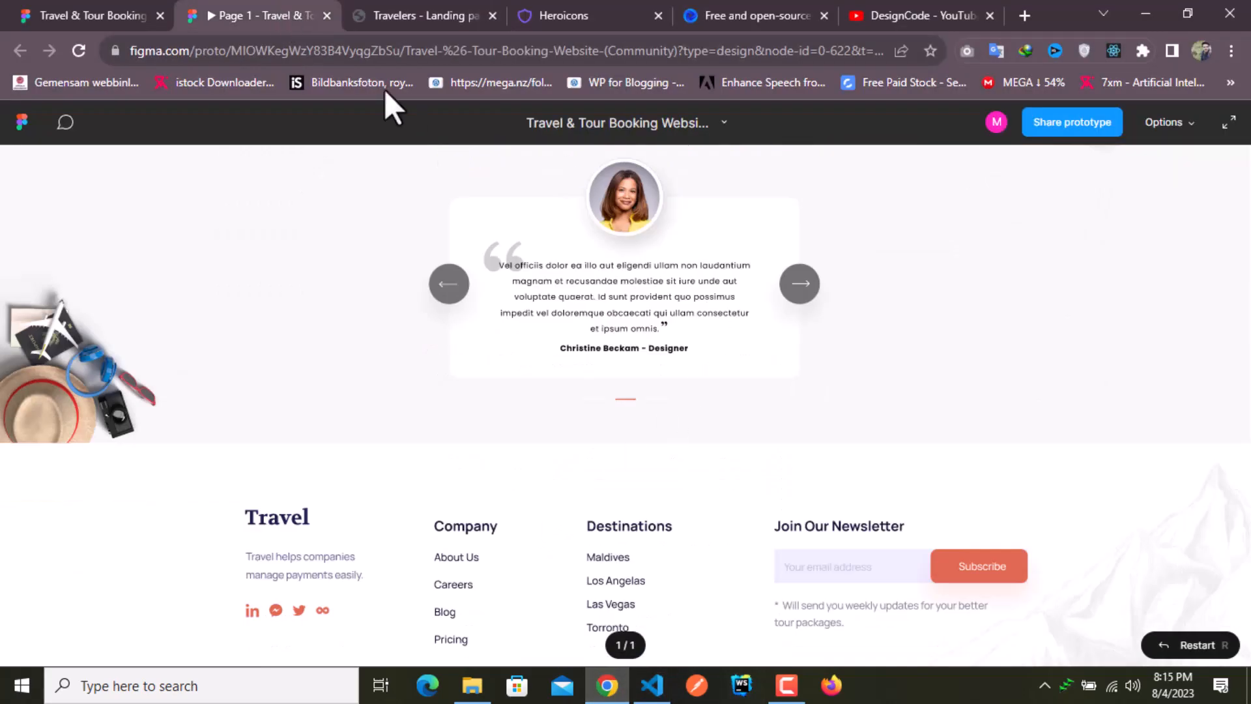
scroll(down, 3)
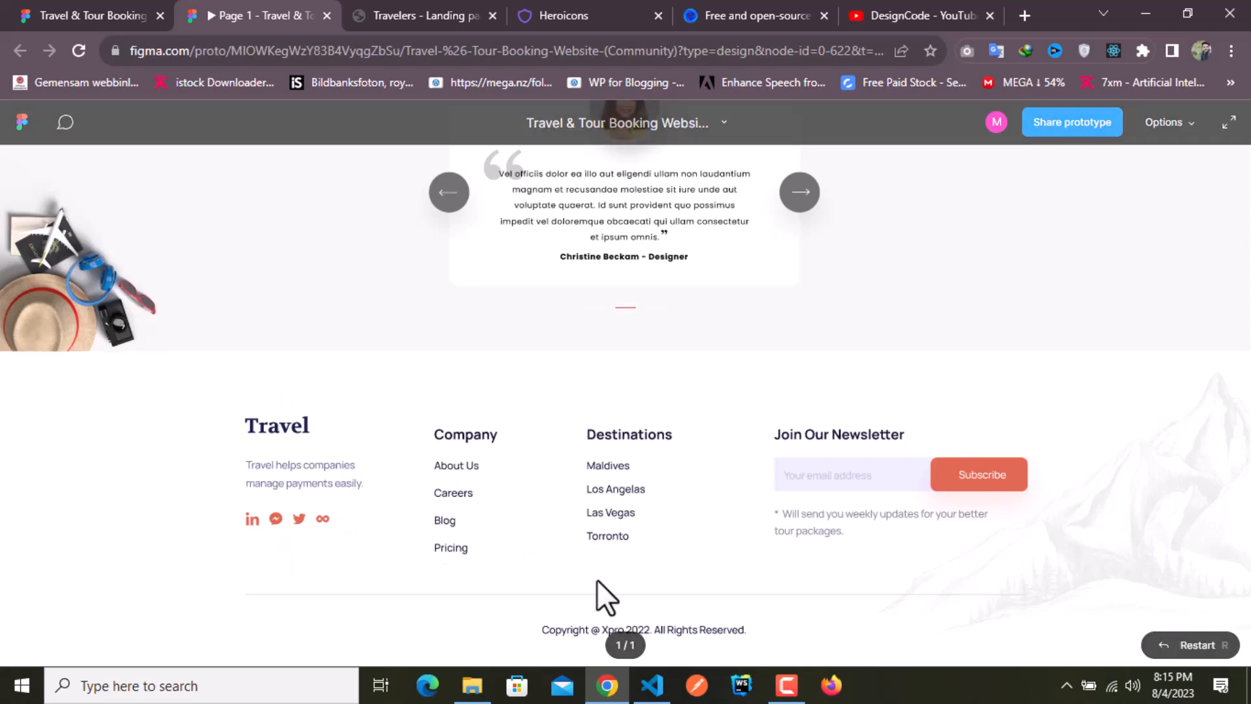
click(651, 685)
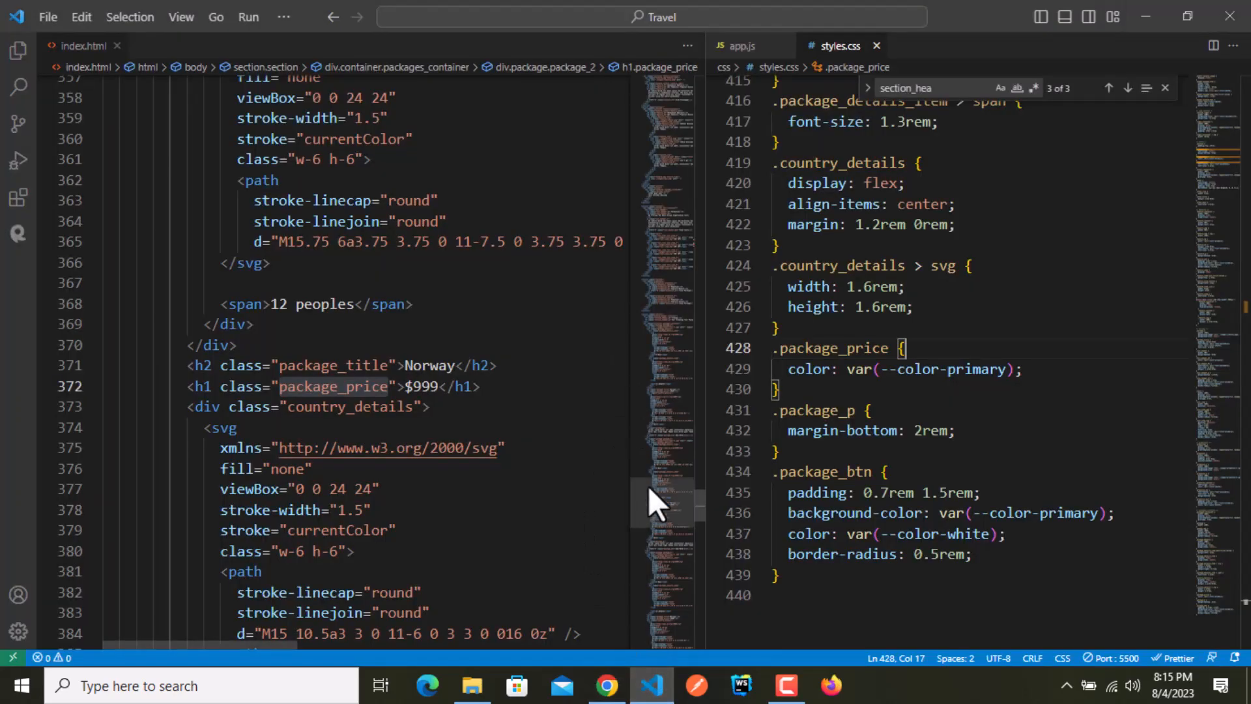
scroll(down, 3)
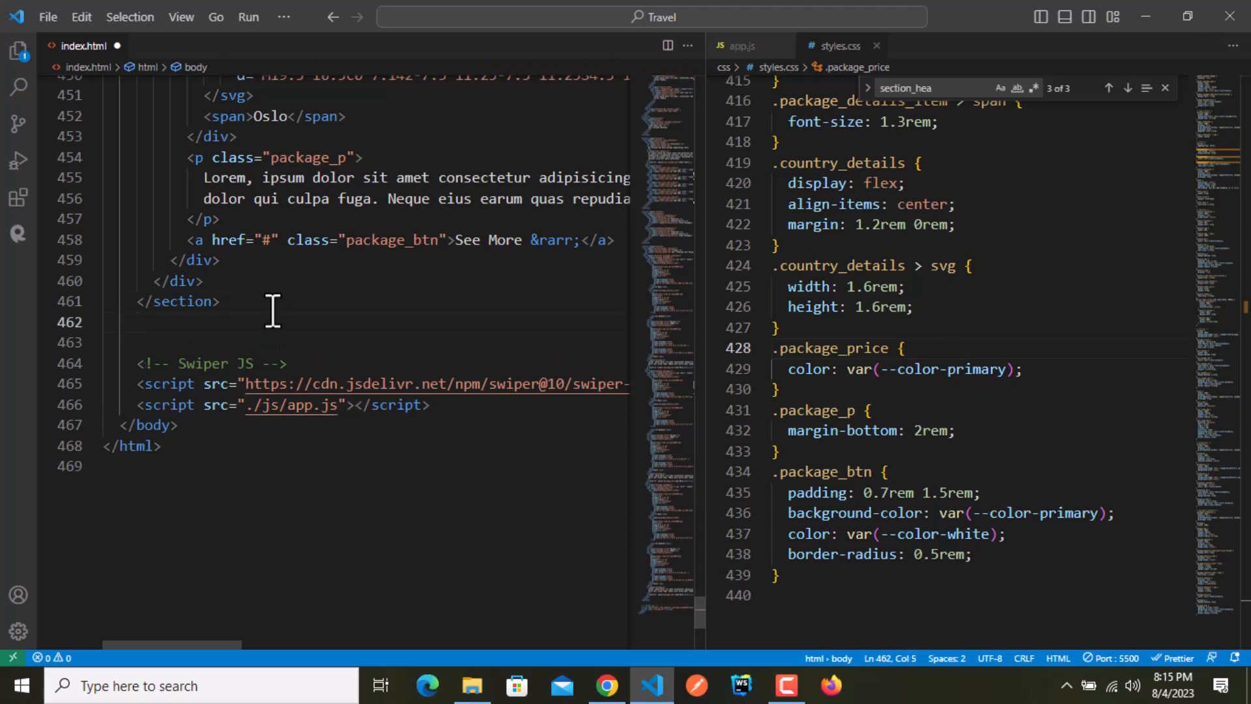
Add footer.footer with a .container.footer_container div after the packages section via Emmet
click(137, 322)
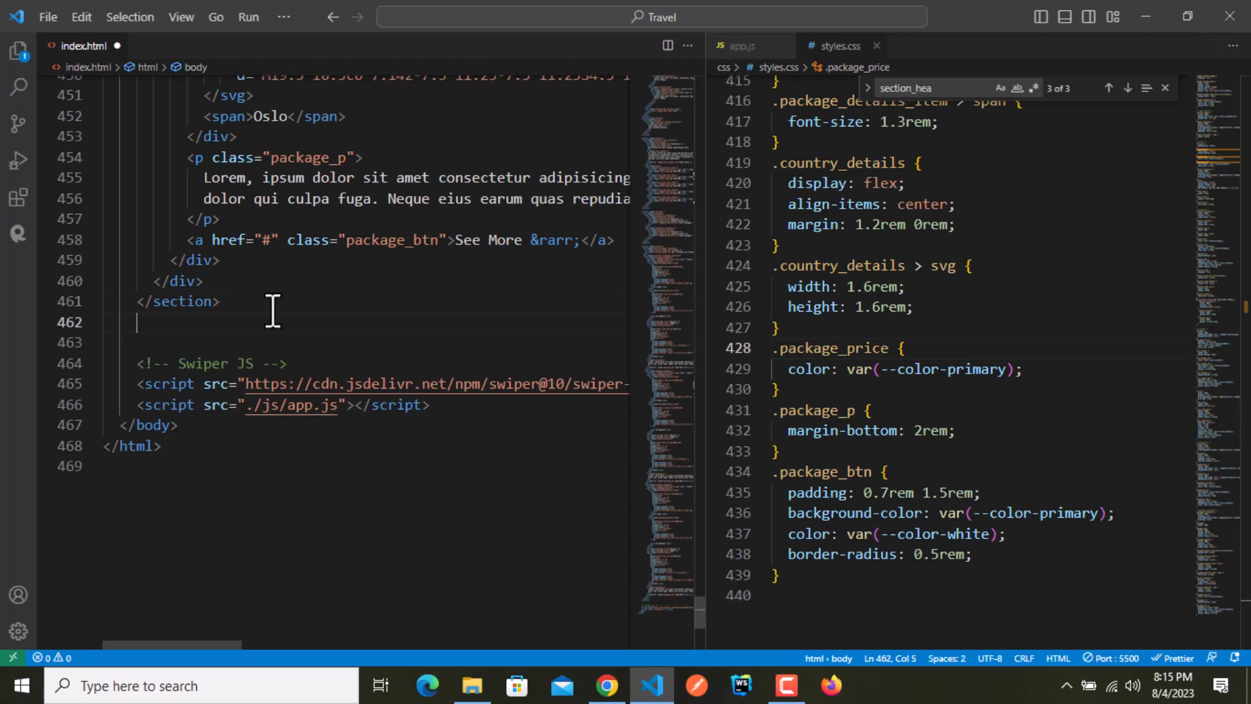
text(footer.f)
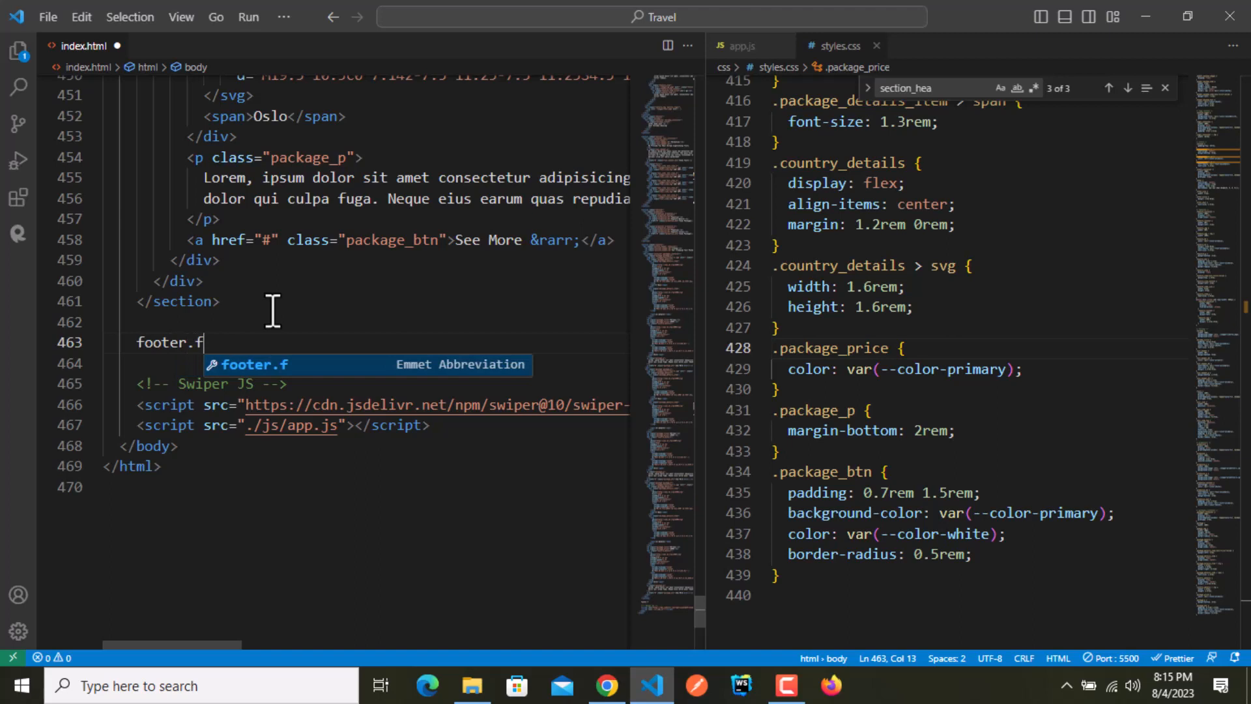
text(ooter)
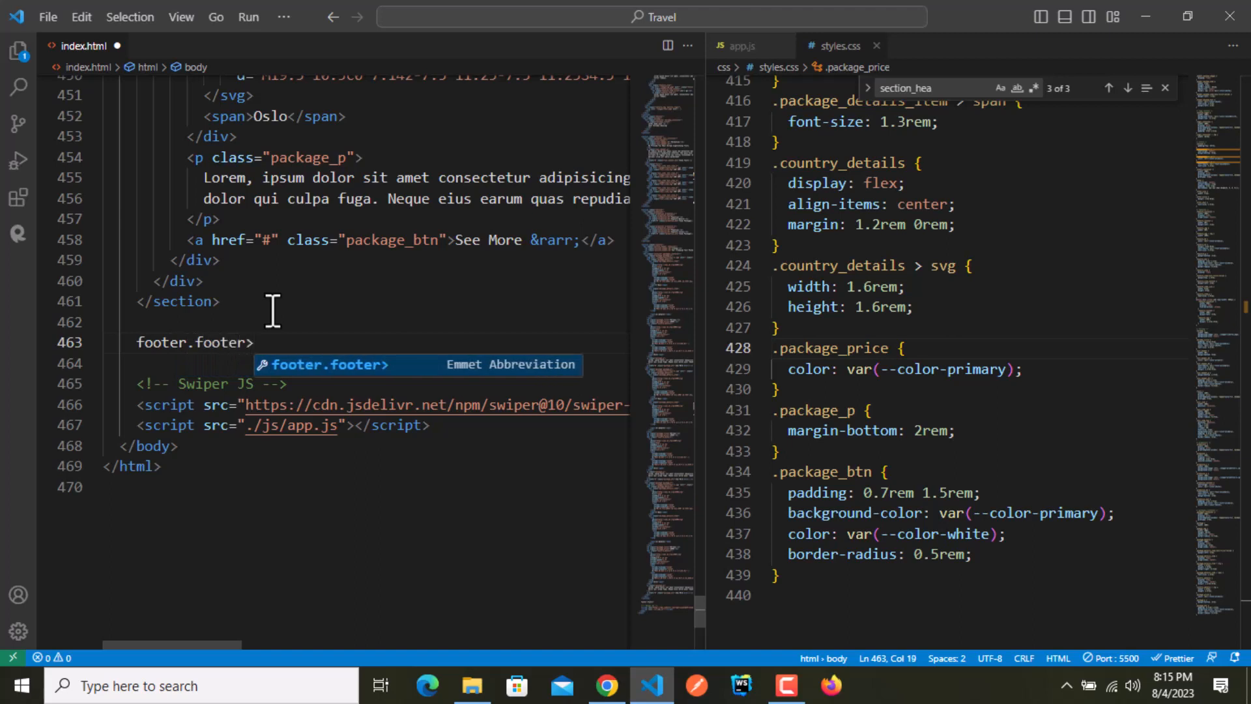
text(>.container.)
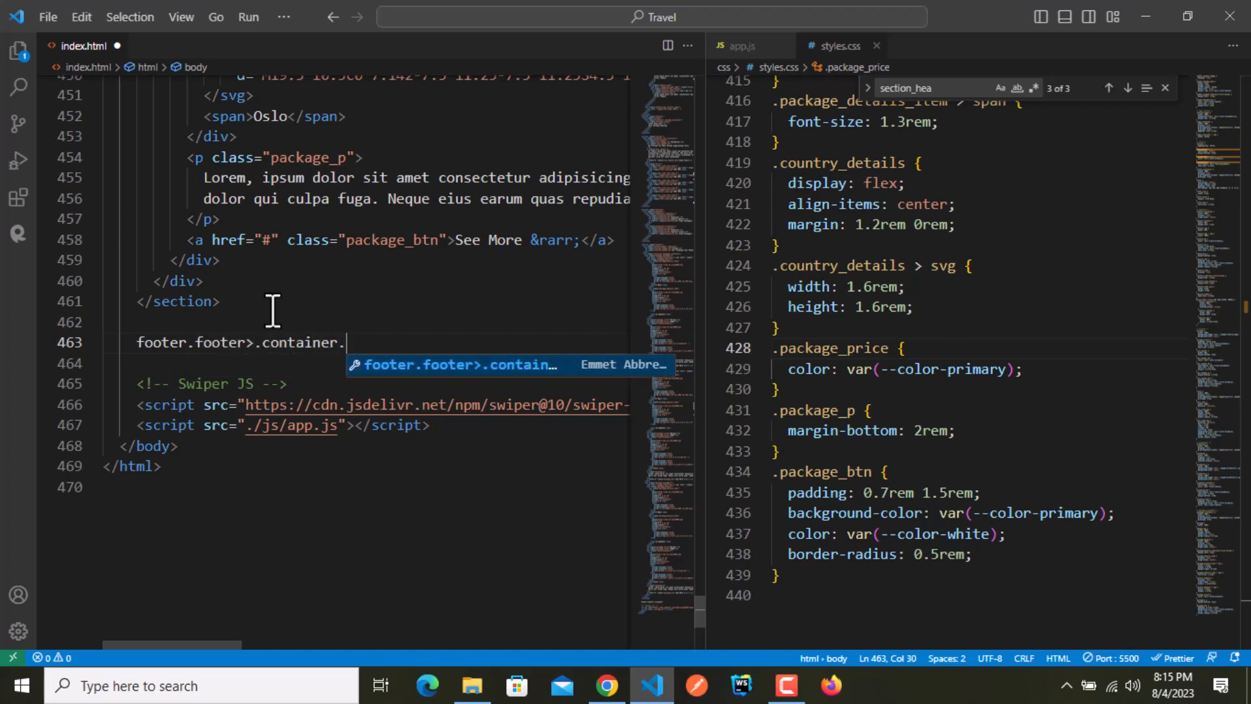
text(footer_co)
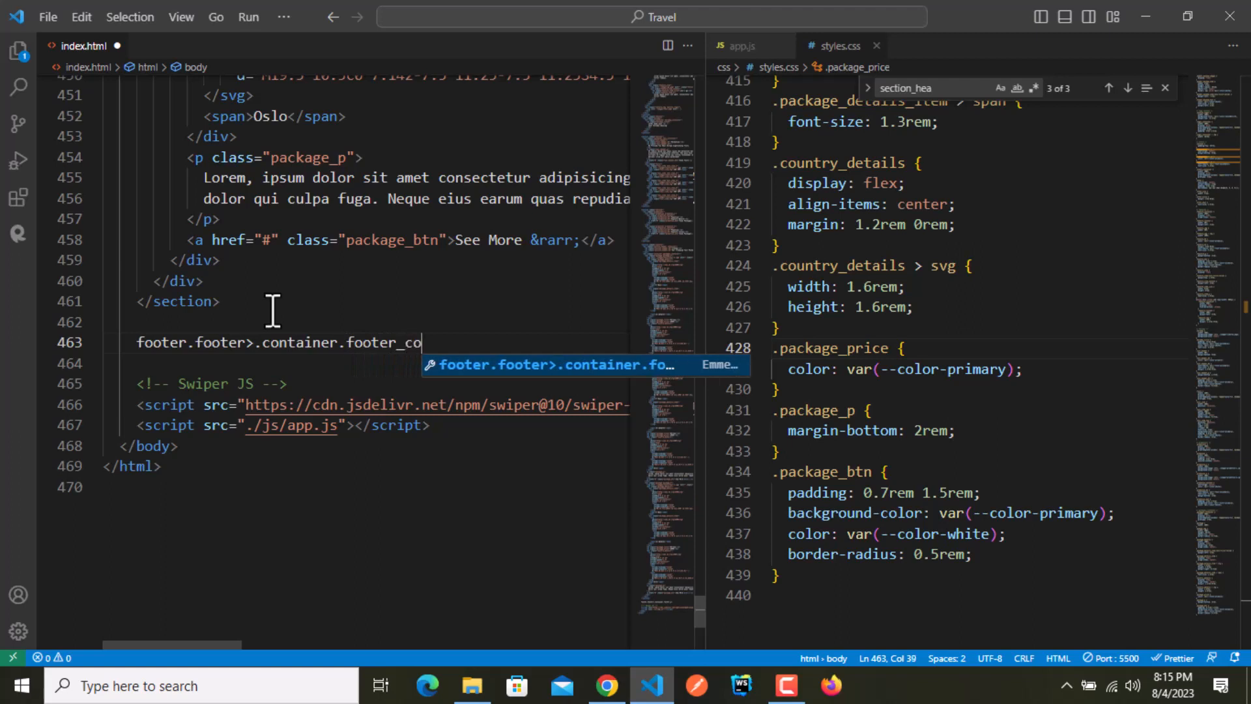
key(Tab)
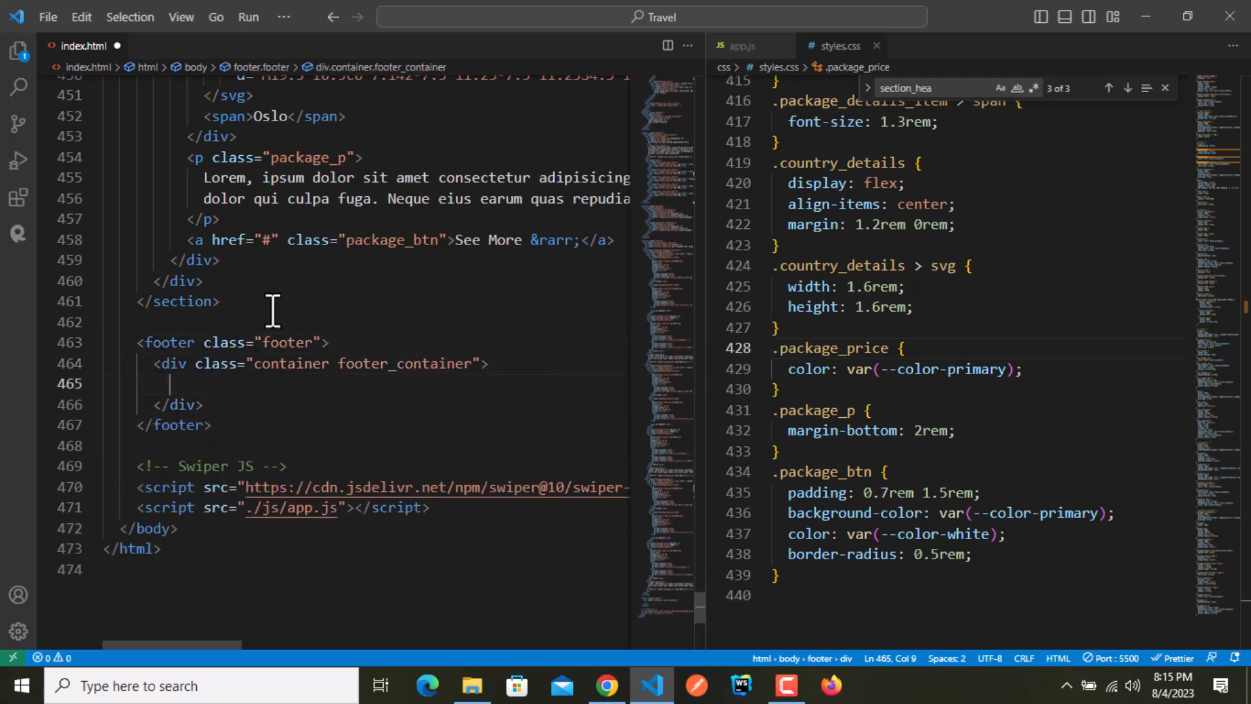
Expand .footer_item*4 into four empty footer item blocks inside the container
text(.f)
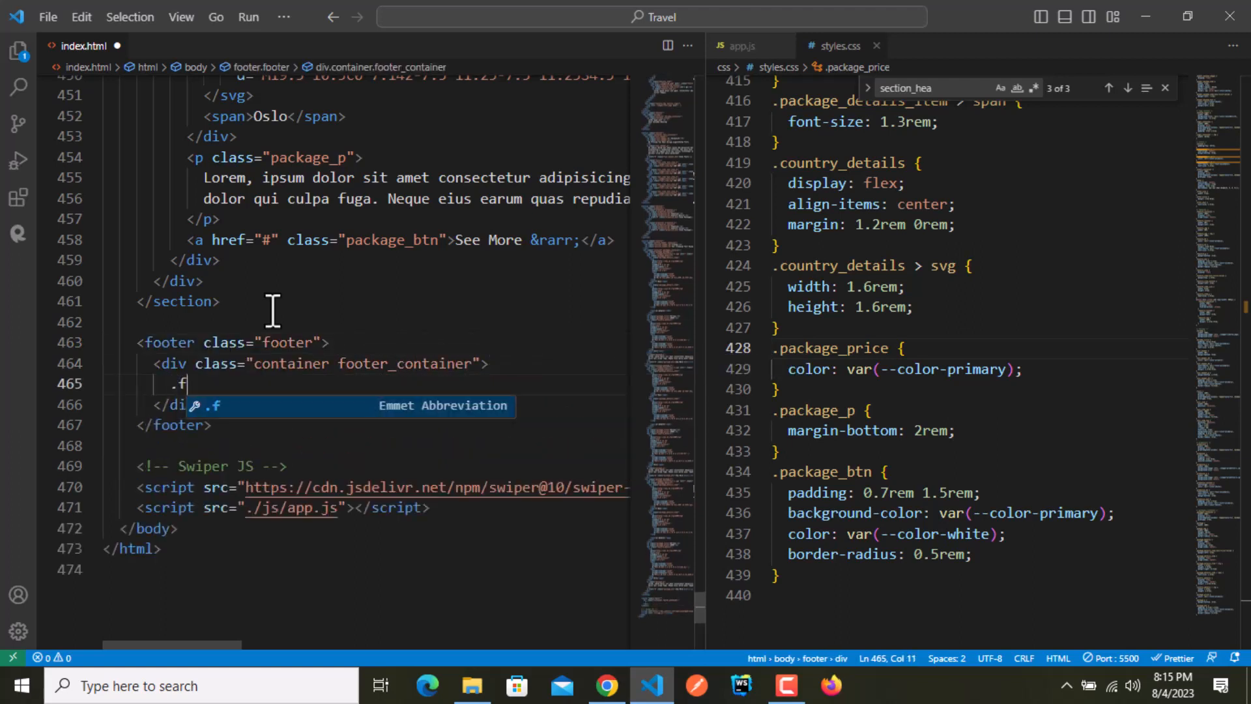
text(ooter_ite)
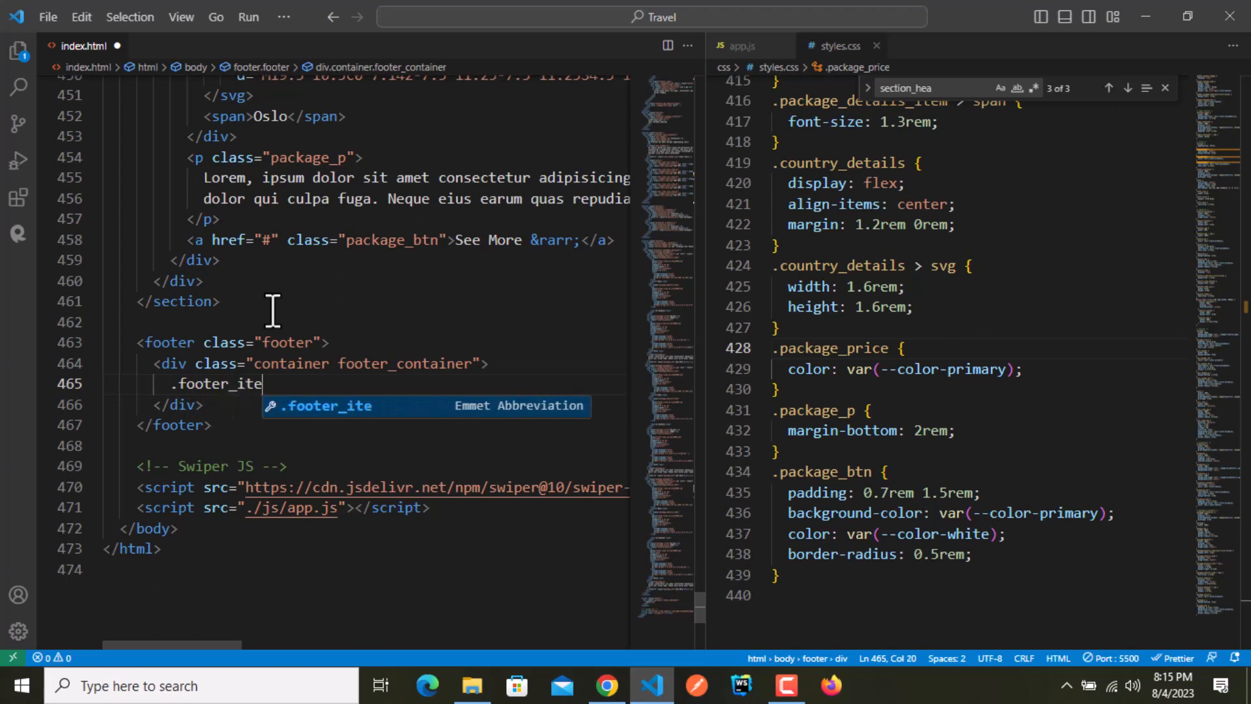
text(m*)
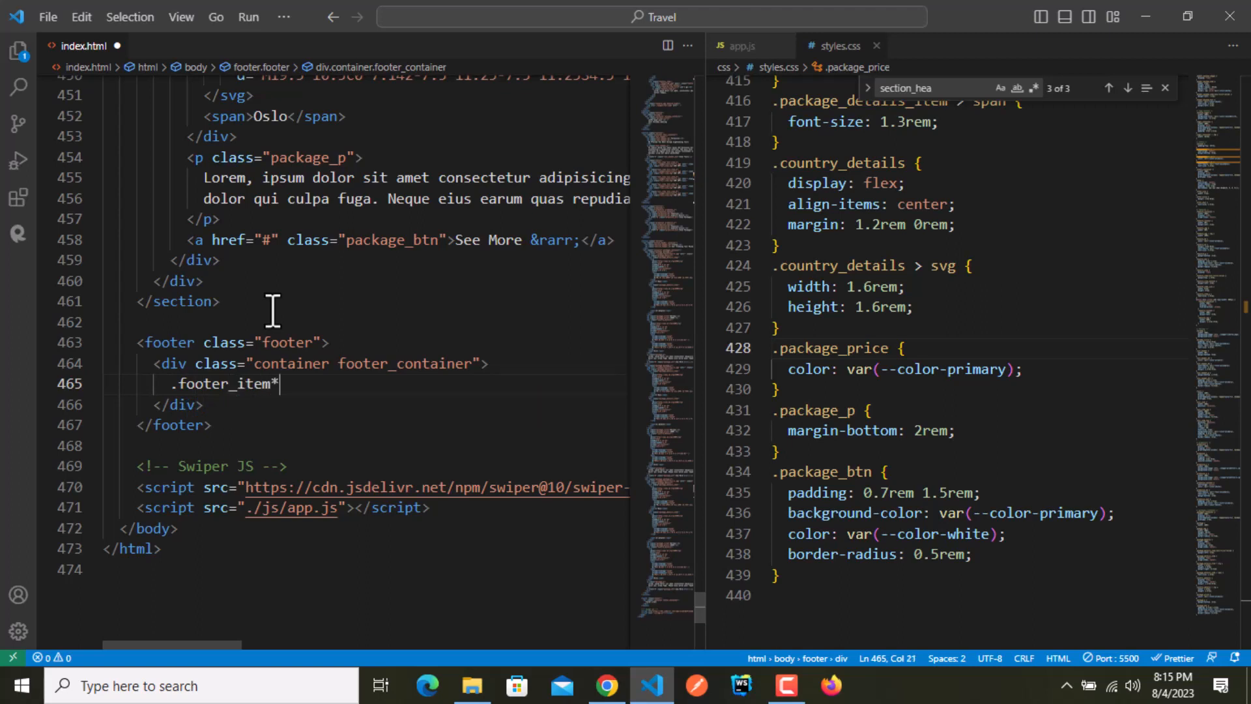
key(Tab)
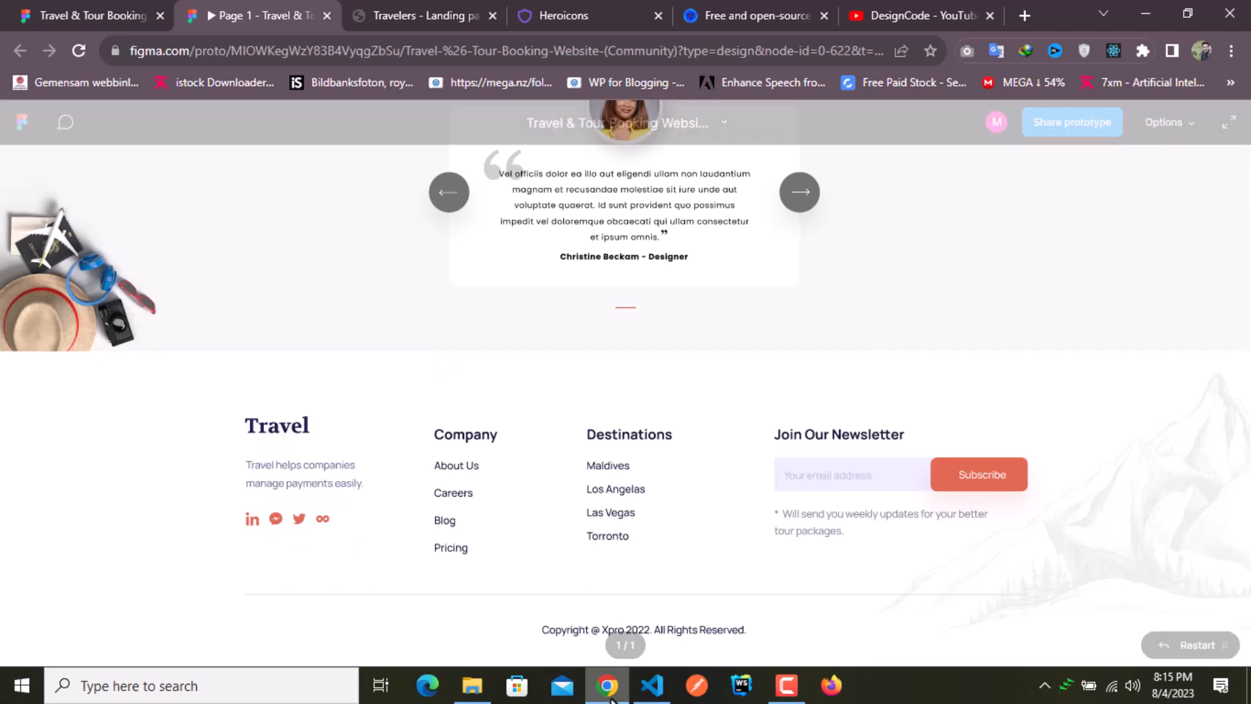
Add an a.footer_item_logo link reading Travelres in the first footer item
click(650, 686)
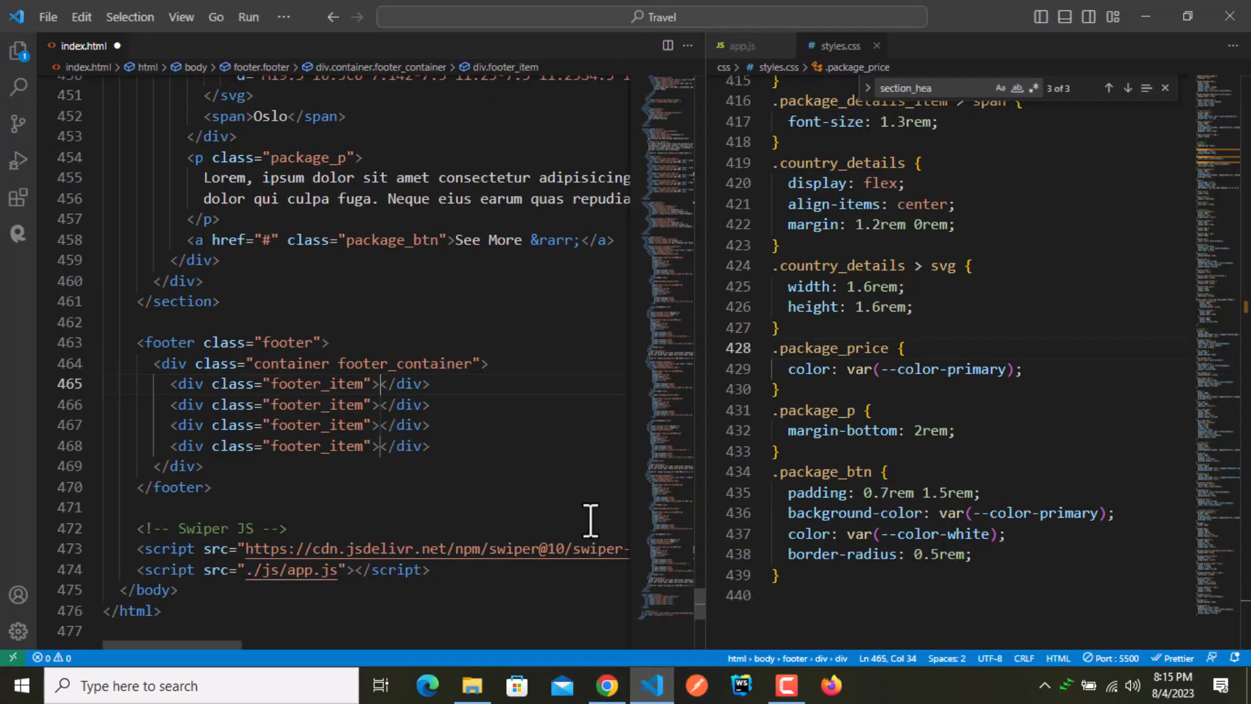
text(a.)
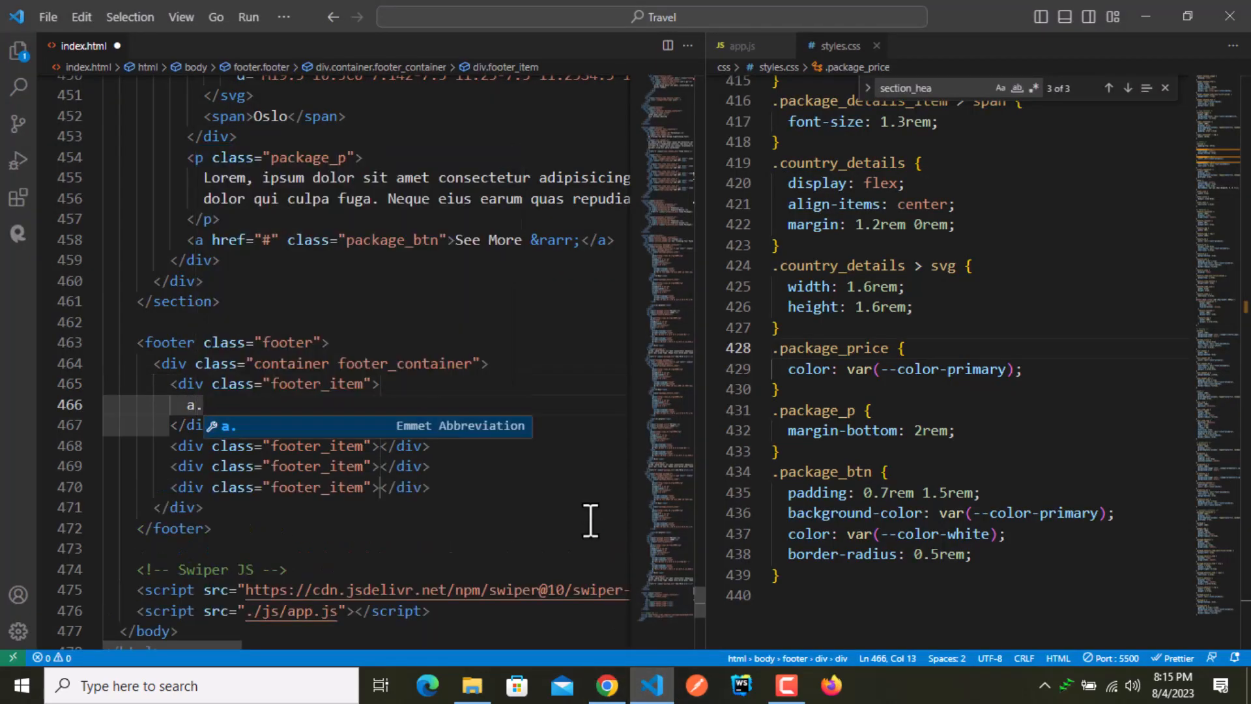
text(footer_ite)
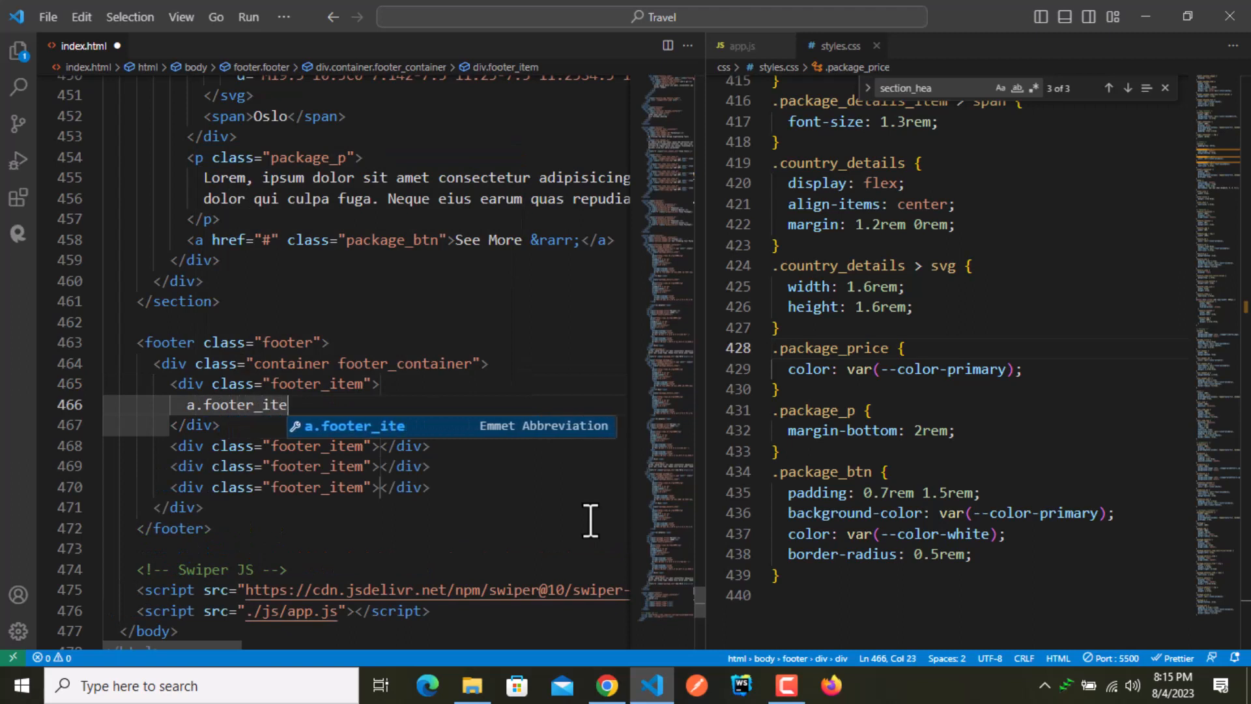
text(m_logo)
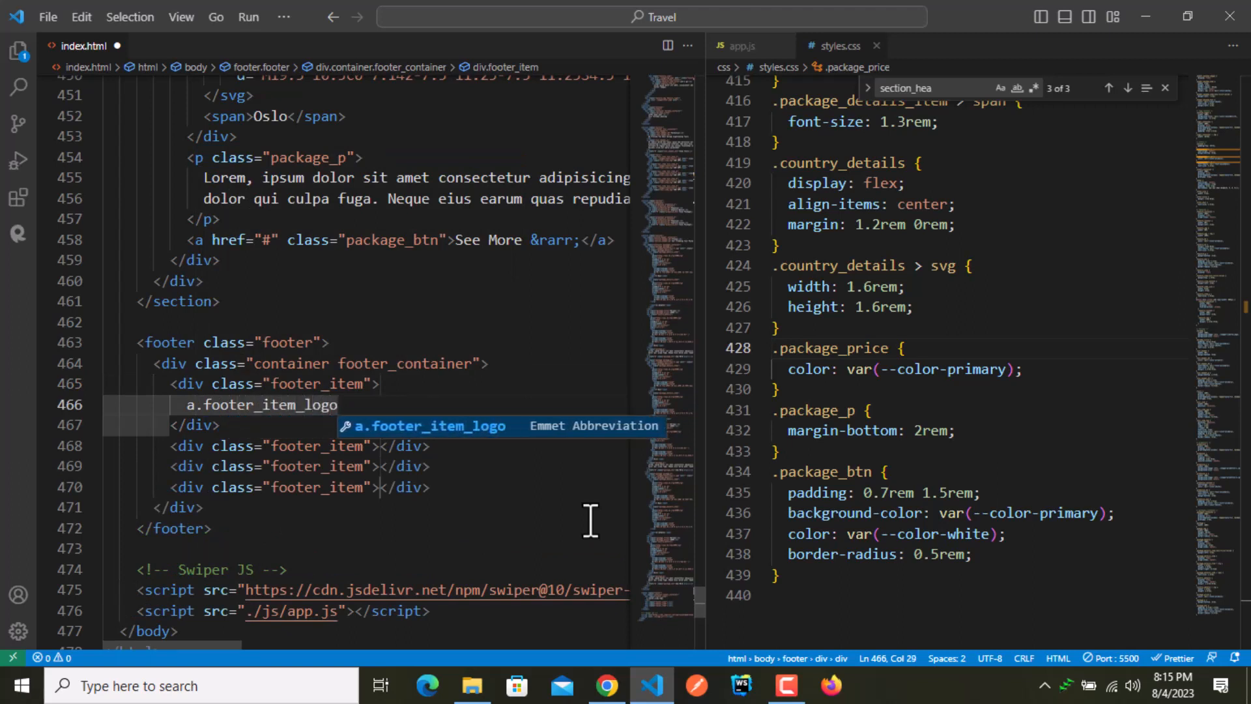
key(Tab)
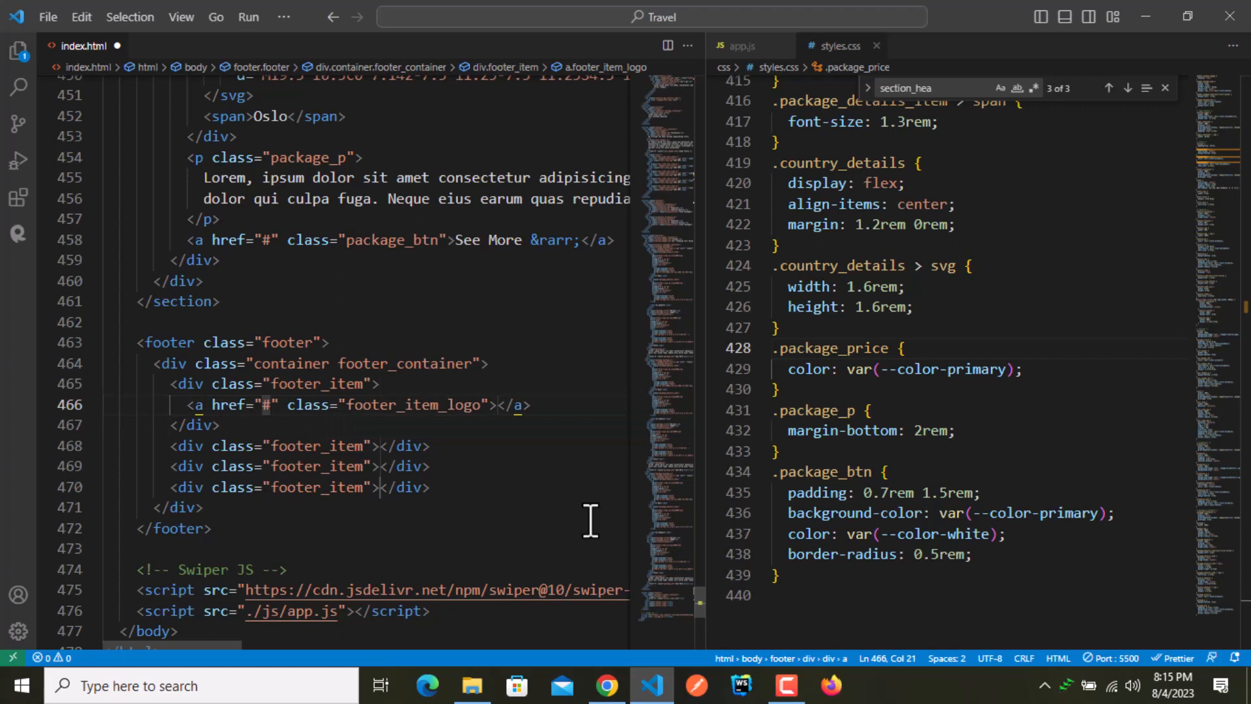
text(Travelres)
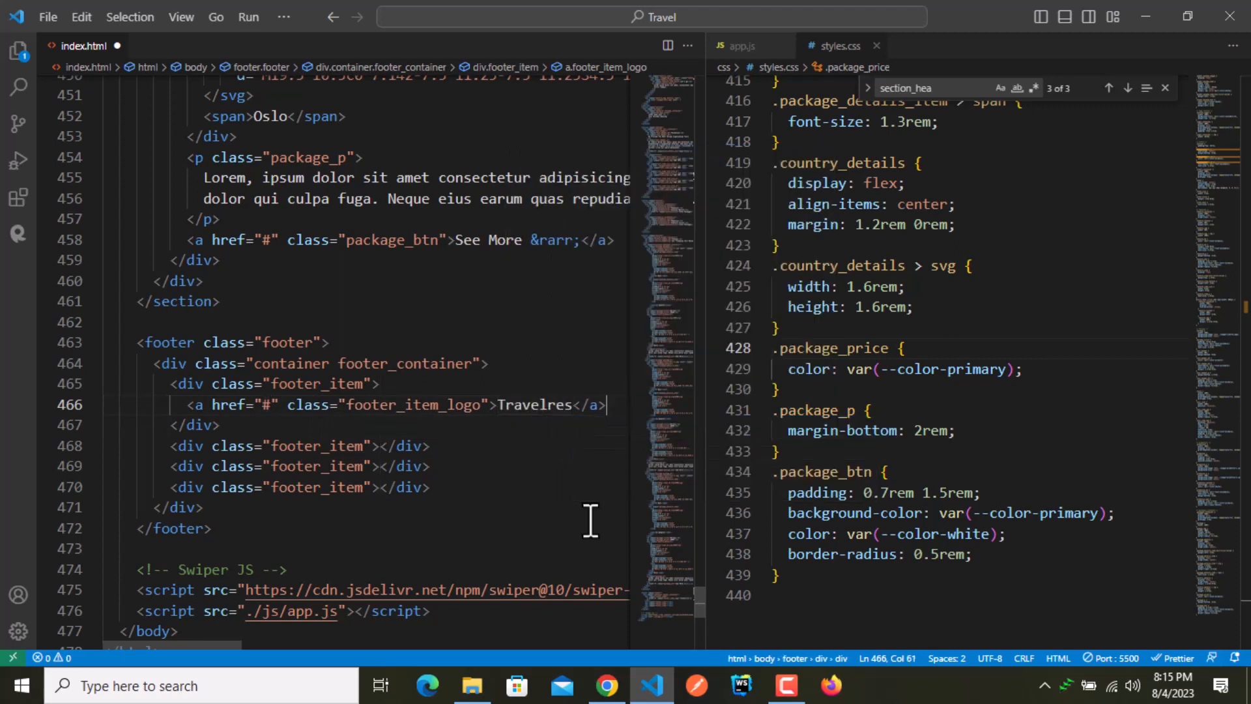
Add a p.footer_item_p paragraph with 'Lorem ipsum, dolor sit amet consectetur adipisicing elit.'
text(p.)
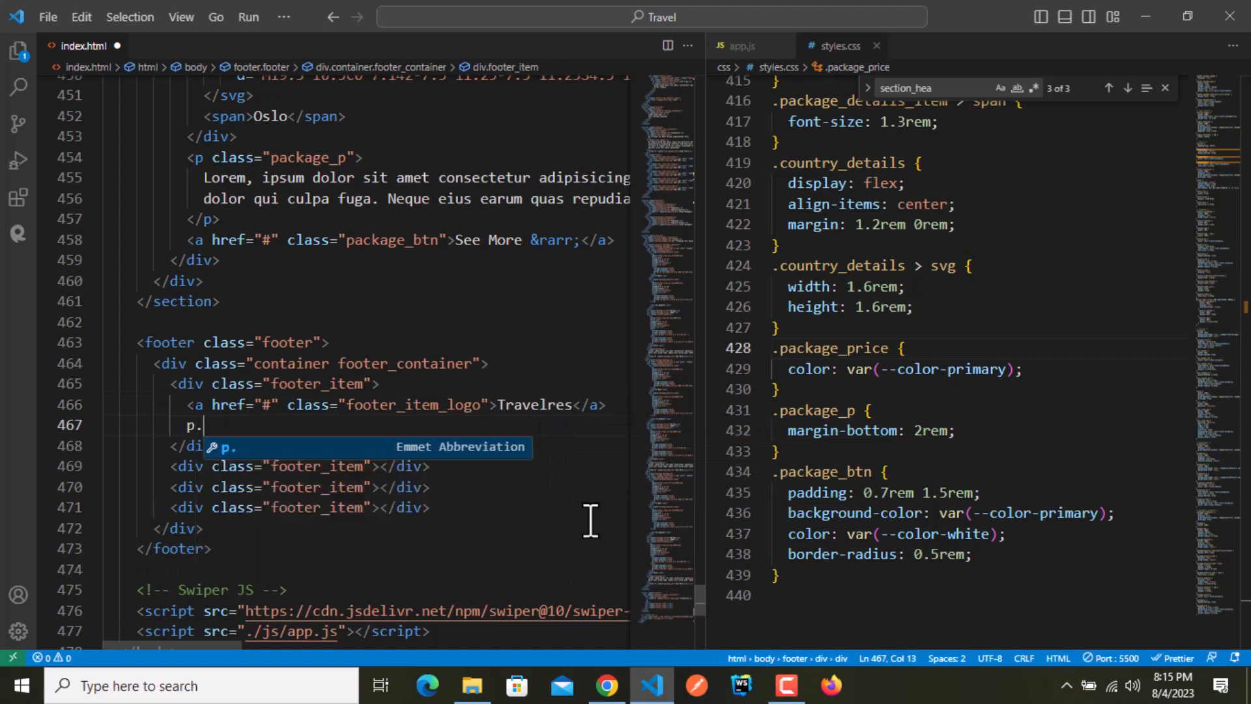
text(footer_it)
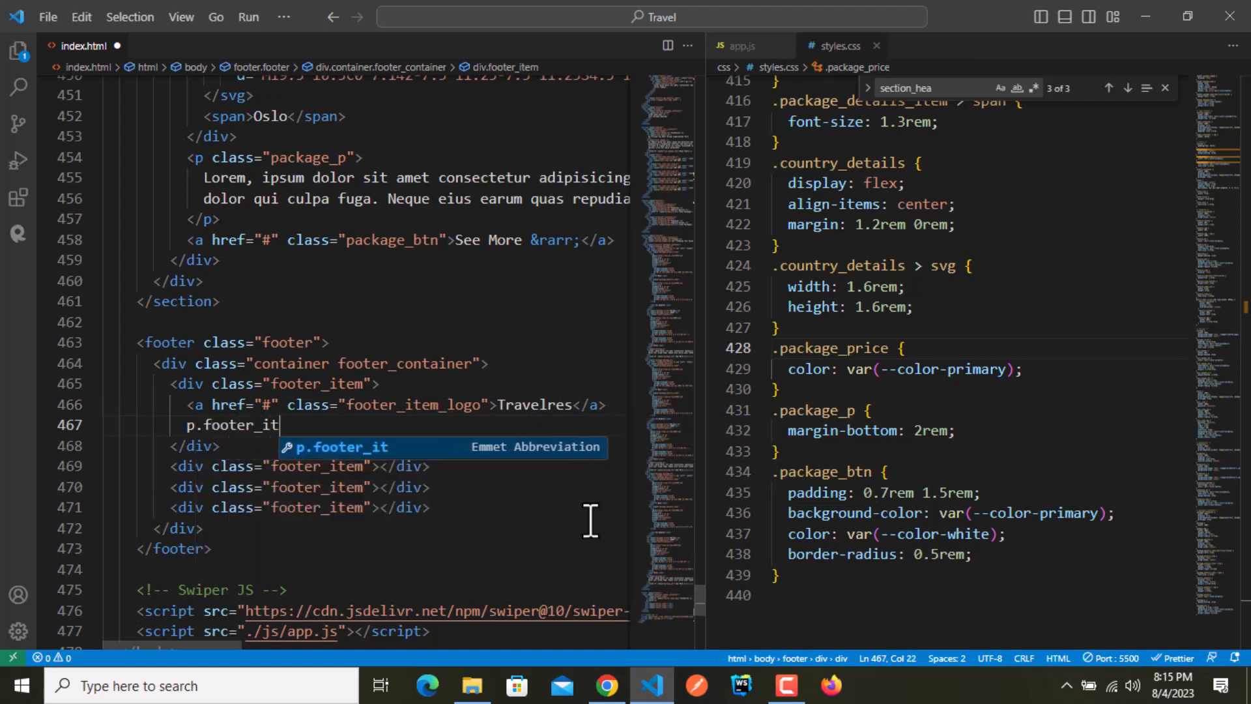
text(em_p)
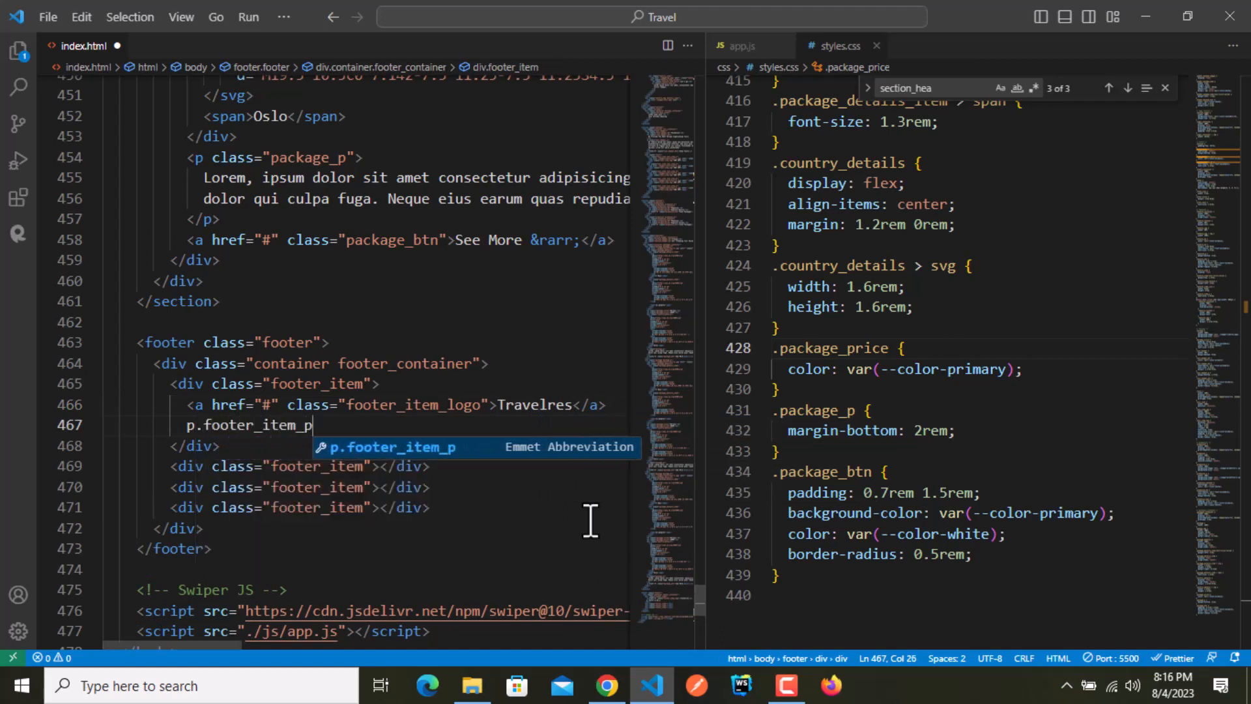
key(Tab)
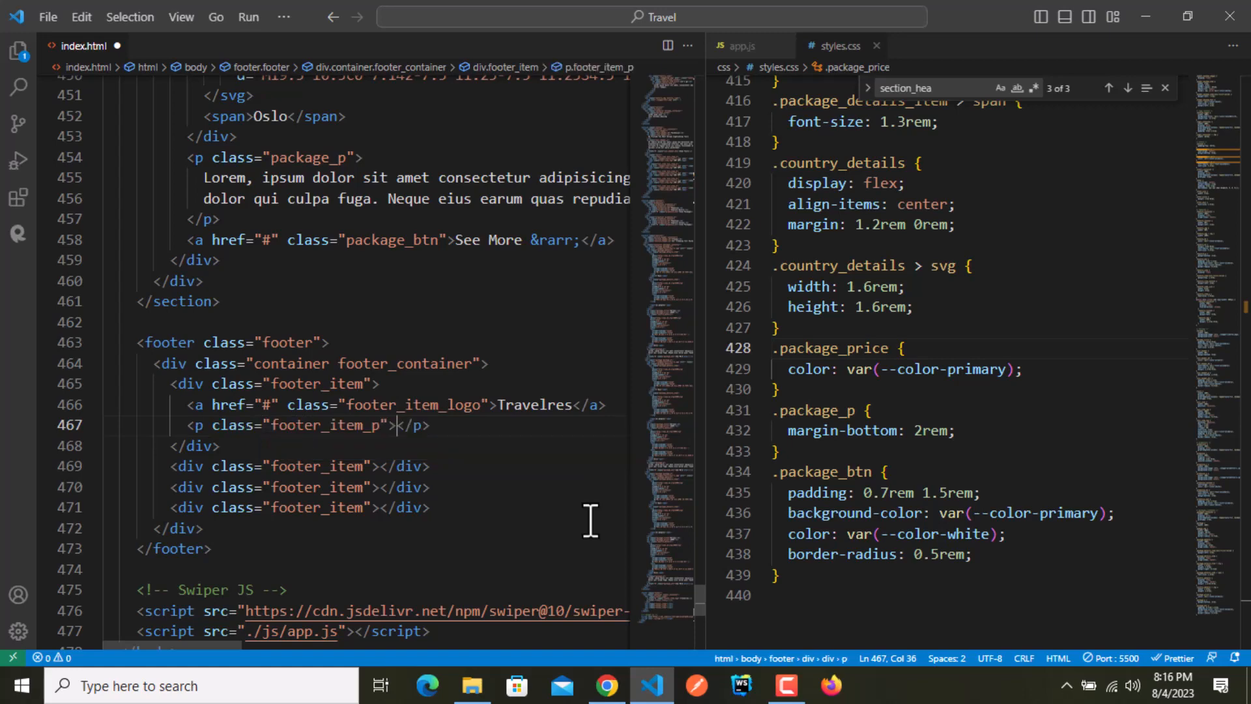
text(Lorem ipsum, dolor sit amet consectetur adipisicing elit.)
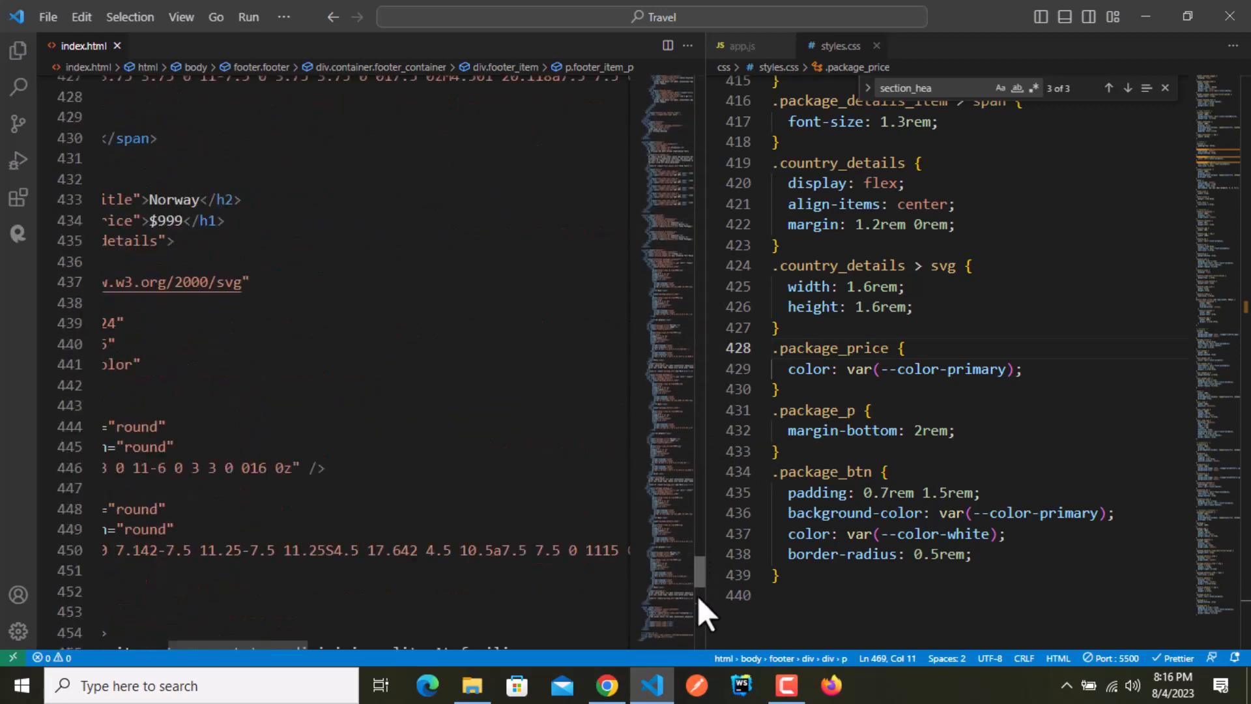
scroll(down, 3)
text(</p>)
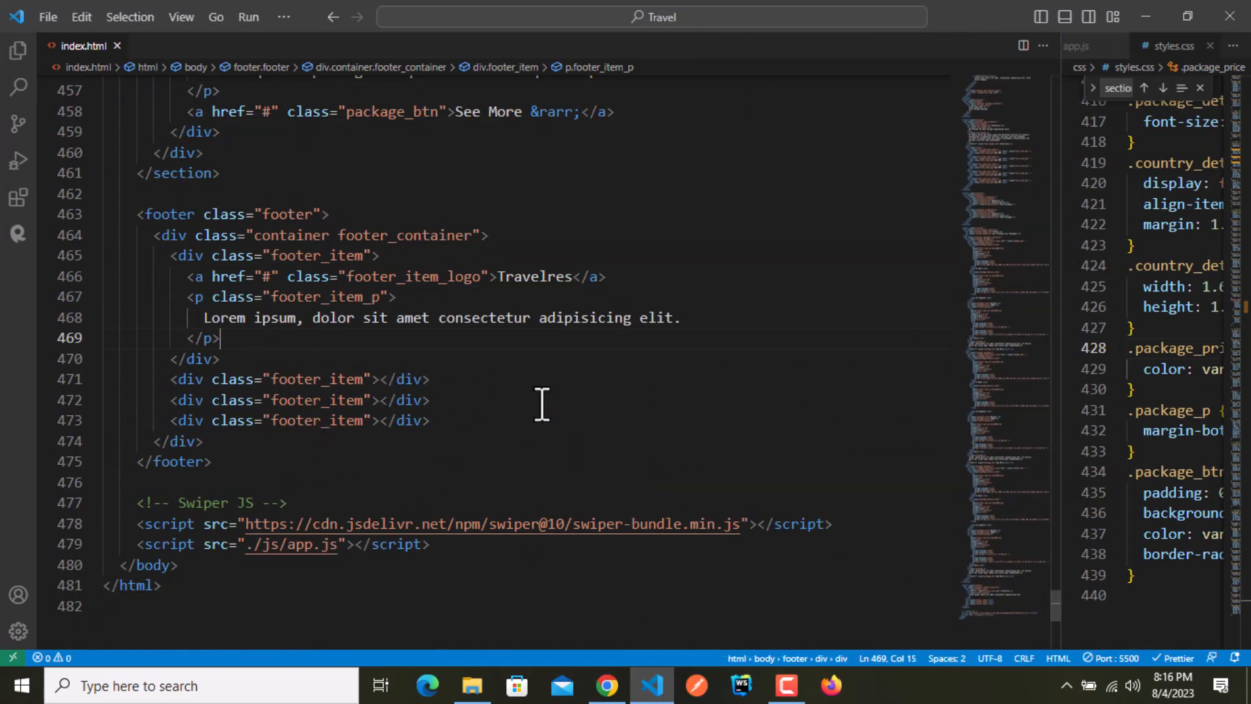
text(.footer_)
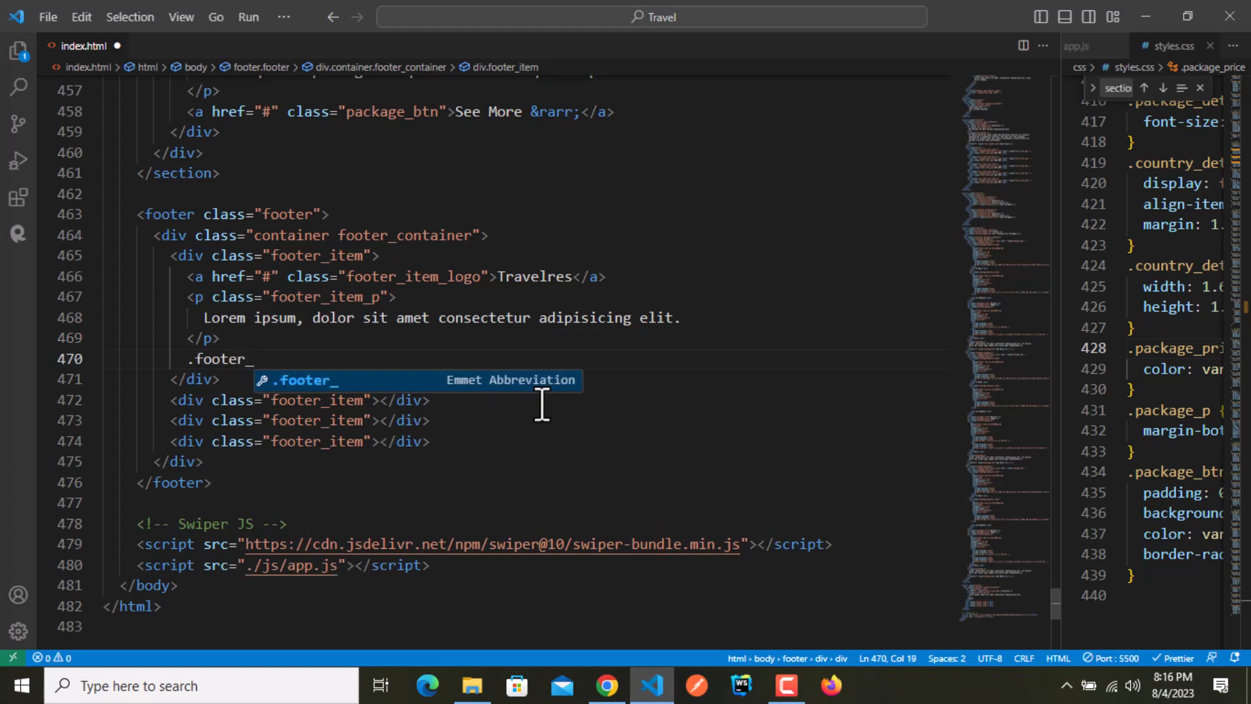
Create div.footer_item_icons and paste the LinkedIn SVG from flowbite.com/icons into it
text(item_)
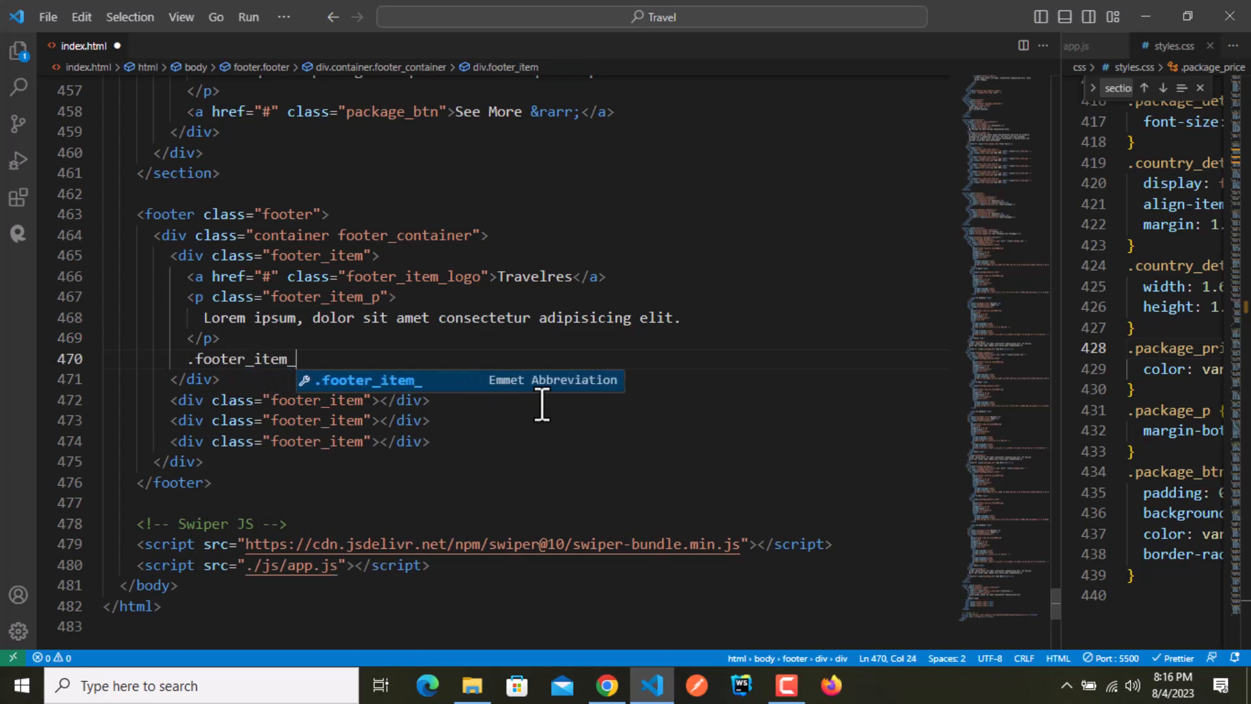
key(Tab)
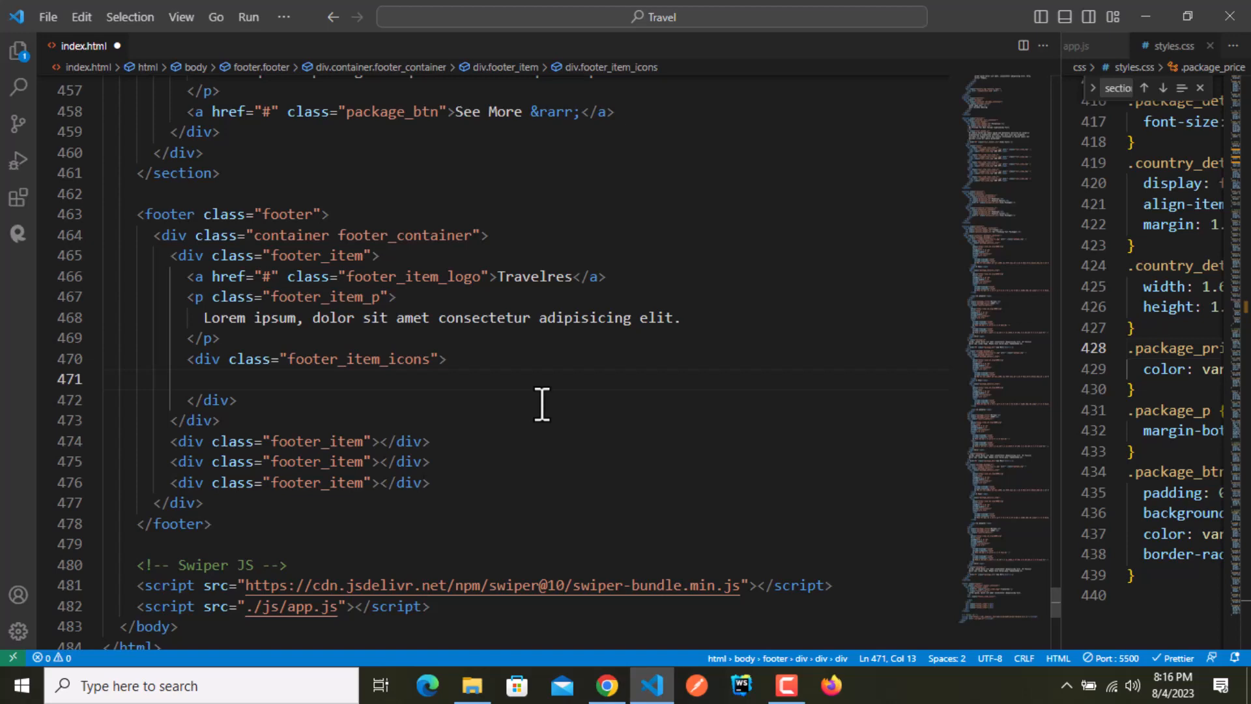
click(606, 684)
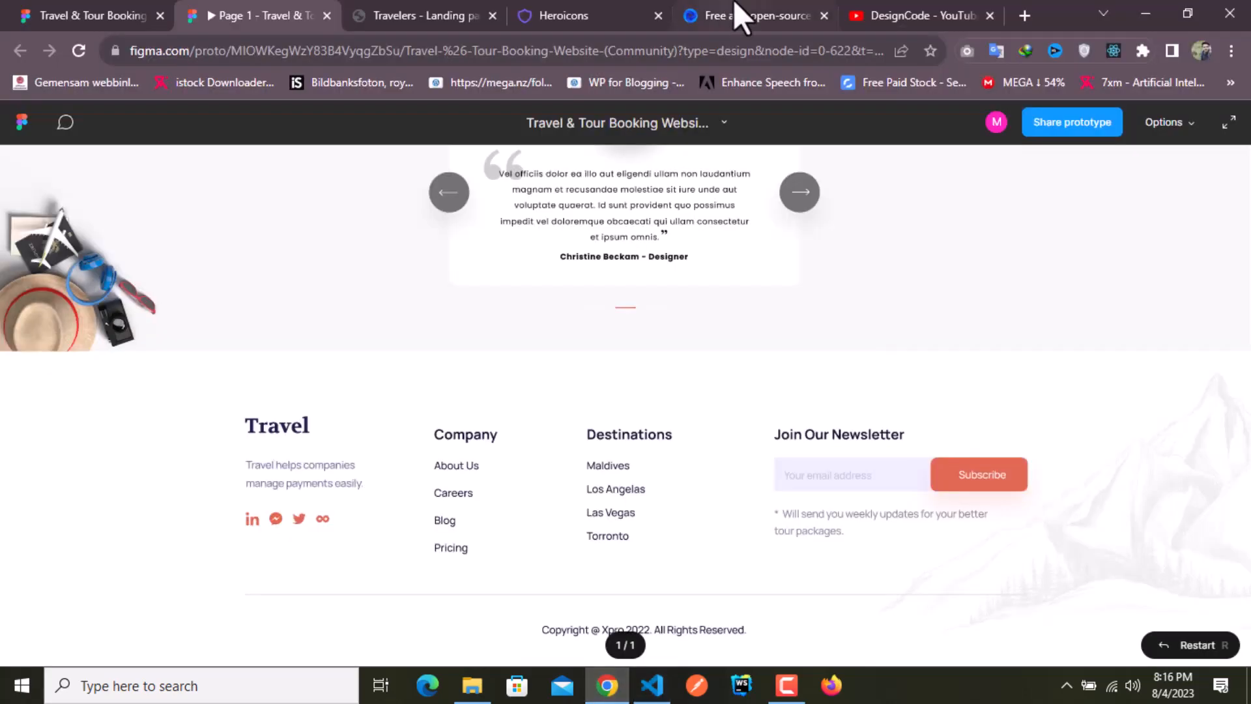
click(751, 16)
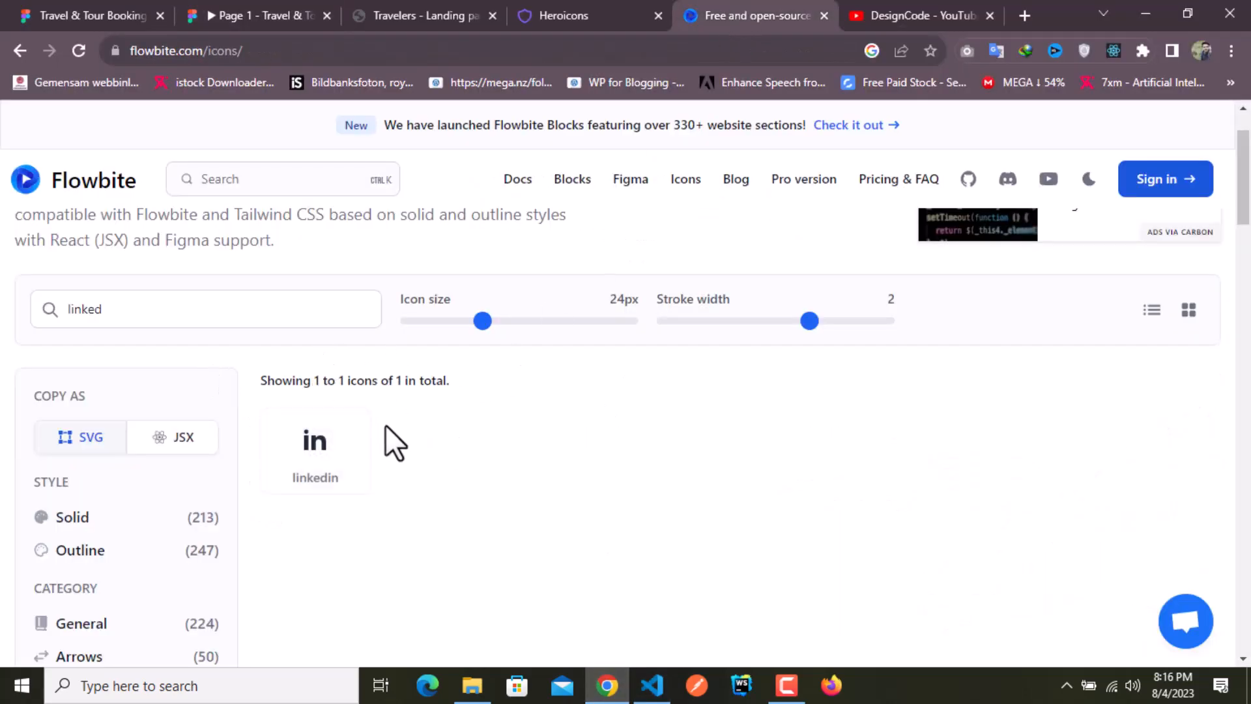
mouse_move(192, 363)
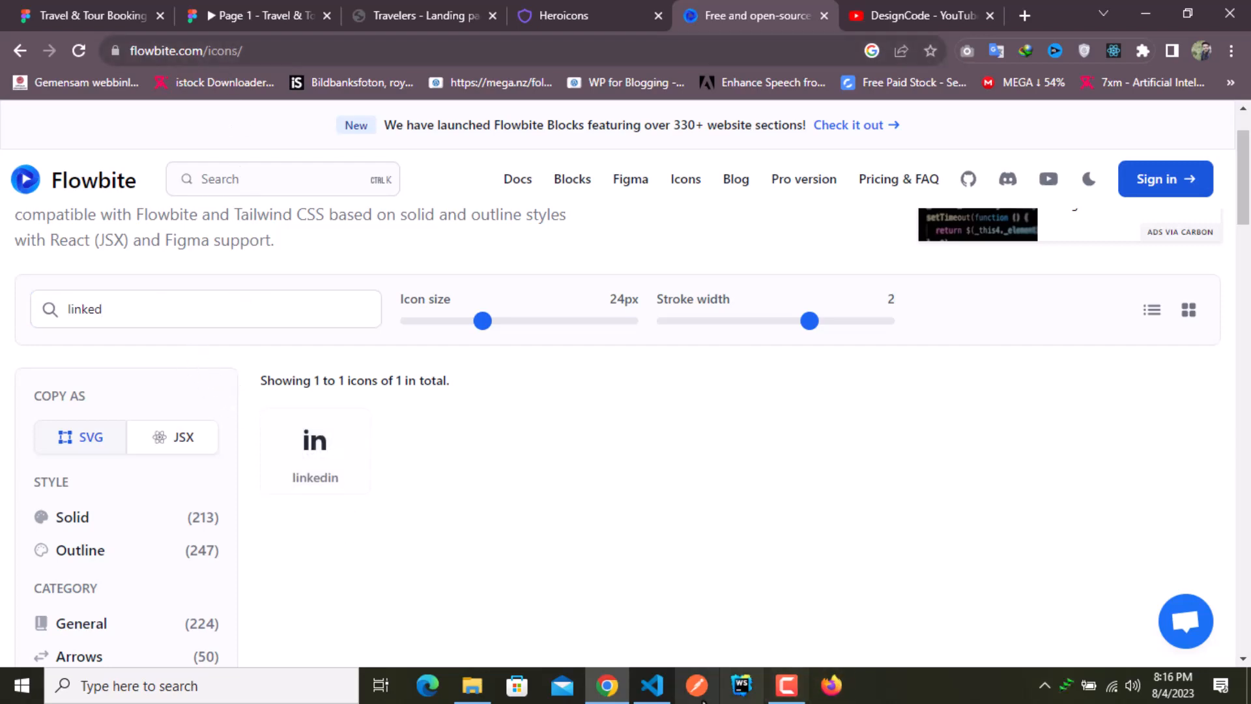
click(649, 685)
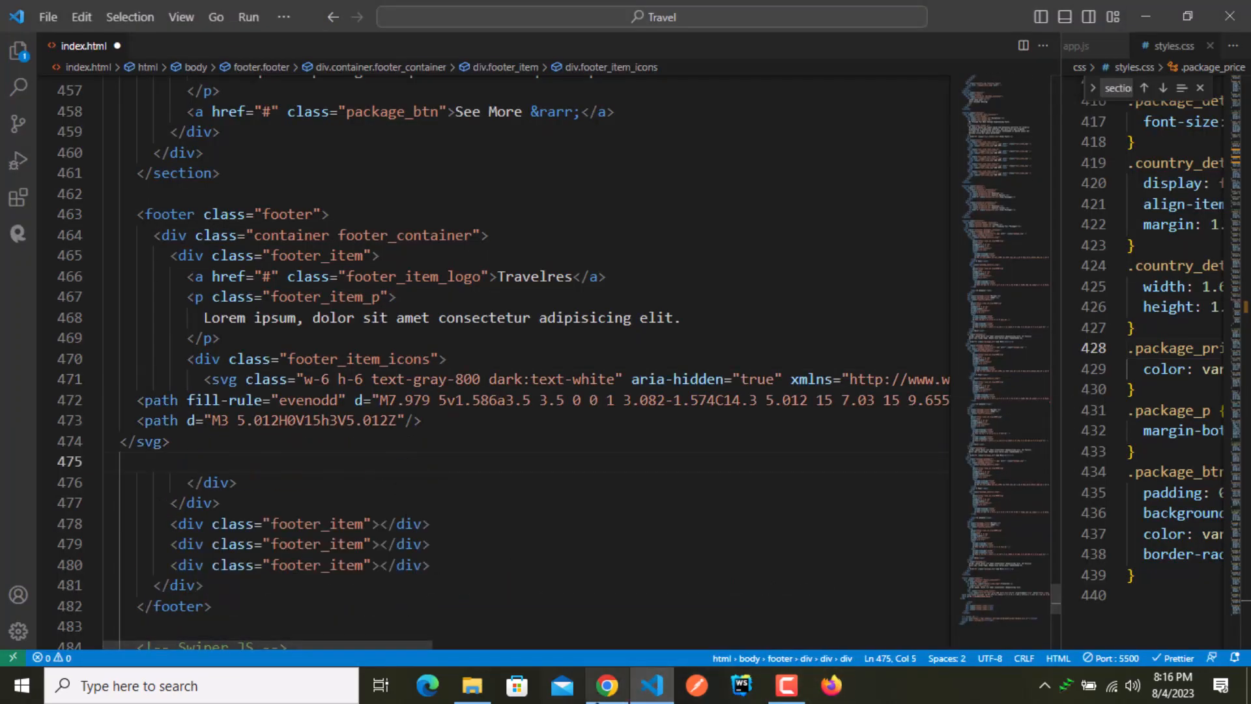
click(606, 684)
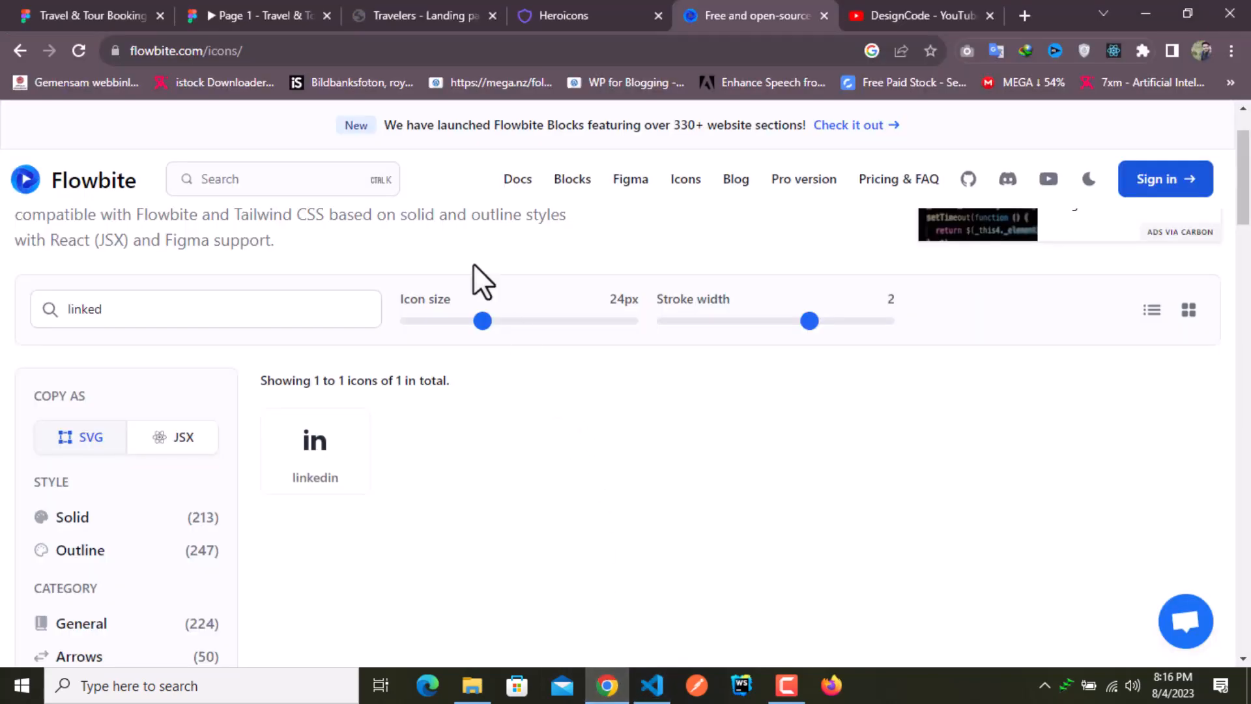
Search Flowbite for the Facebook, Twitter and messages icons and paste their SVGs into the icons container
click(199, 308)
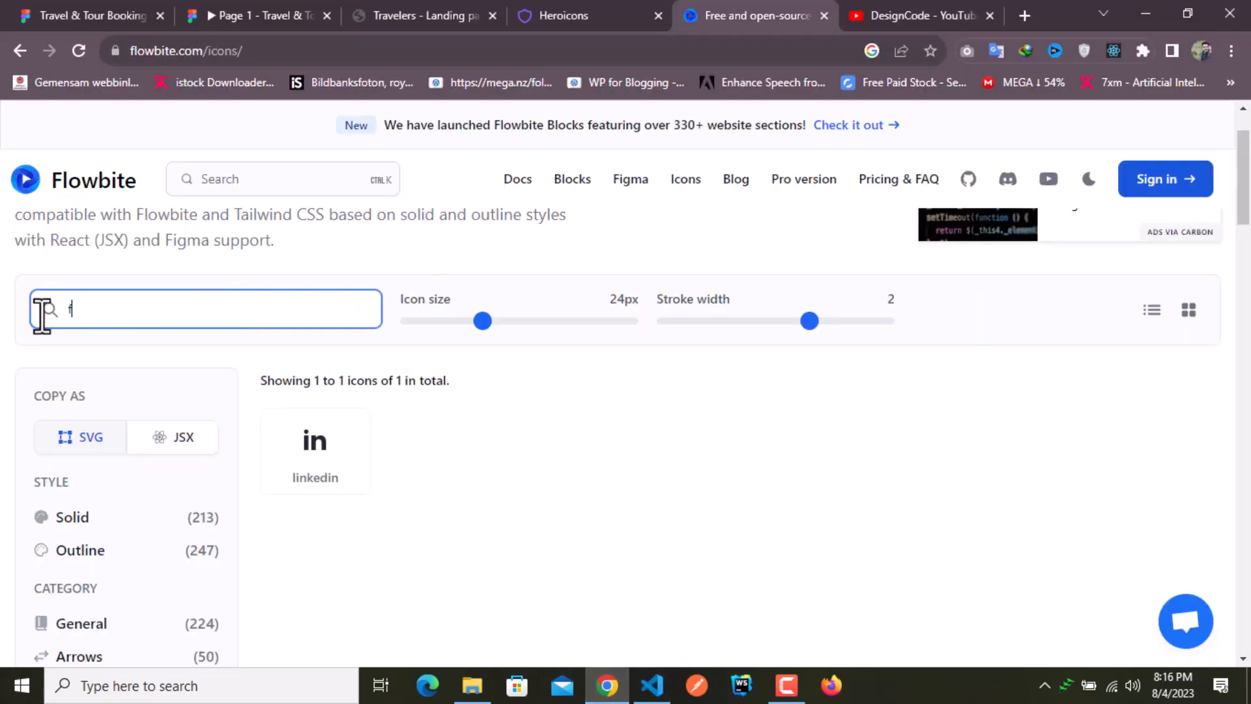
text(ace)
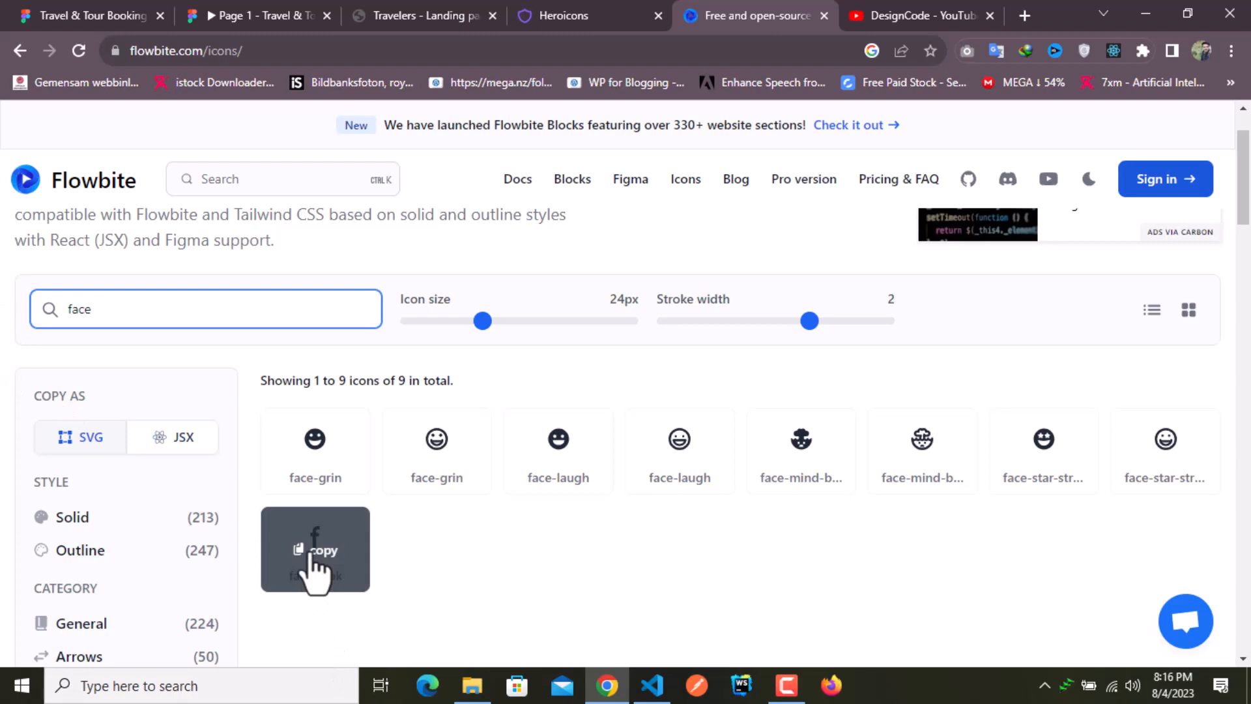
click(652, 684)
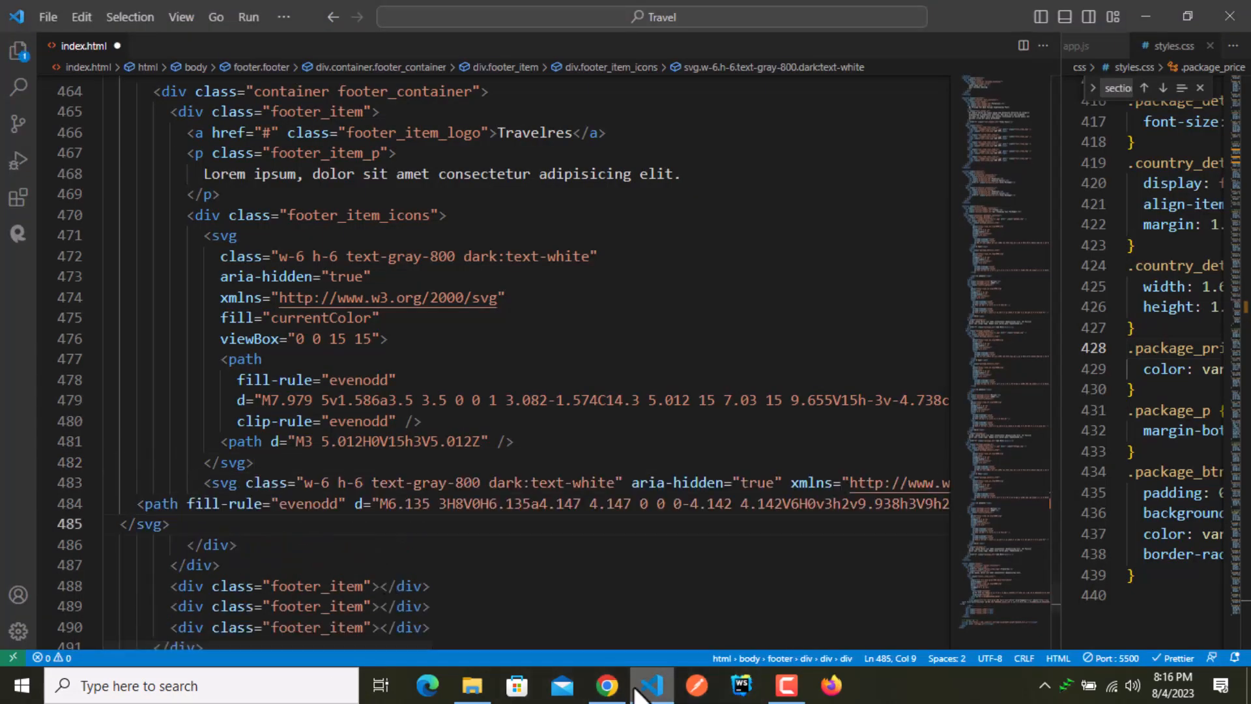
click(606, 684)
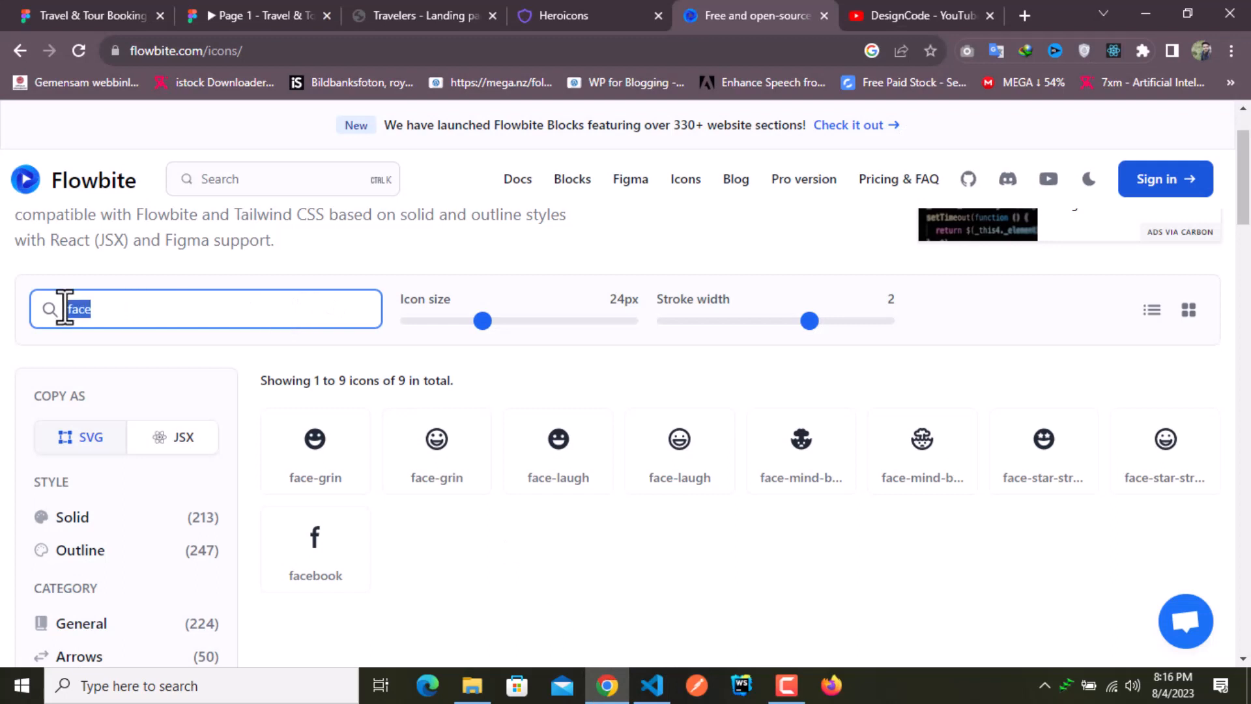
text(twitter)
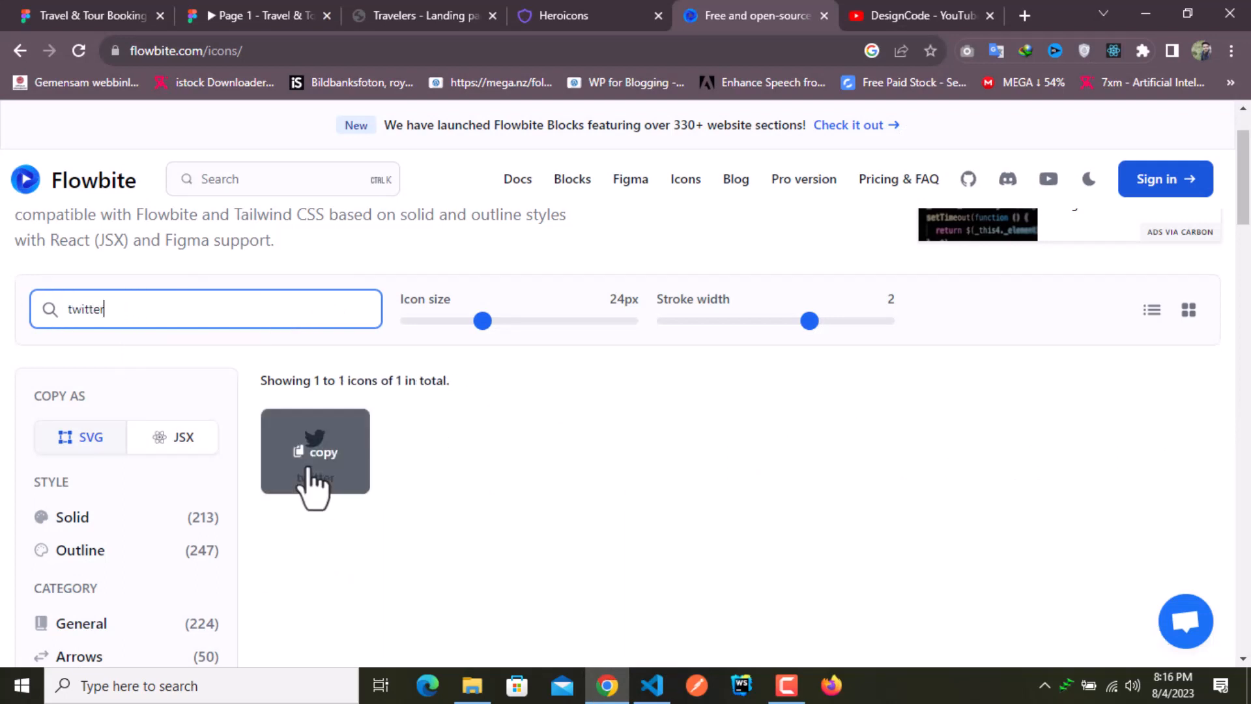
click(652, 686)
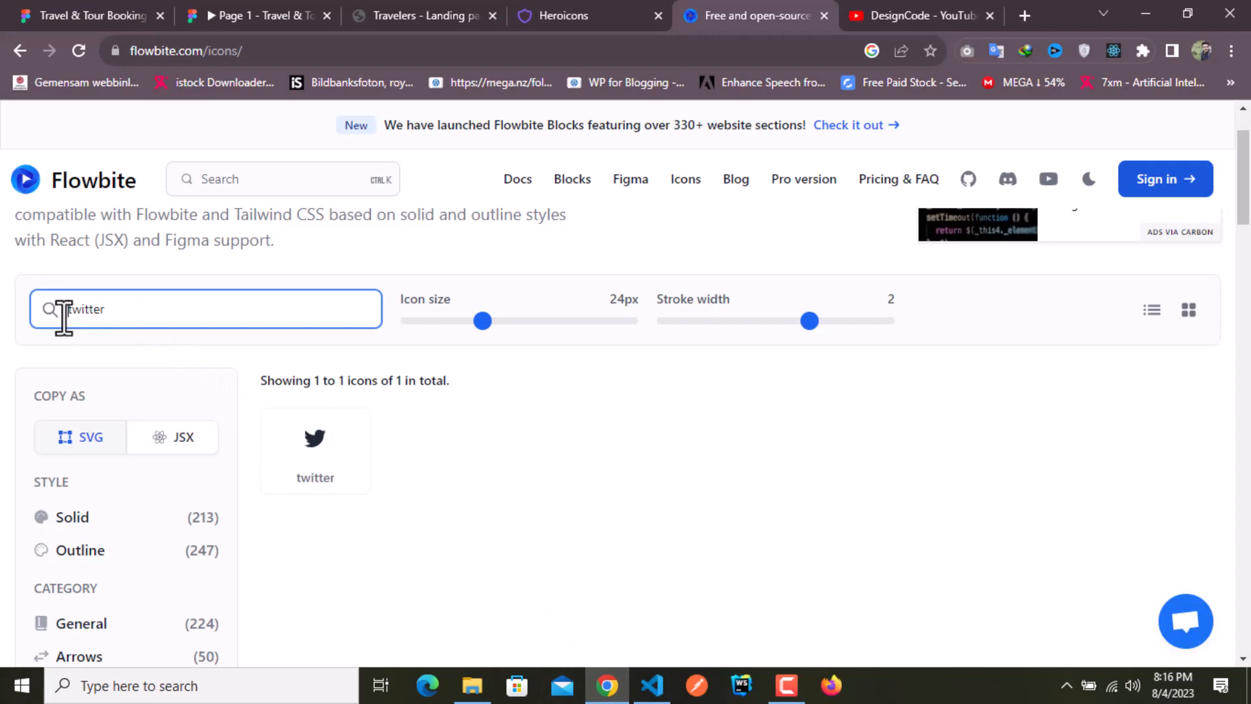
text(mess)
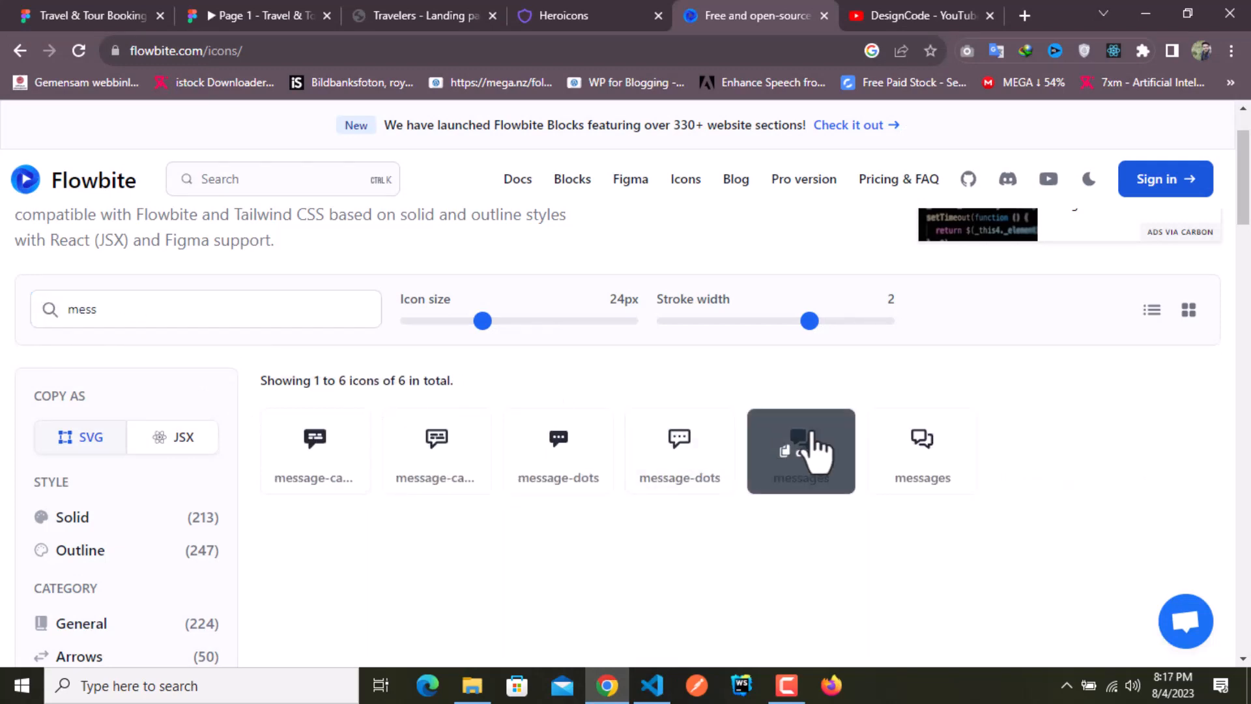
click(652, 684)
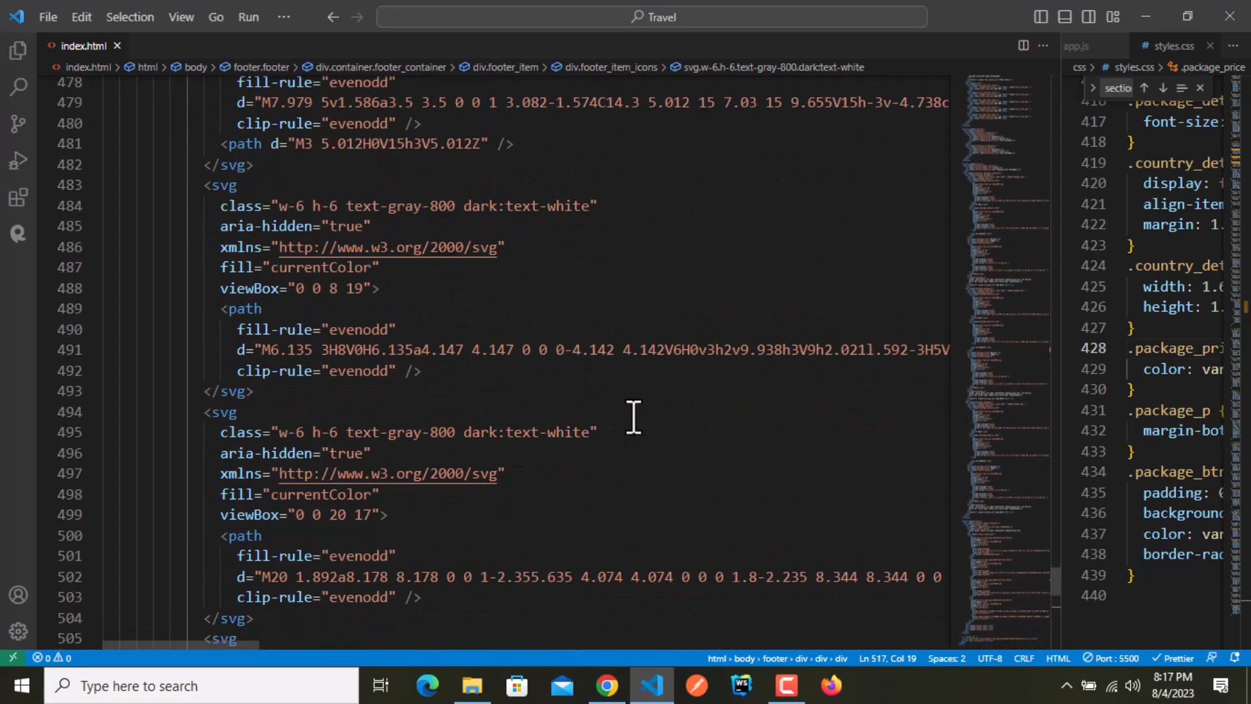
scroll(down, 3)
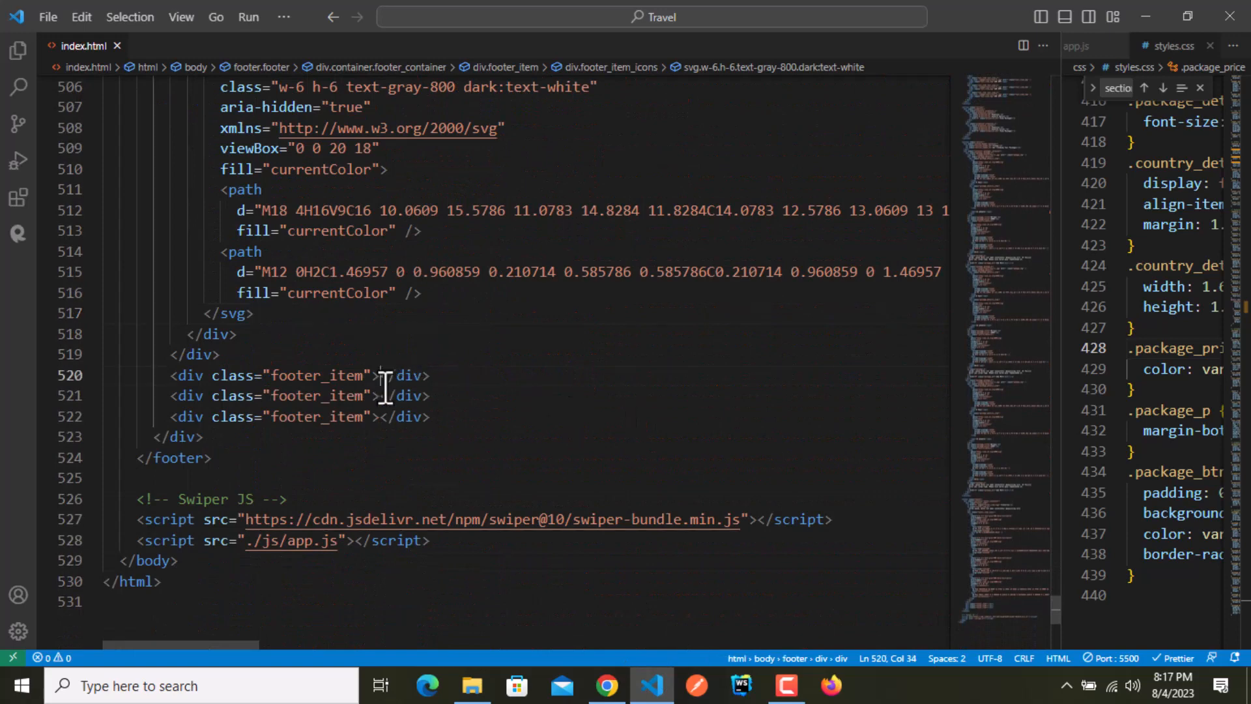
Add an h3.footer_item_title reading Company in the second footer column
key(Enter)
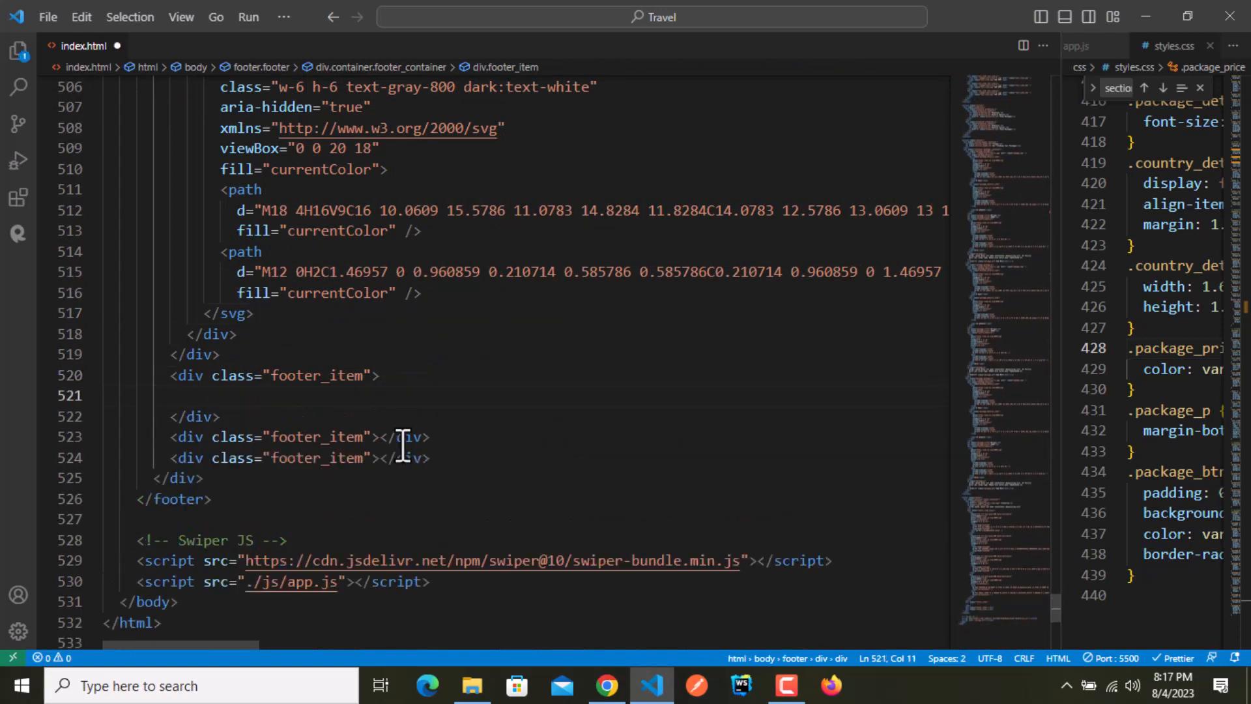
text(h3.f)
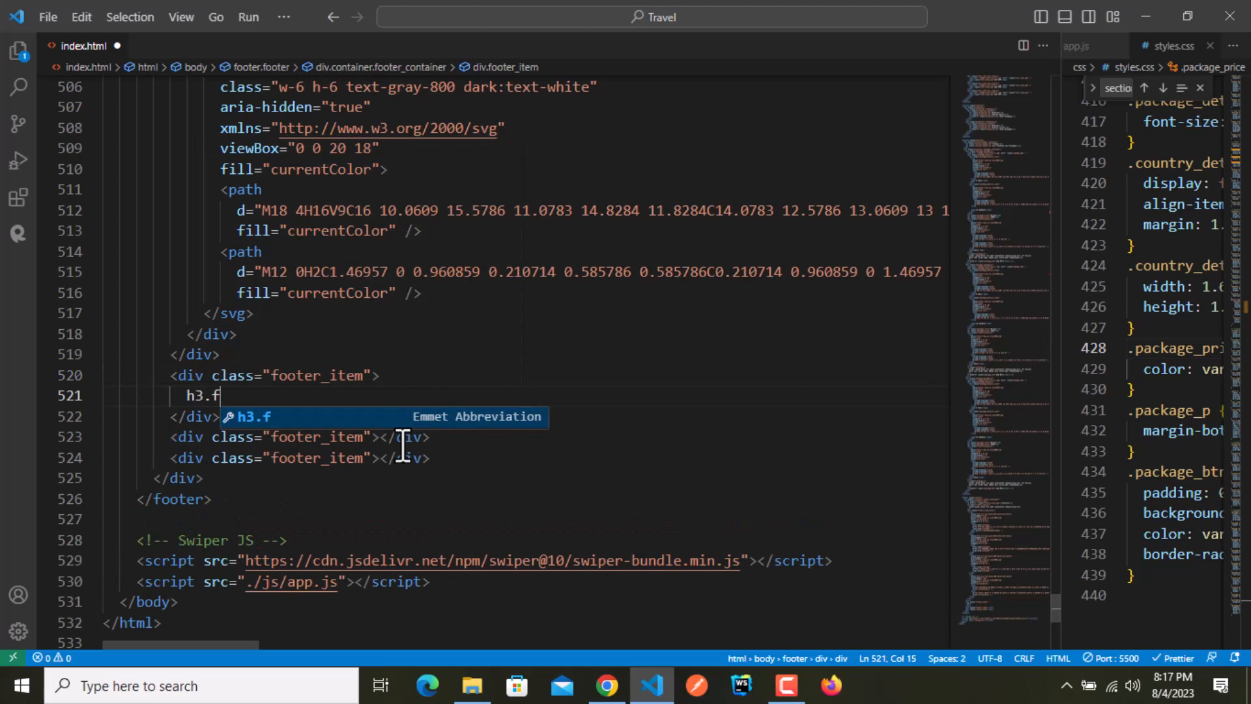
text(ooter_s)
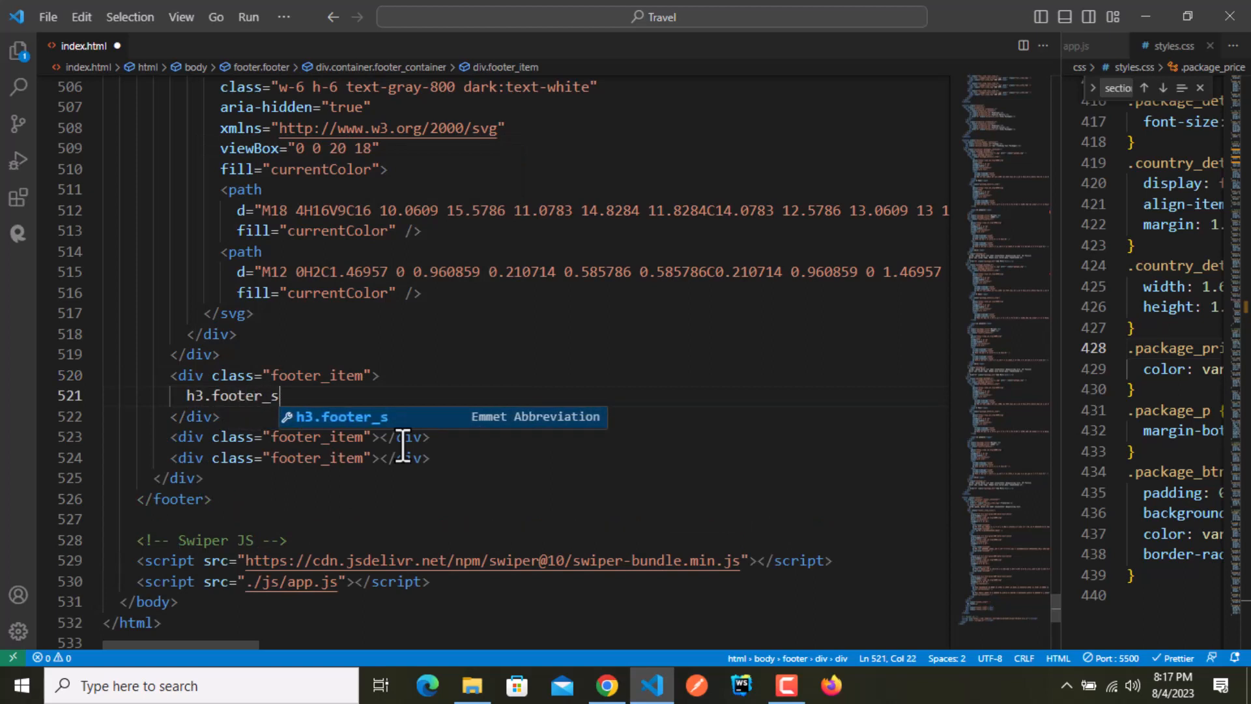
text(item)
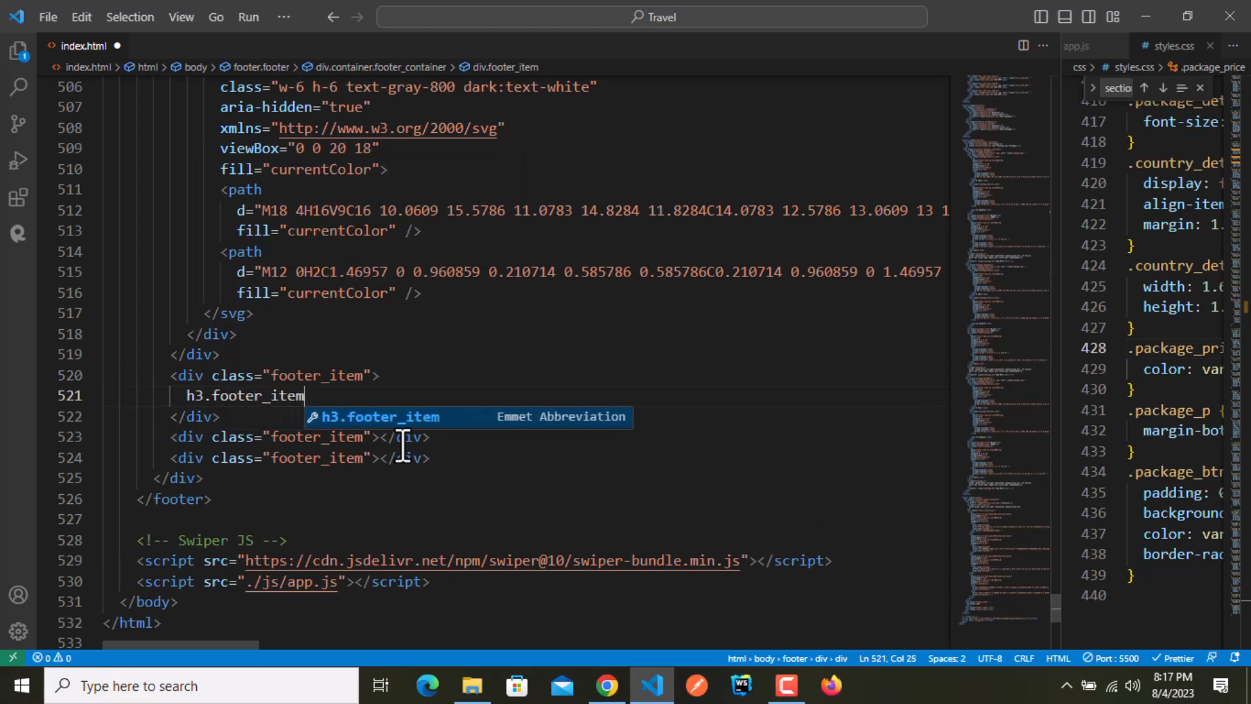
text(_title">Comp</h3>)
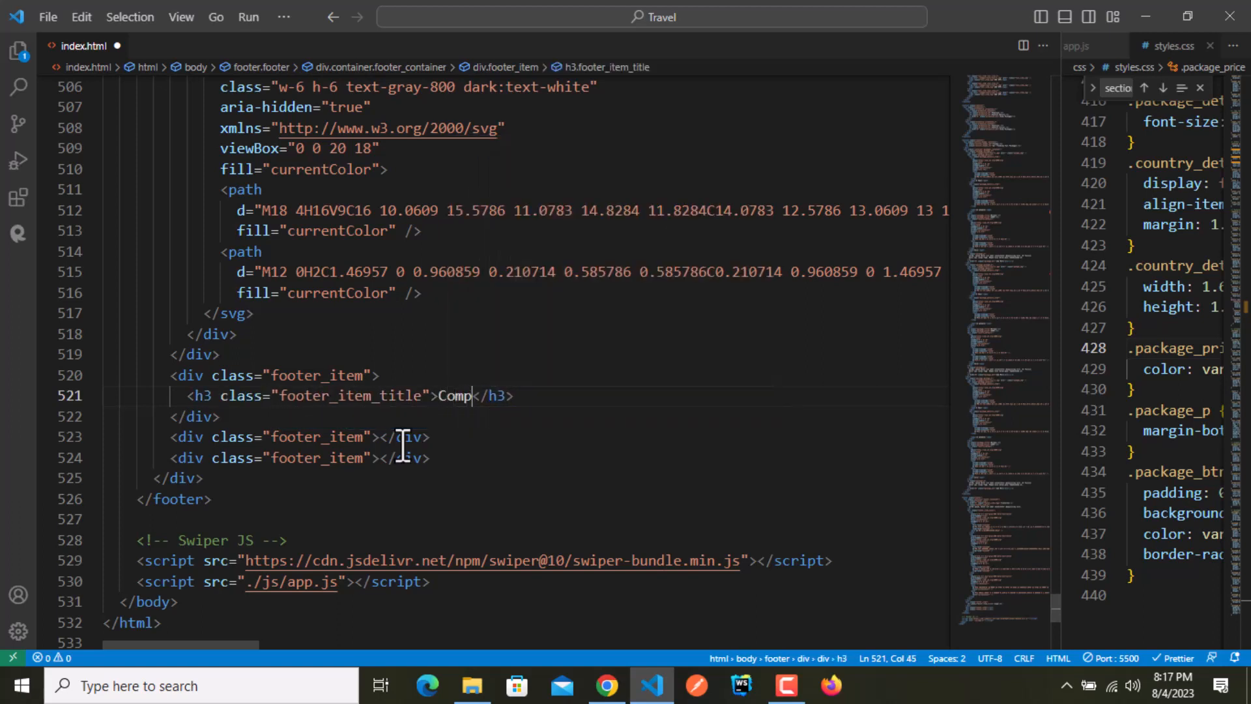
text(any)
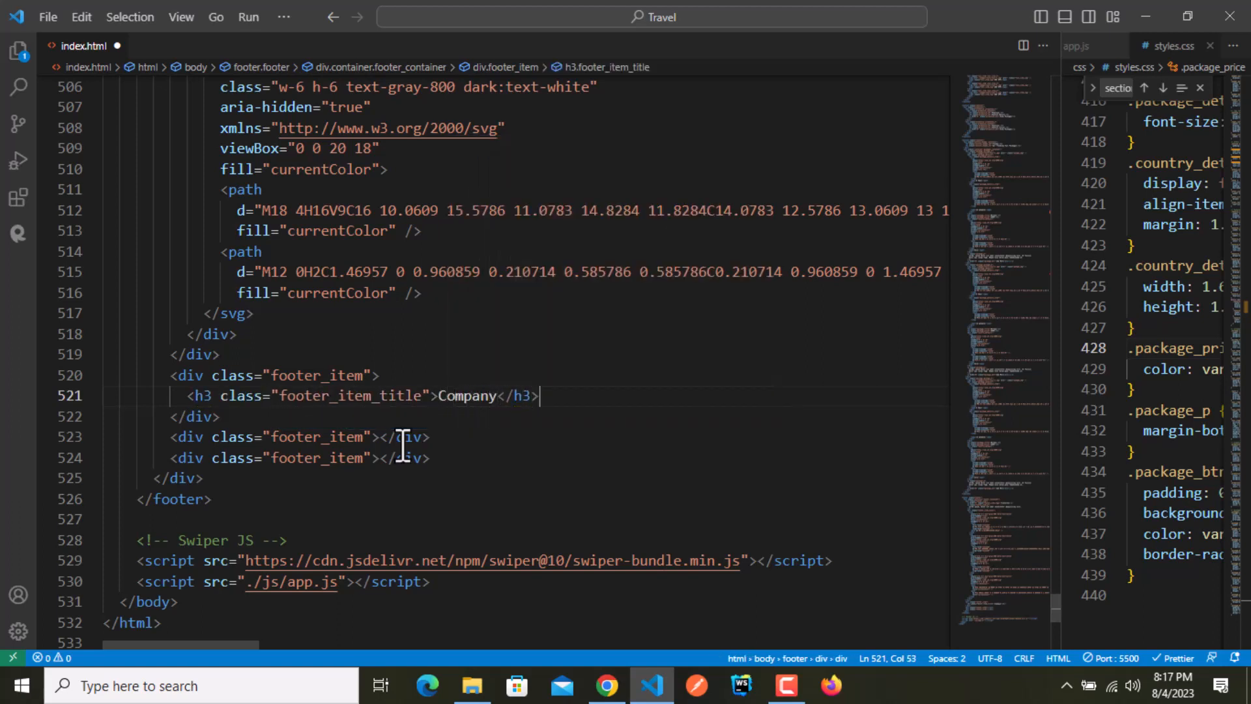
Expand a ul of list items and enter About us, Pricing and Blog, matching the Figma design
text(ul.f)
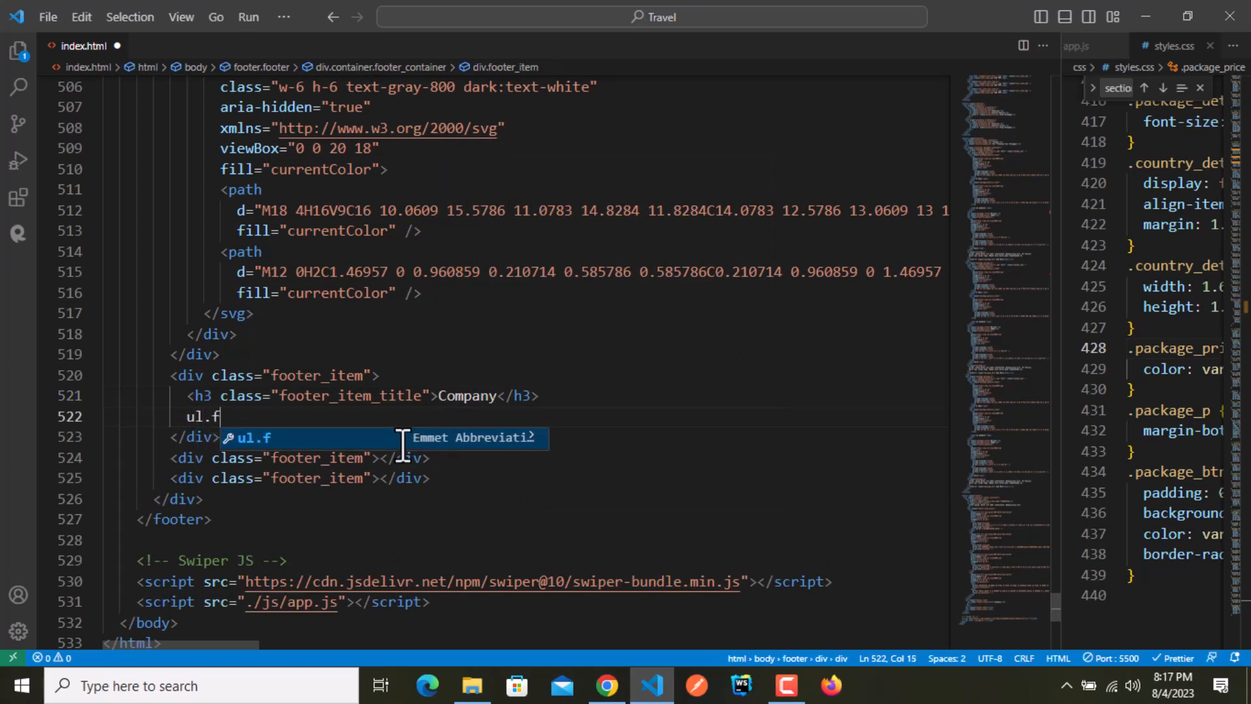
text(ooter_item)
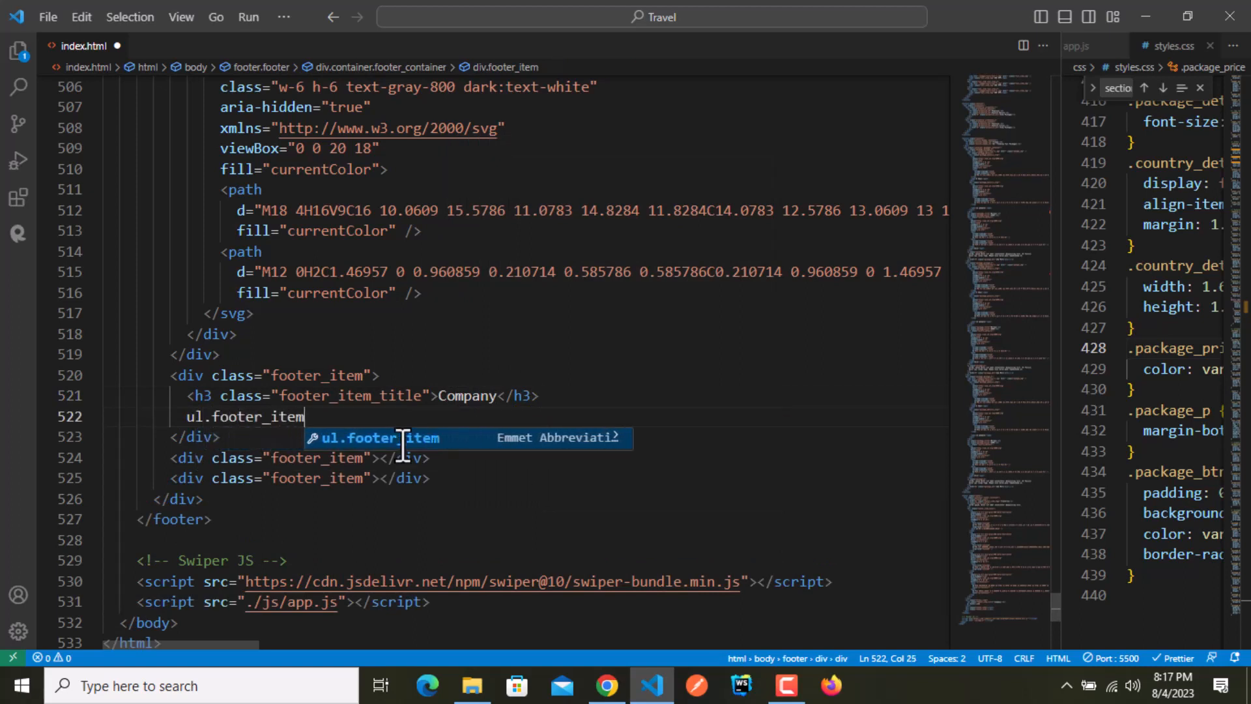
text(_)
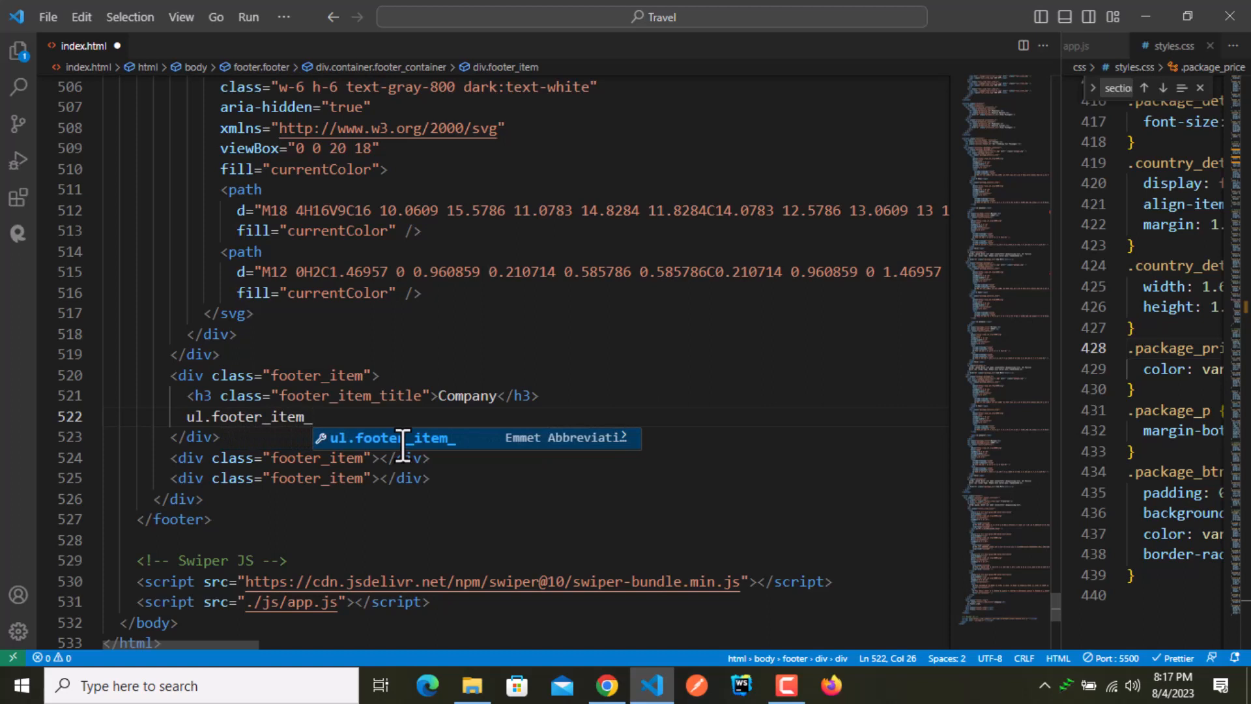
text(list)
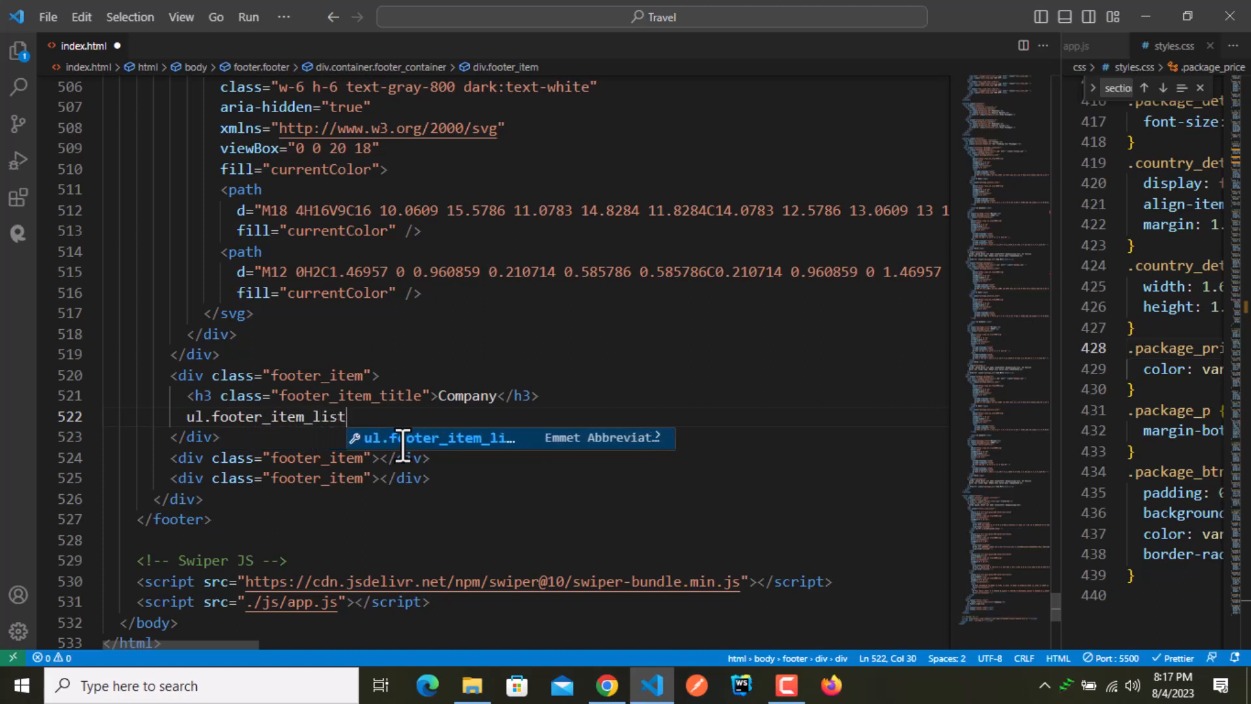
key(Backspace)
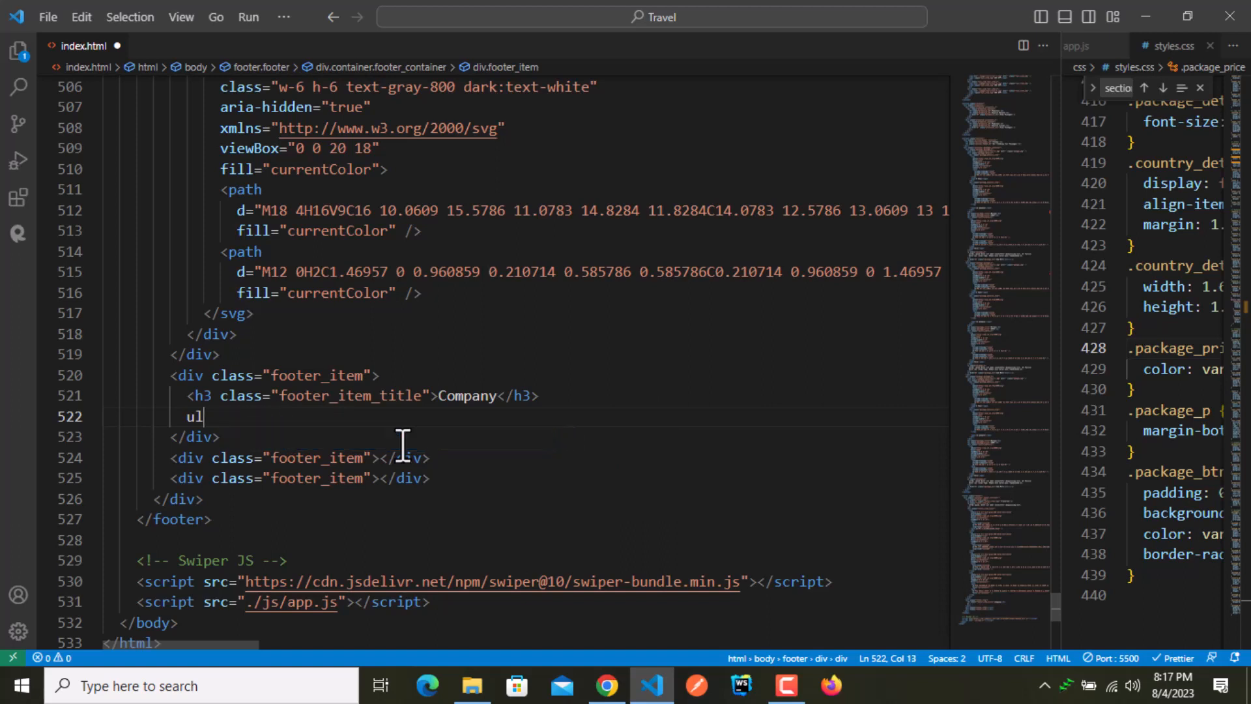
text(>l)
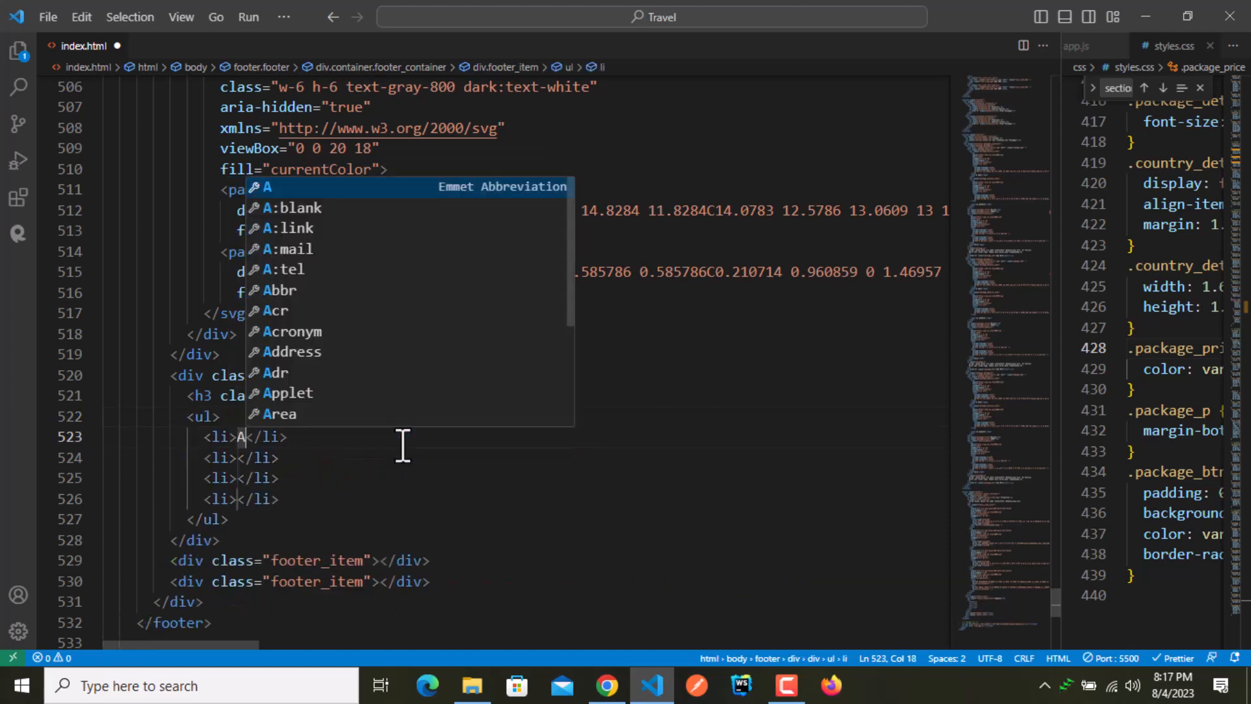
text(bout us)
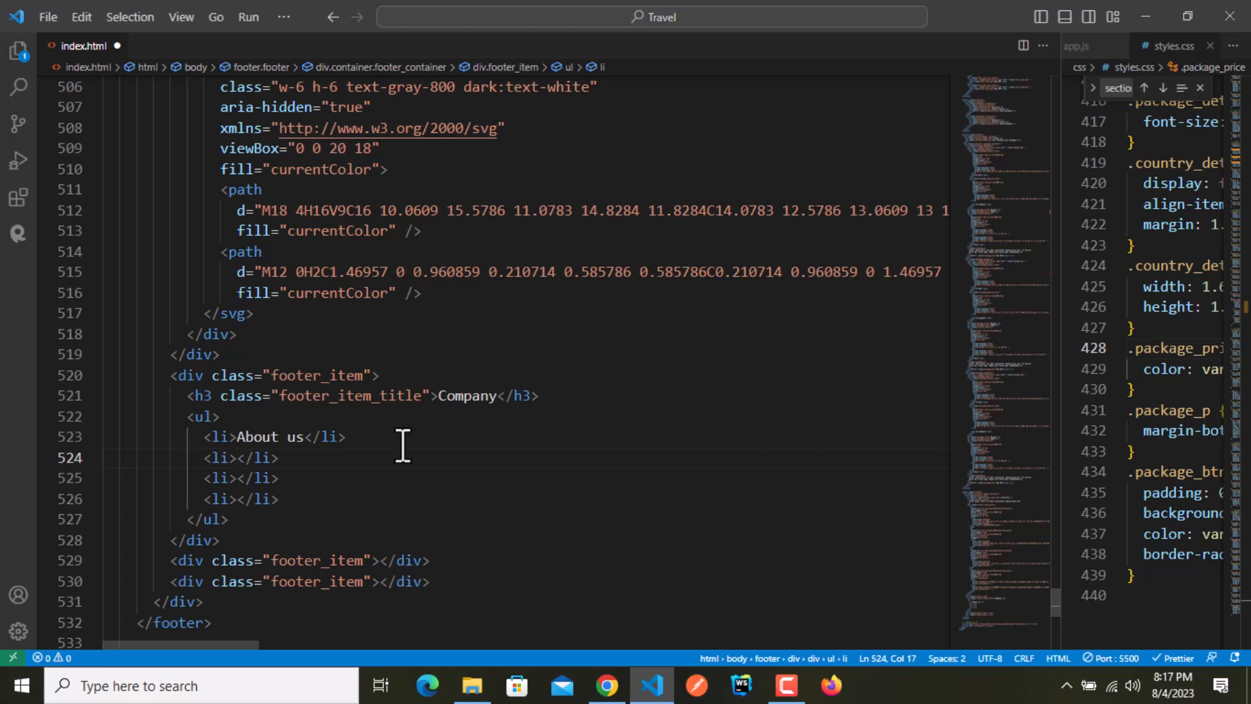
text(Pricing)
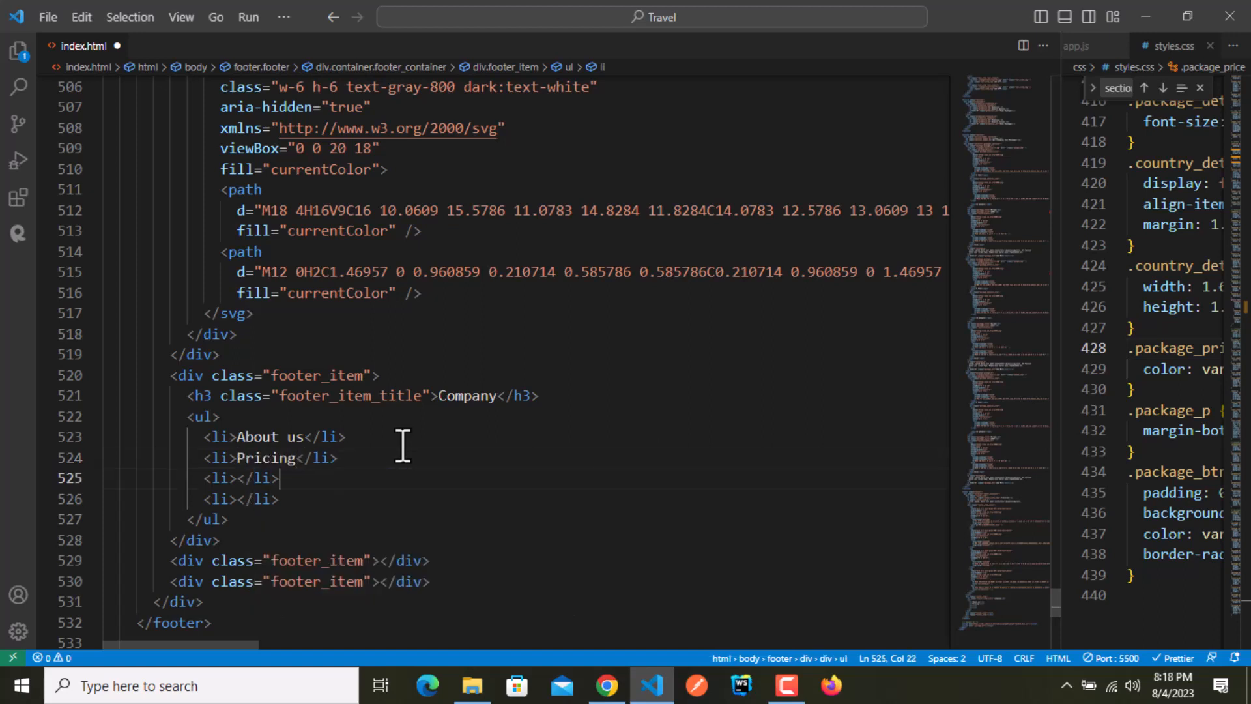
text(Bl)
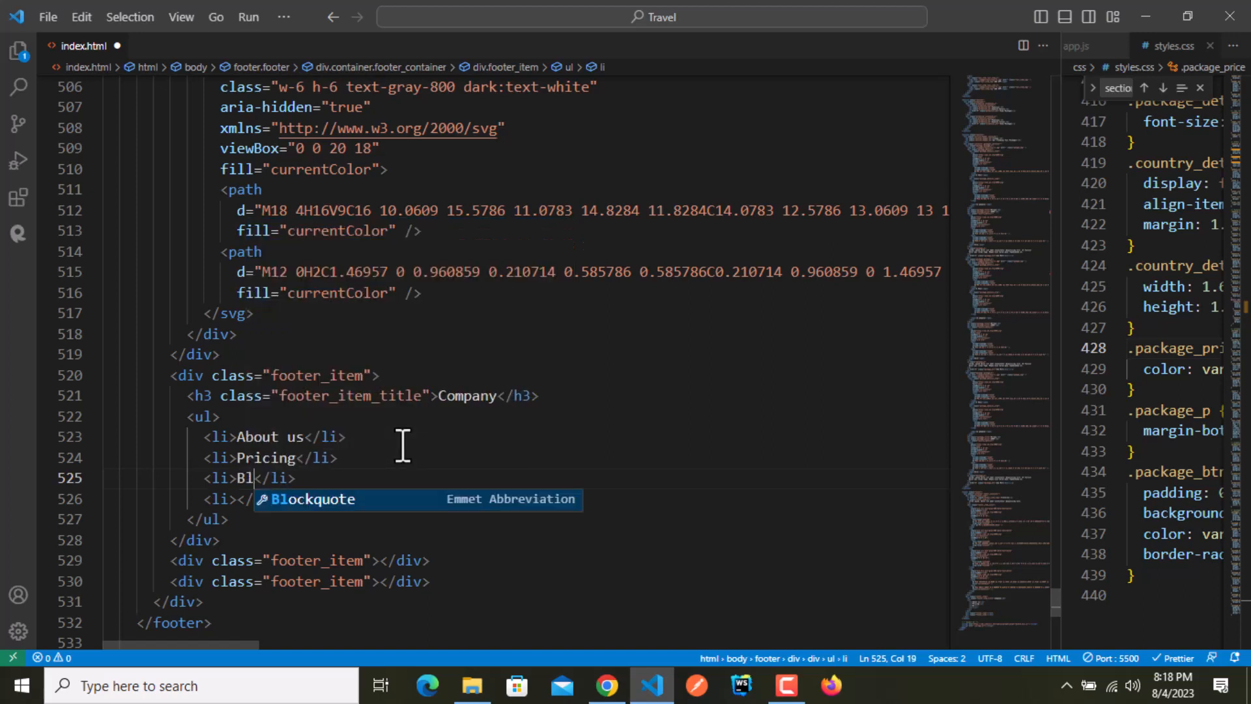
text(og)
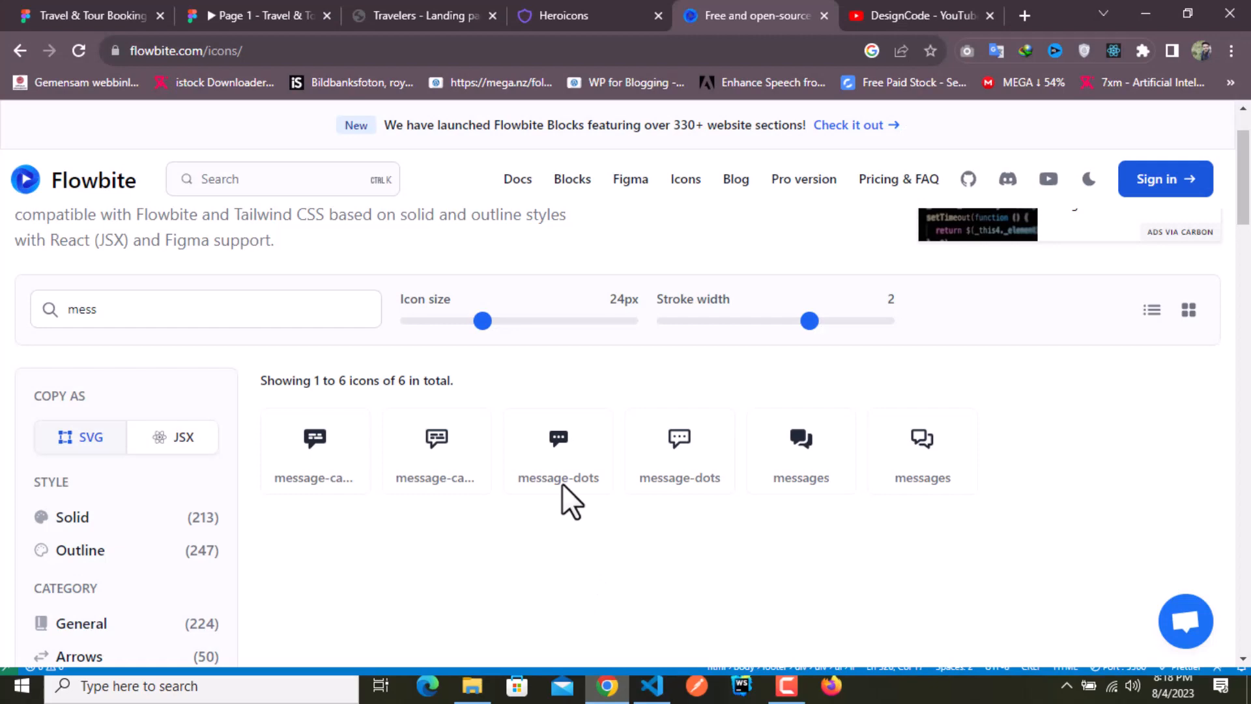
Finish the list as About us, Career, Blog, Pricing after checking the mockup's link names
click(256, 15)
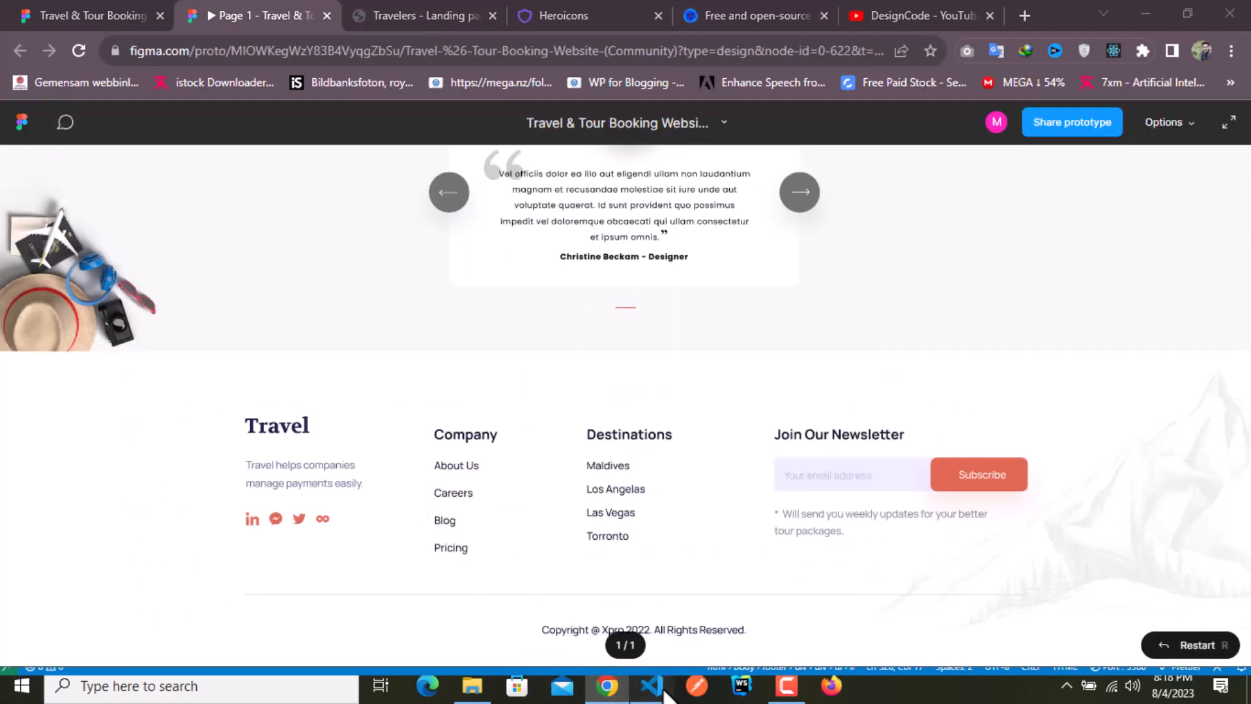
click(649, 686)
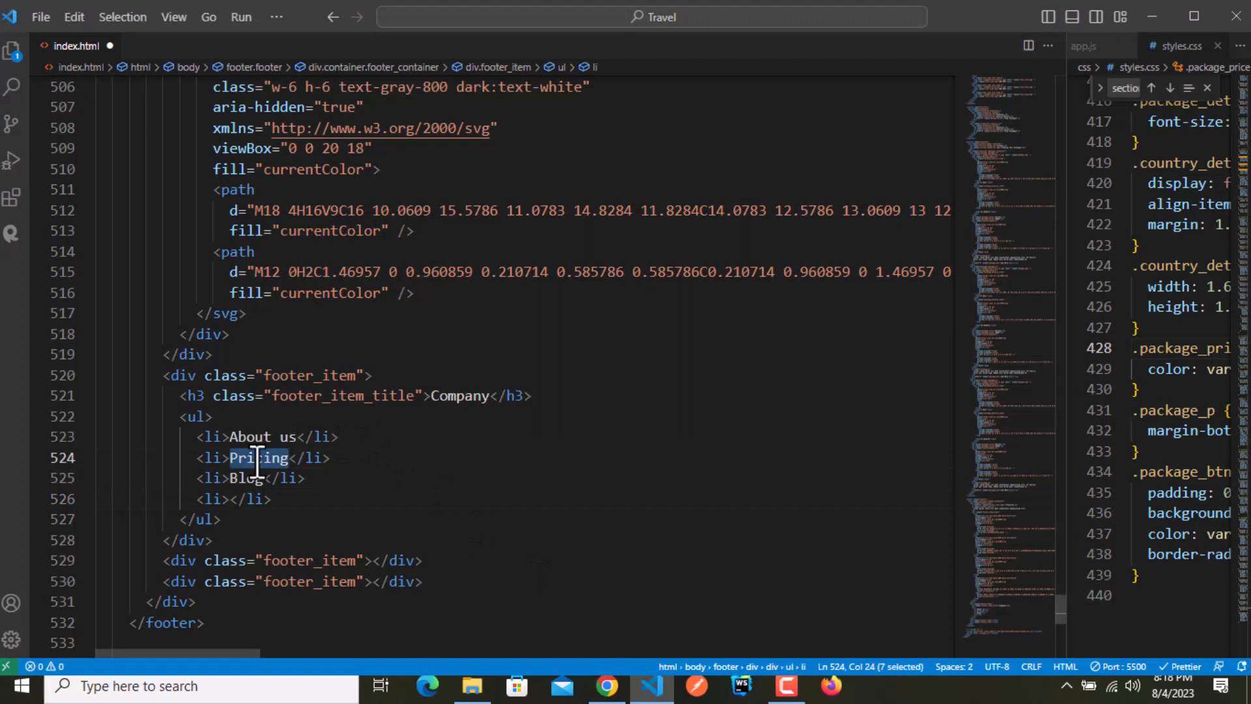
text(Career)
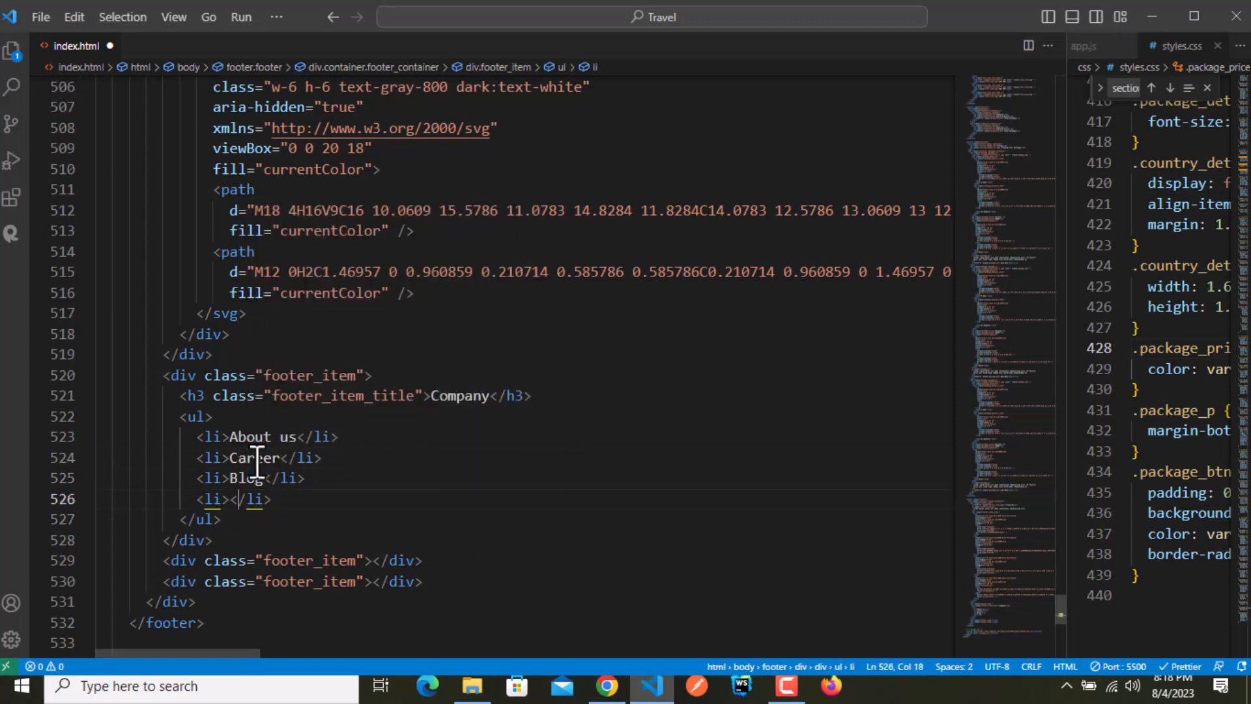
text(Pric)
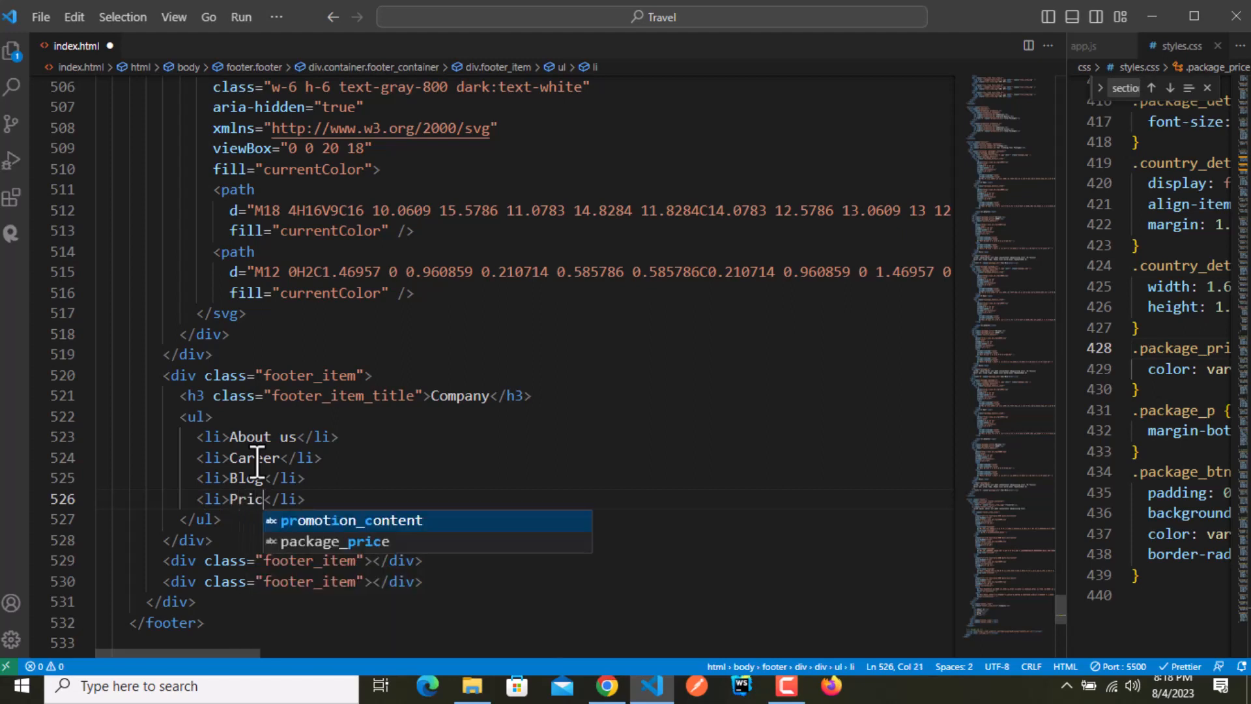
text(ing)
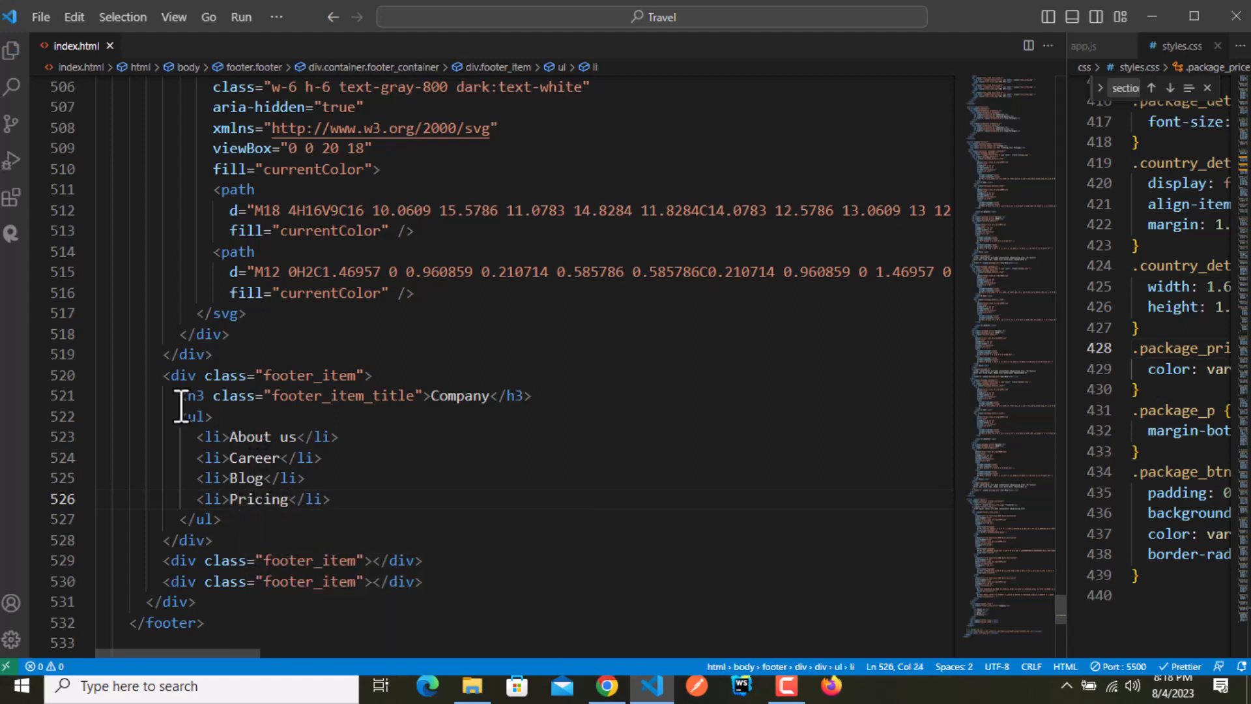
Duplicate the Company column as Destinations and start its list with Oslo and Stockholm
drag(177, 395, 222, 519)
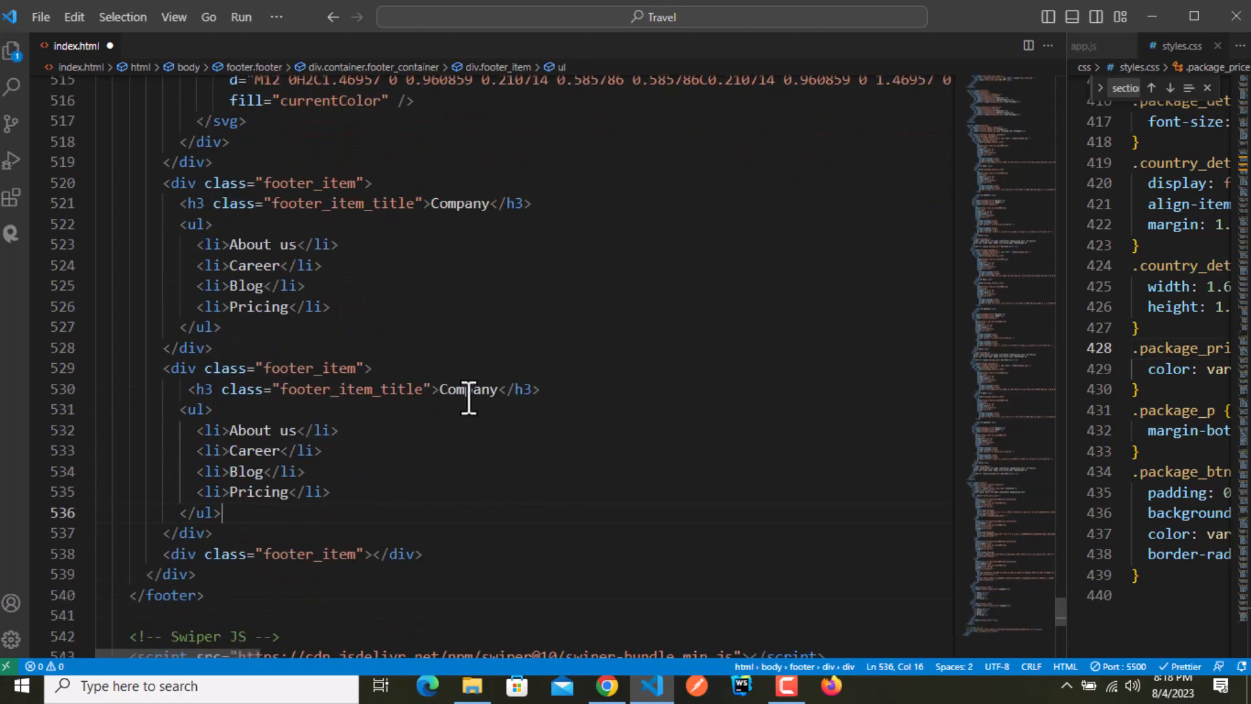
text(Des)
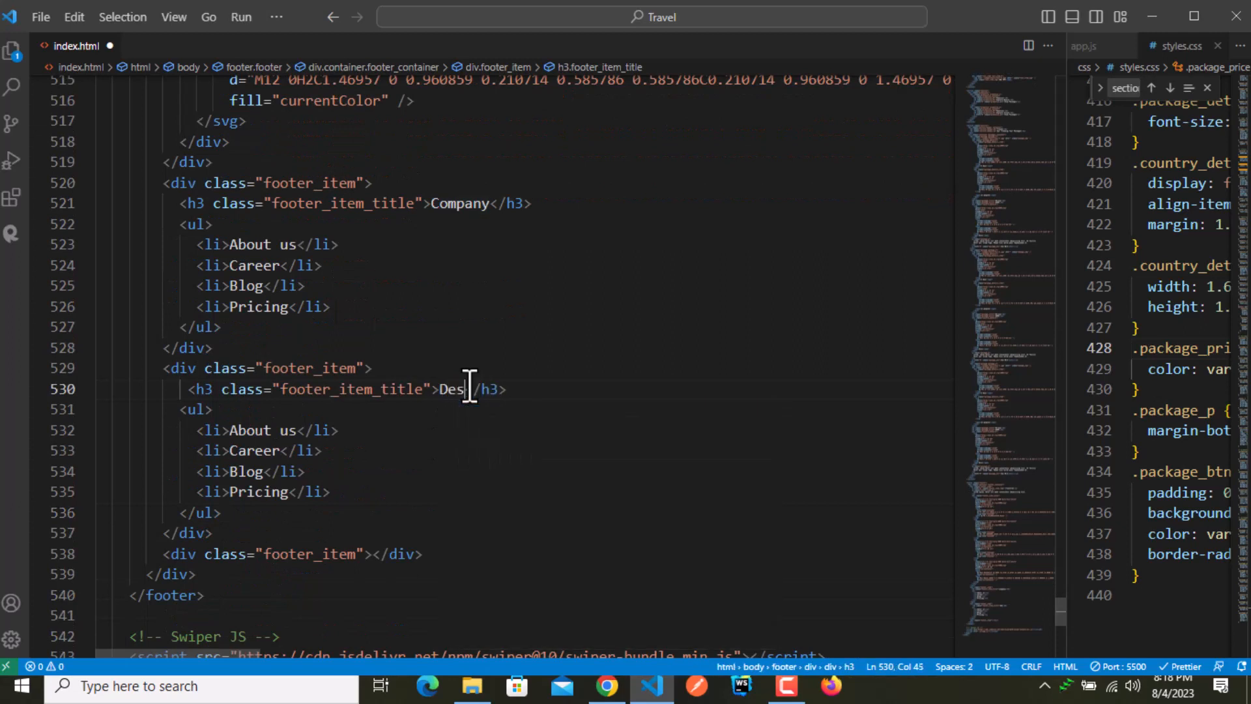
text(tinations)
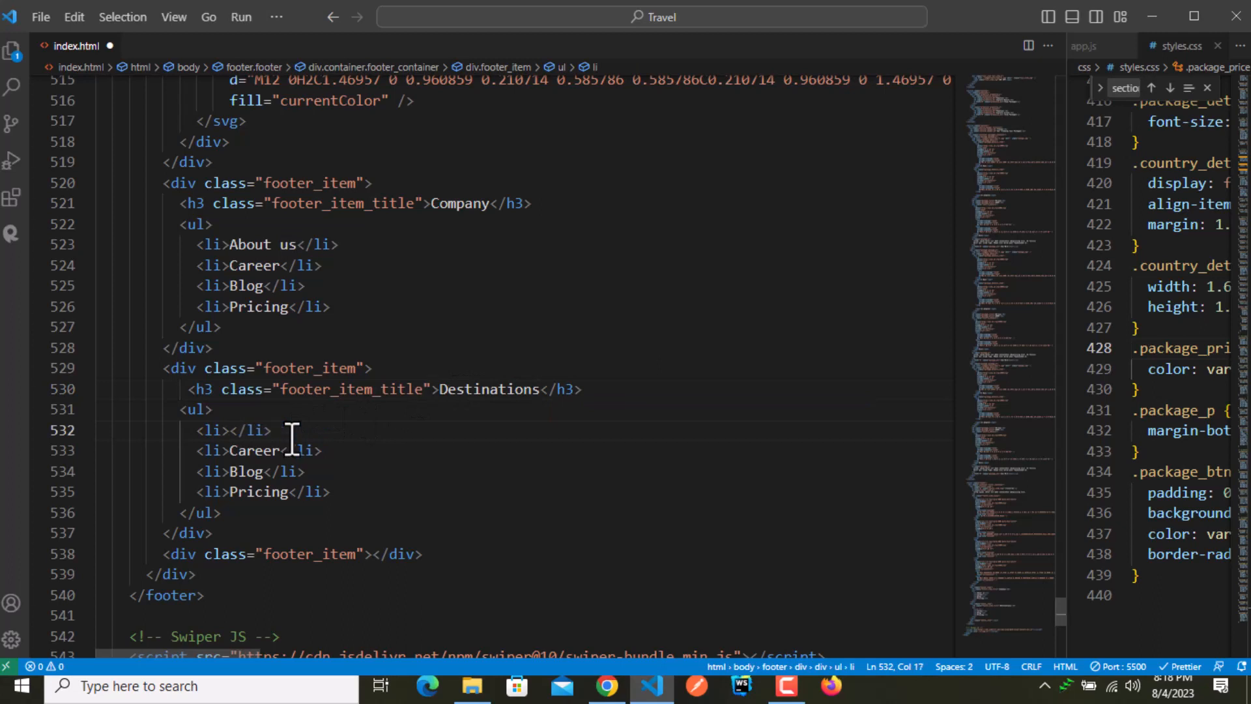
text(Oslo)
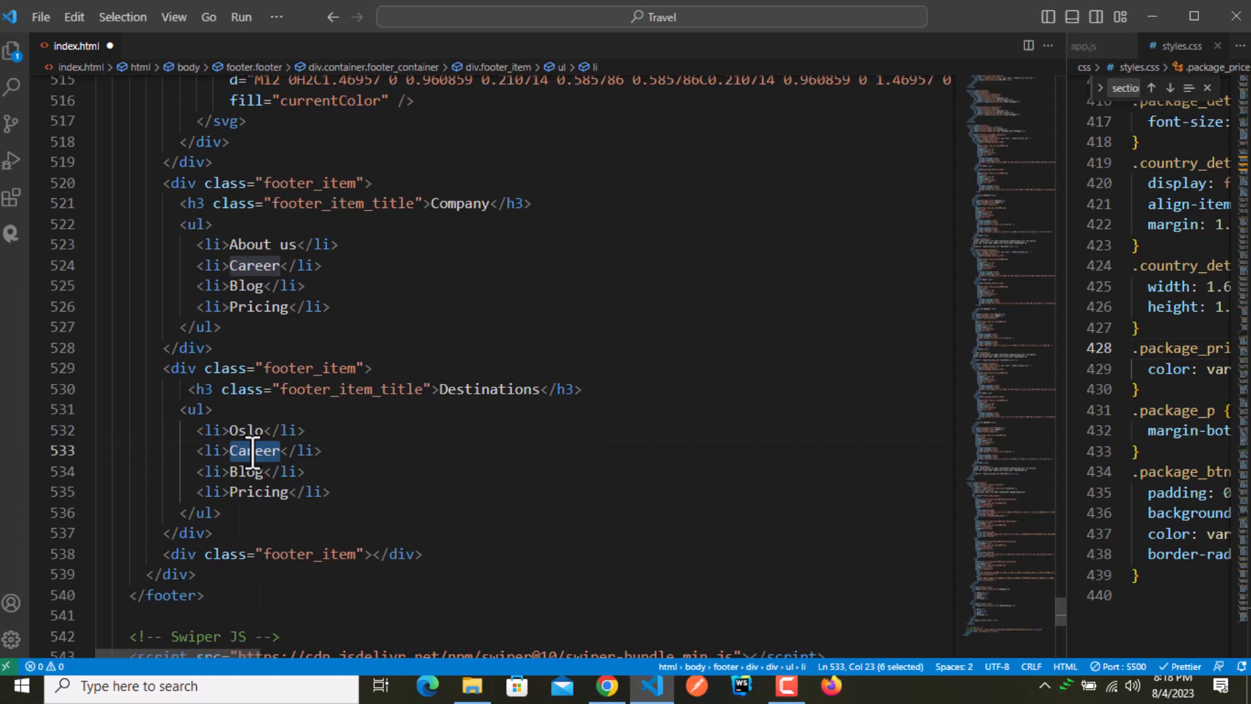
text(Stockh)
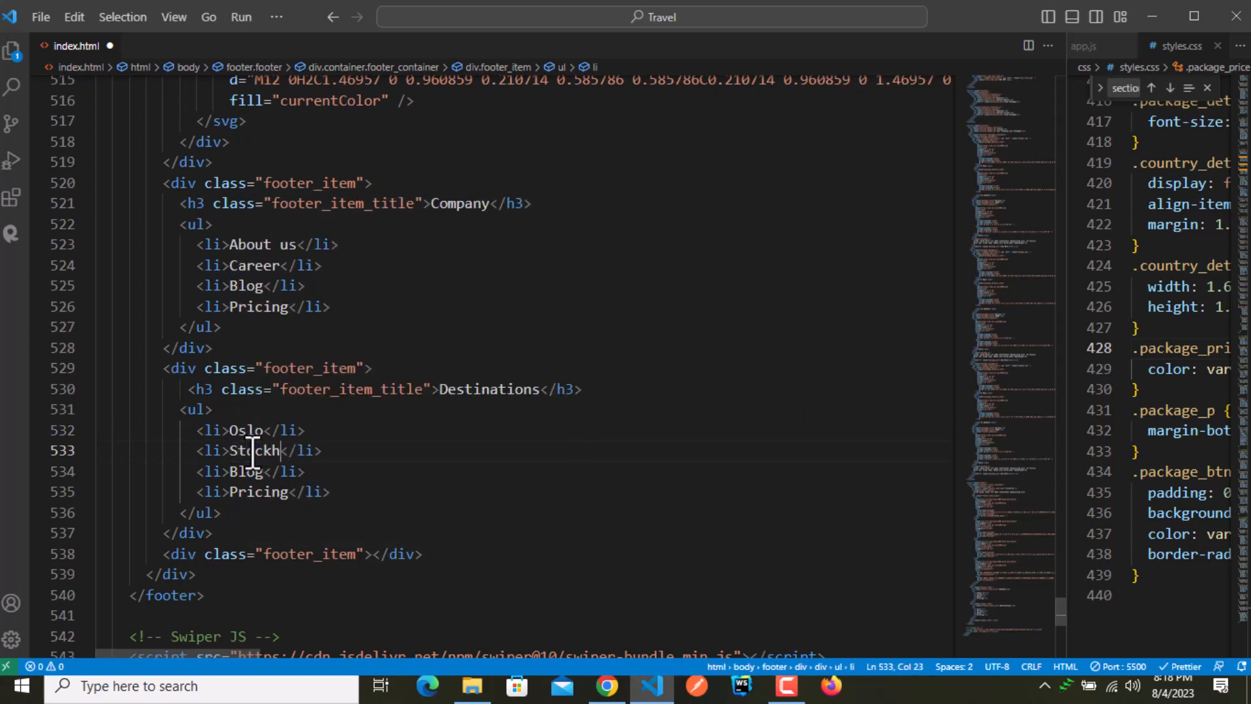
text(olm)
click(260, 471)
text(Los )
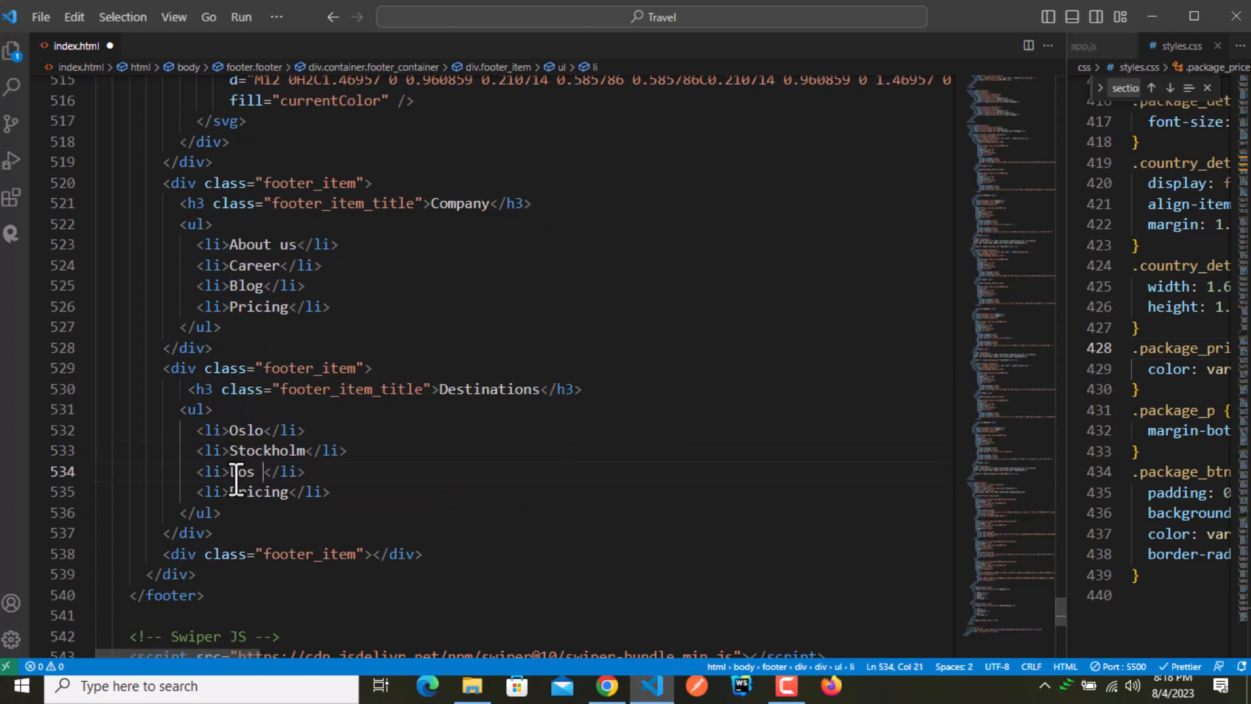
Complete the Destinations list with Los Vegas and Torrento after checking the design
text(V)
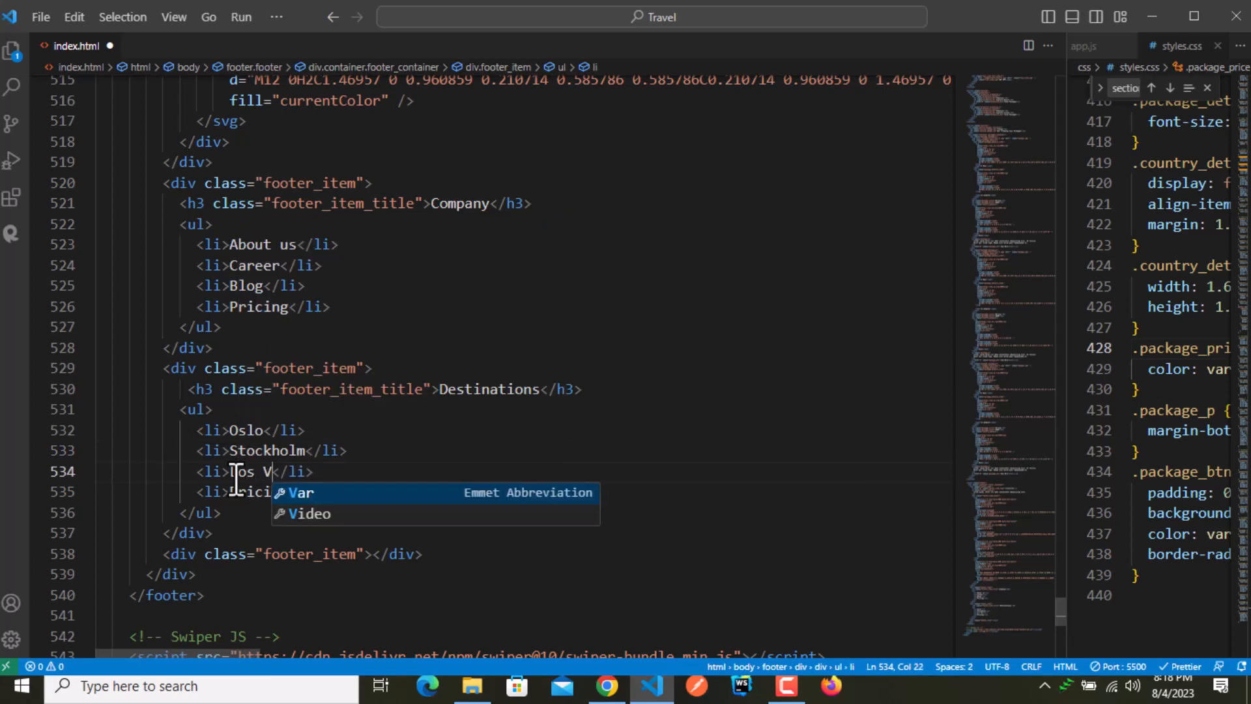
text(egas)
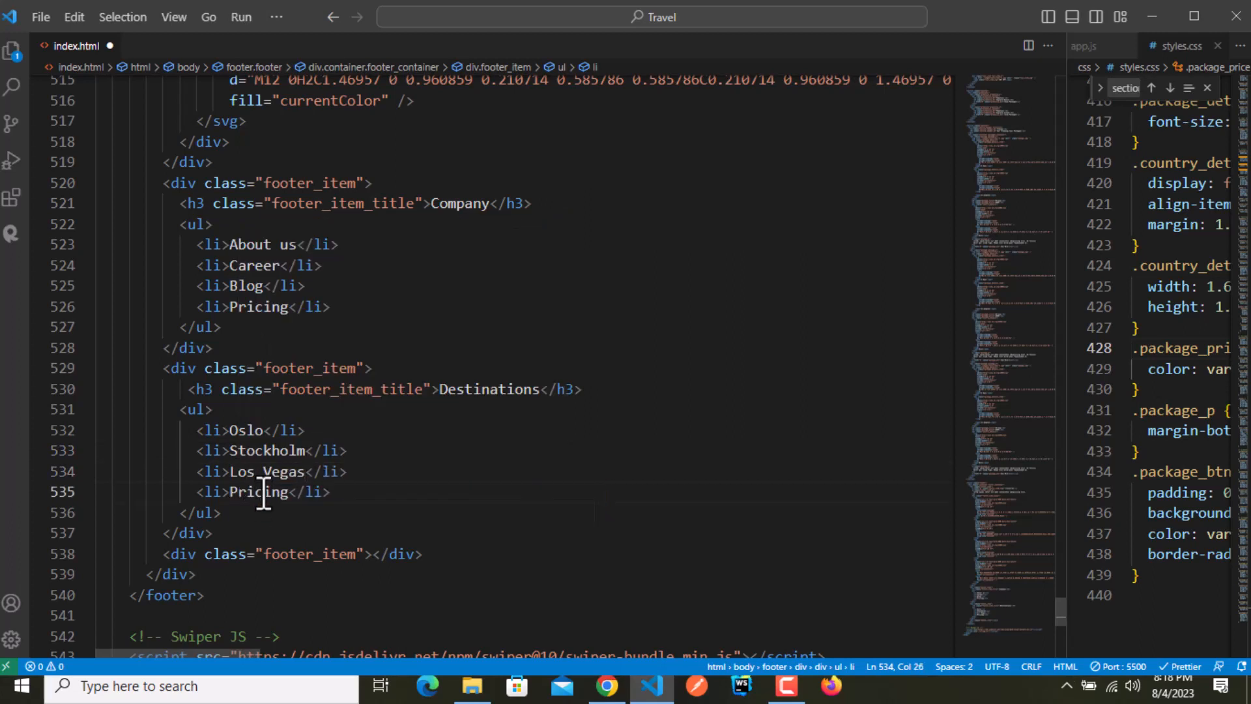
click(606, 686)
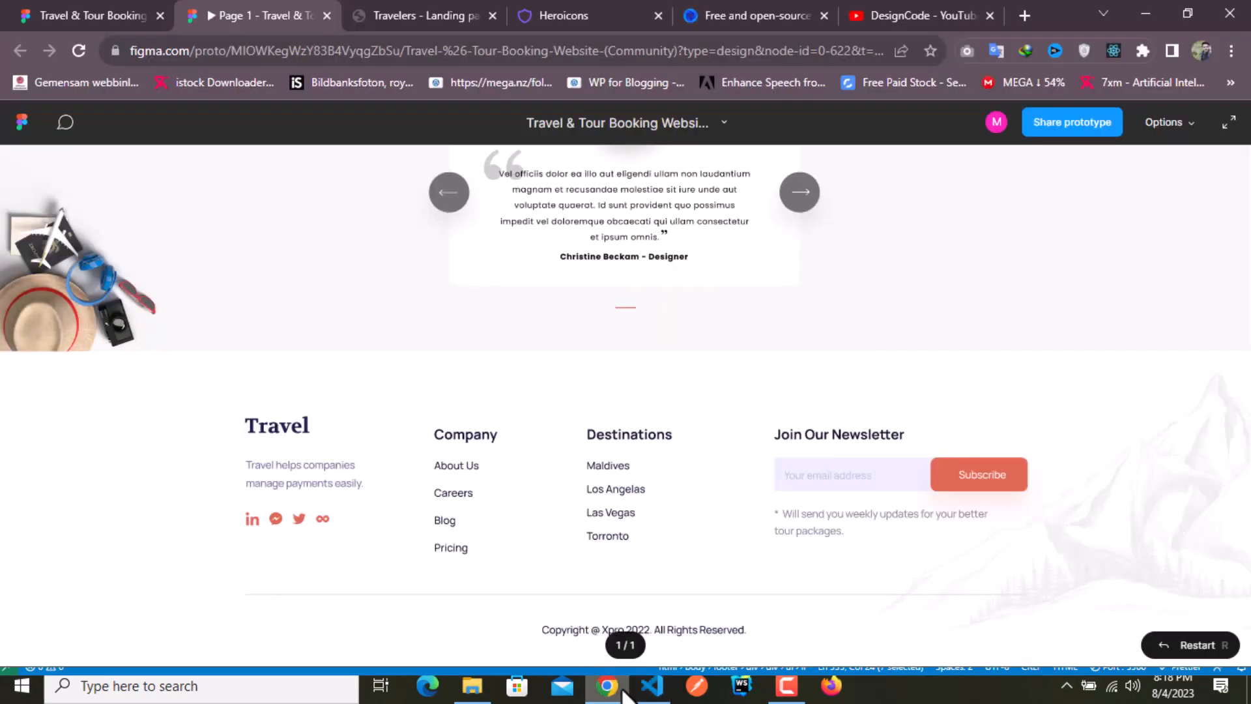
click(650, 685)
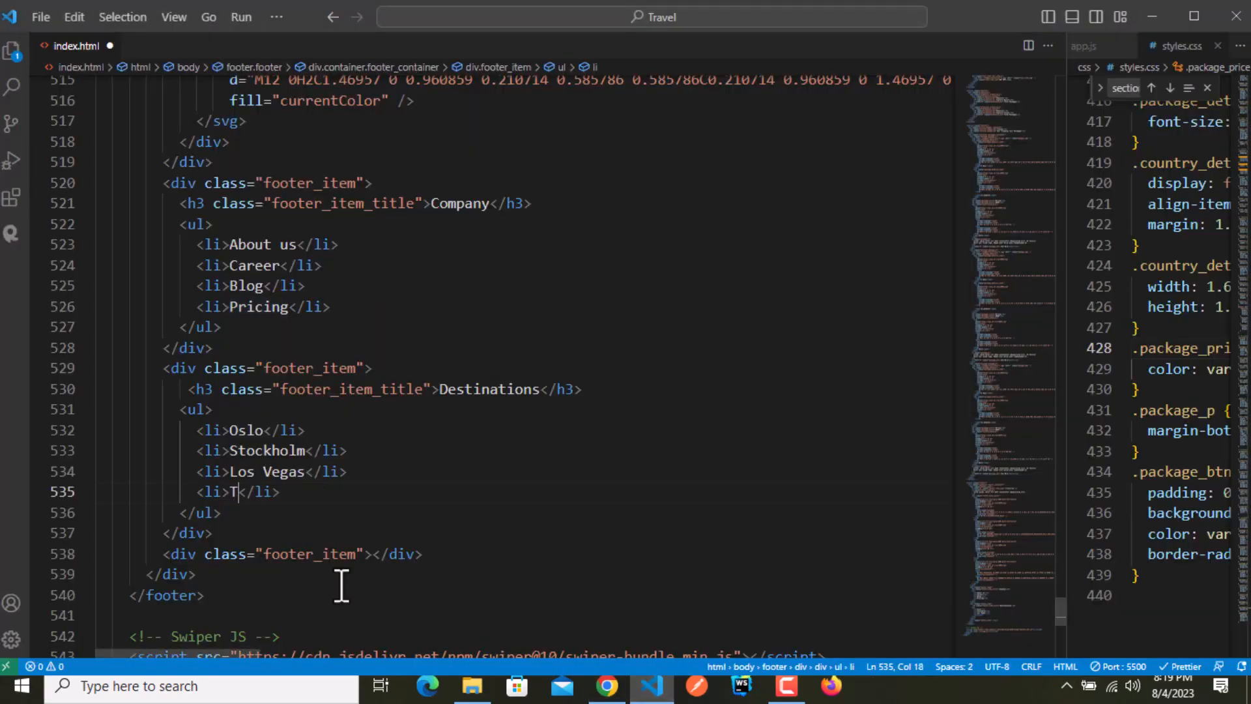
text(orrento)
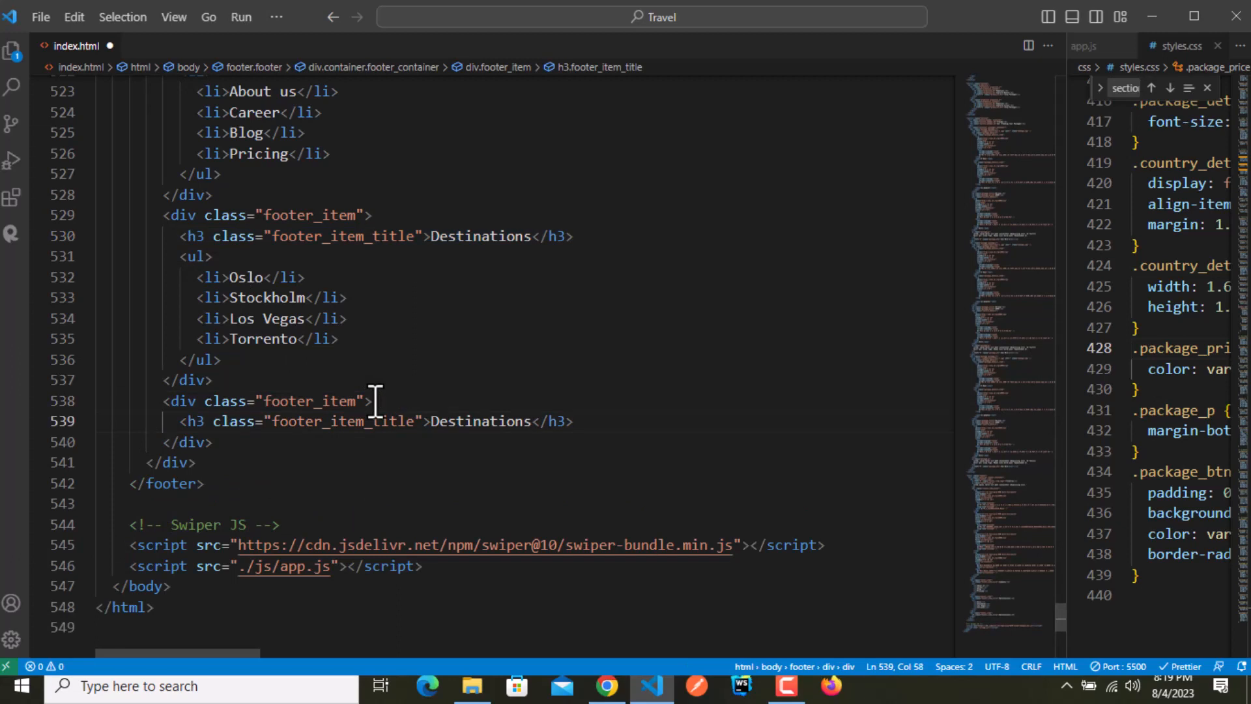
Add a form holding input.footer_item_input with an email placeholder in the newsletter column
text(form)
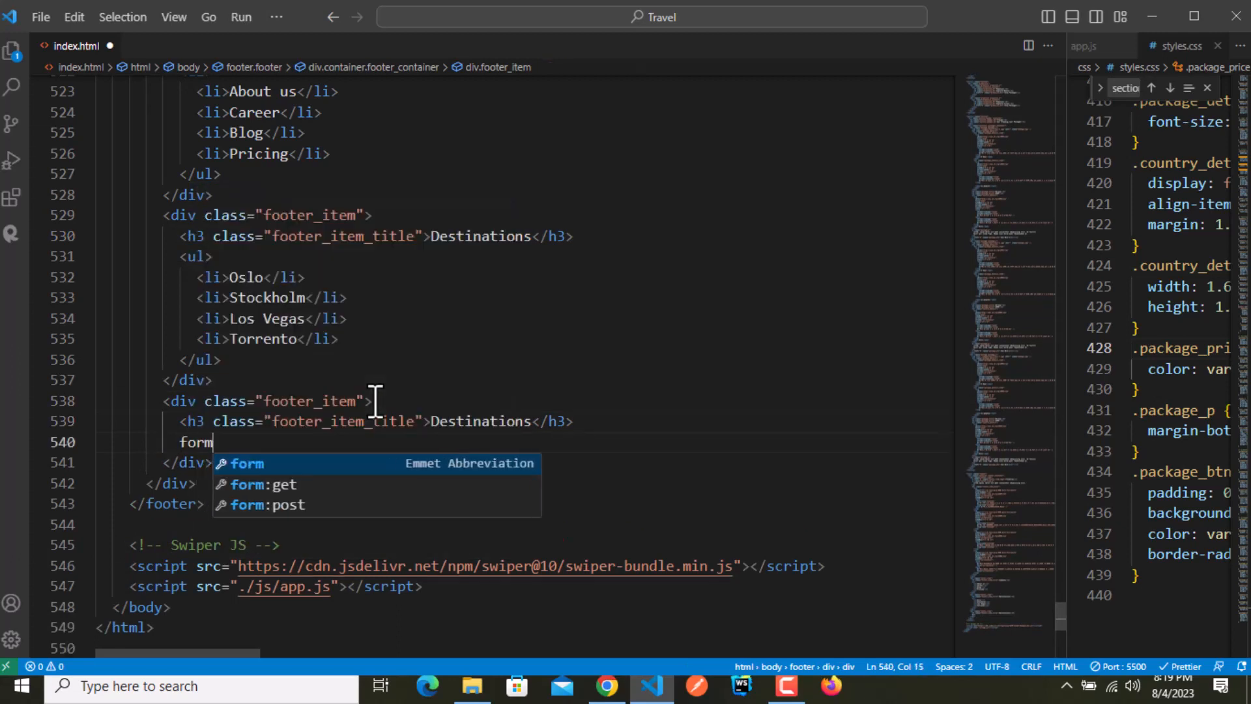
key(Tab)
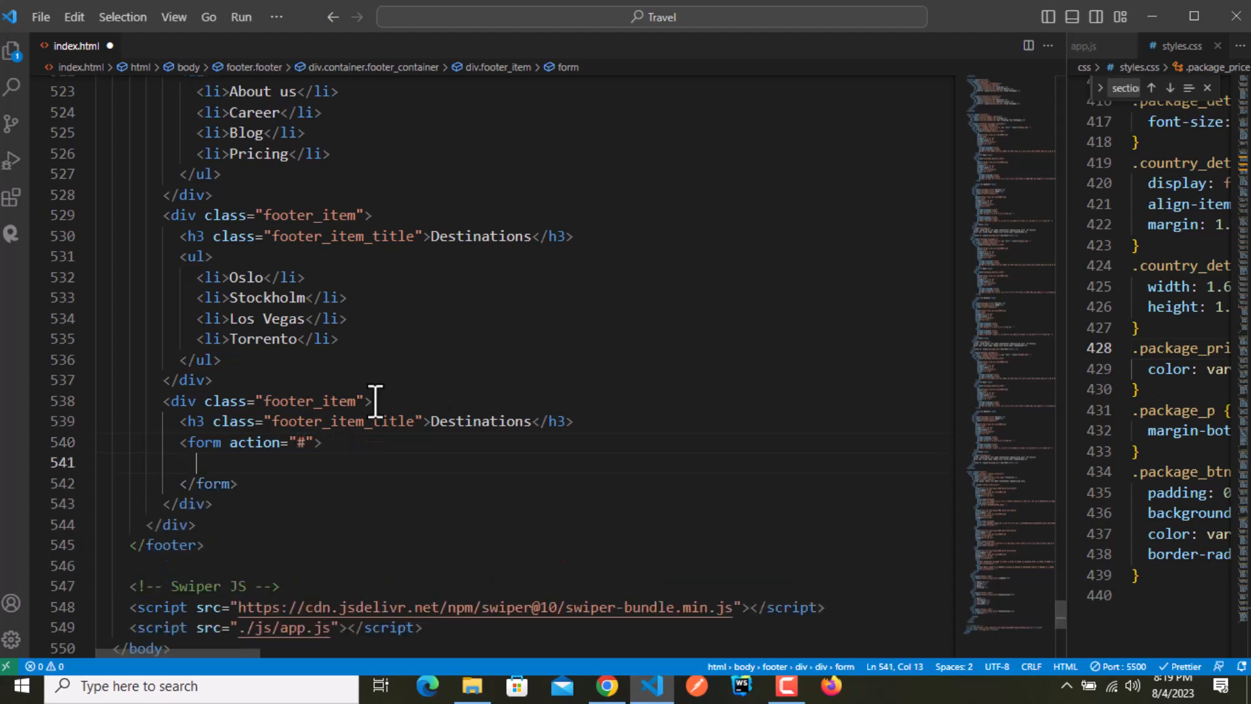
text(input)
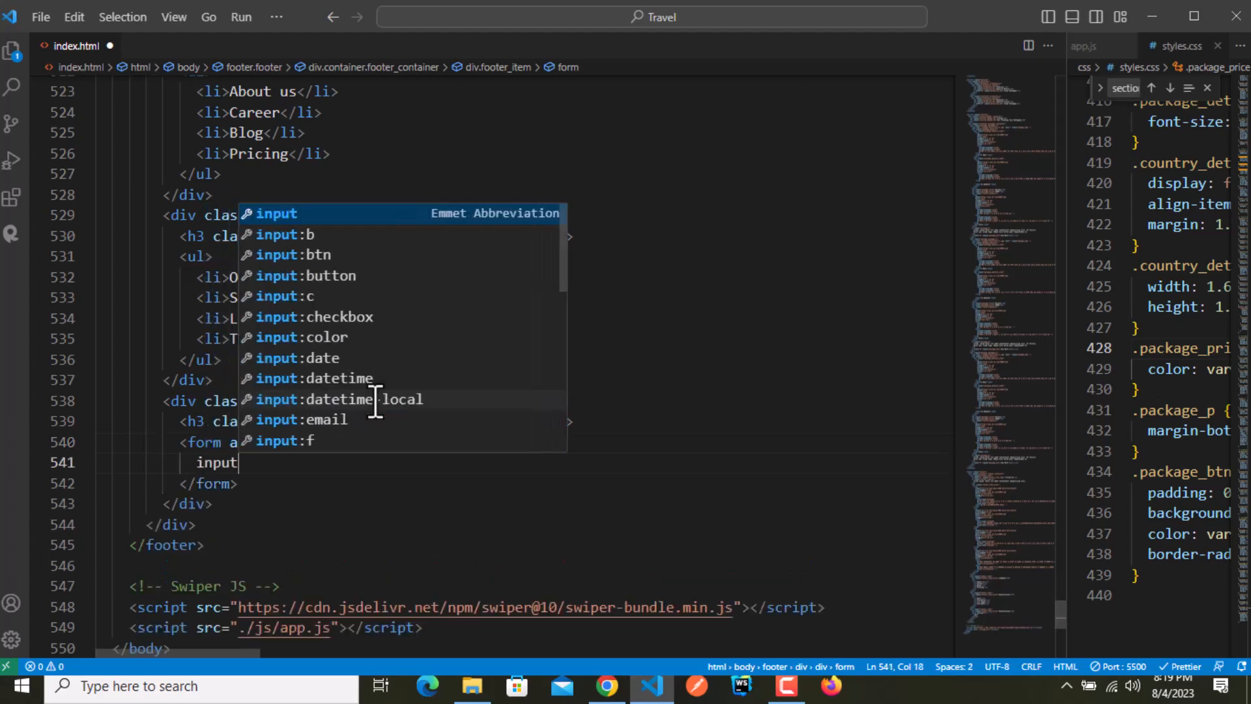
text(.footer_)
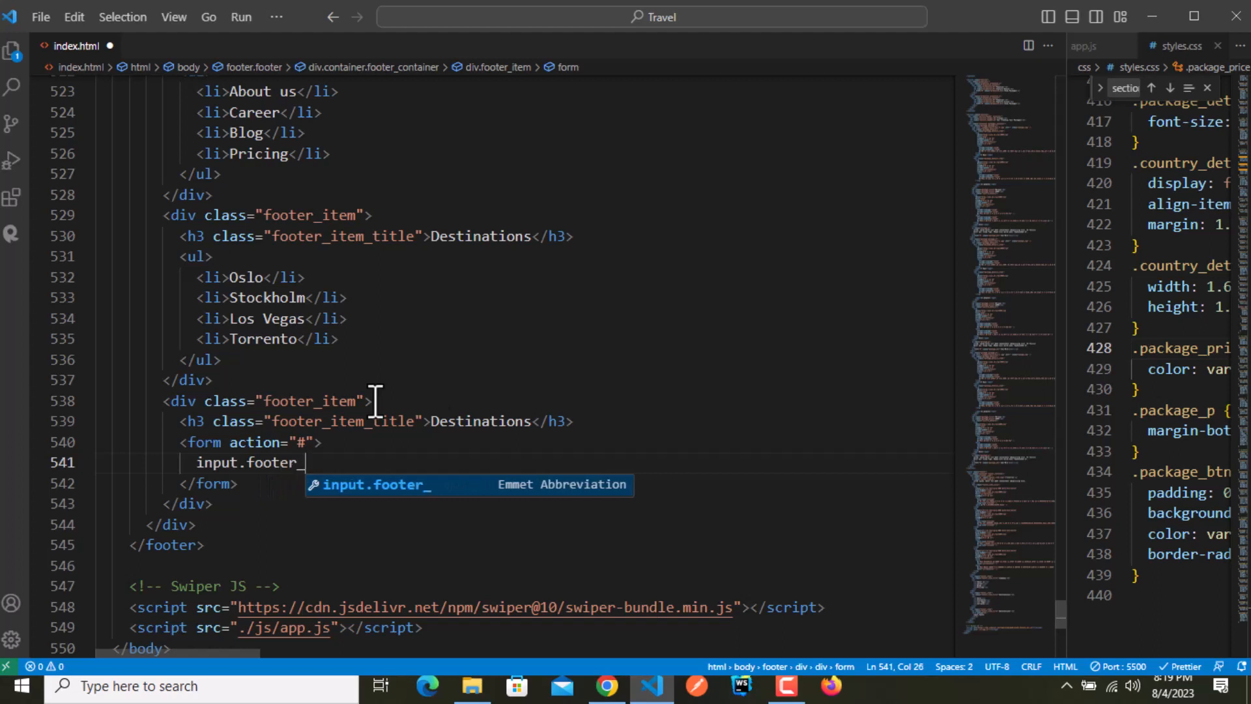
text(item_)
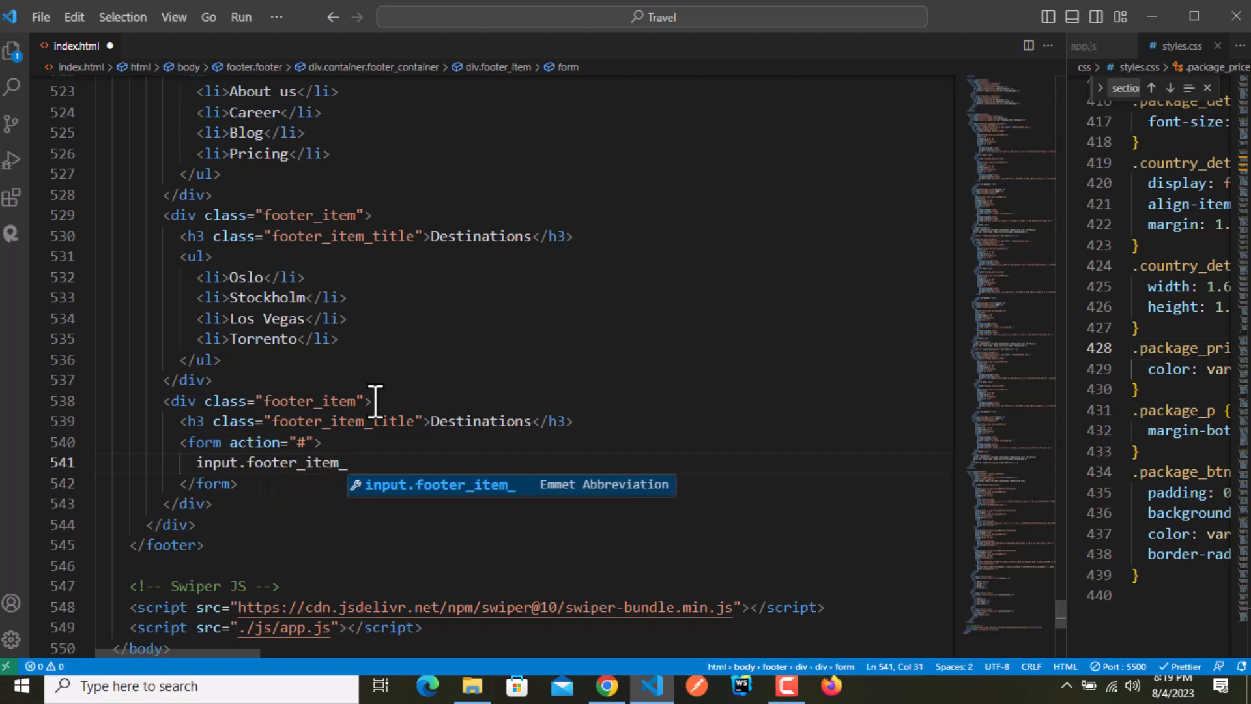
key(Tab)
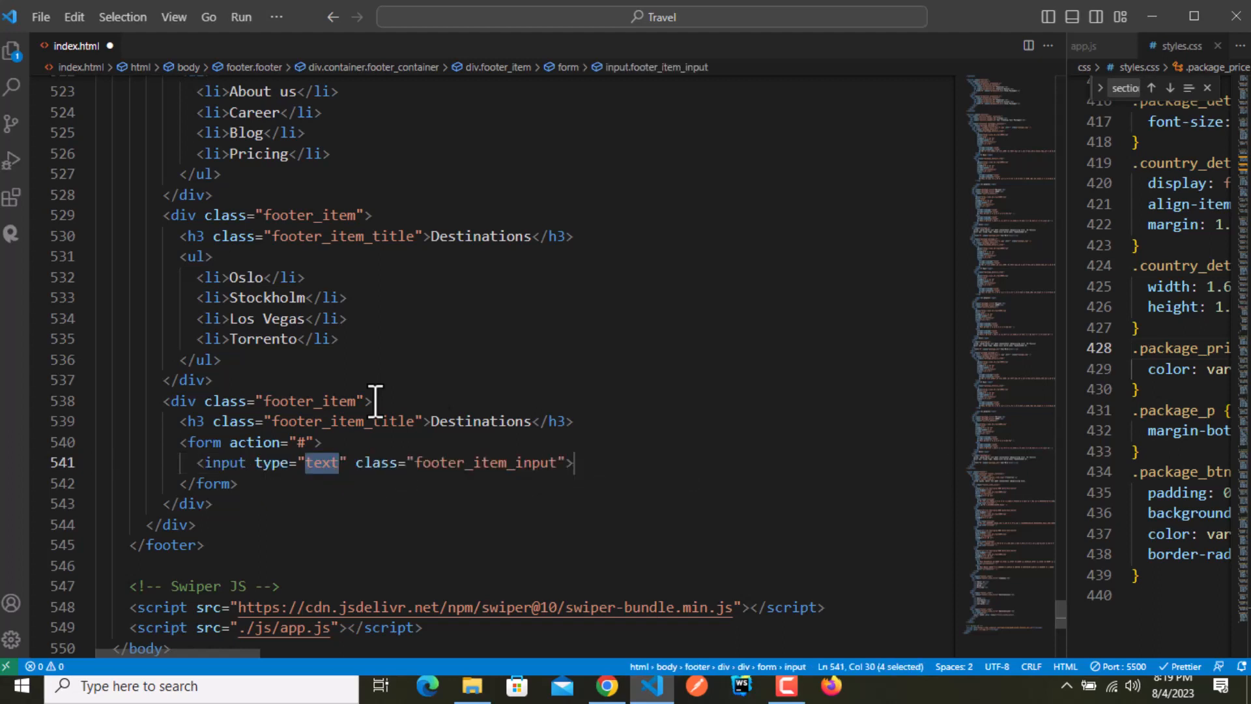
text(placeholder="Enter yout e)
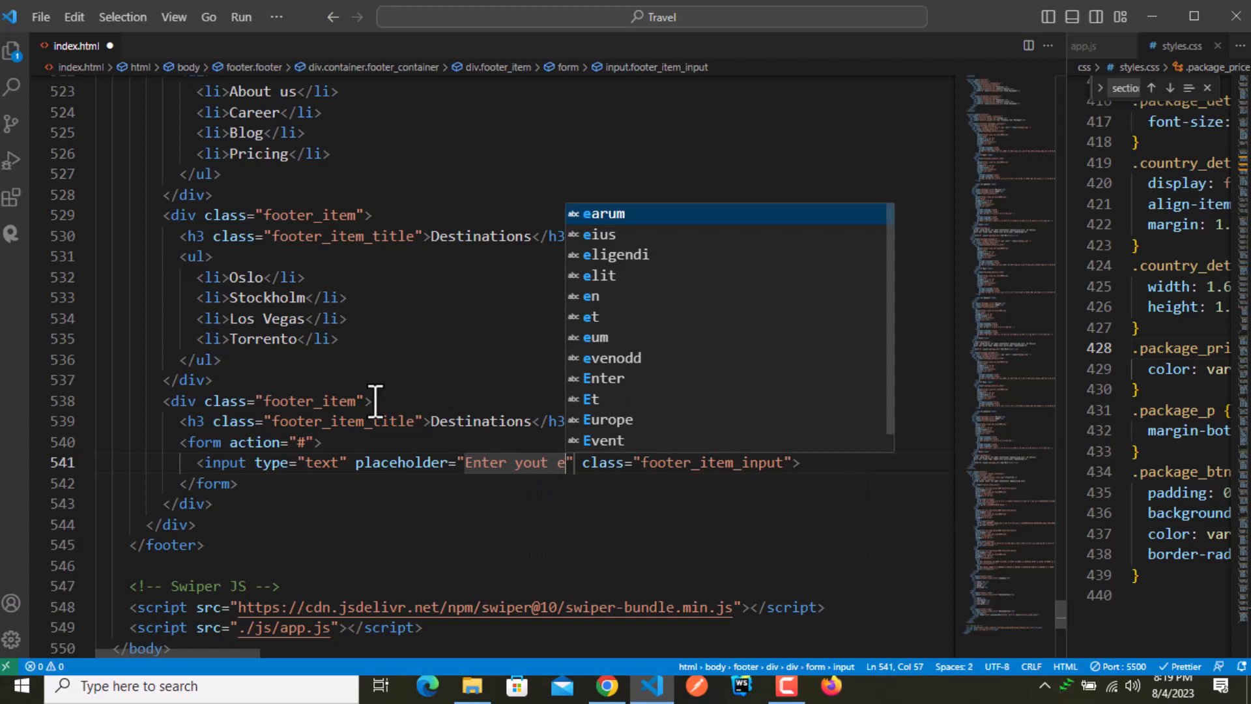
text(mail...")
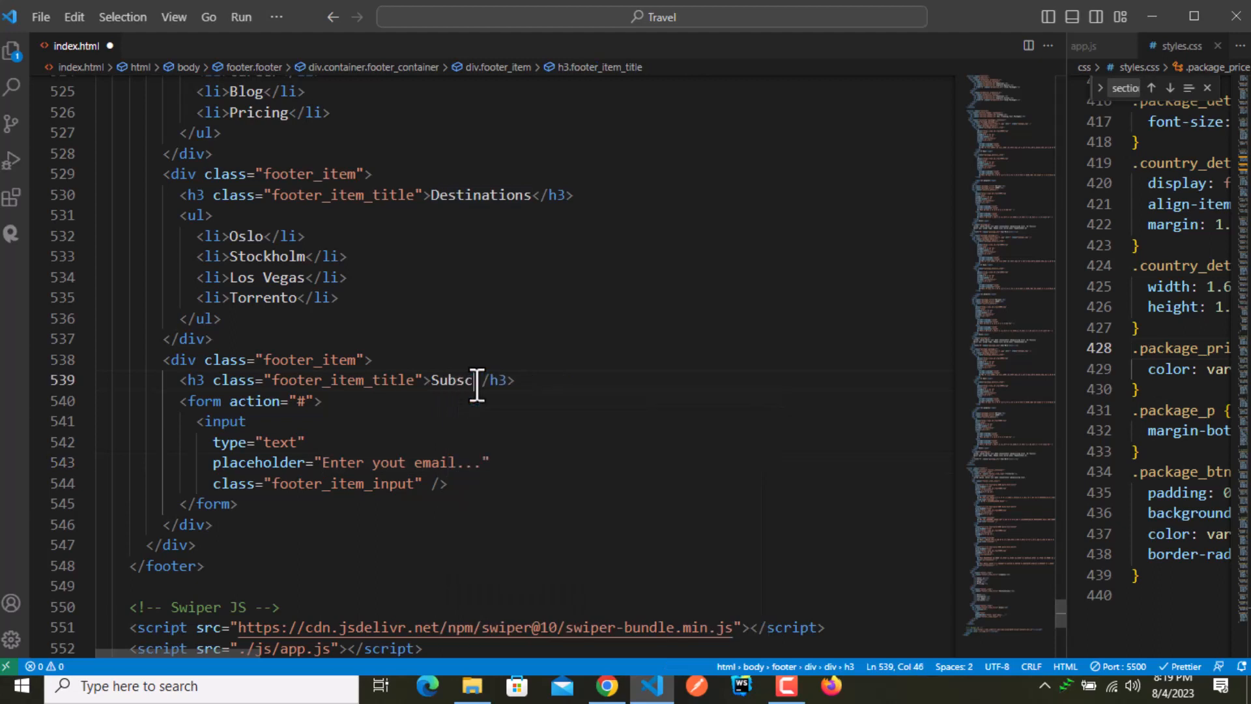
Retitle the last column's heading to Subscribe our newsletter
text(ribe out)
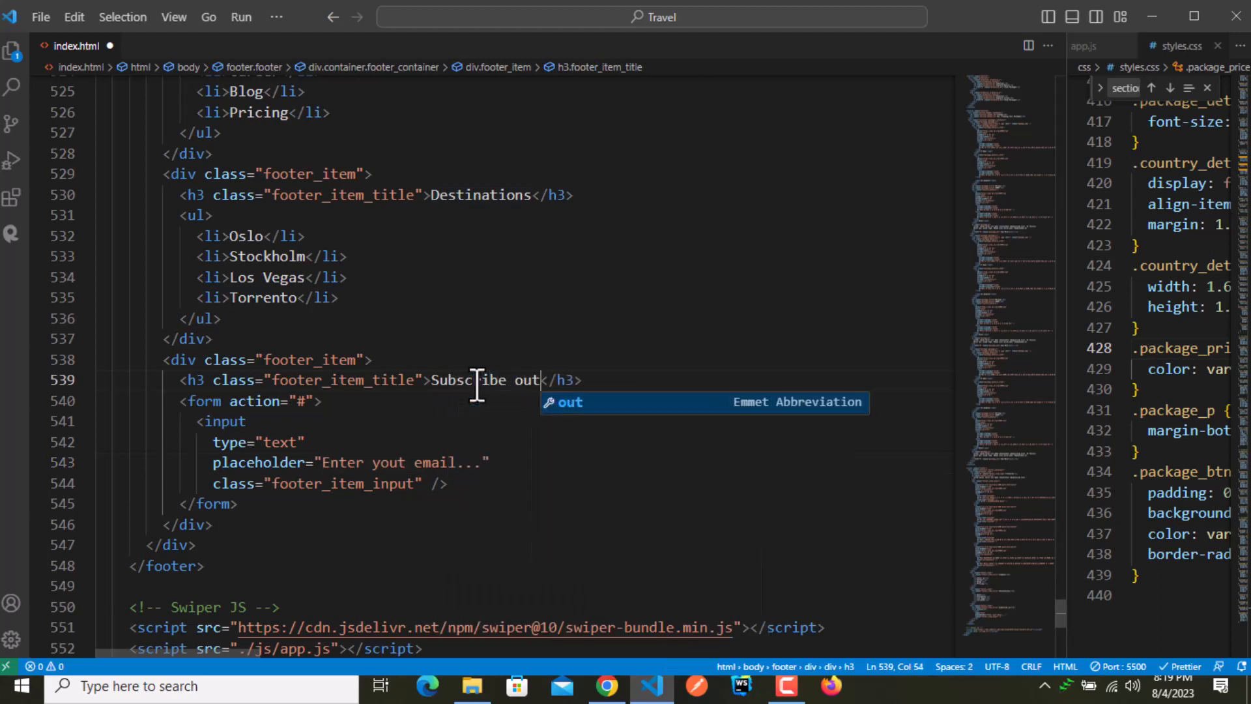
text(our newslet)
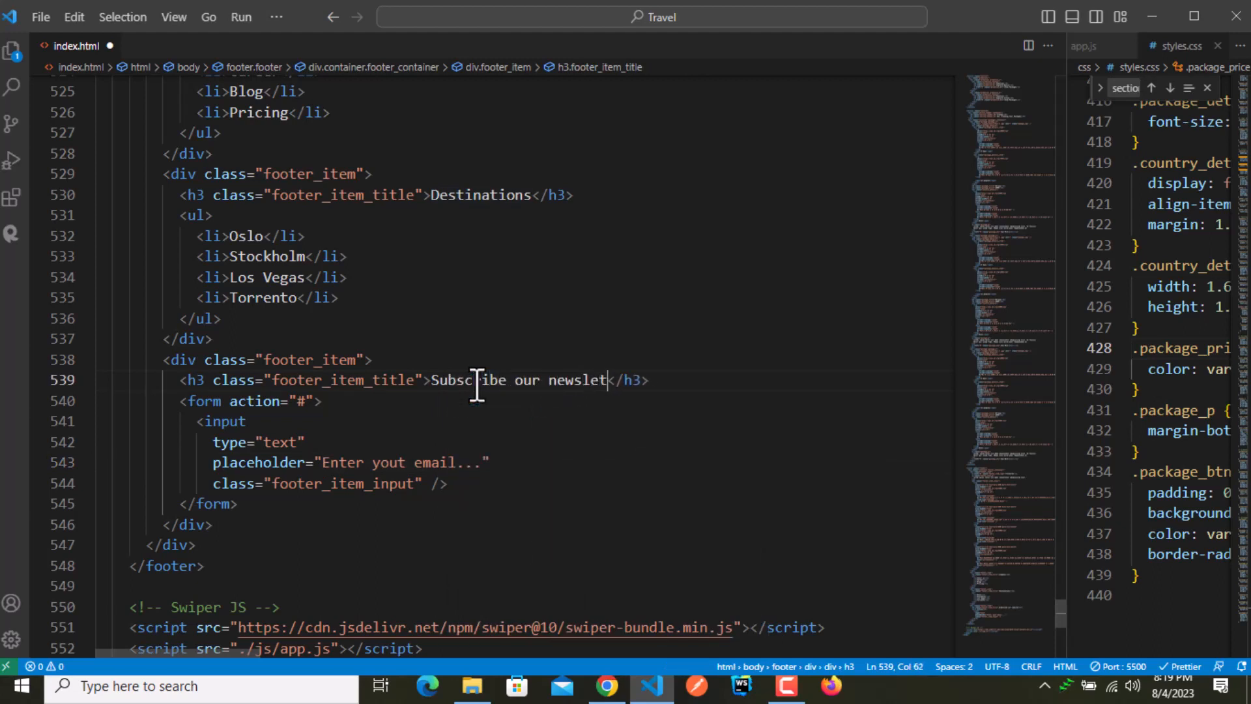
text(ter)
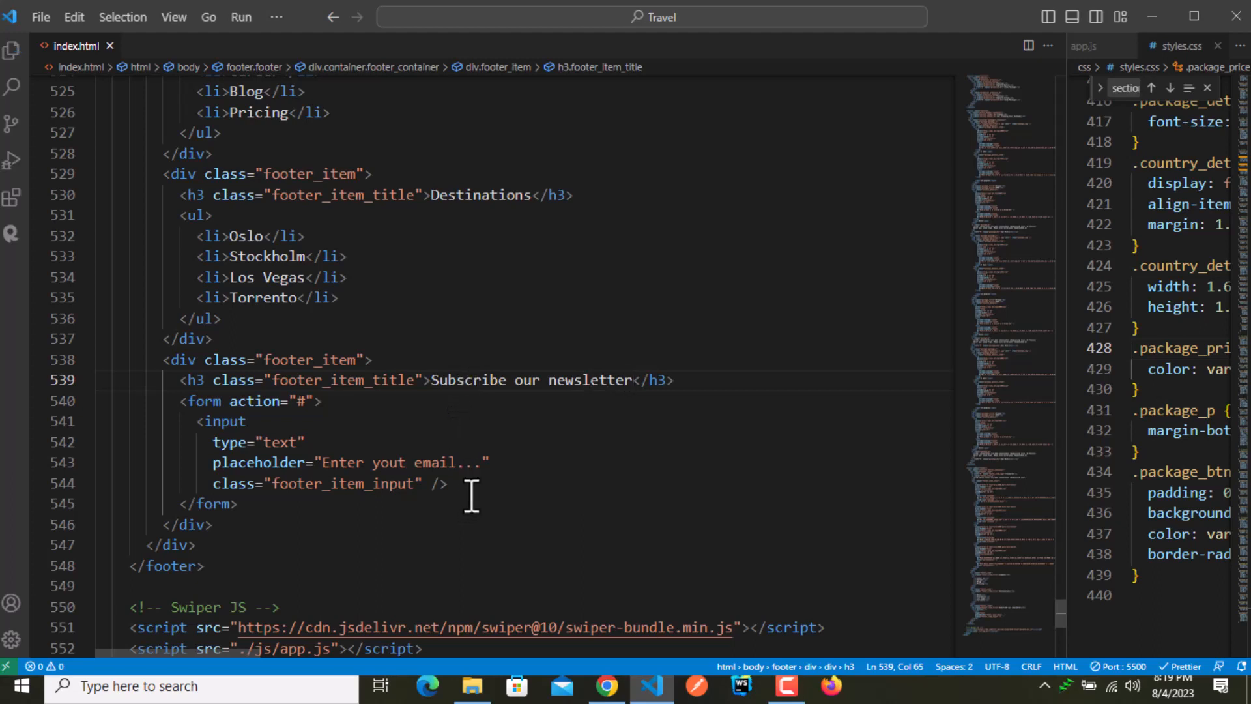
Add an a.footer_item_btn link reading Subscribe at the end of the form
text(a.)
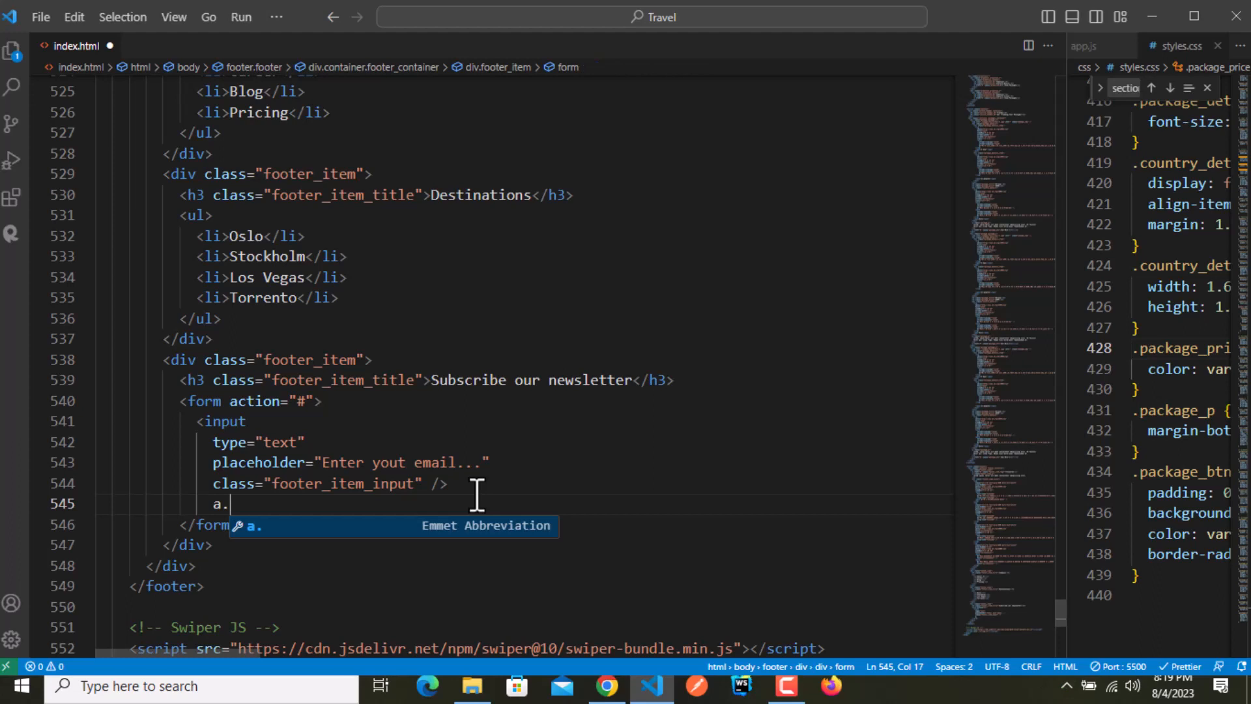
text(footer_item)
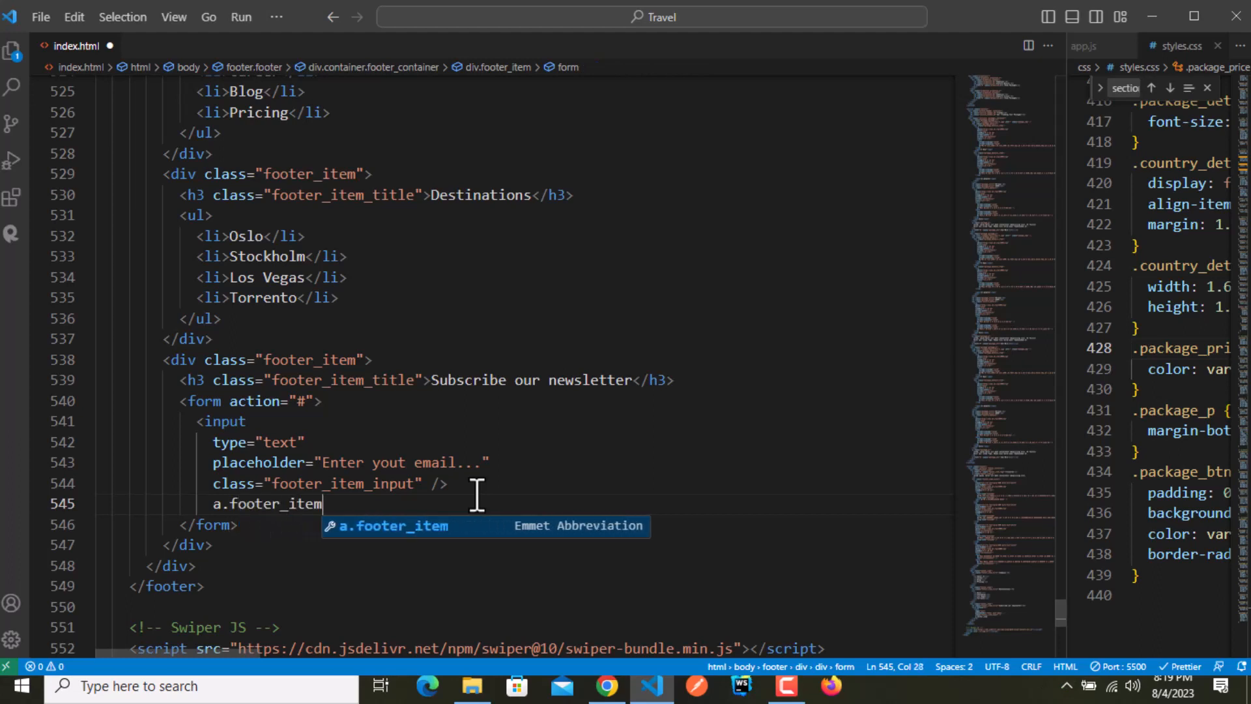
key(Tab)
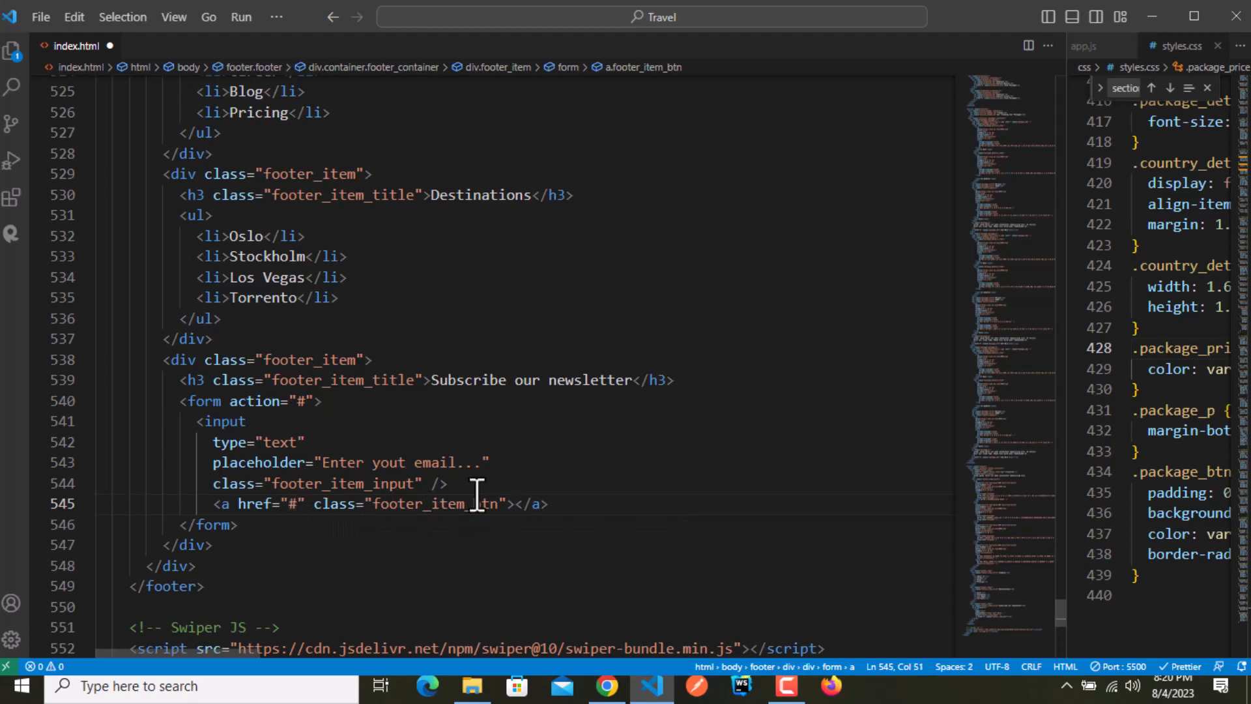
text(Subscribe)
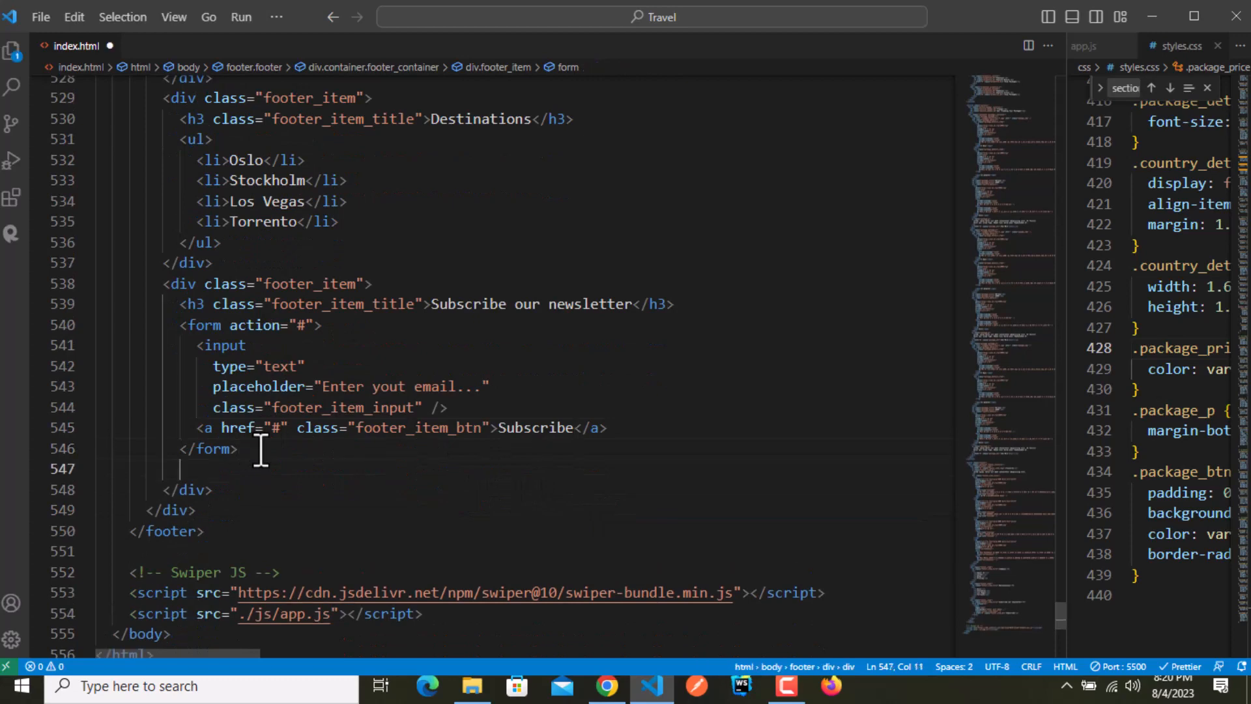
text(p)
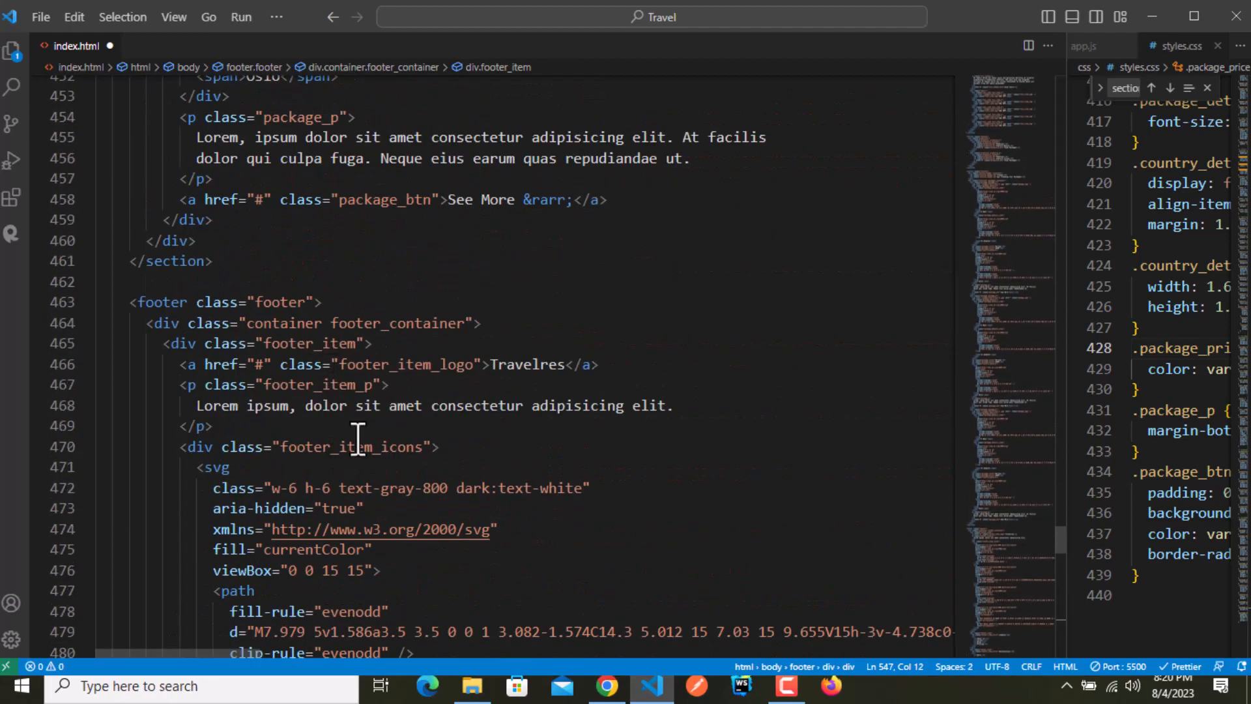
Add a footer_item_p paragraph: '* Will send you weekly updates for your better tour packages.'
double_click(315, 270)
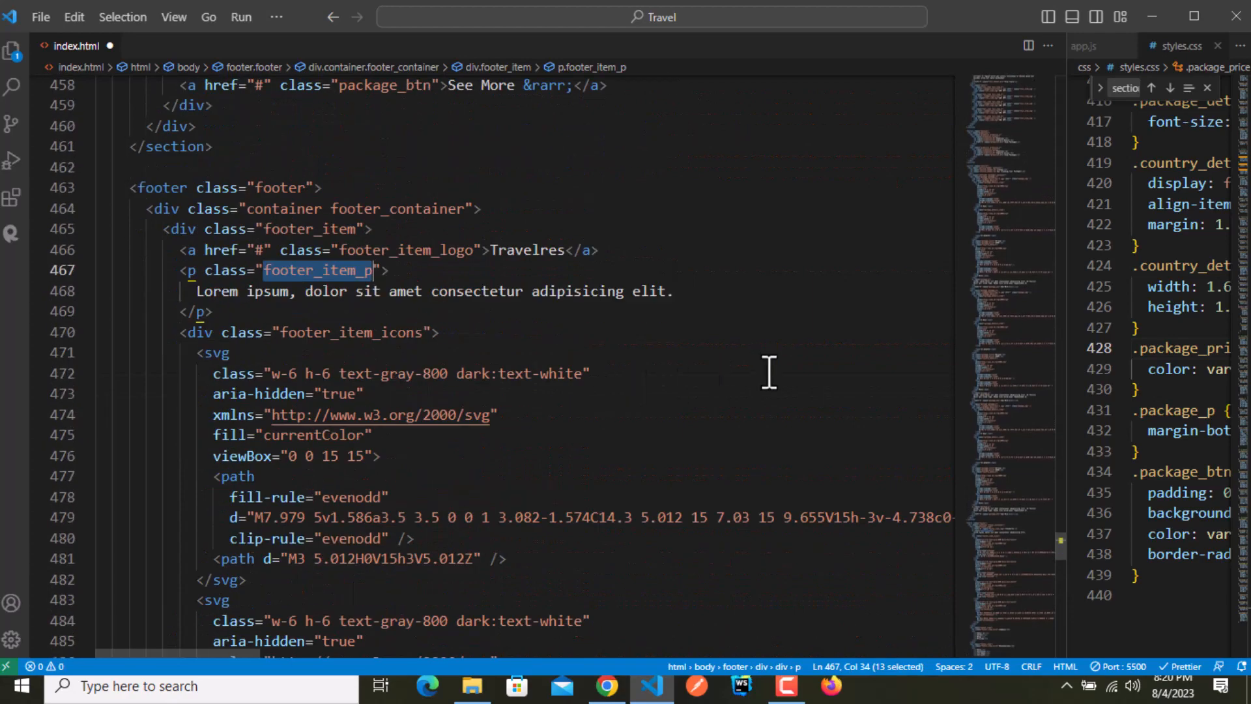
scroll(down, 3)
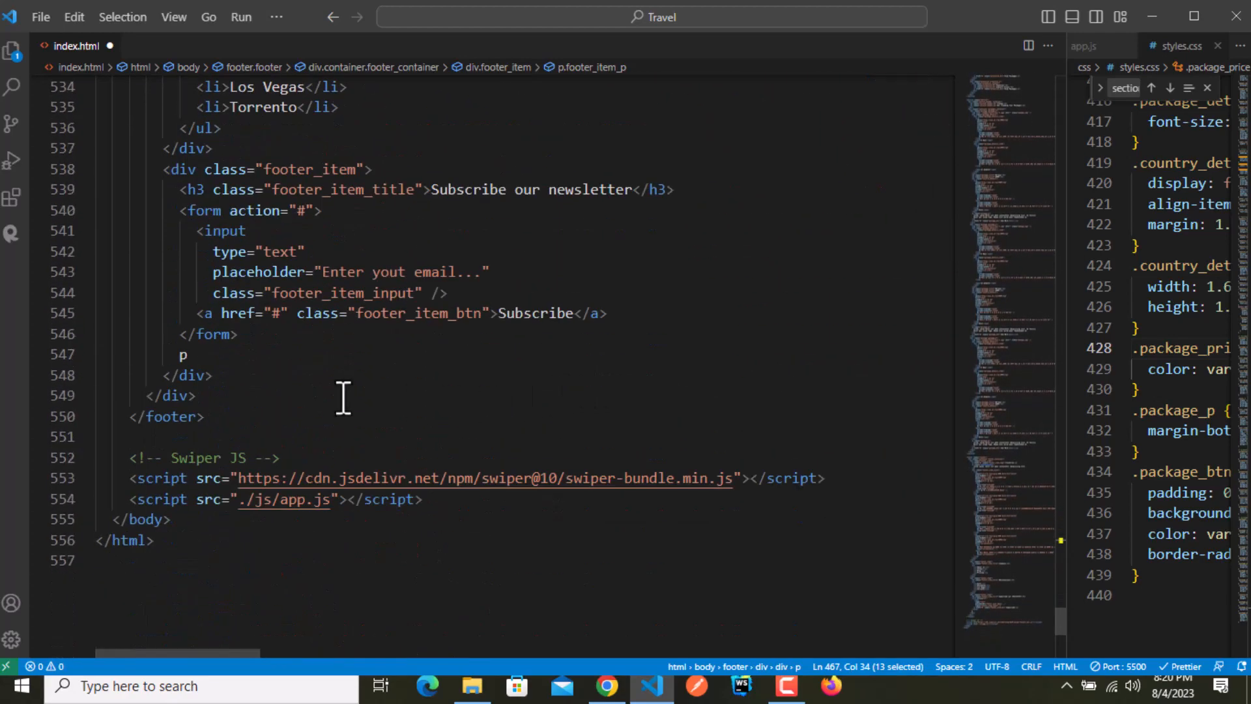
text(.footer_item_p)
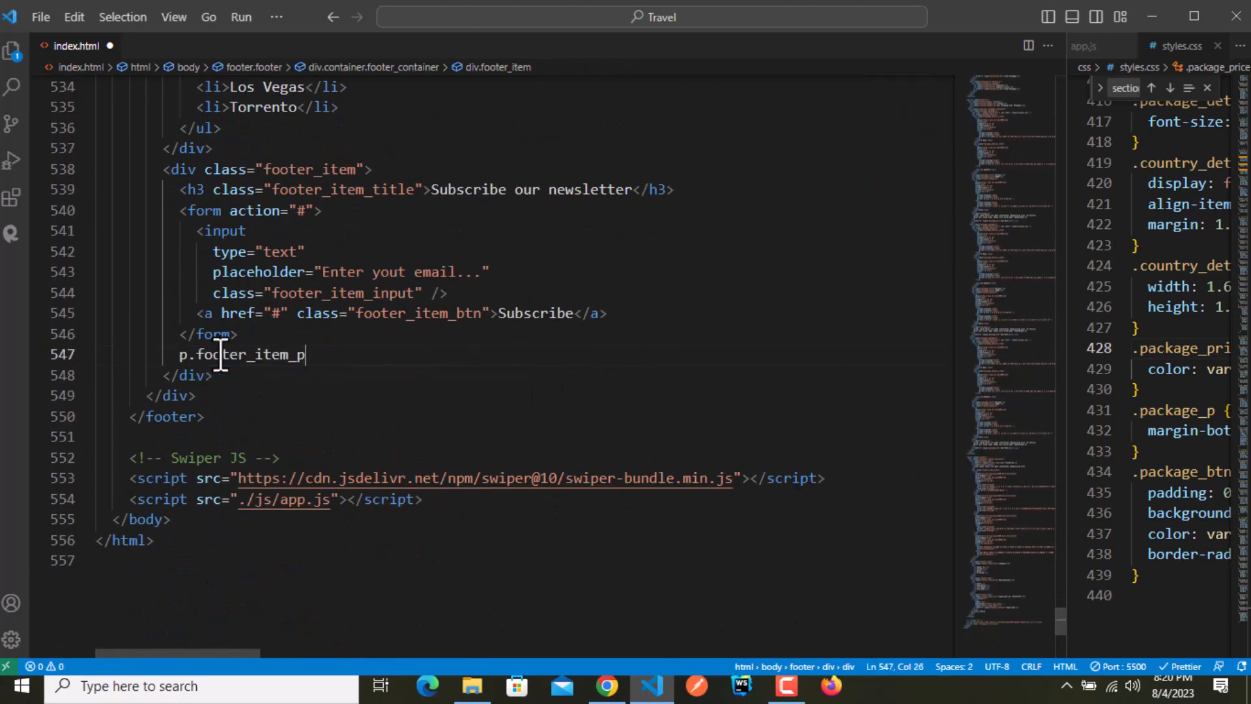
text(r)
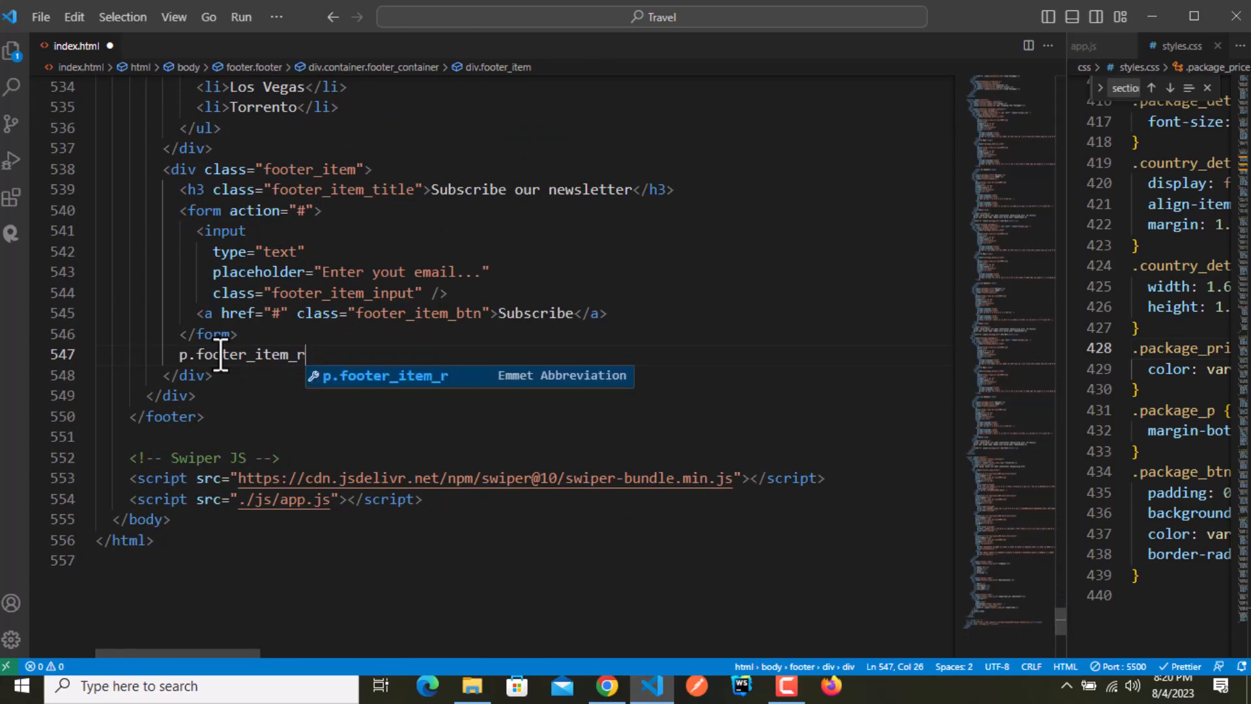
key(Tab)
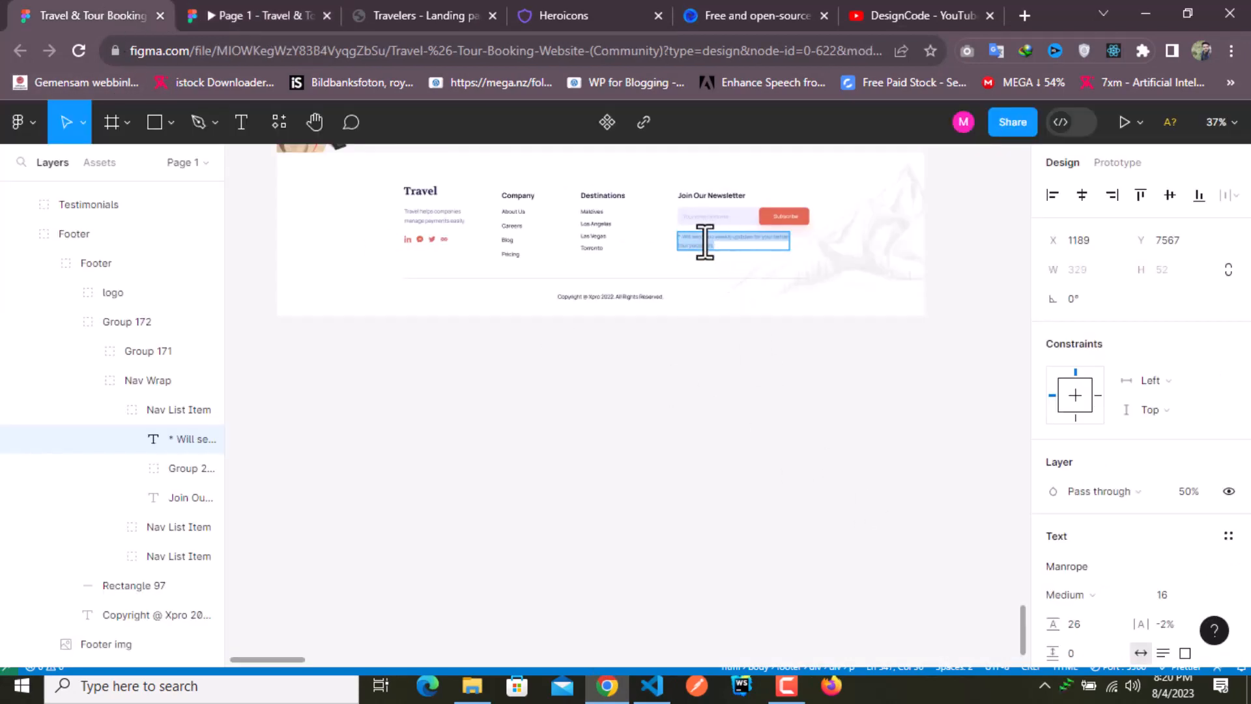
click(650, 685)
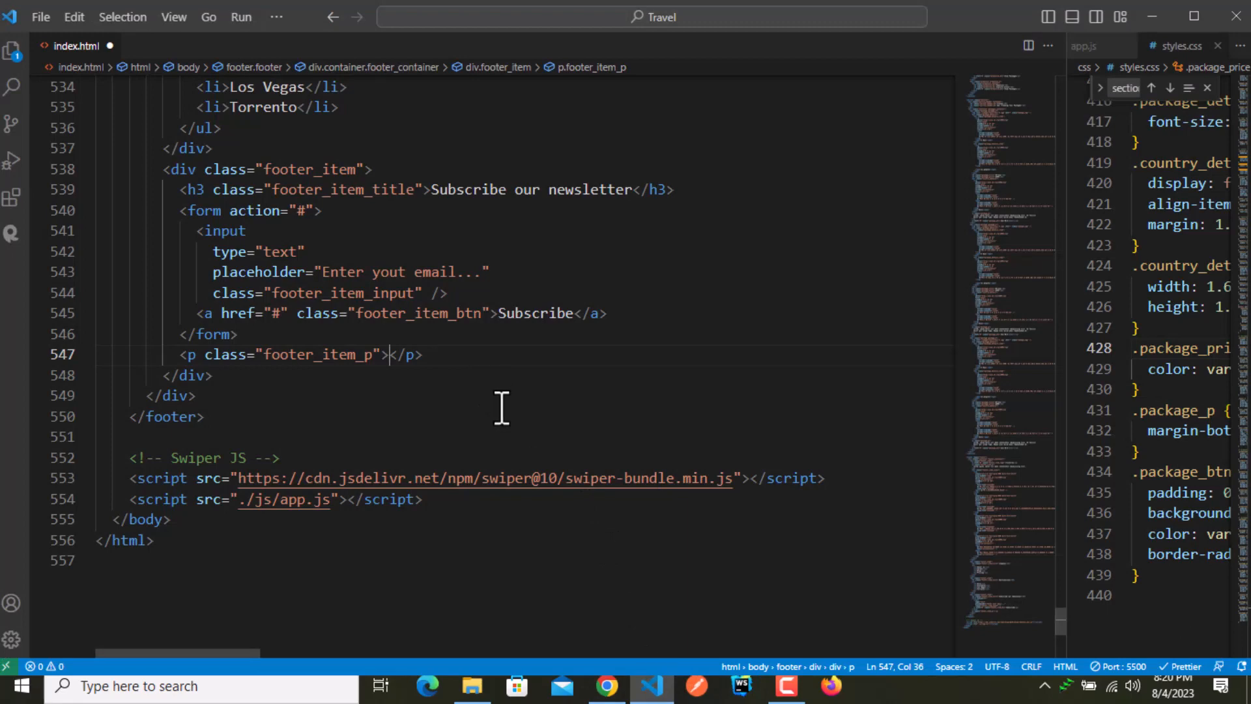
text(* Will send you weekly updates for your better tour packages.)
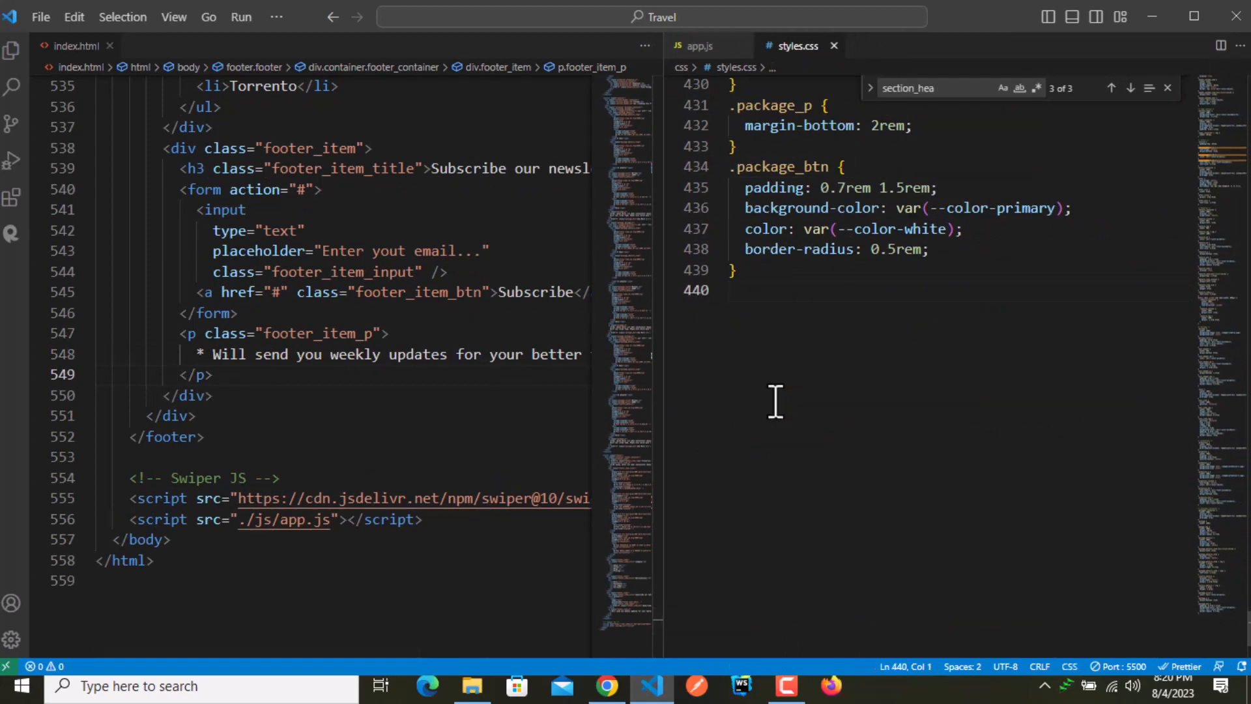
Add a .footer rule with a 10rem top margin and start the .footer_container rule
text(.footer)
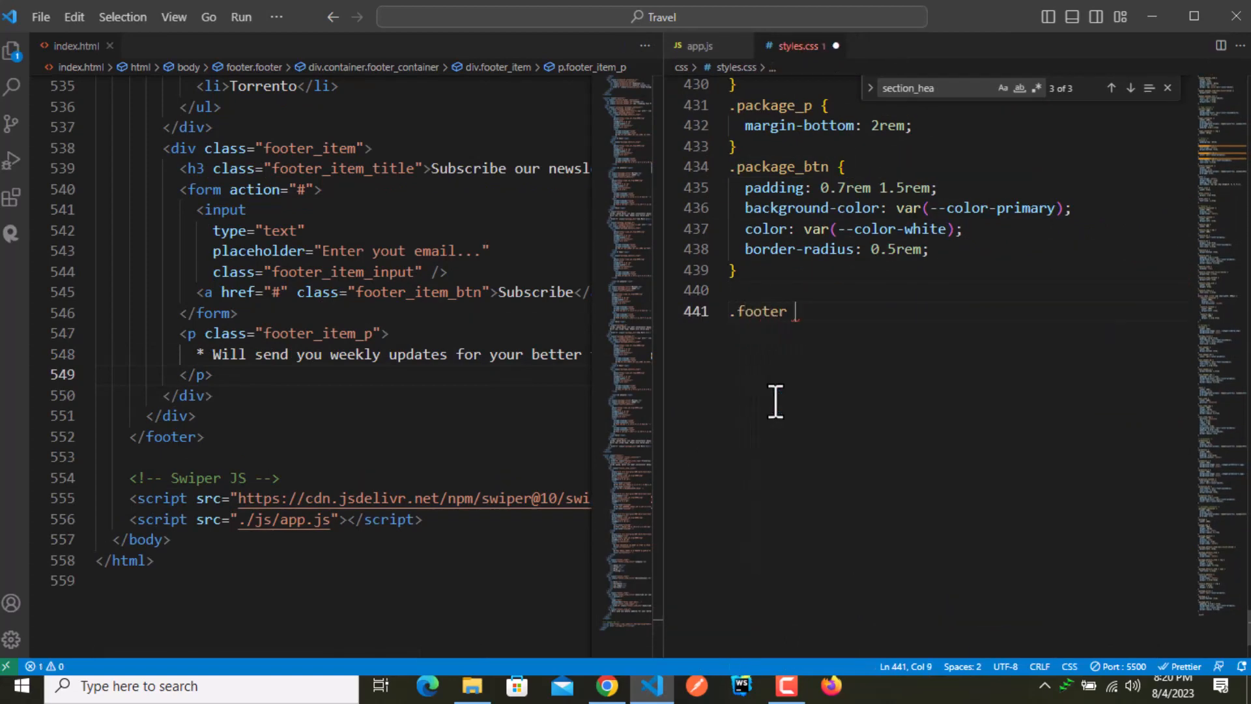
text({)
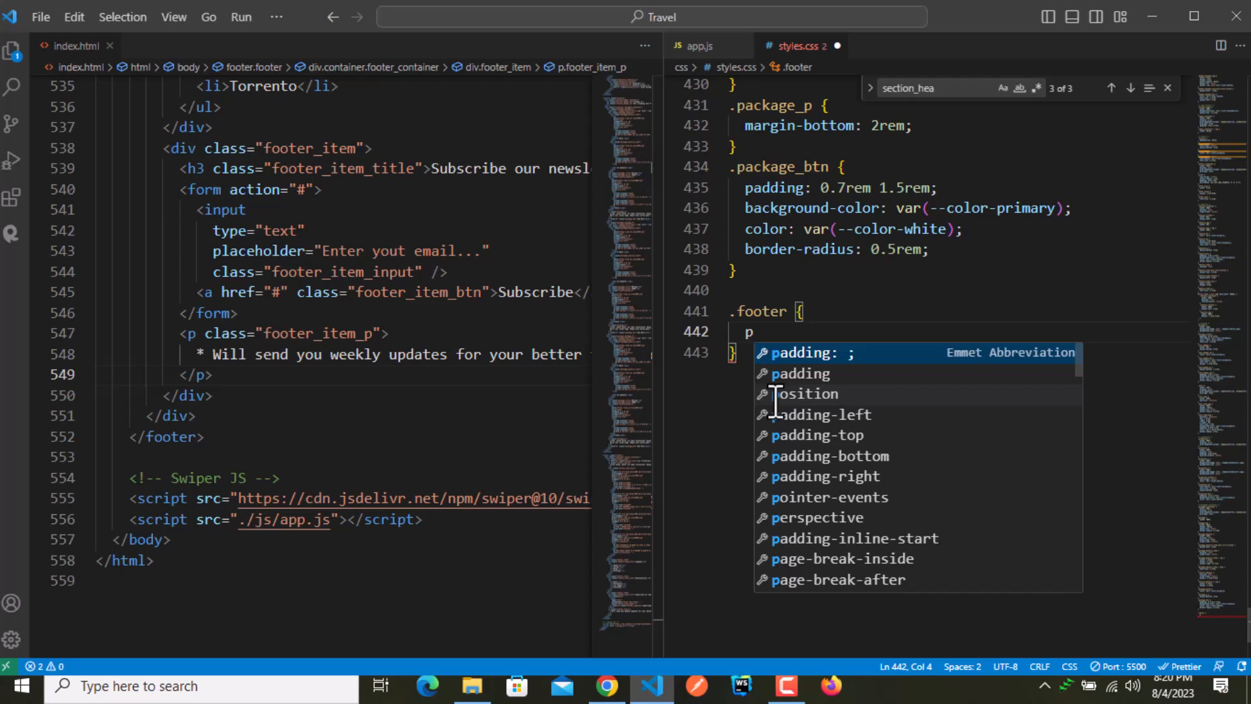
text(arto)
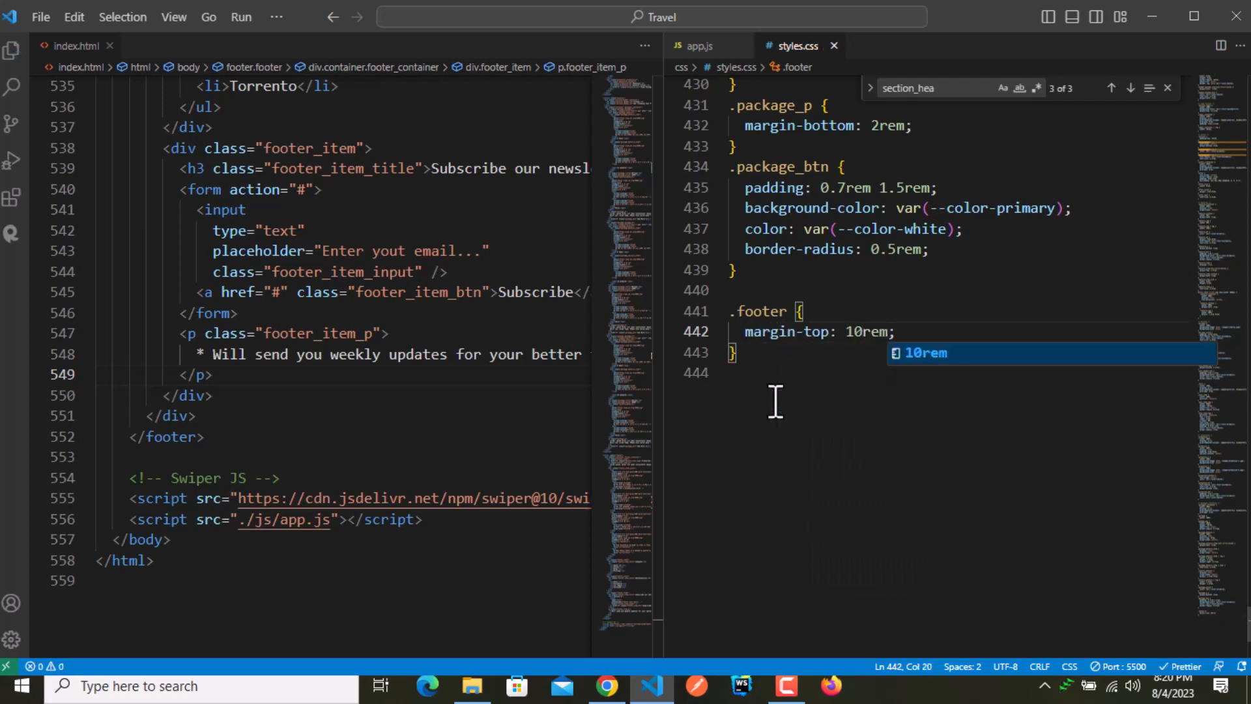
text(.footer_container {)
text(wid)
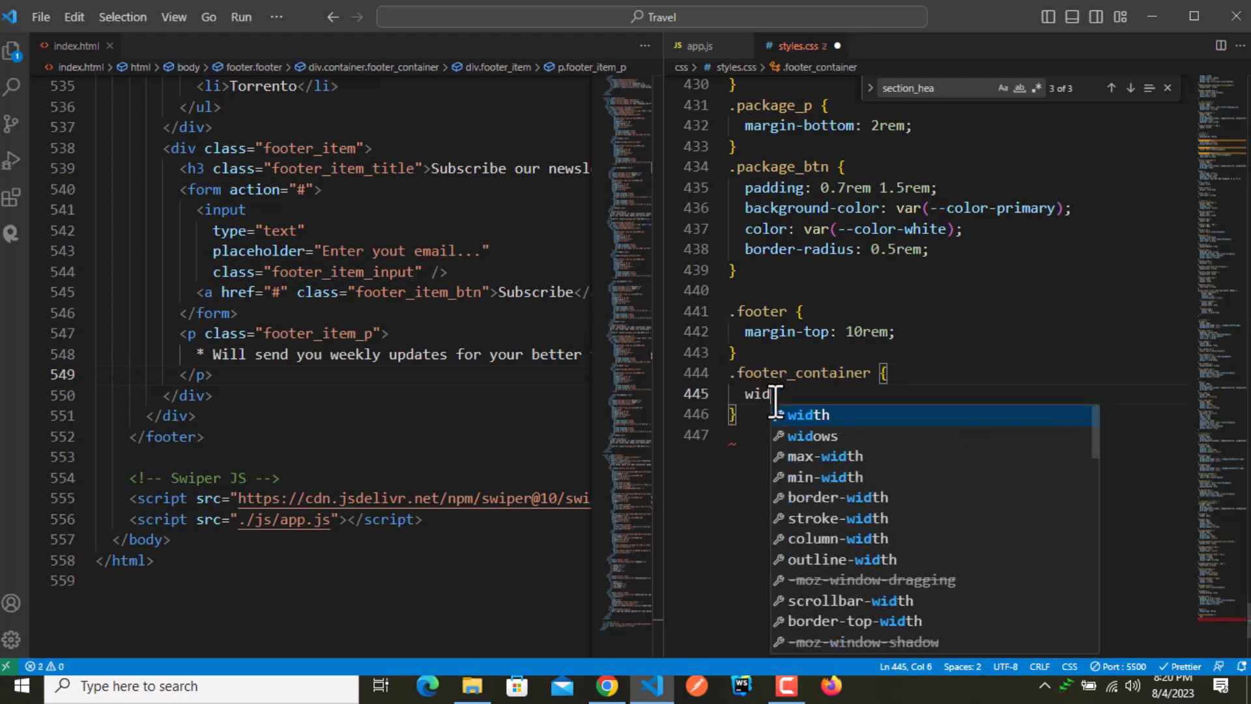
Make .footer_container full-width grid with 18rem auto-fit minmax columns and a gap
text(th: 100%;)
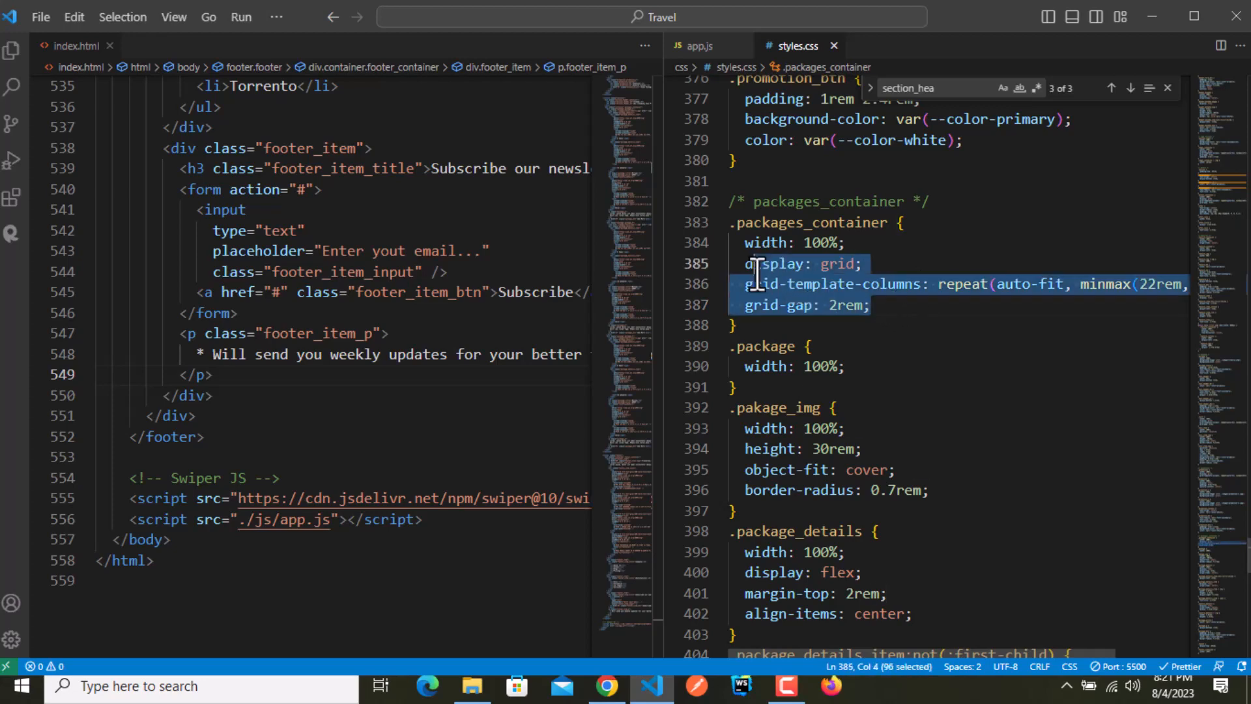
scroll(down, 3)
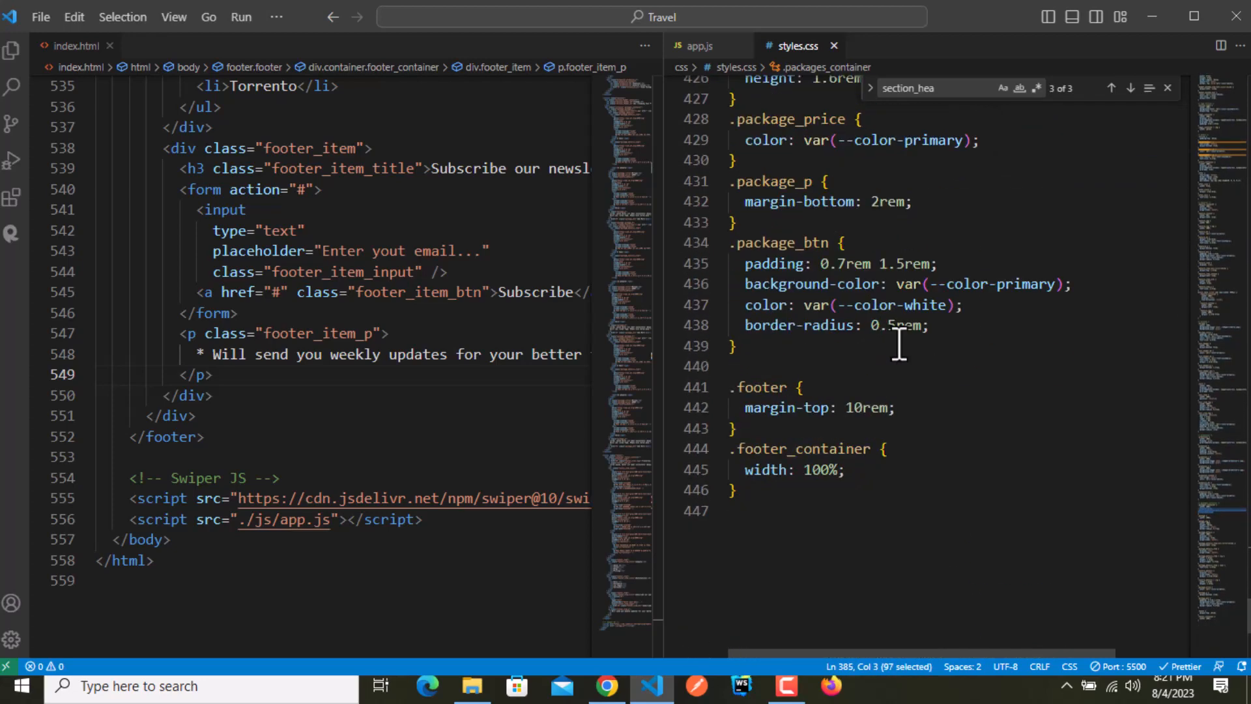
text(display: grid;)
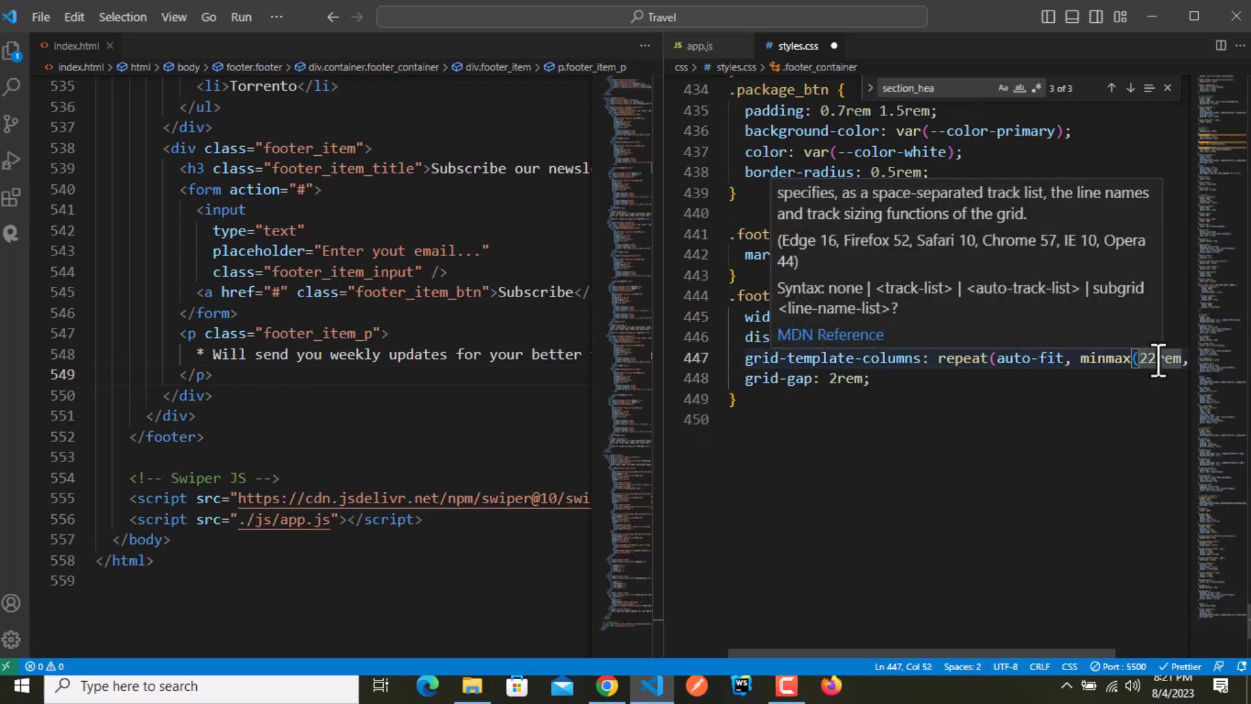
text(18)
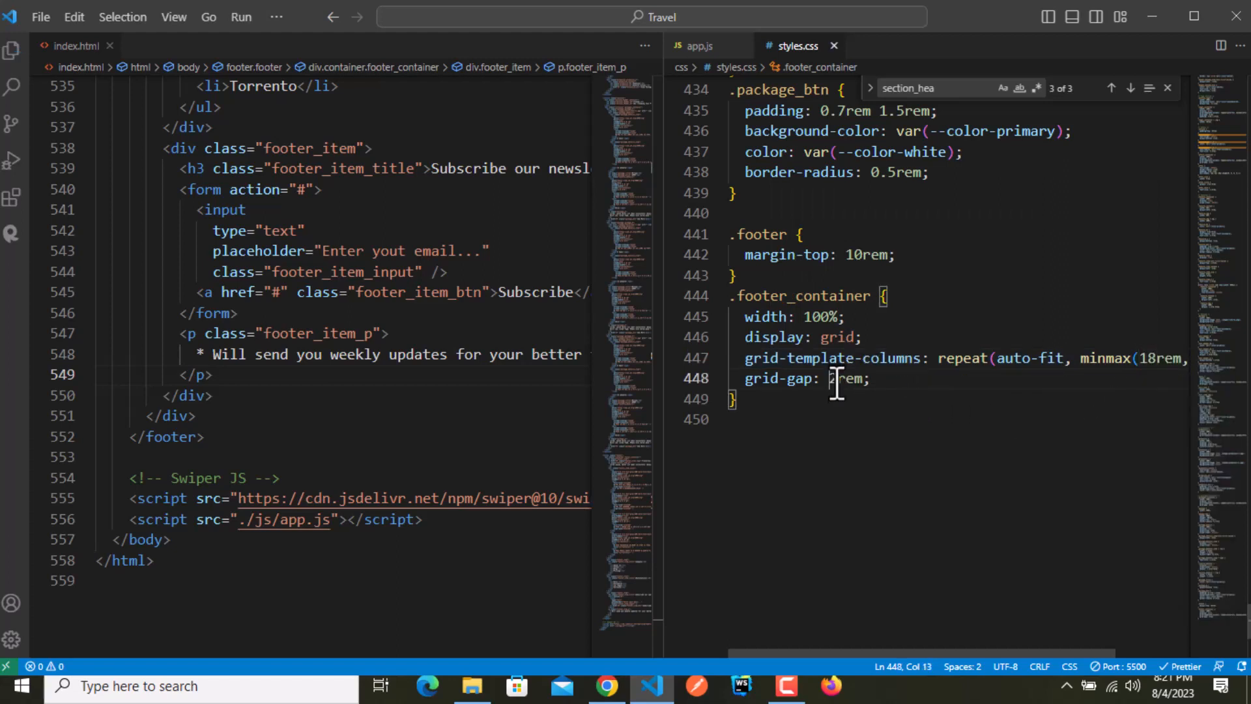
text(4)
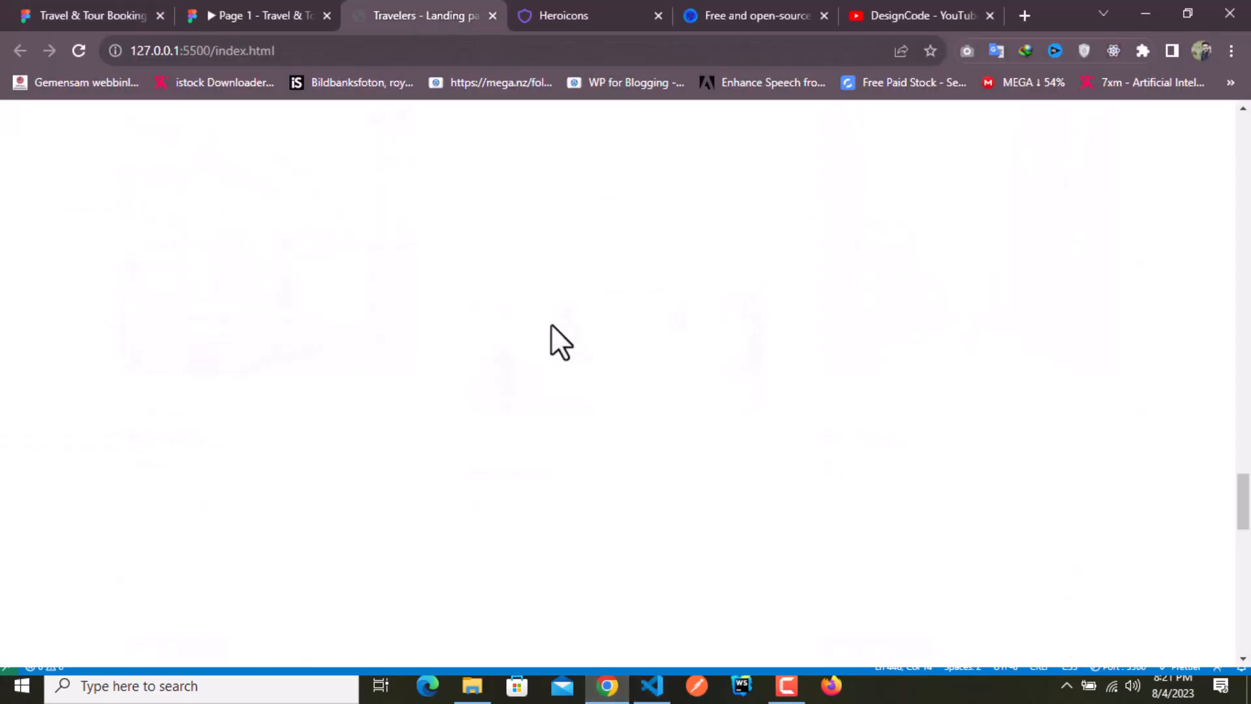
Scroll the localhost page to view the footer in four columns
scroll(down, 3)
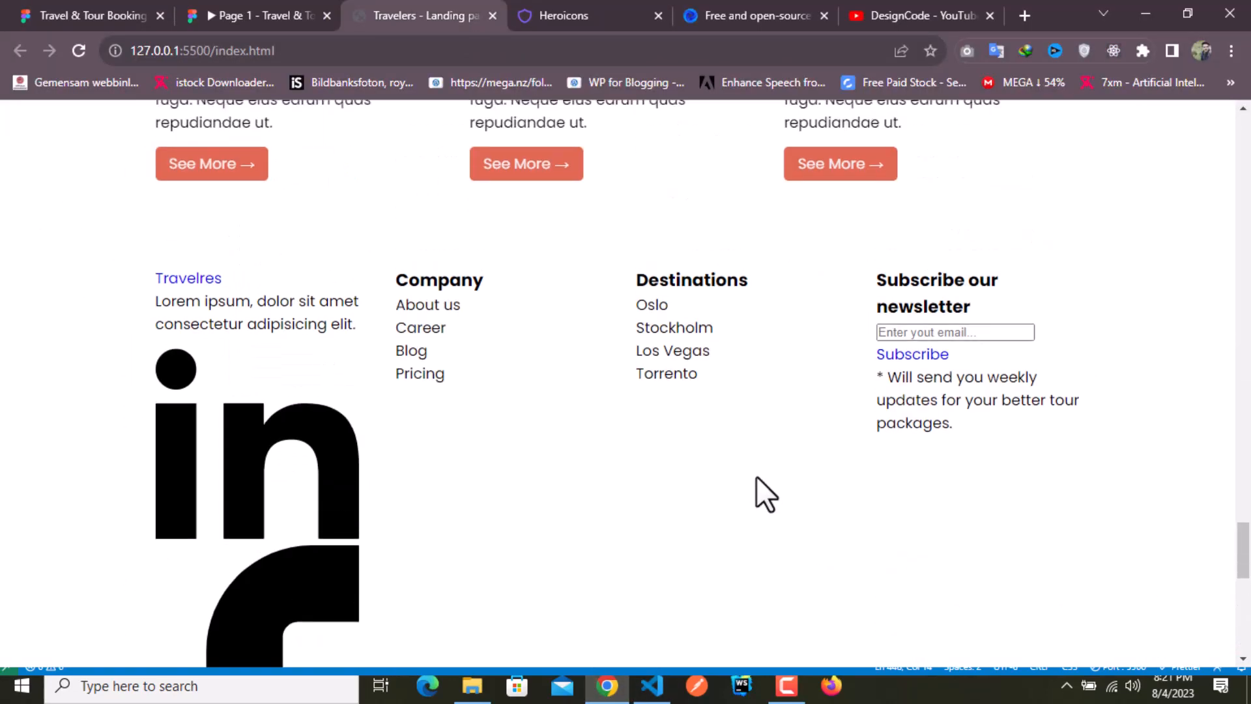
click(649, 686)
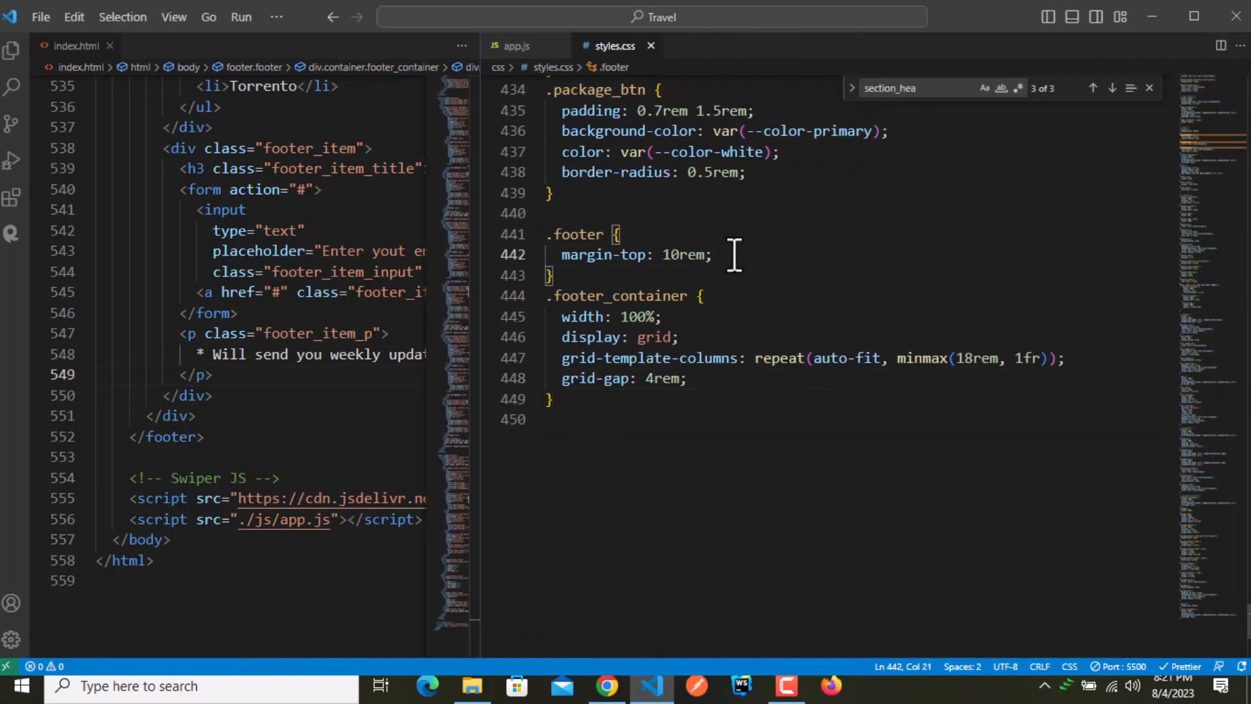
Give .footer a light grey background colour and .footer_container 4rem 0rem padding
text(background-color: ;)
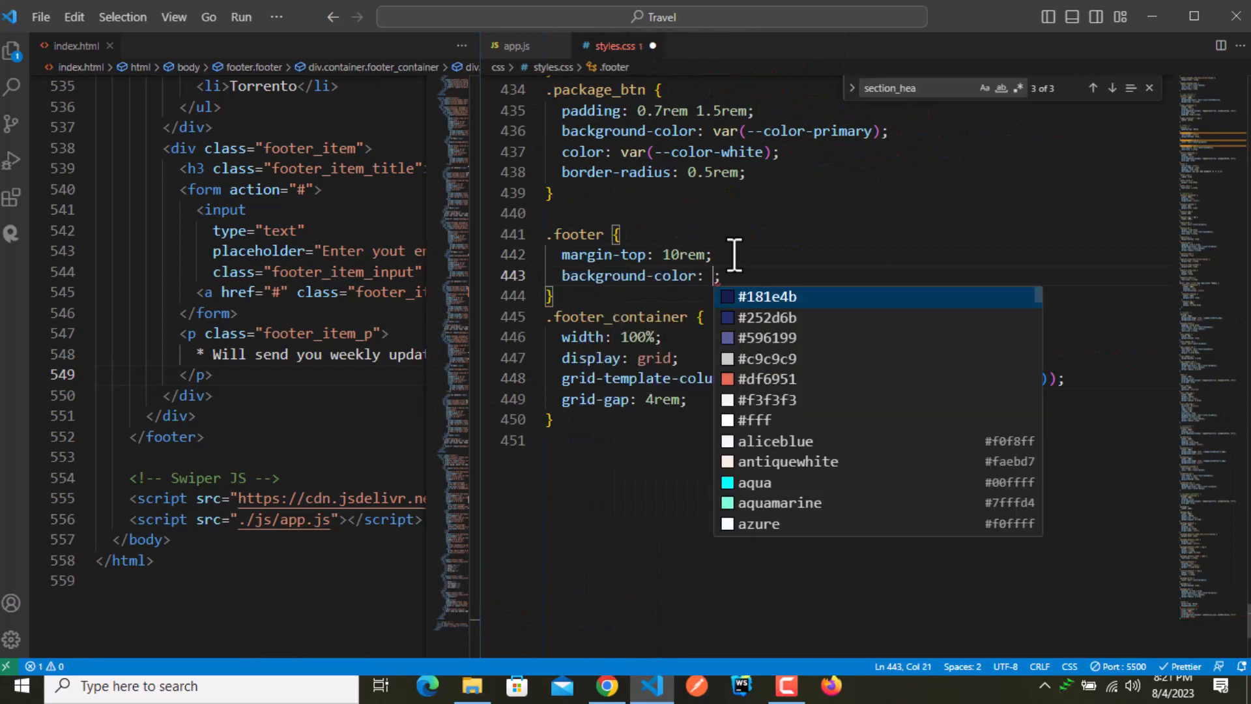
text(#f3f3f3)
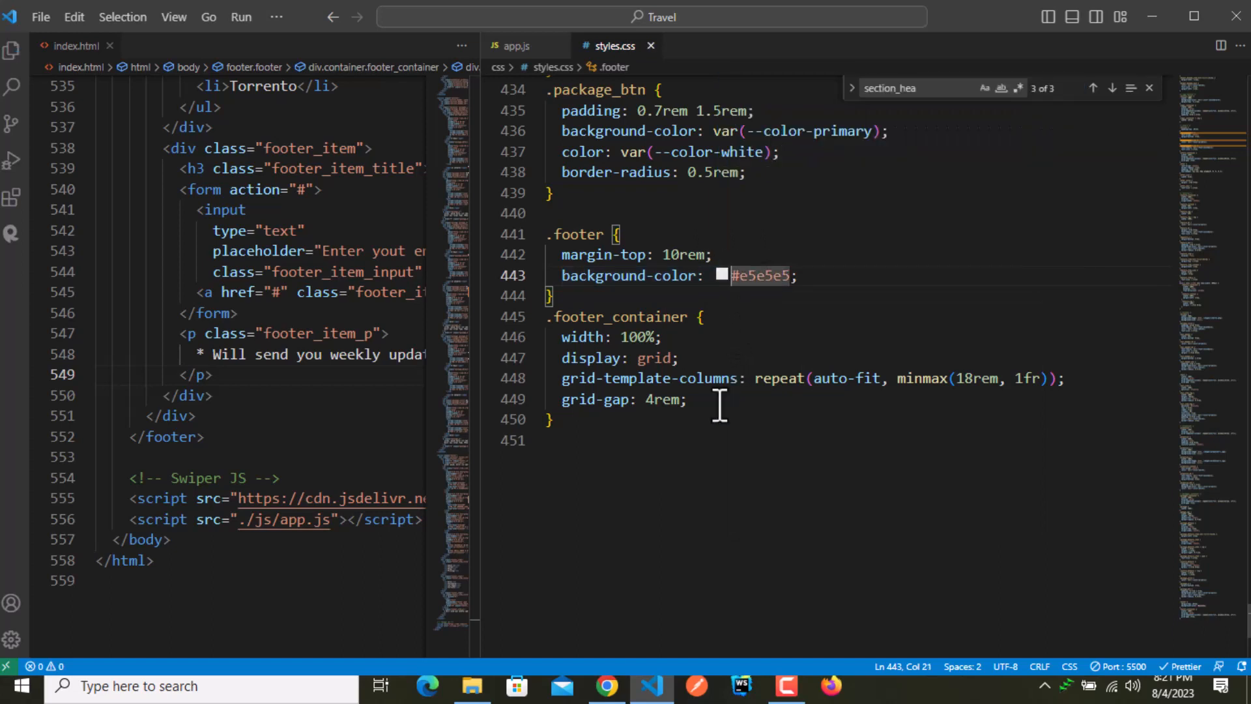
text(padding: 4rem ;)
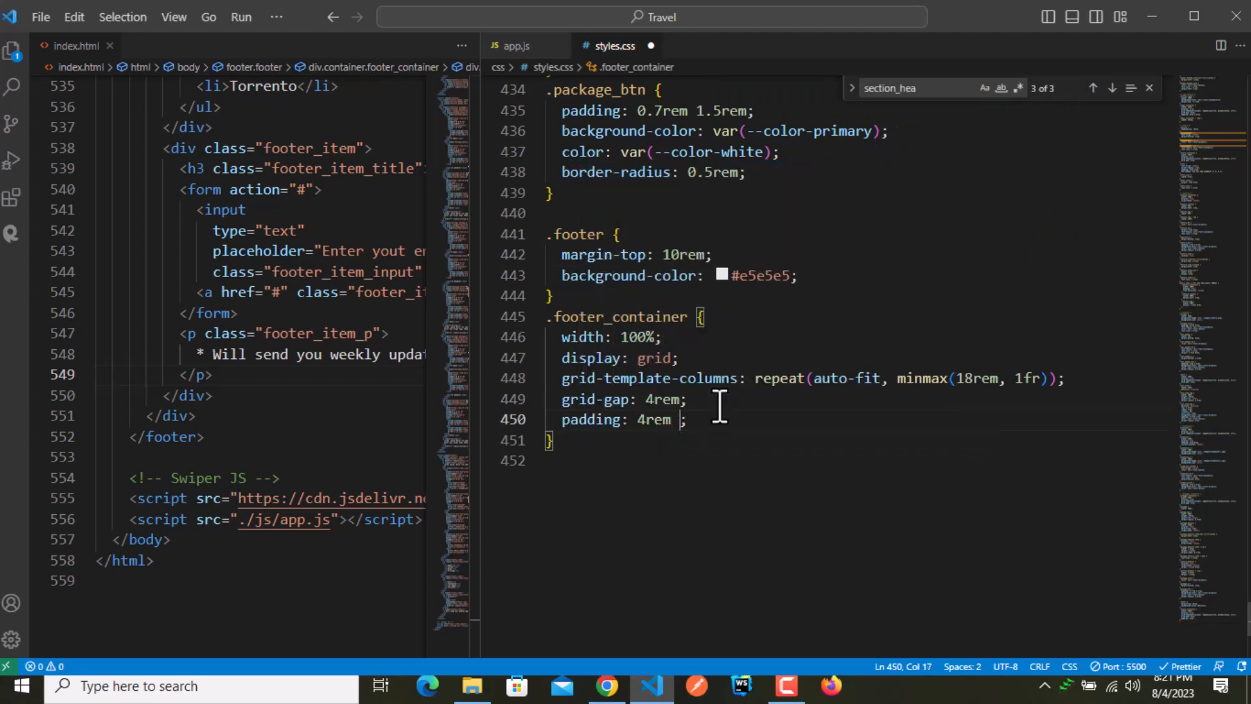
text(0rem)
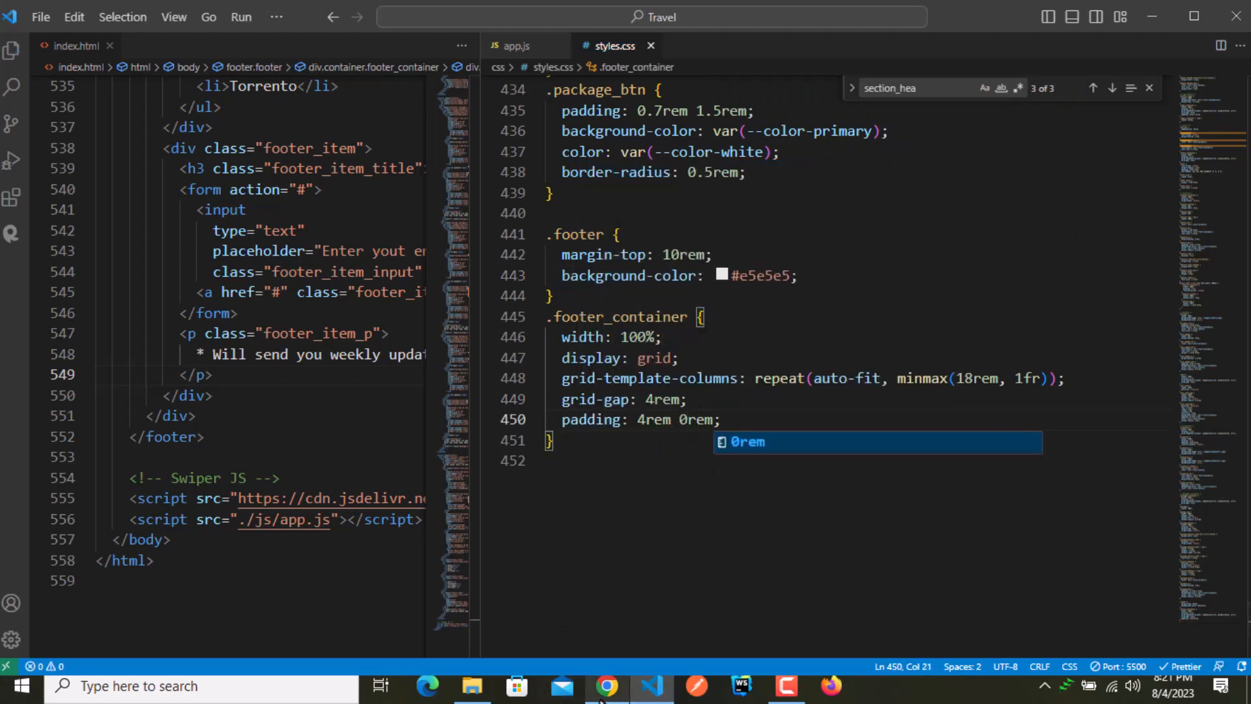
click(606, 687)
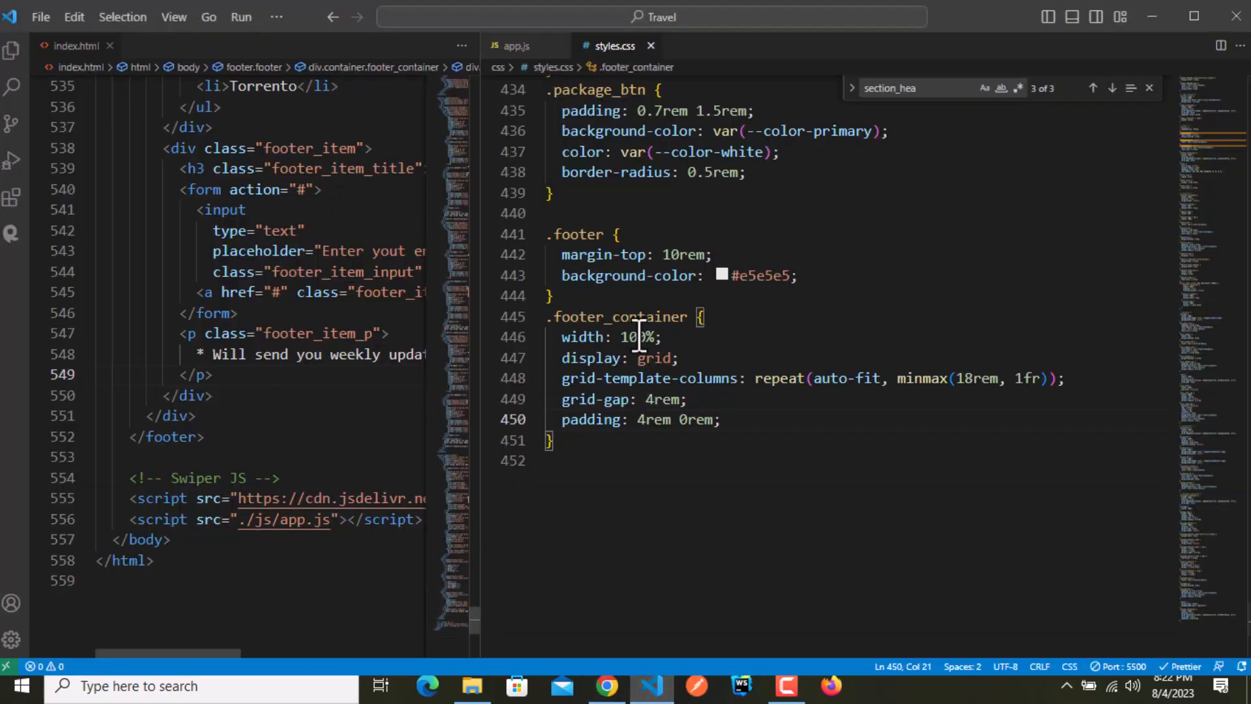
Add a .footer_logo rule with 3.2rem font size and #181e4b colour, then reload the preview
text(.footer_logo {)
text(font-size: ;)
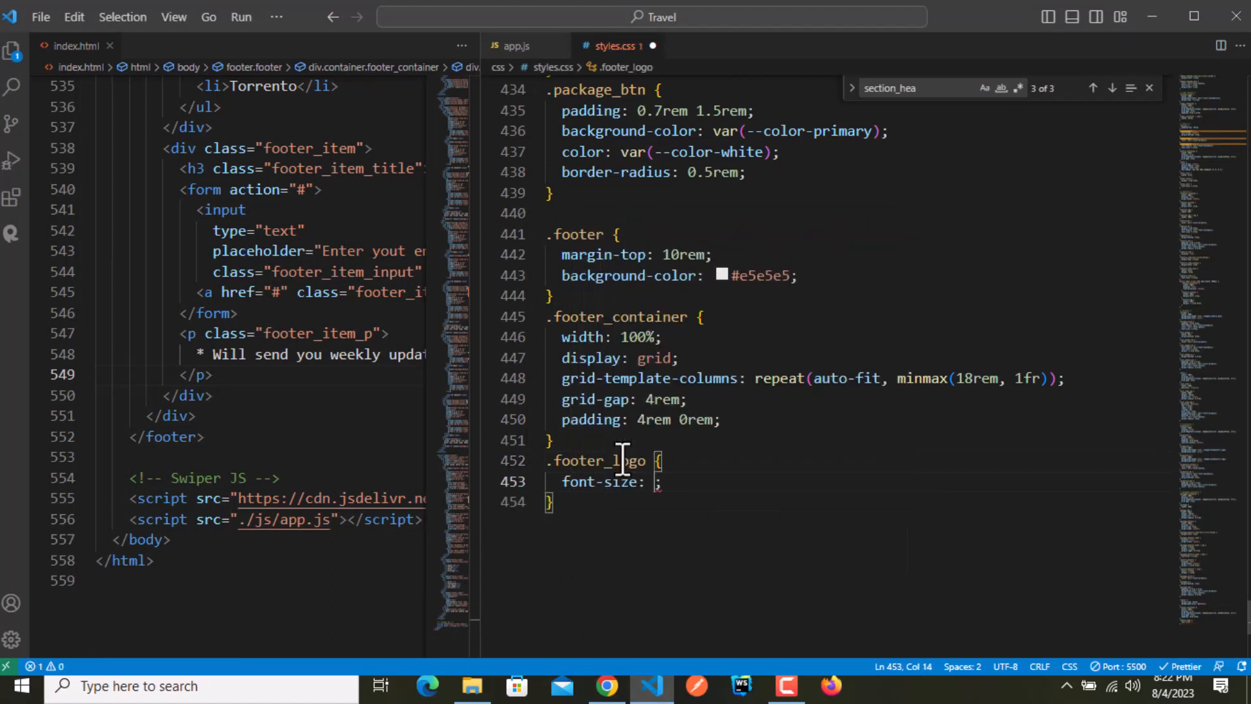
text(3.2rem)
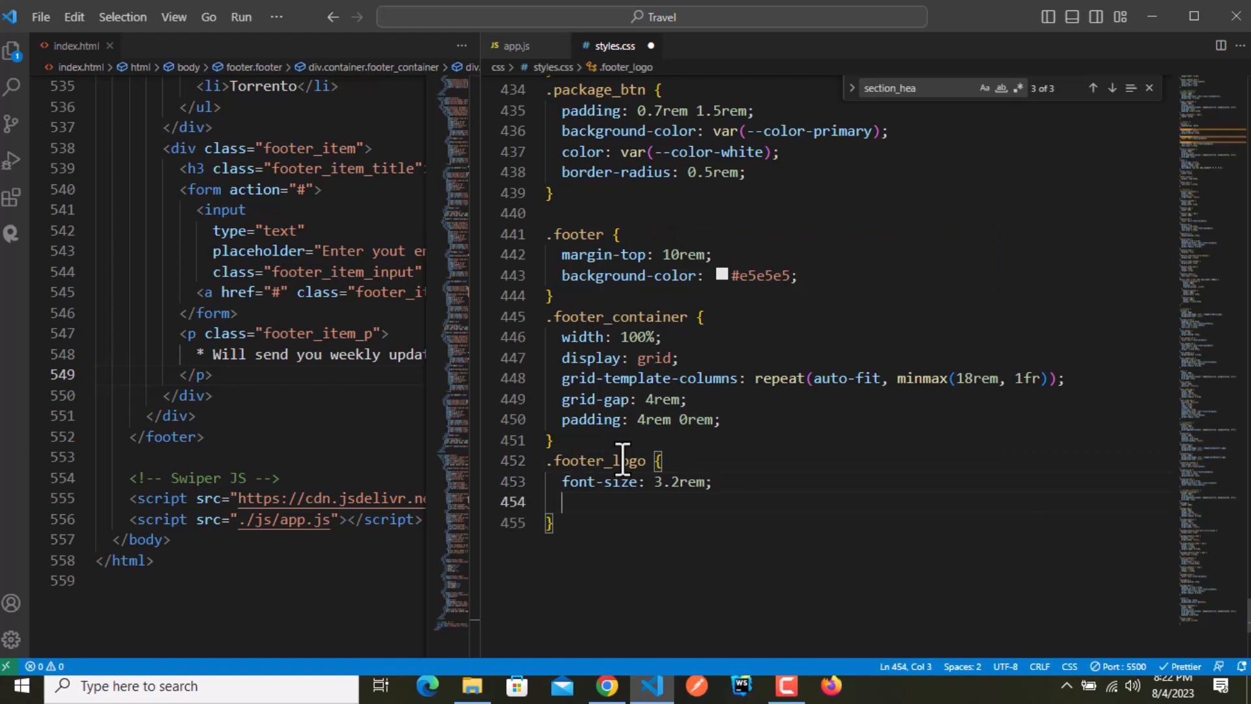
text(color: ;)
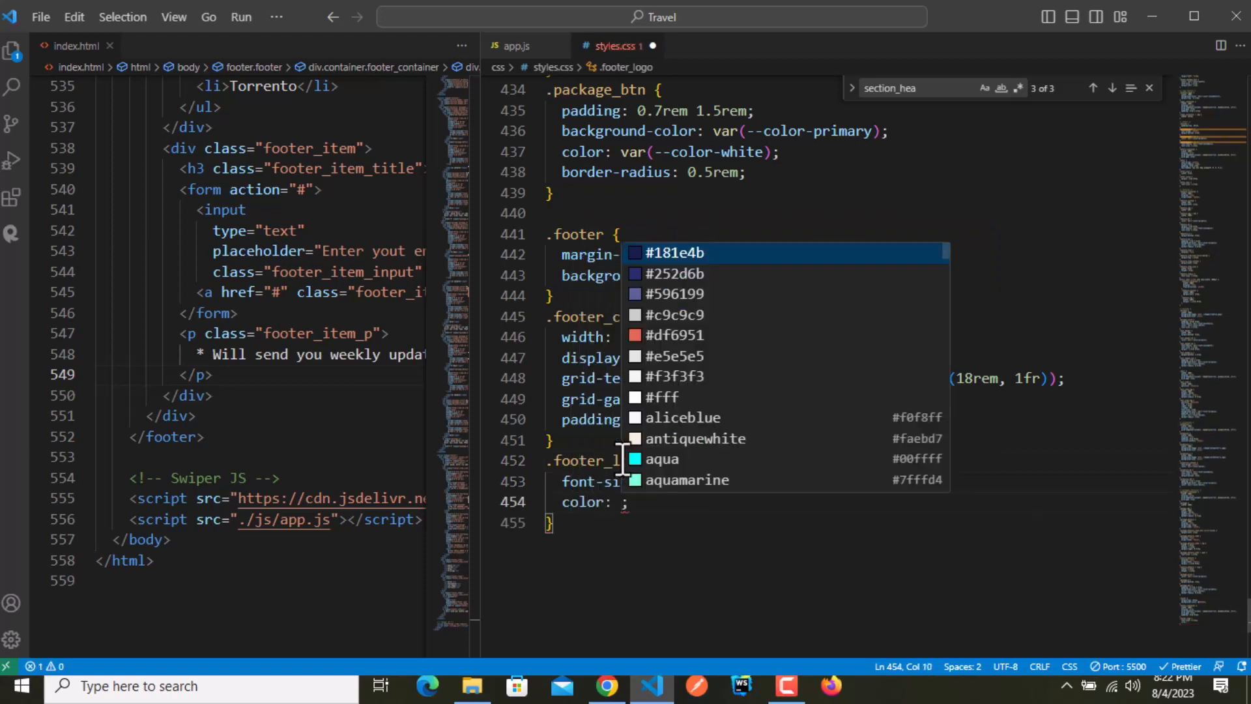
click(675, 251)
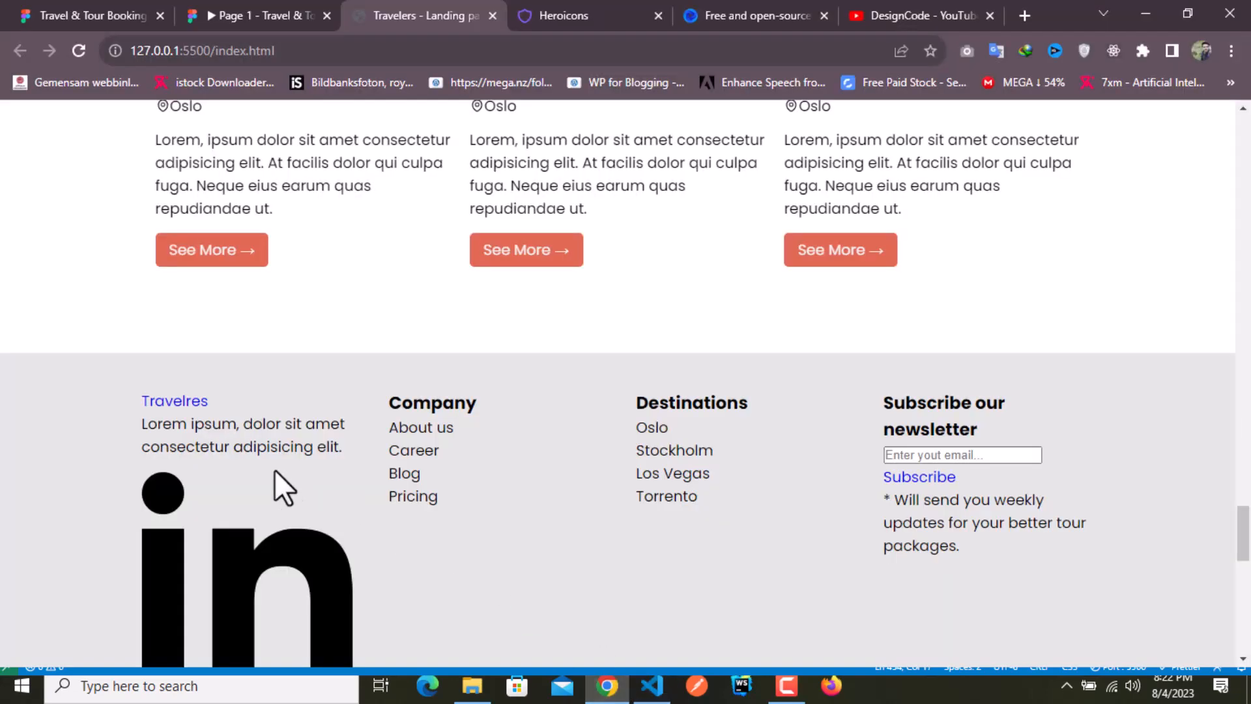
click(77, 51)
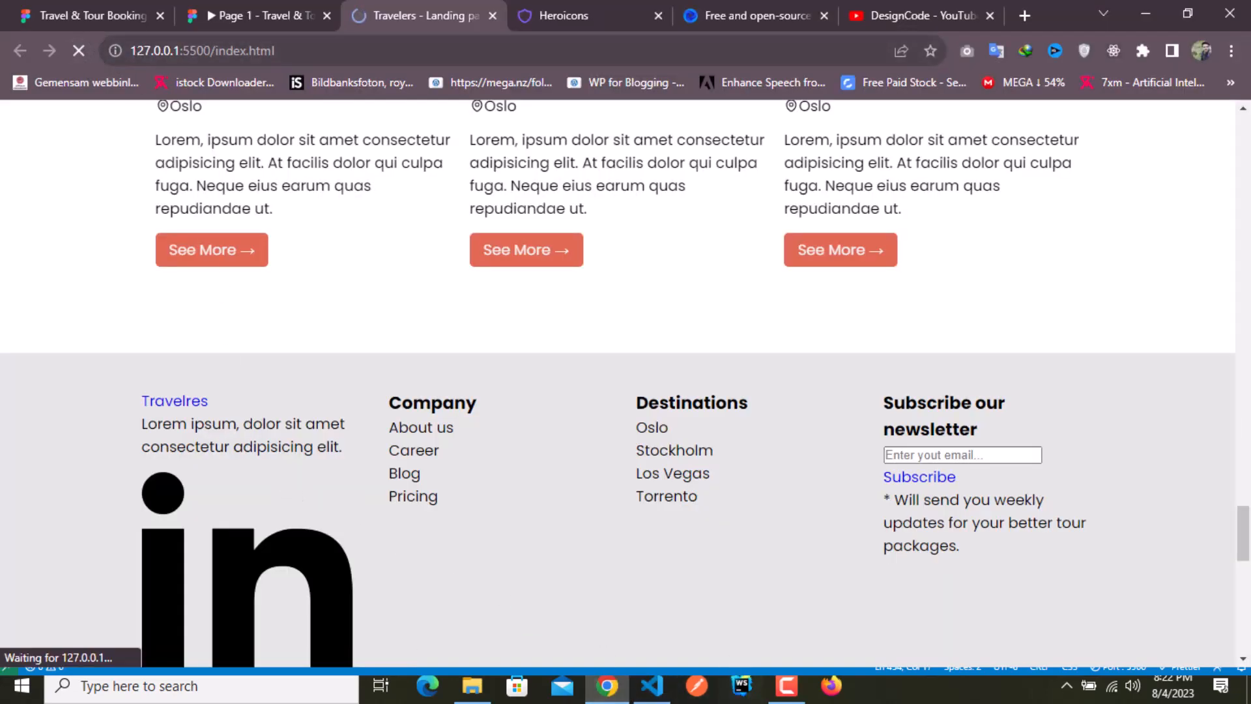
click(651, 691)
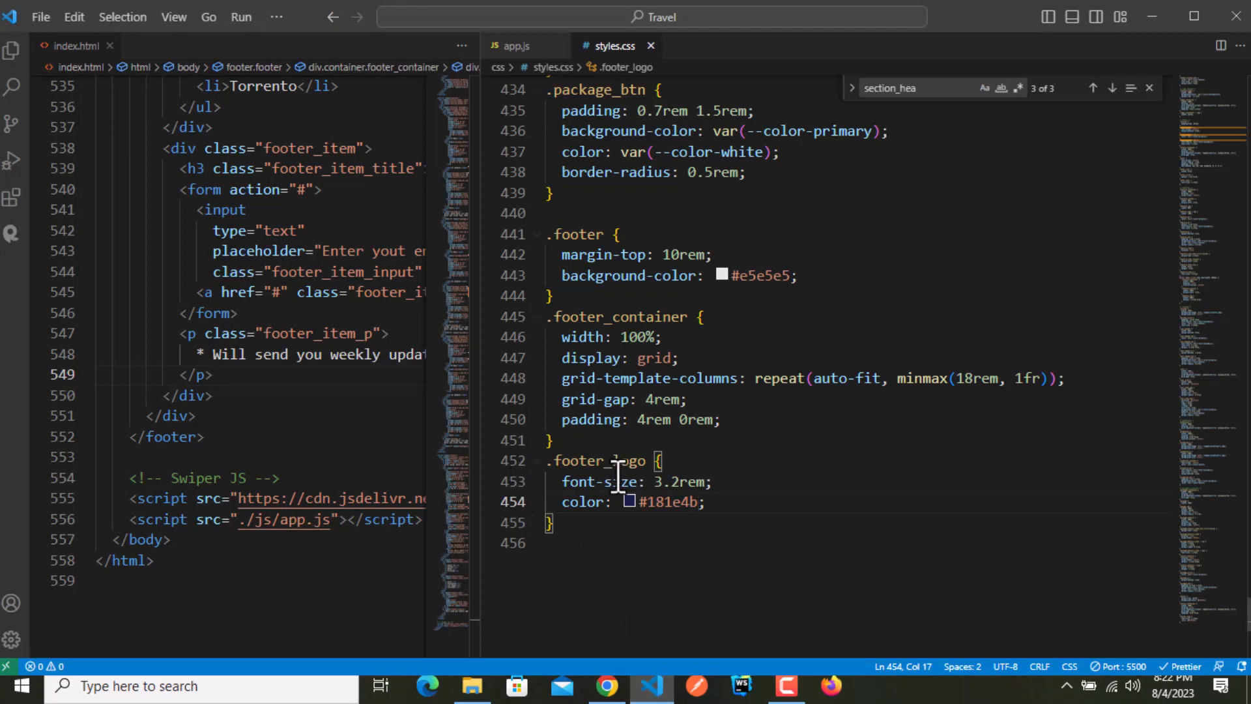
Rename the selector to .footer_item_logo and check the larger navy logo
double_click(594, 460)
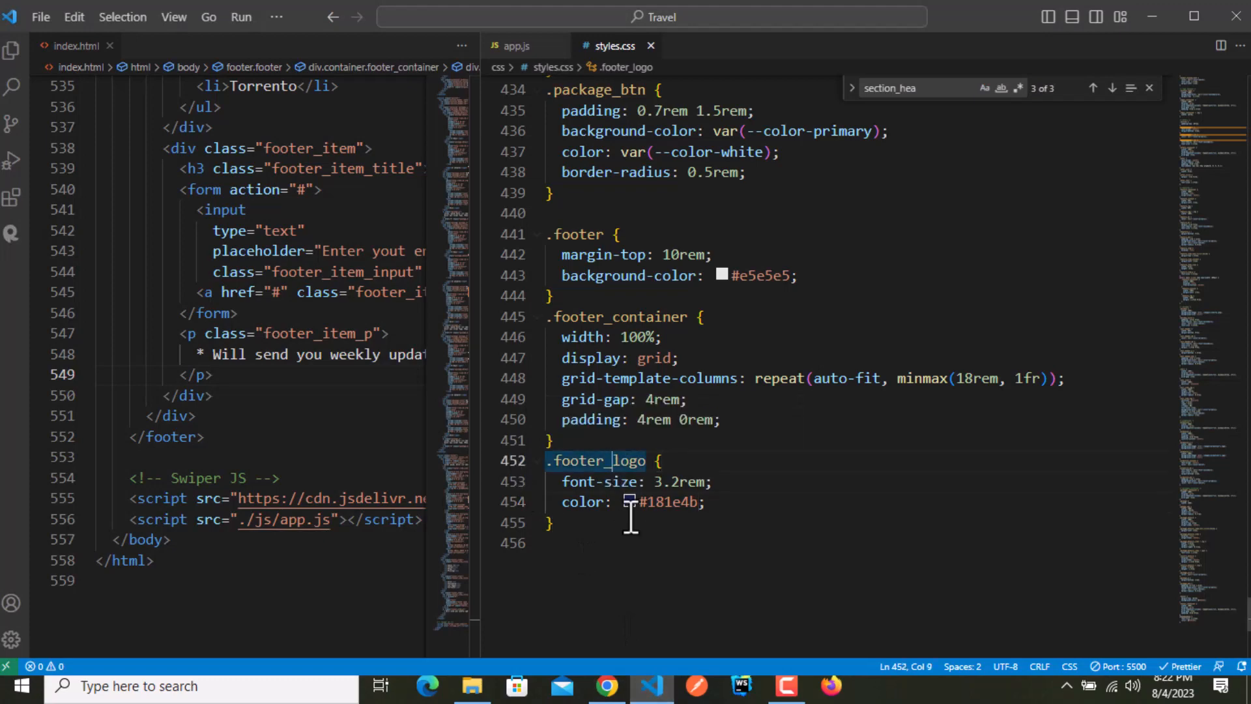
text(item_)
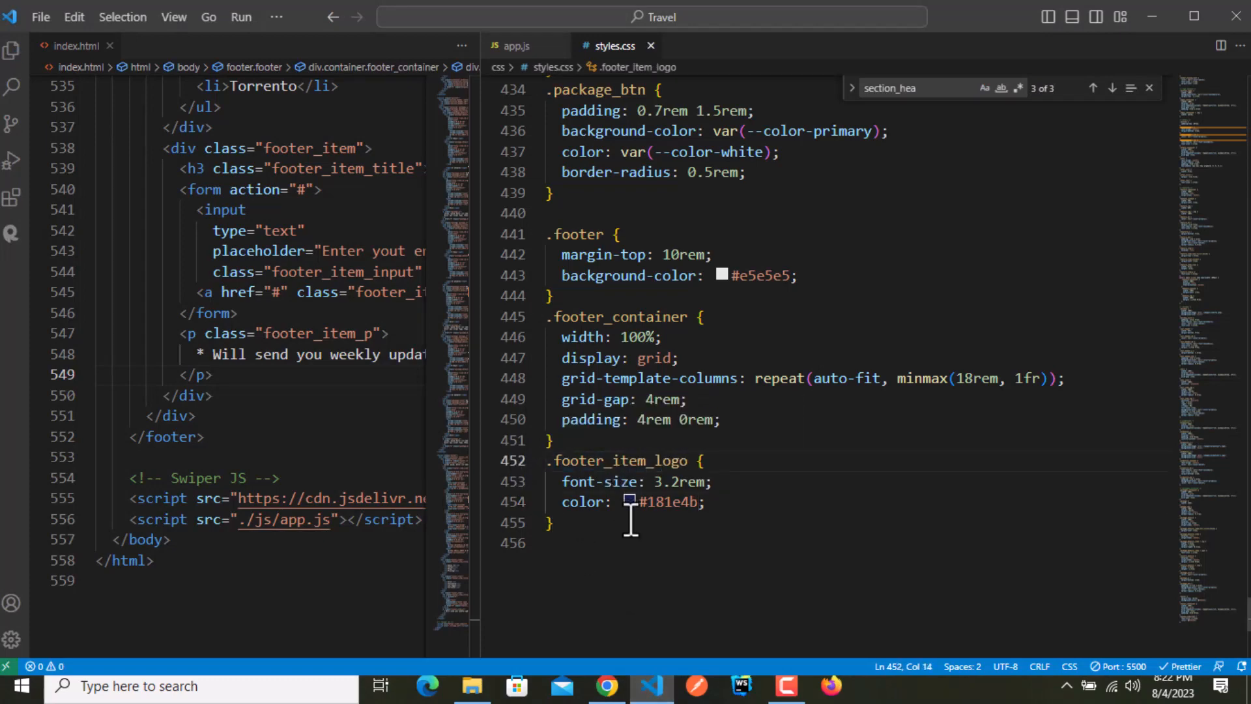
click(607, 686)
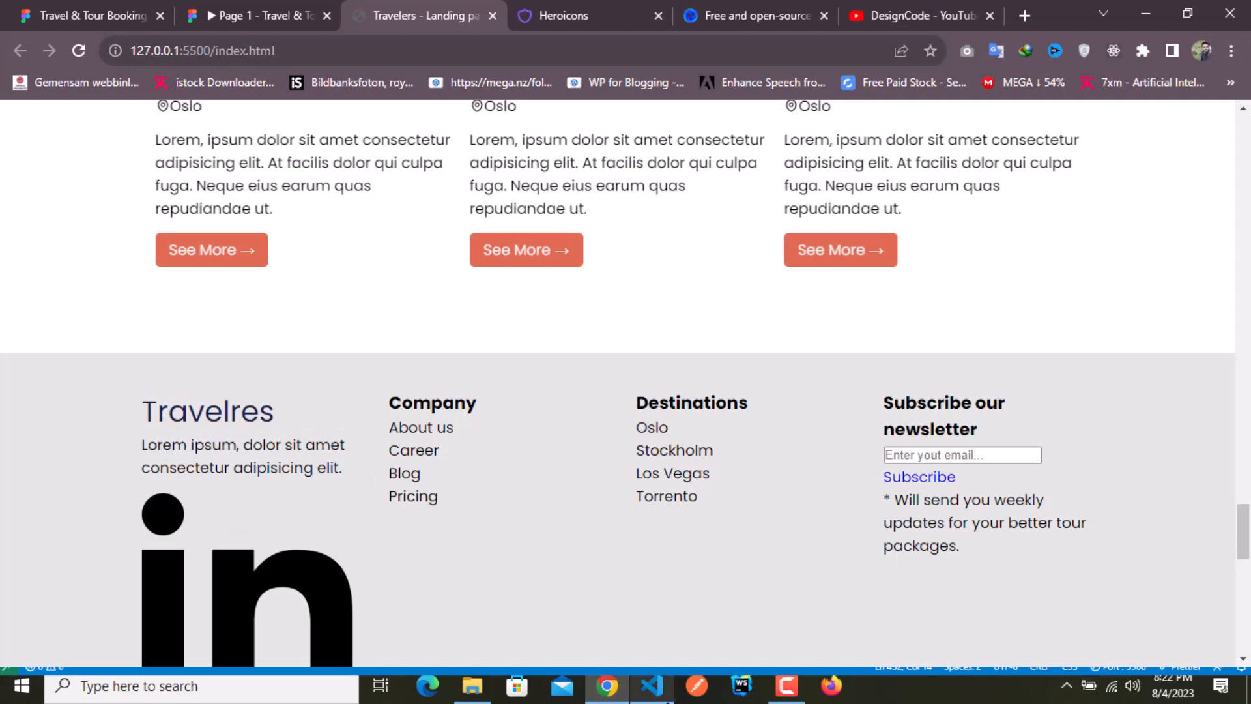
click(652, 687)
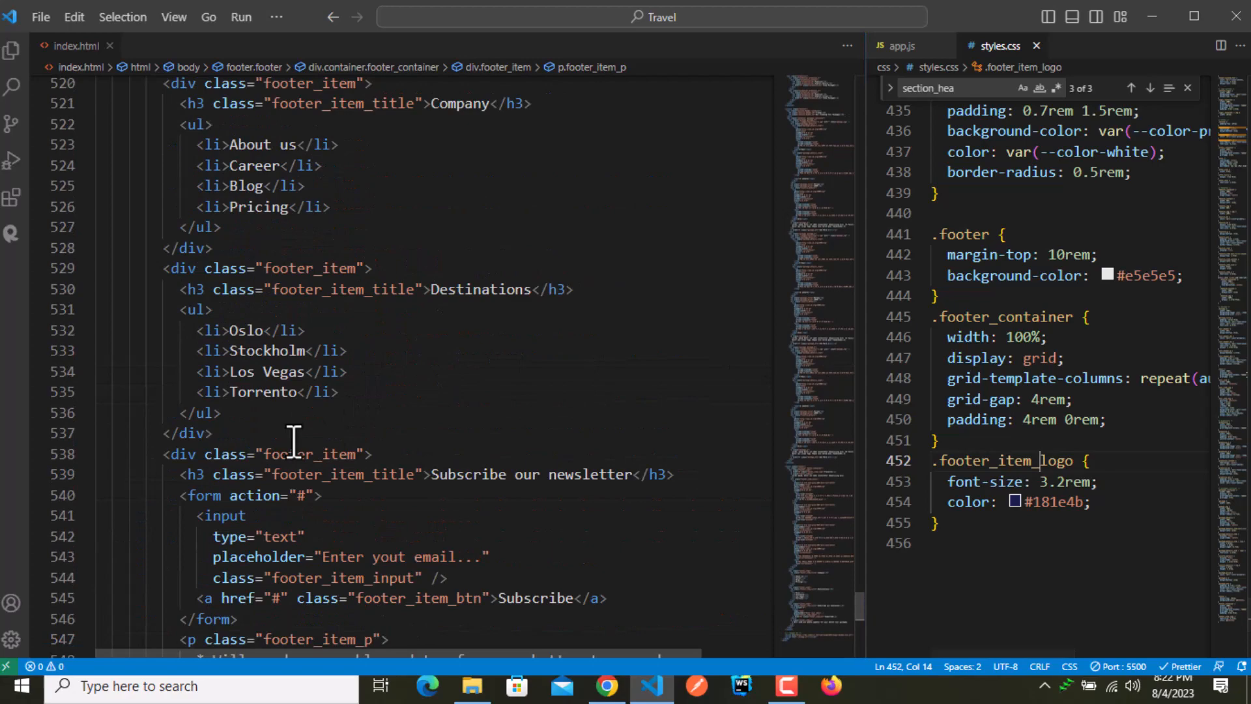
Replace the footer logo's link tags with an h2 heading and reload the preview
scroll(down, 3)
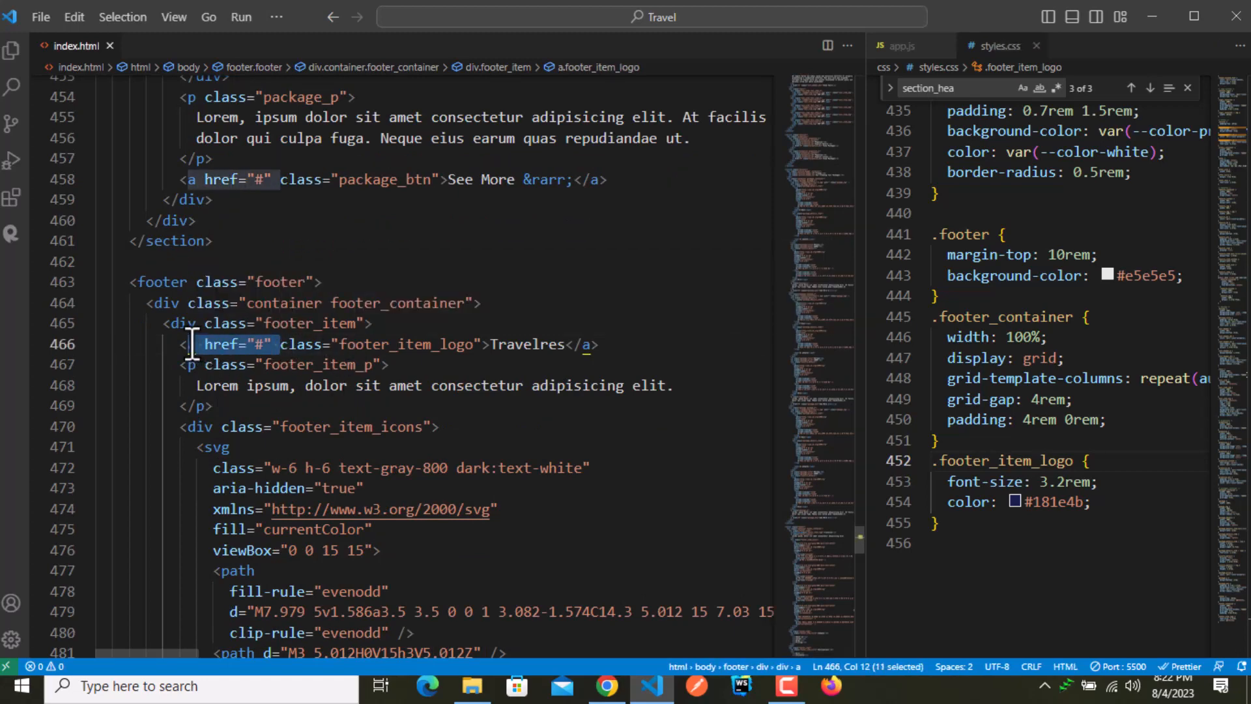
text(h2)
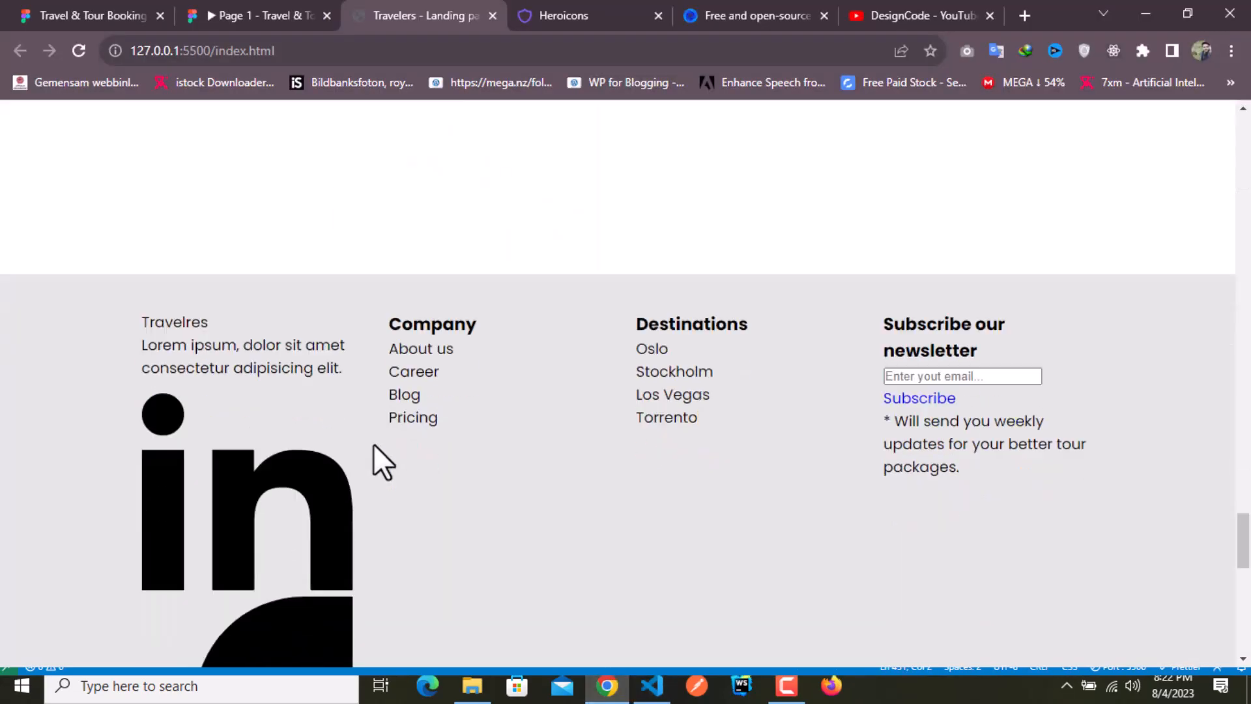
click(653, 685)
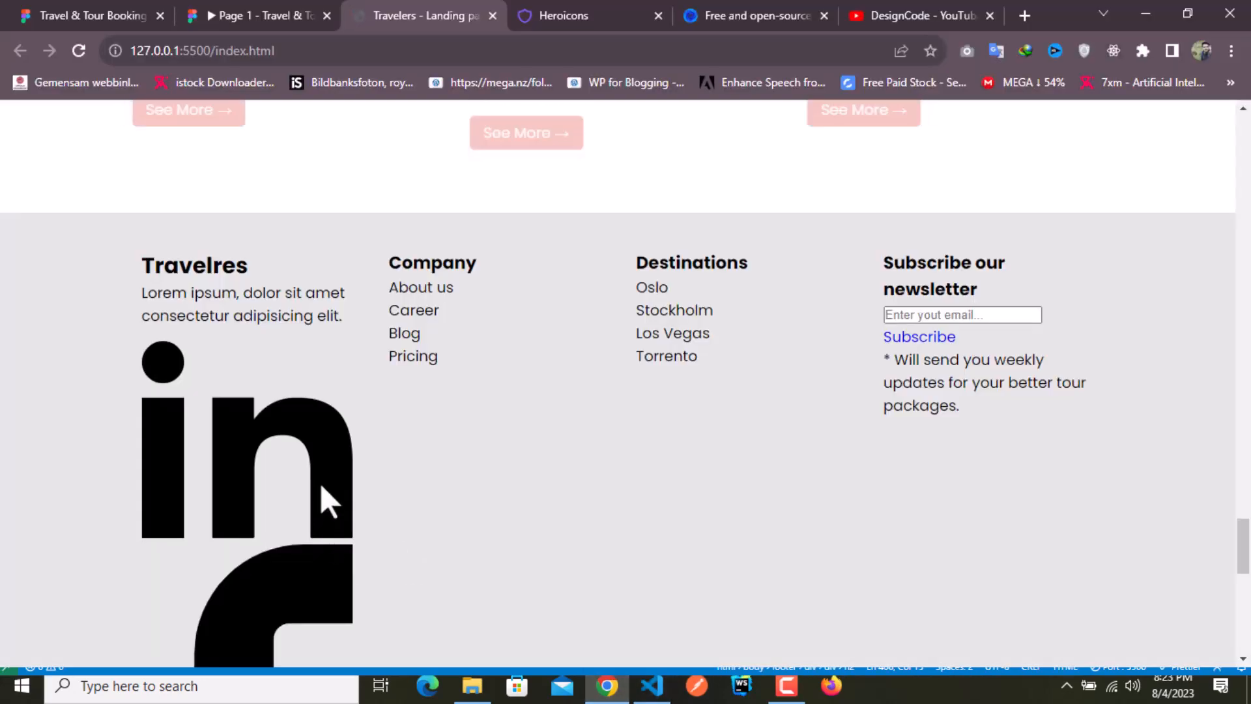
click(655, 685)
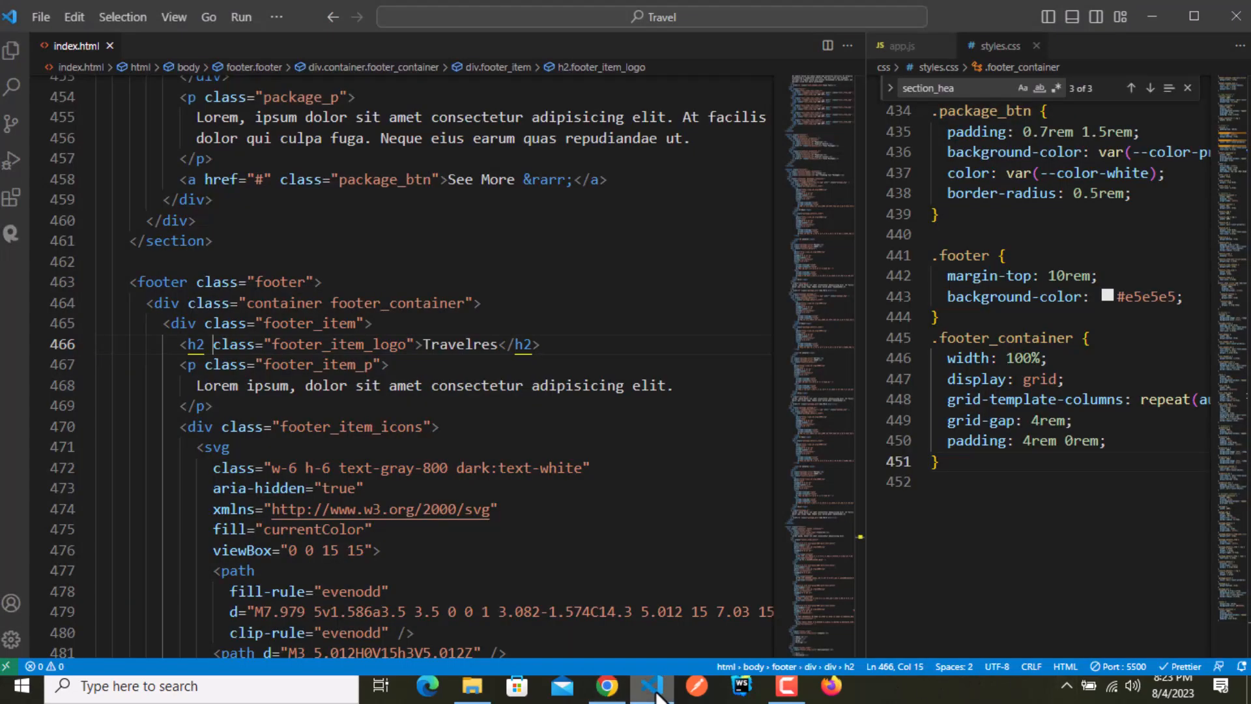
Add .footer_item_icons > svg sizing the icons 1.6rem wide and 1.6rem tall
scroll(down, 3)
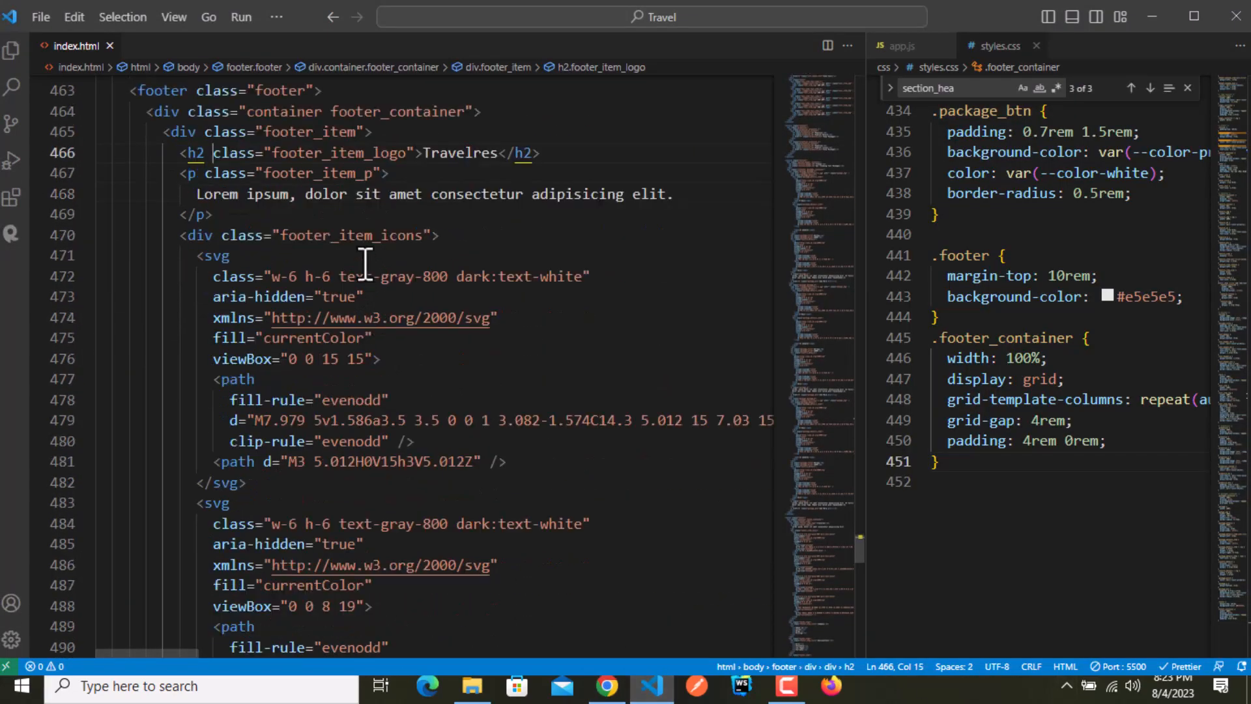
double_click(350, 235)
text(.footer_item_icons > svg {)
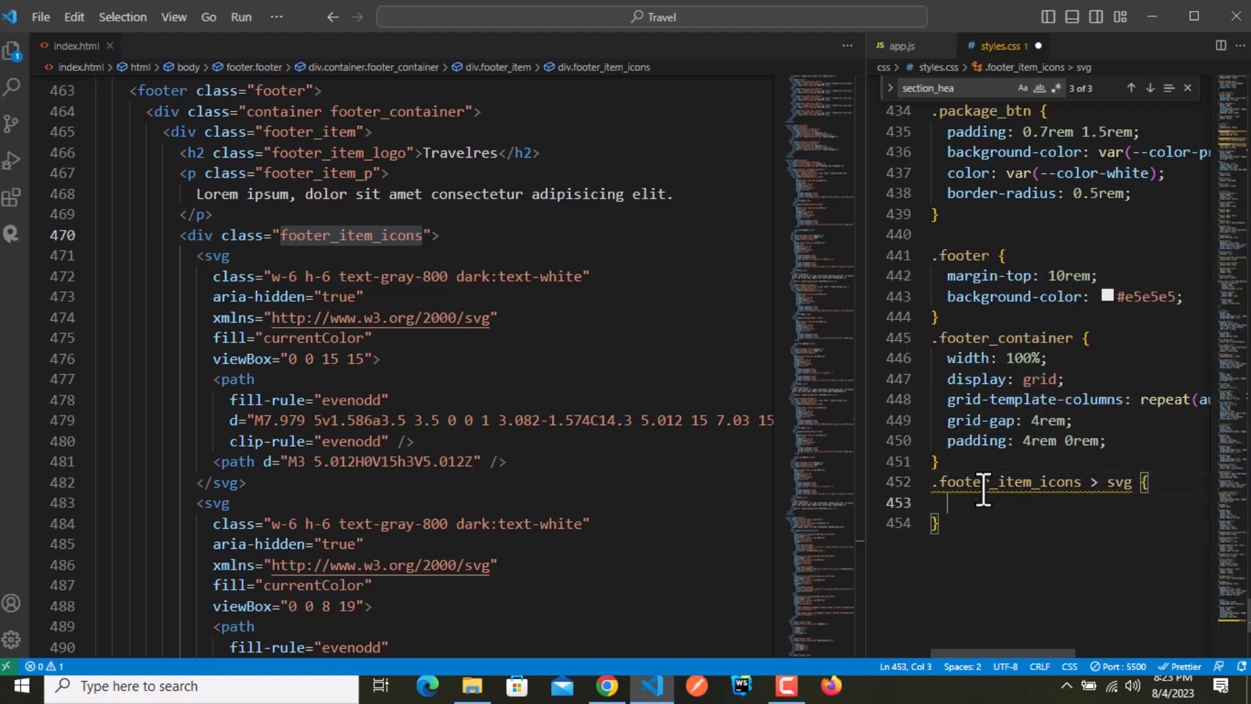
text(width: 1;)
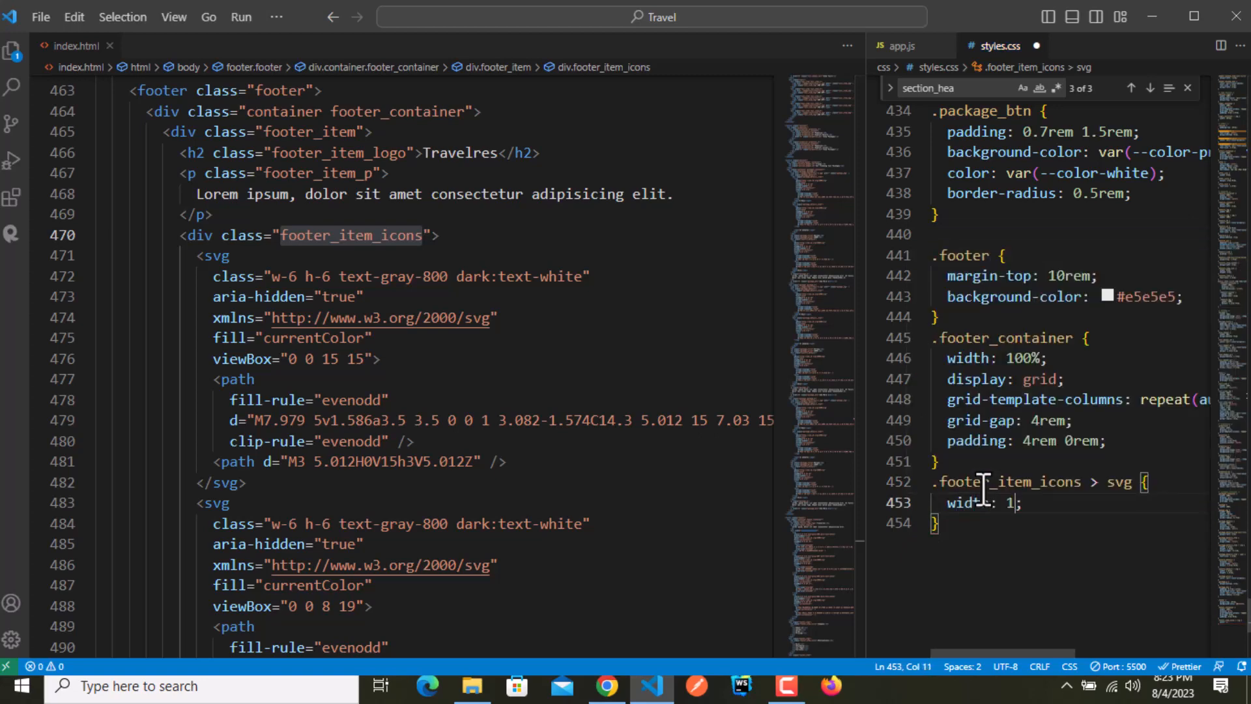
text(.5rem)
text(height: ;)
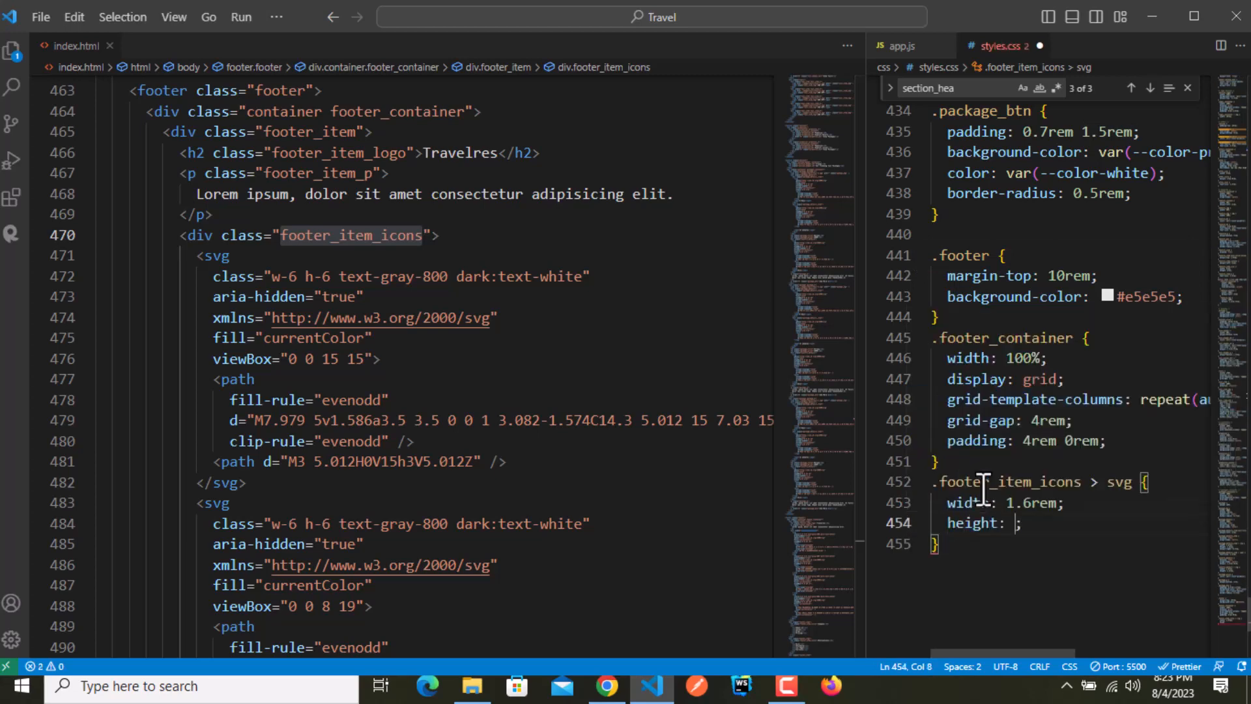
text(1.6rem)
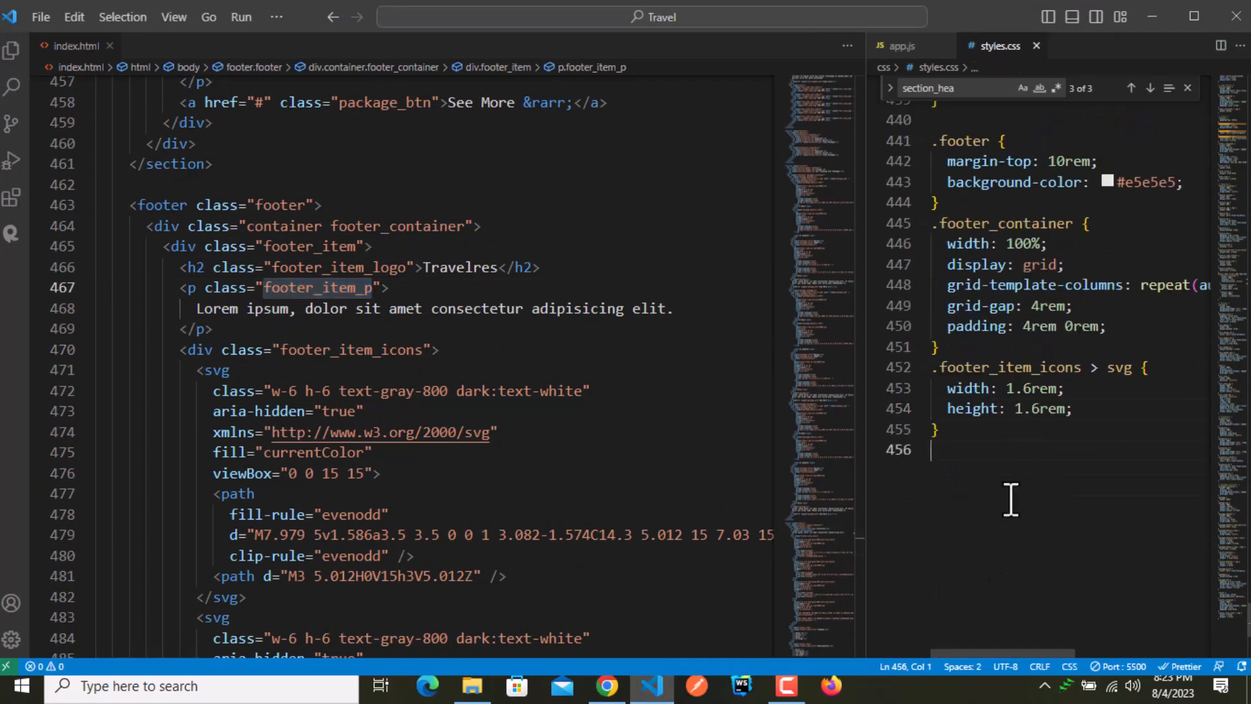
Start a .footer_item_p margin rule and begin the svg:not(:first-child) selector above it
text(.footer_item_p {)
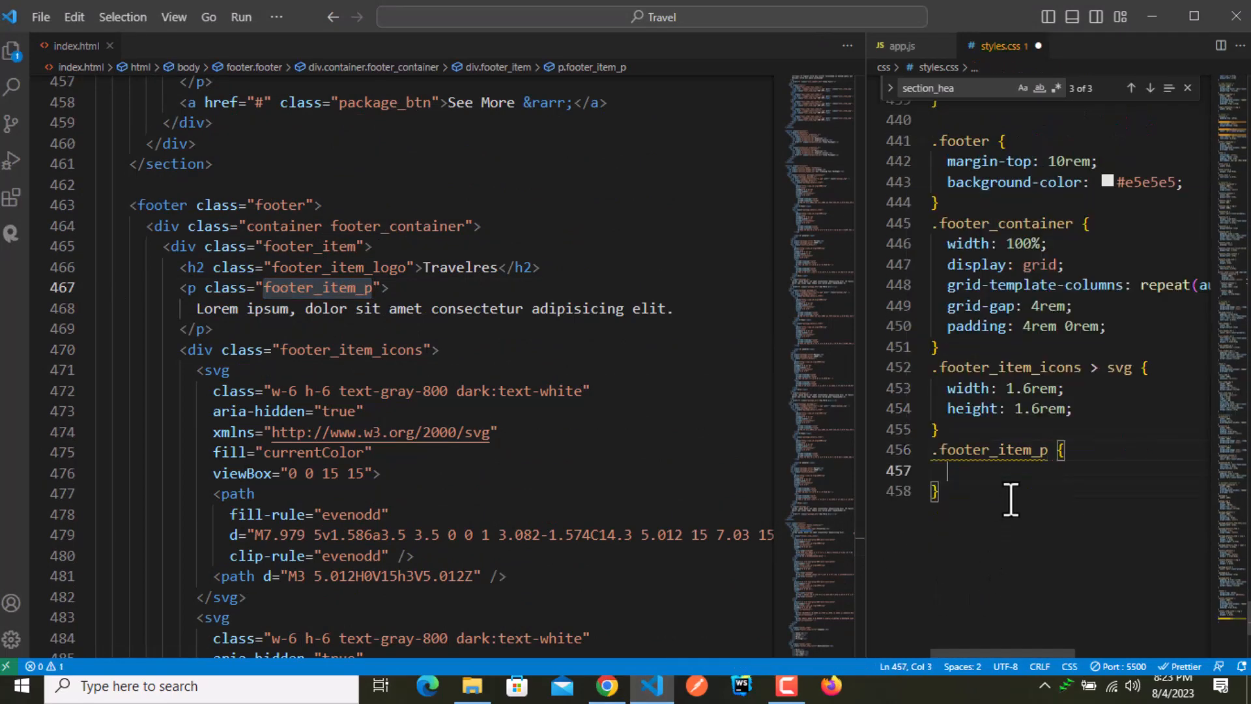
text(margin: 1.2rem 0rem;)
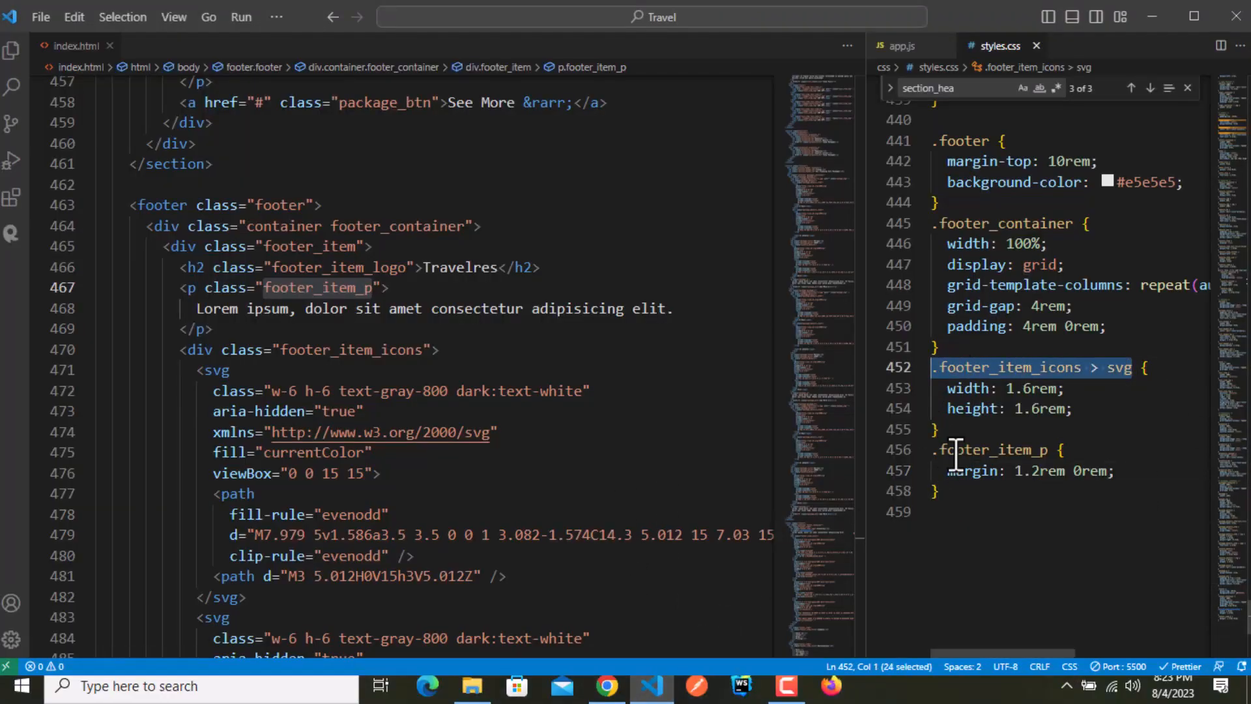
key(Enter)
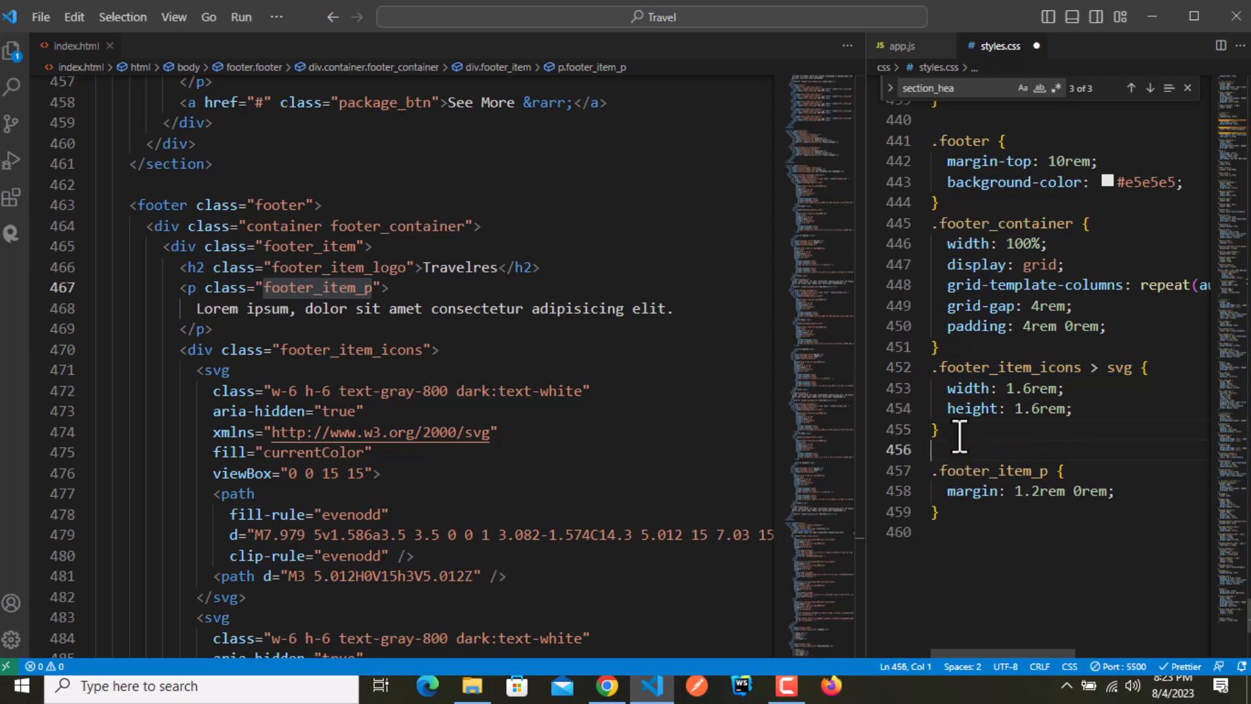
text(:not()
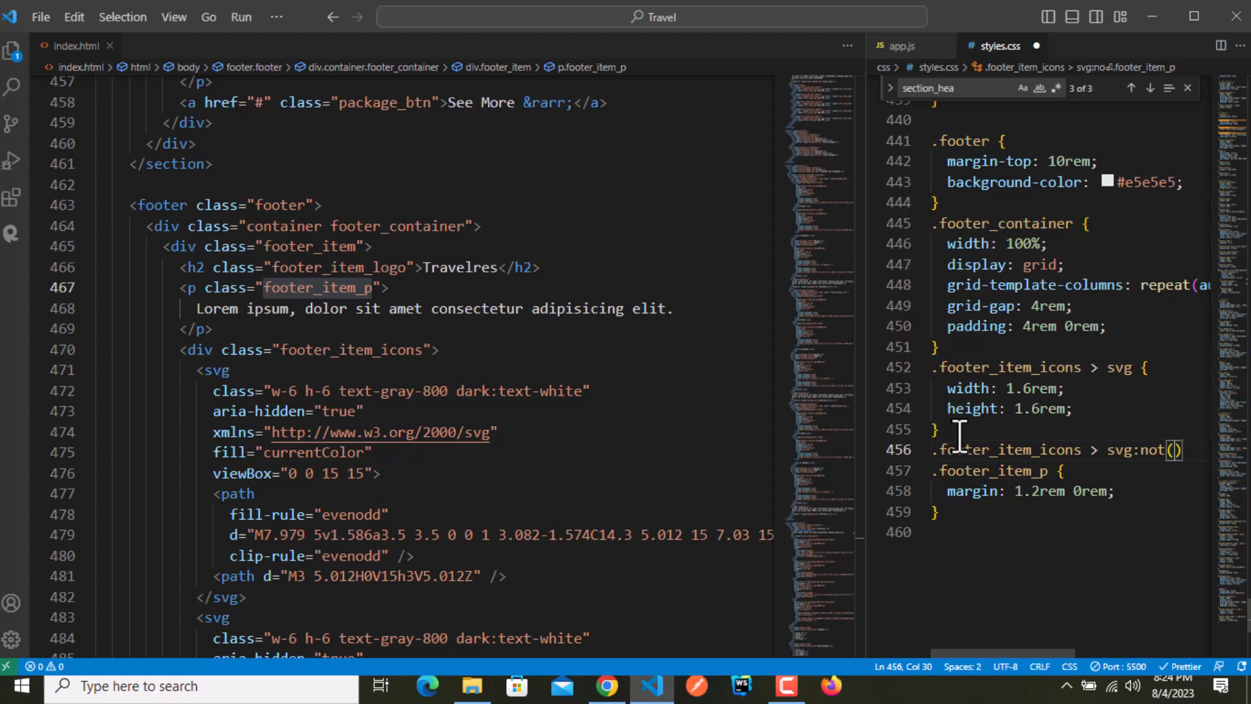
text(fi)
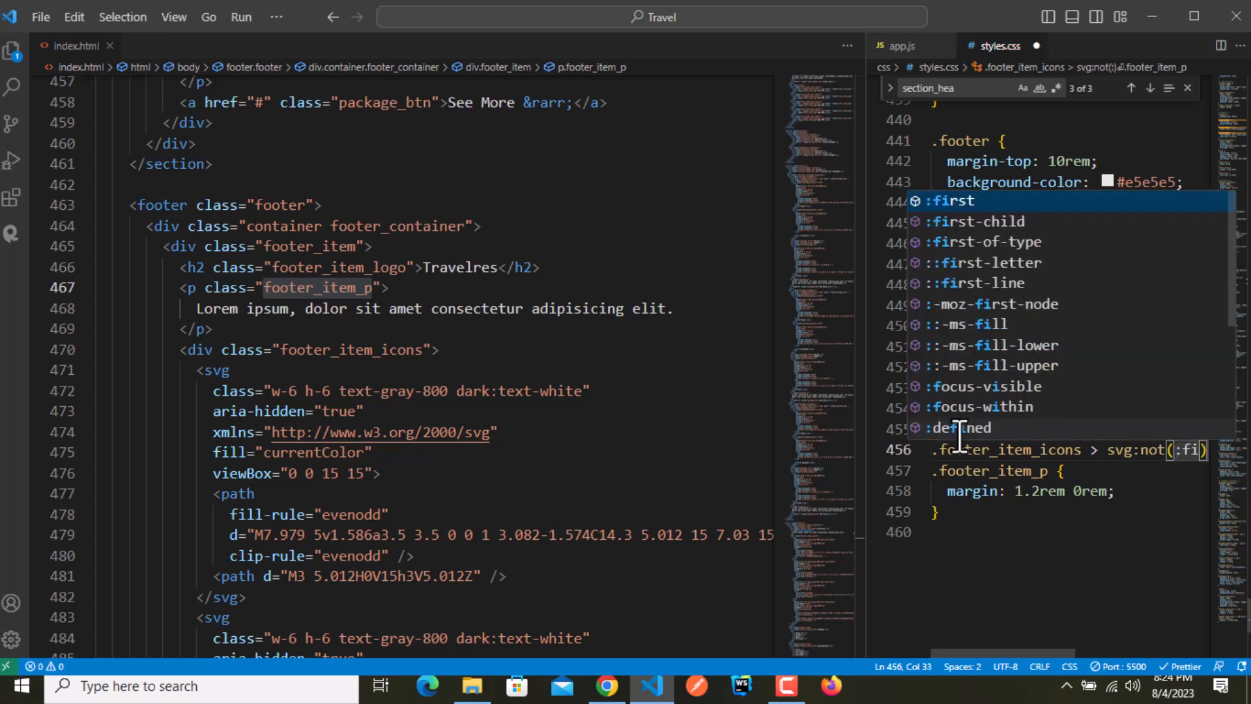
Finish svg:not(:first-child) with margin-left 1.2rem and preview the icon spacing
click(975, 222)
text(m)
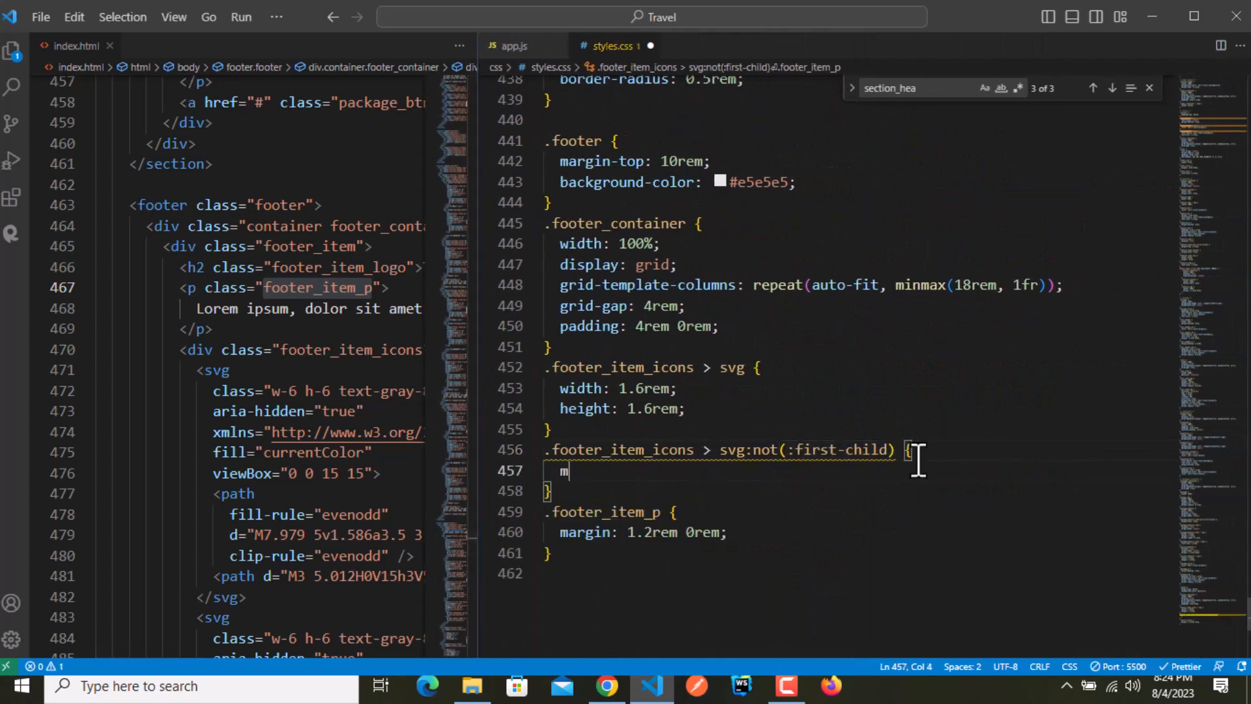
text(al)
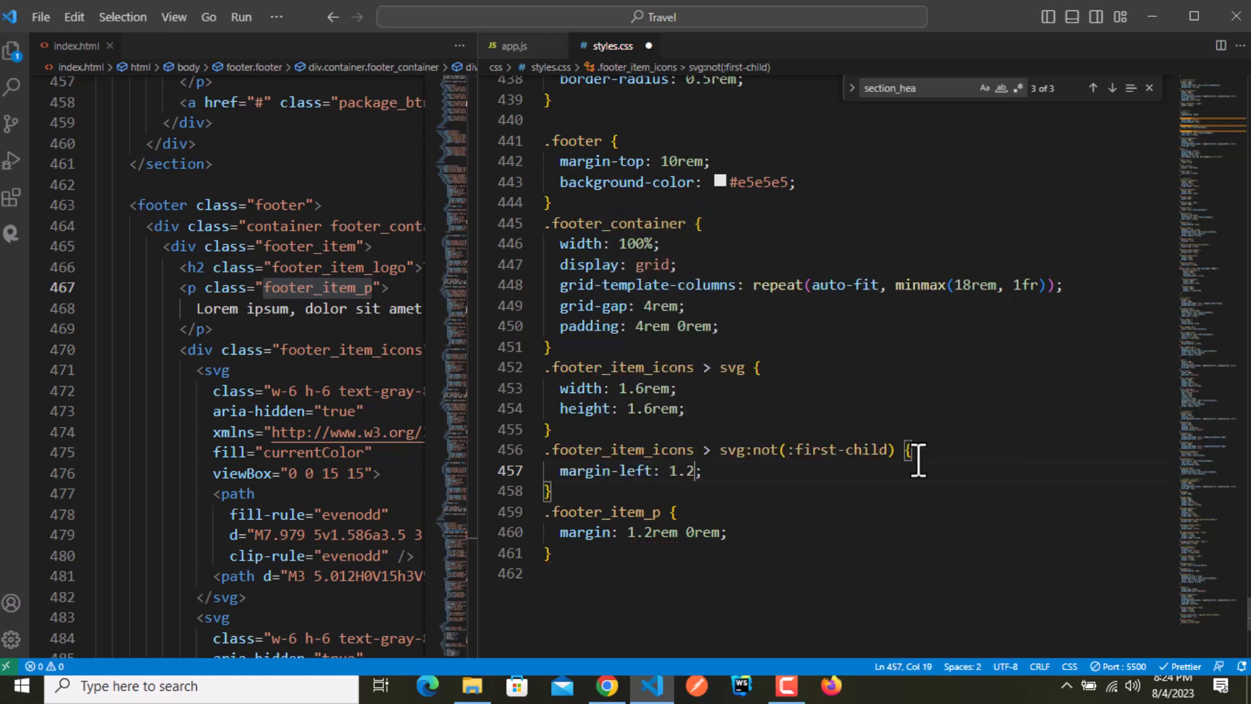
text(rem)
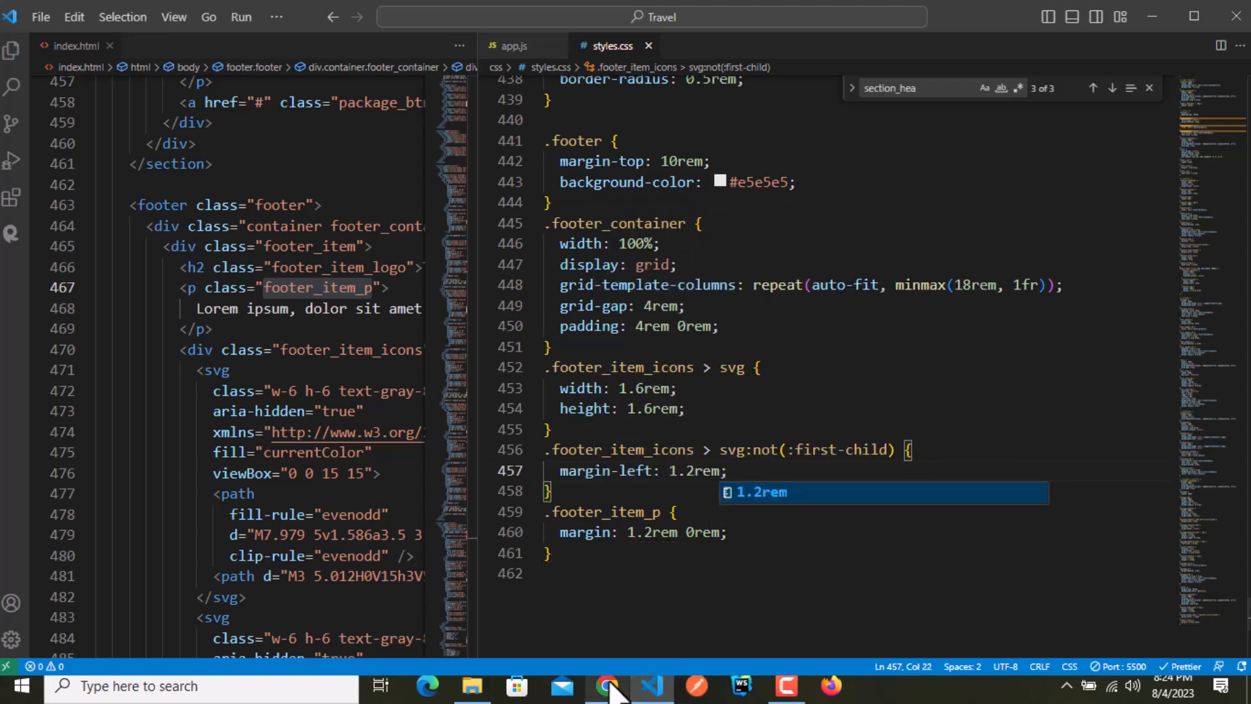
click(608, 685)
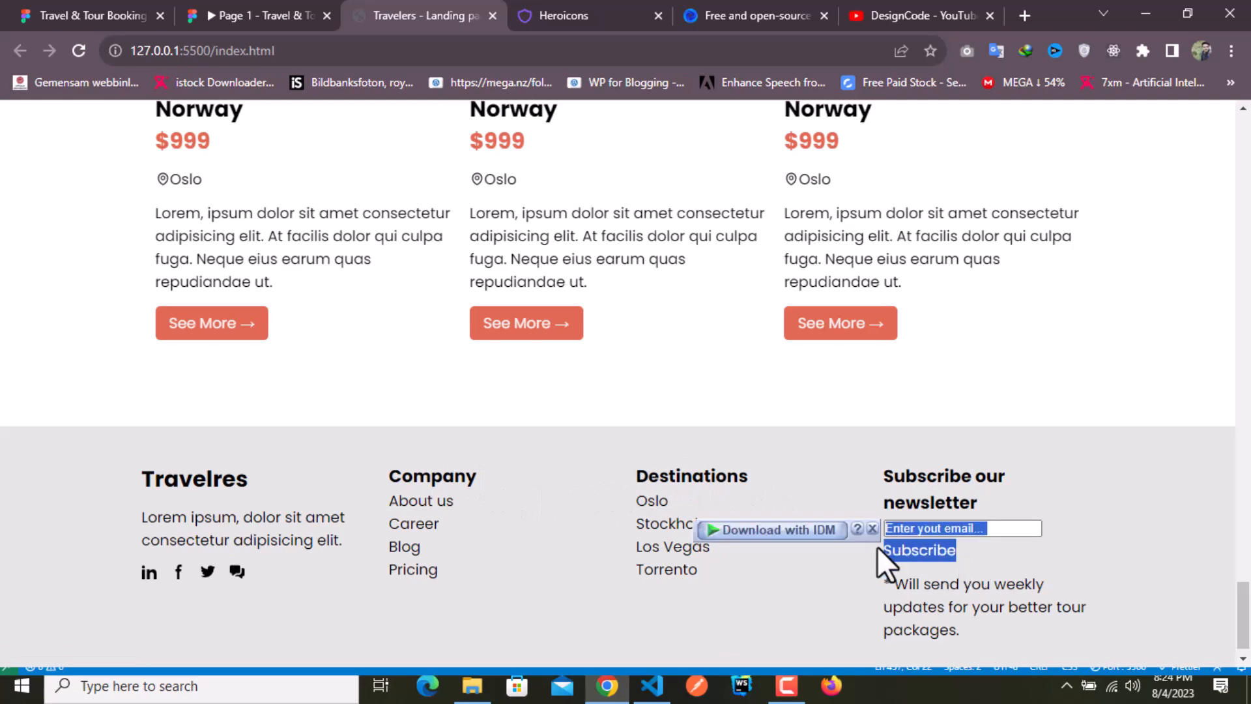
click(653, 687)
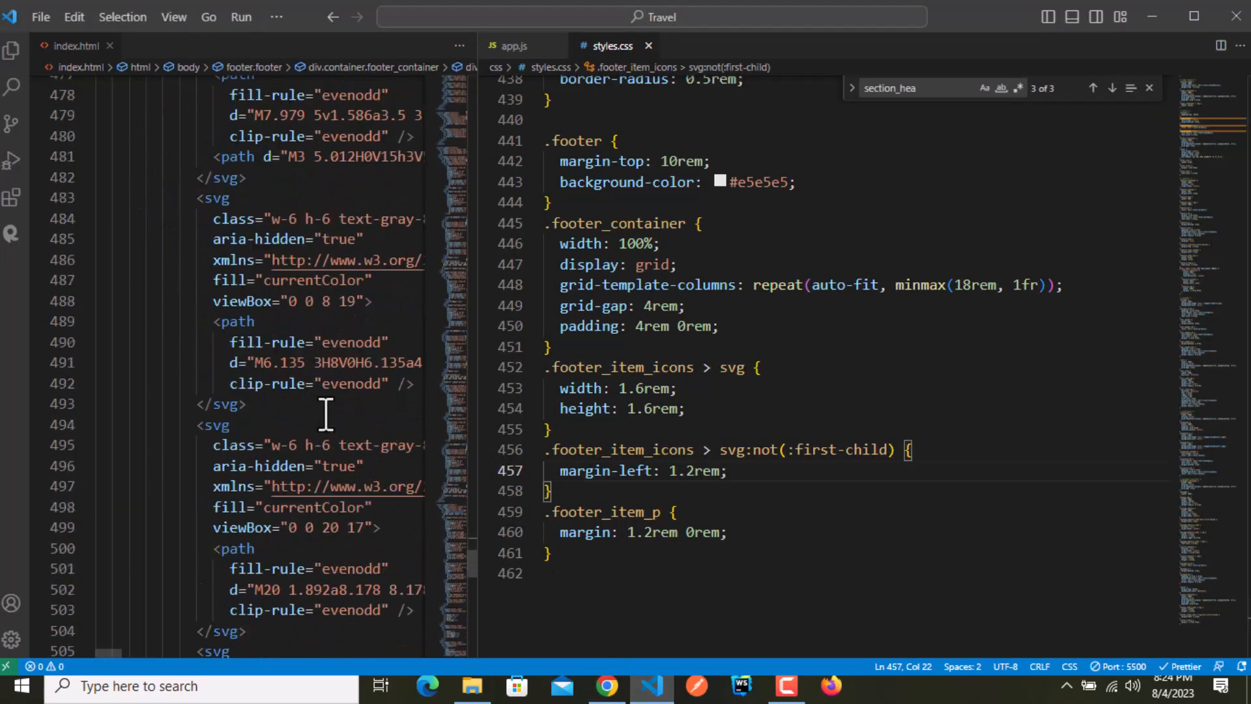
Add .footer_item > form with width 100% and display flex
text(.)
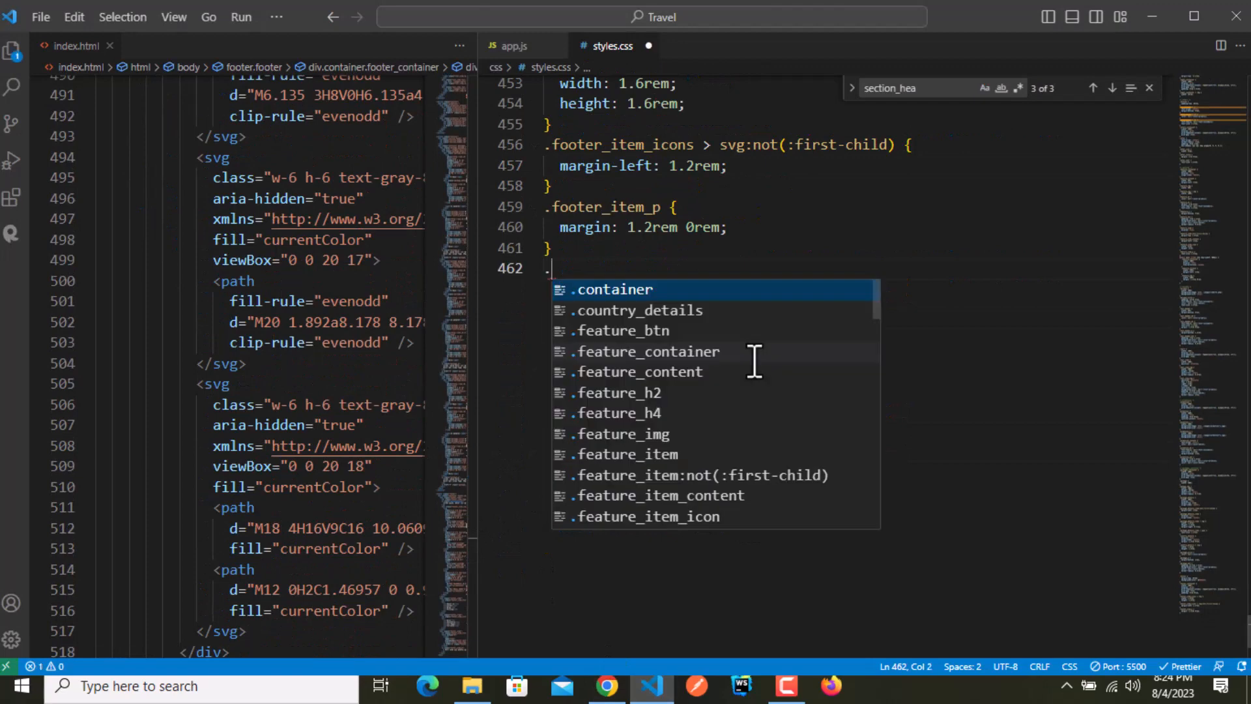
text(fo)
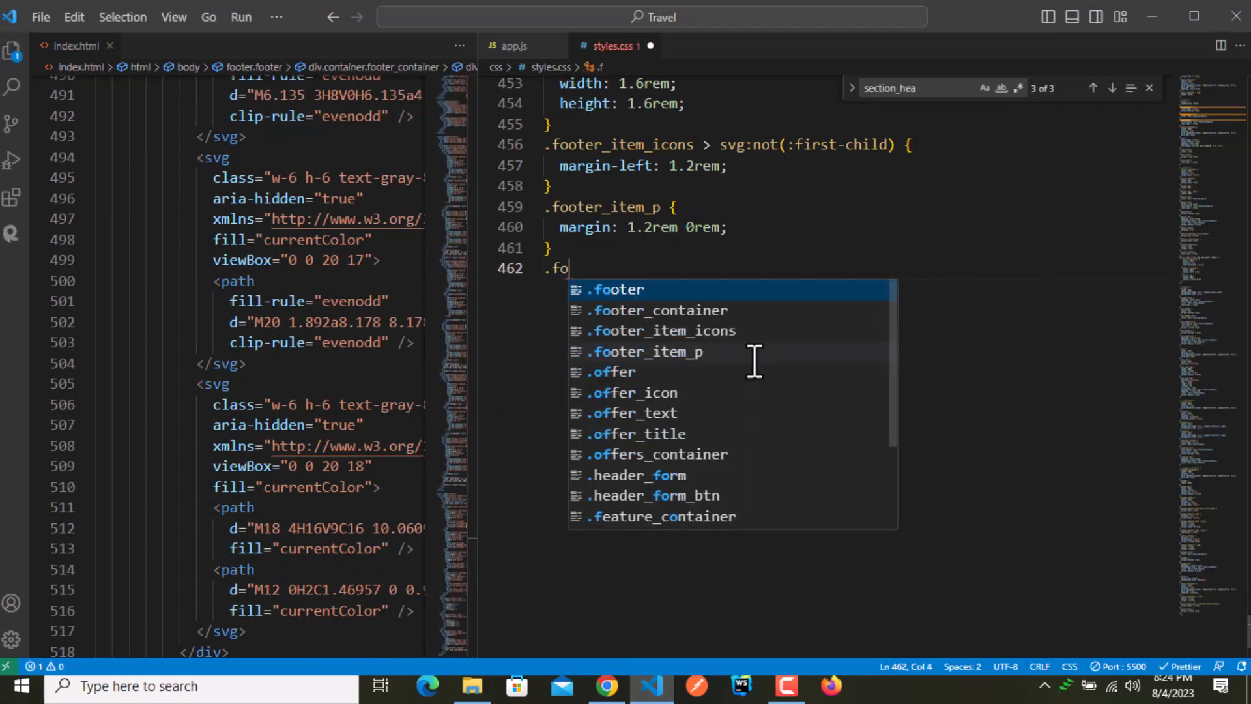
text(oter_)
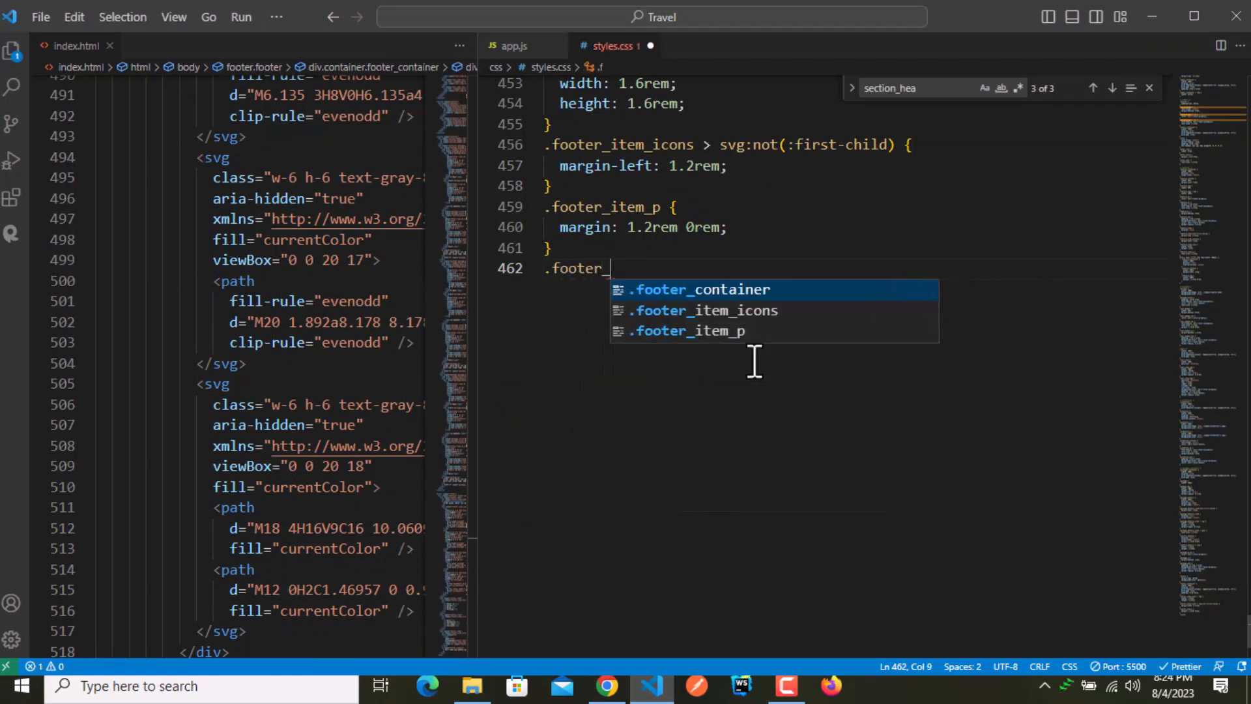
text(item >)
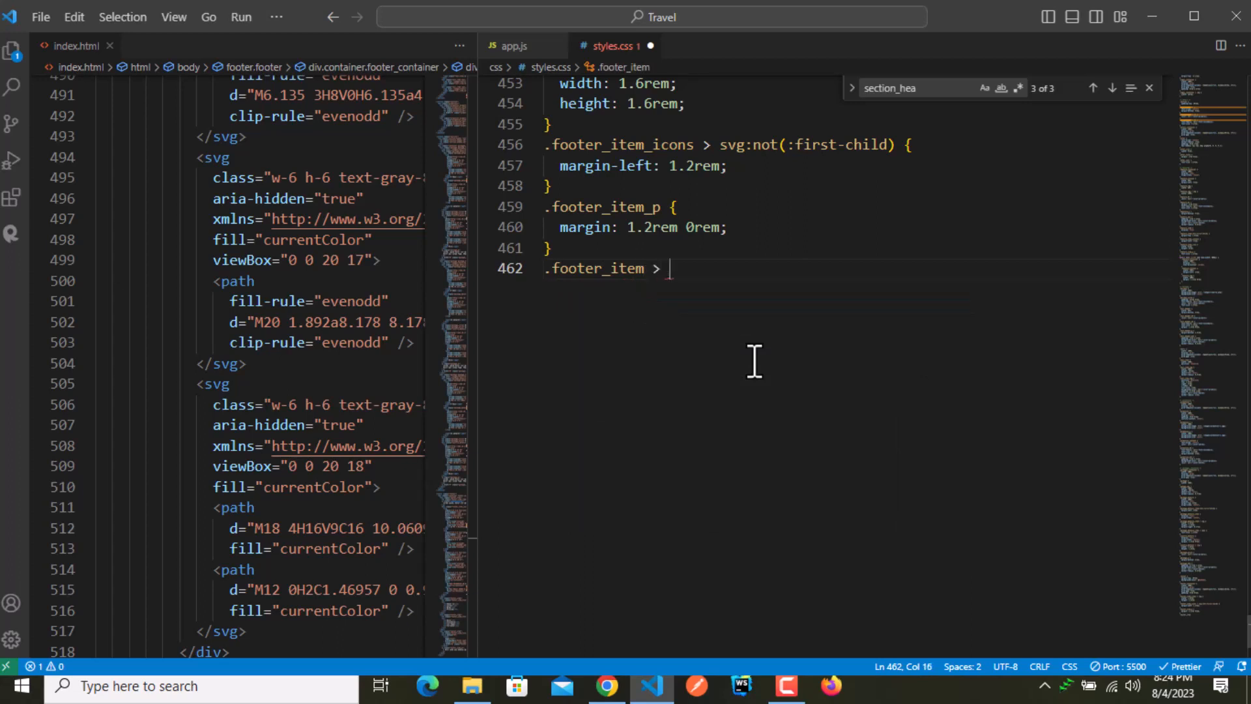
text(form {)
text(width: 100%;)
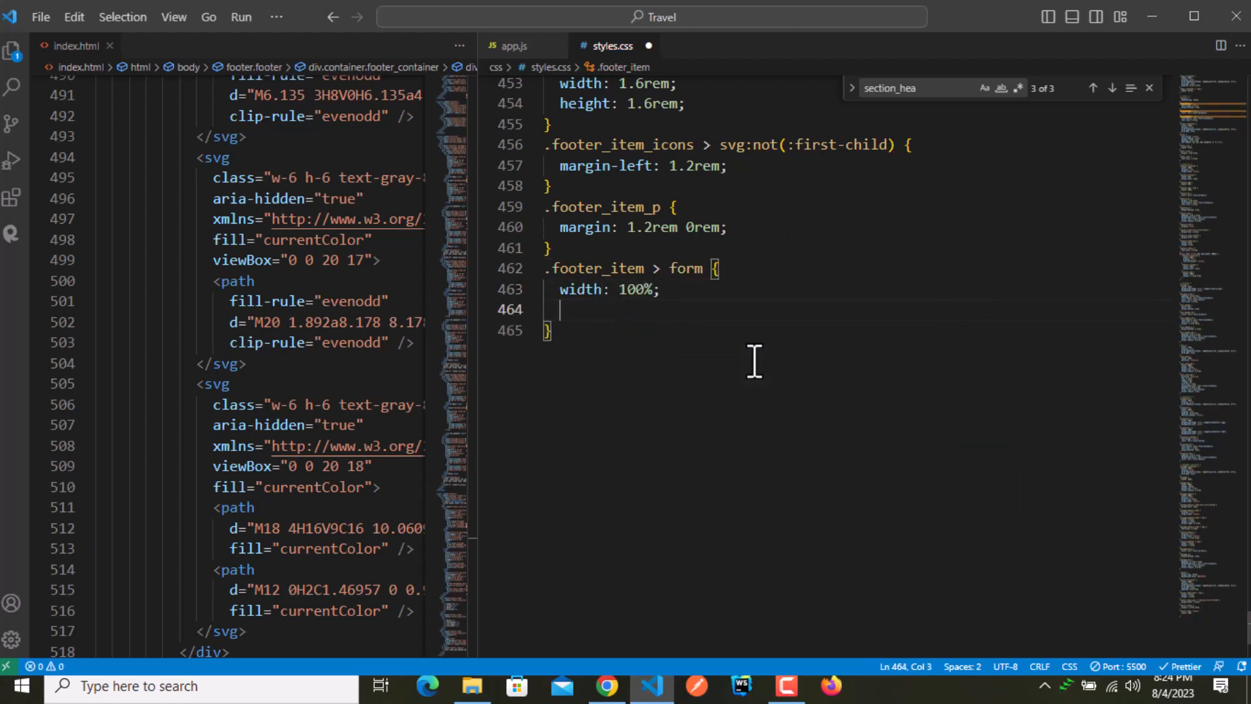
text(display: flex;)
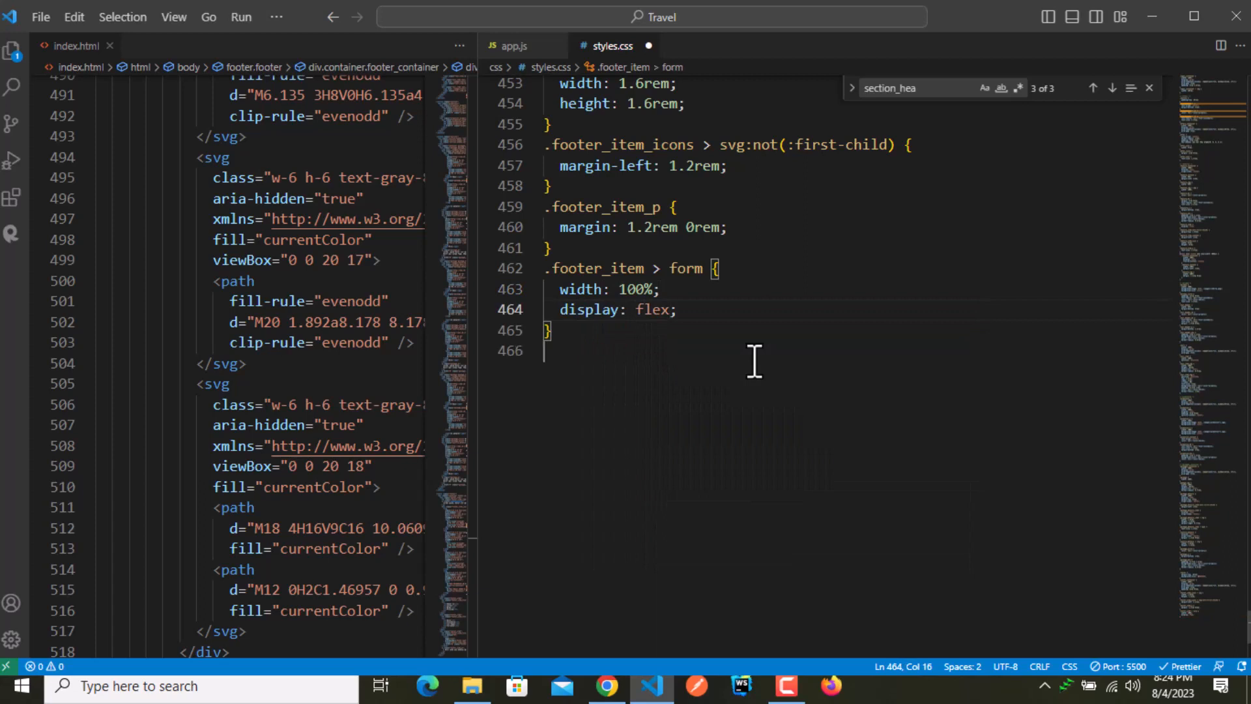
Add a .footer_form_input rule with 0.7rem padding and preview the form
text(.)
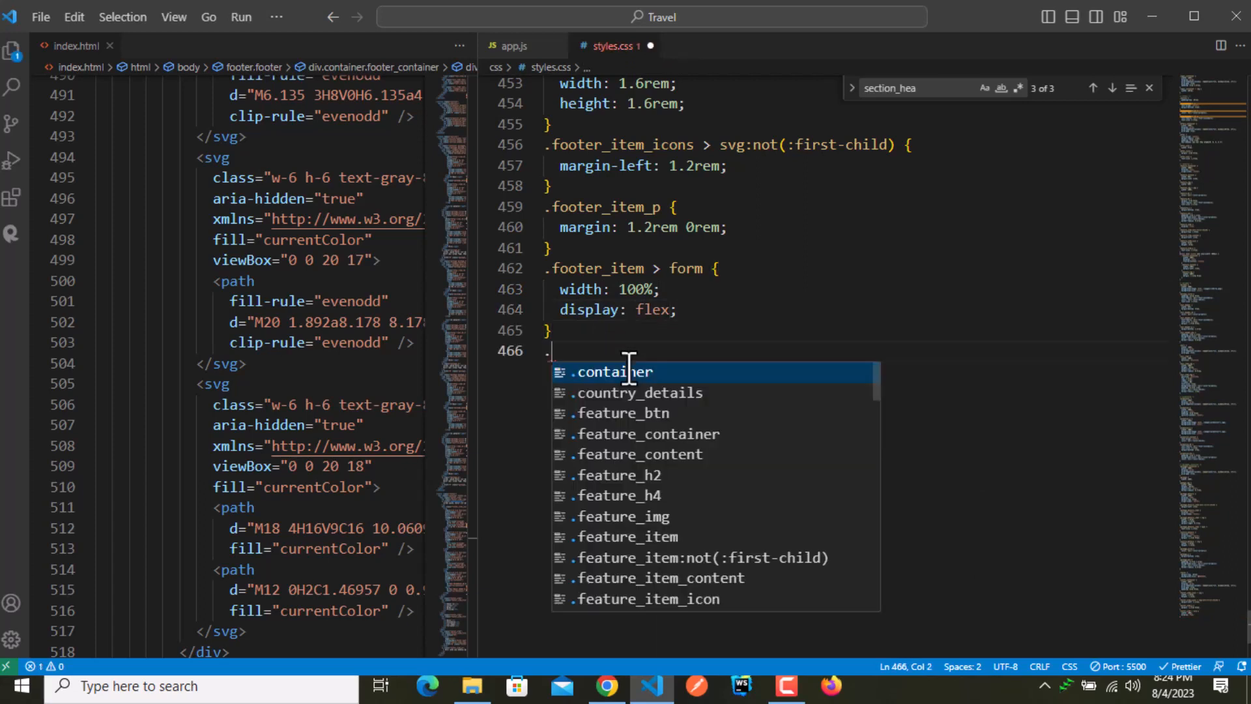
text(footer_fo)
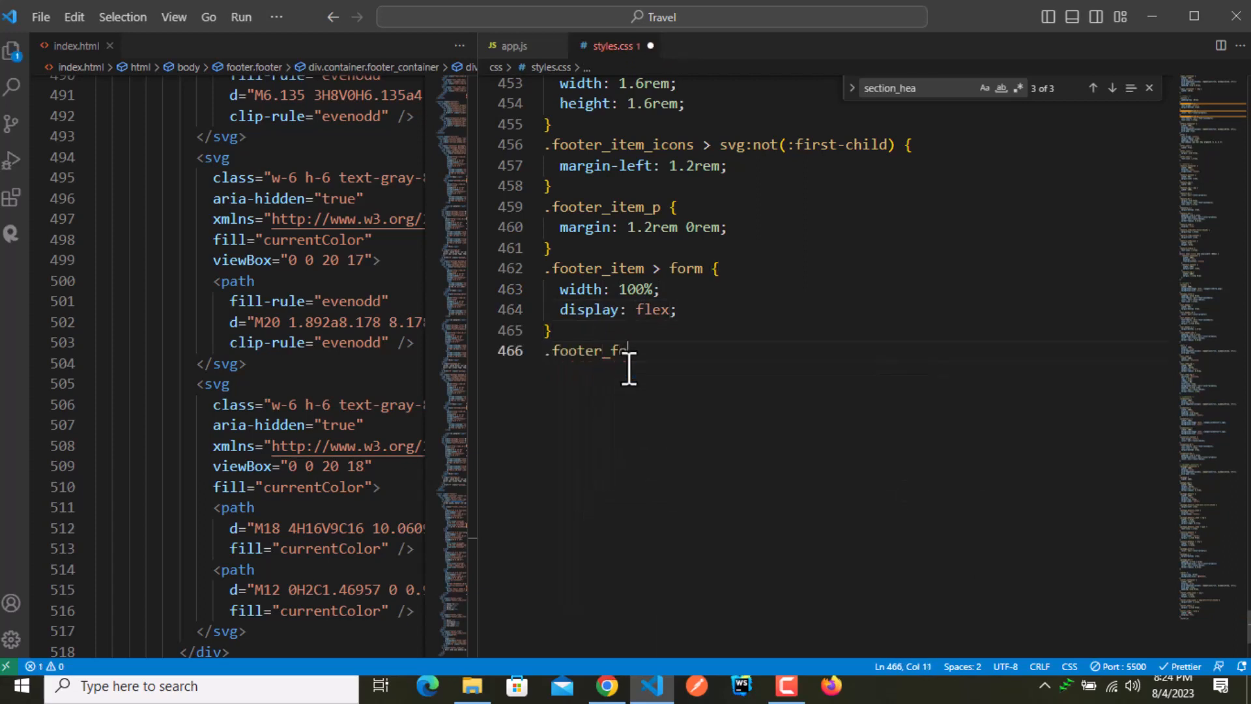
text(rm_input {)
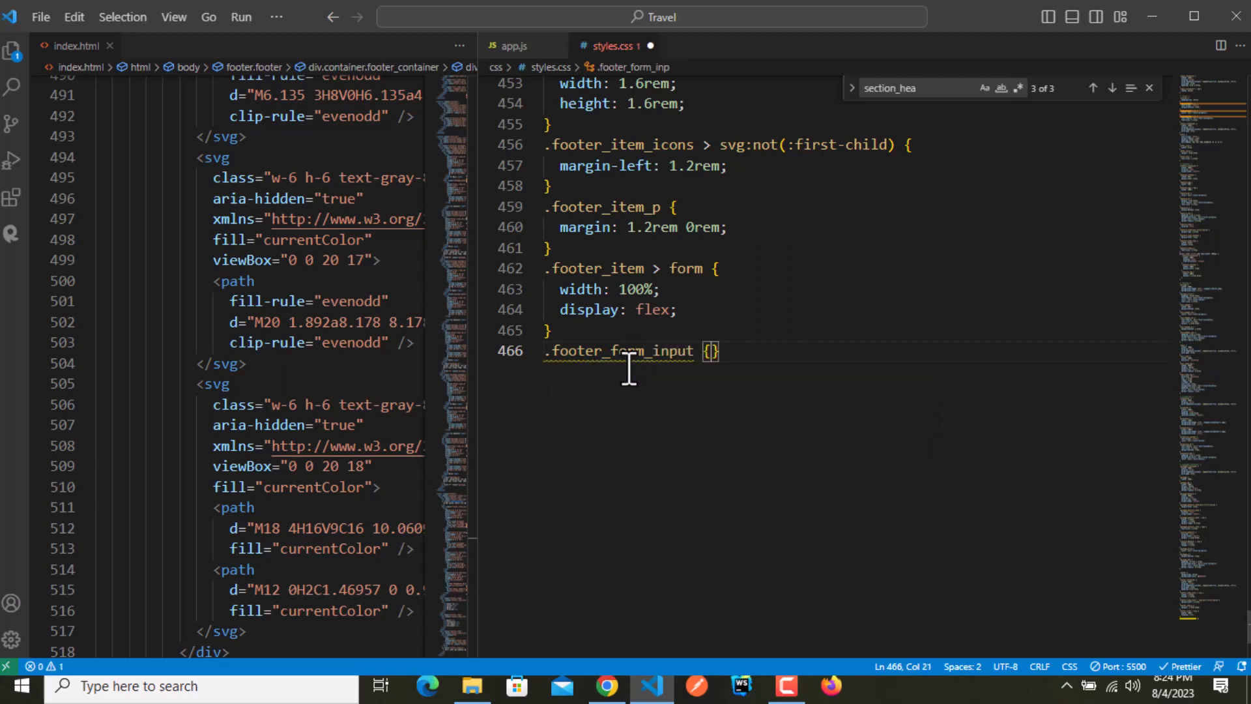
text(padding: ;)
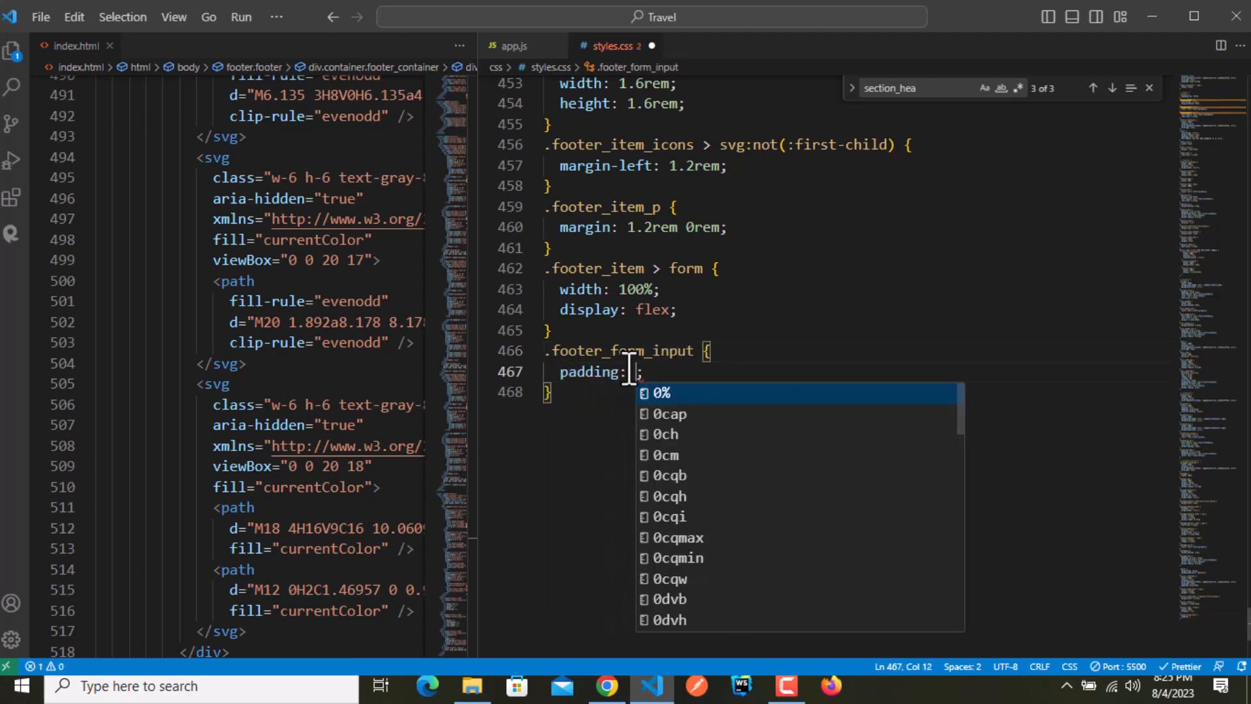
text(0.7rem)
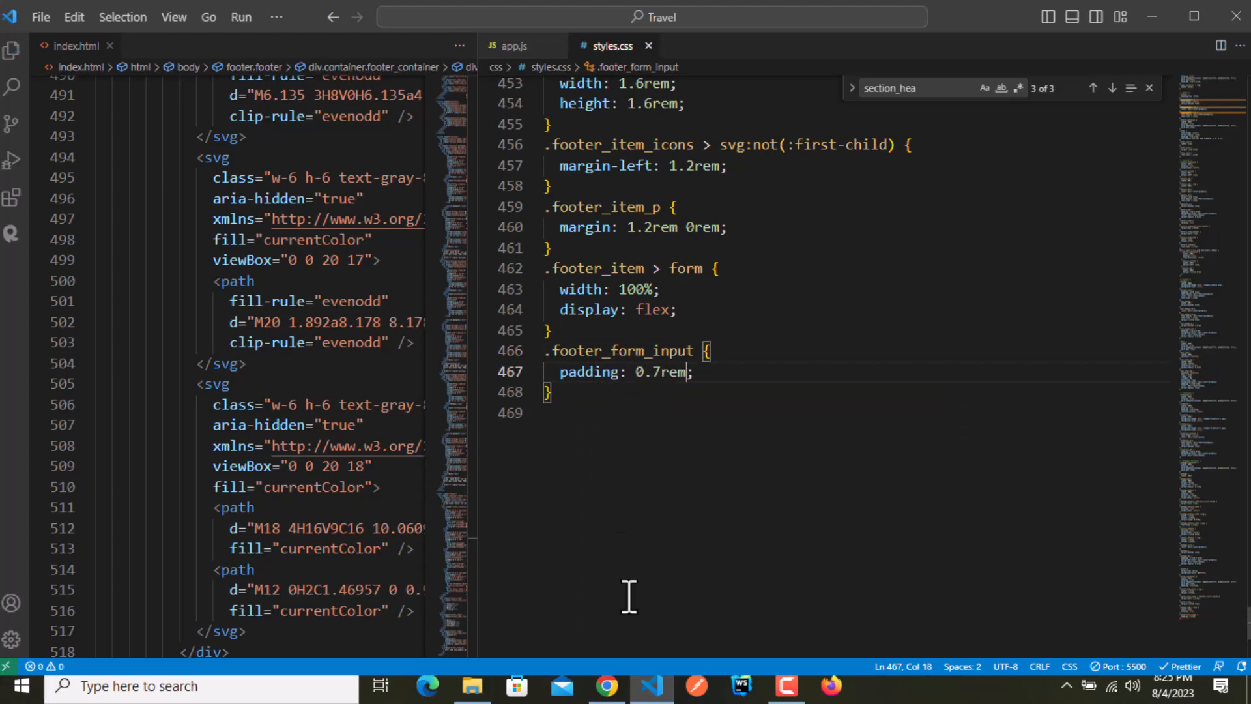
click(606, 685)
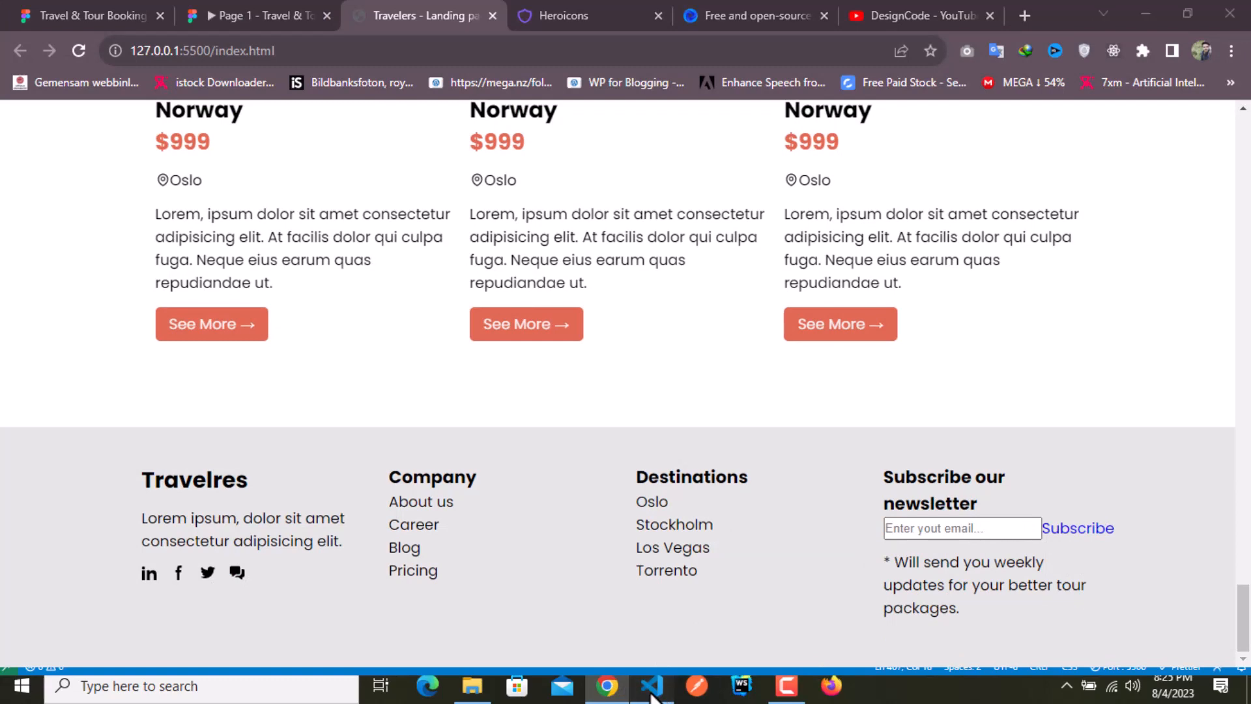
click(655, 686)
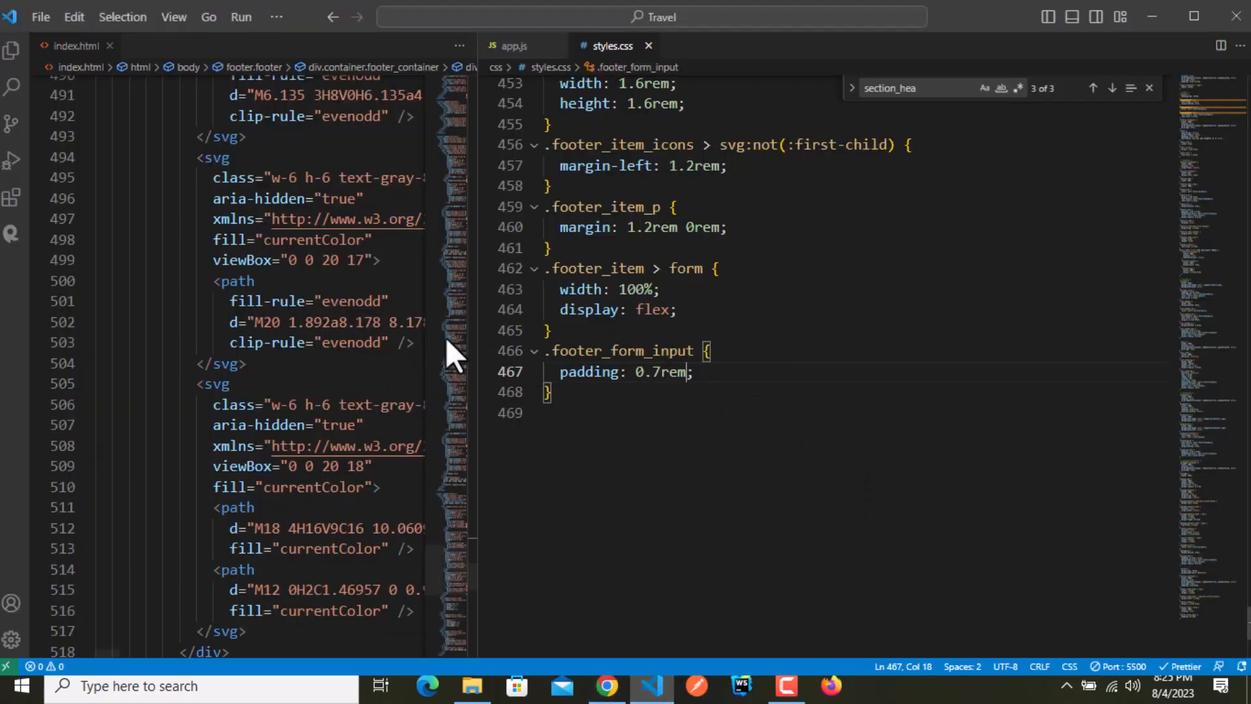
scroll(down, 3)
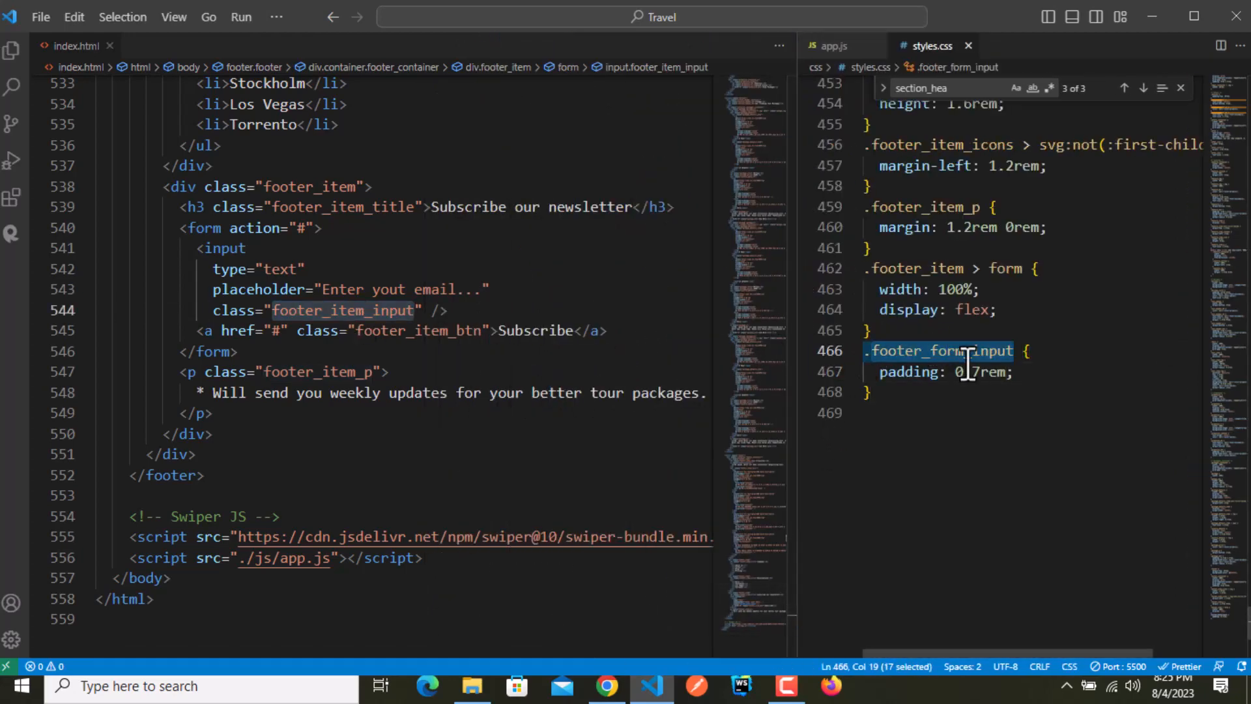
Check the form, then add a .footer_item_btn rule with padding below the input rule
click(608, 686)
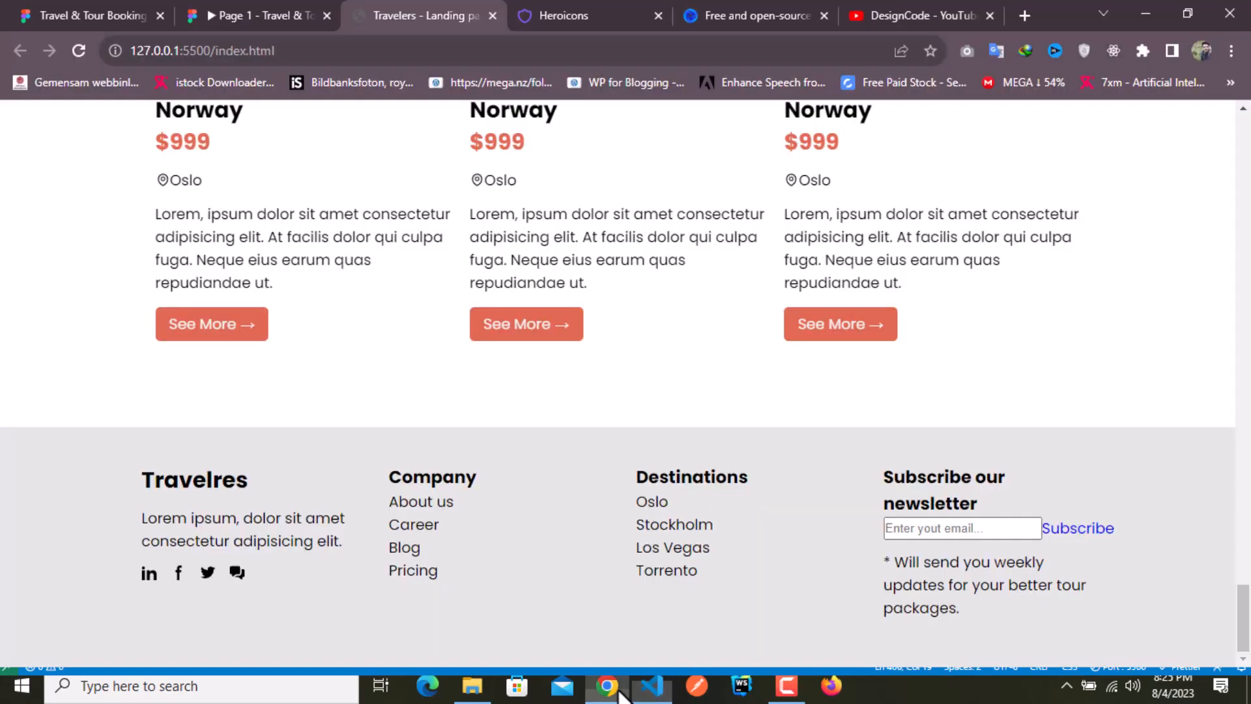
click(649, 691)
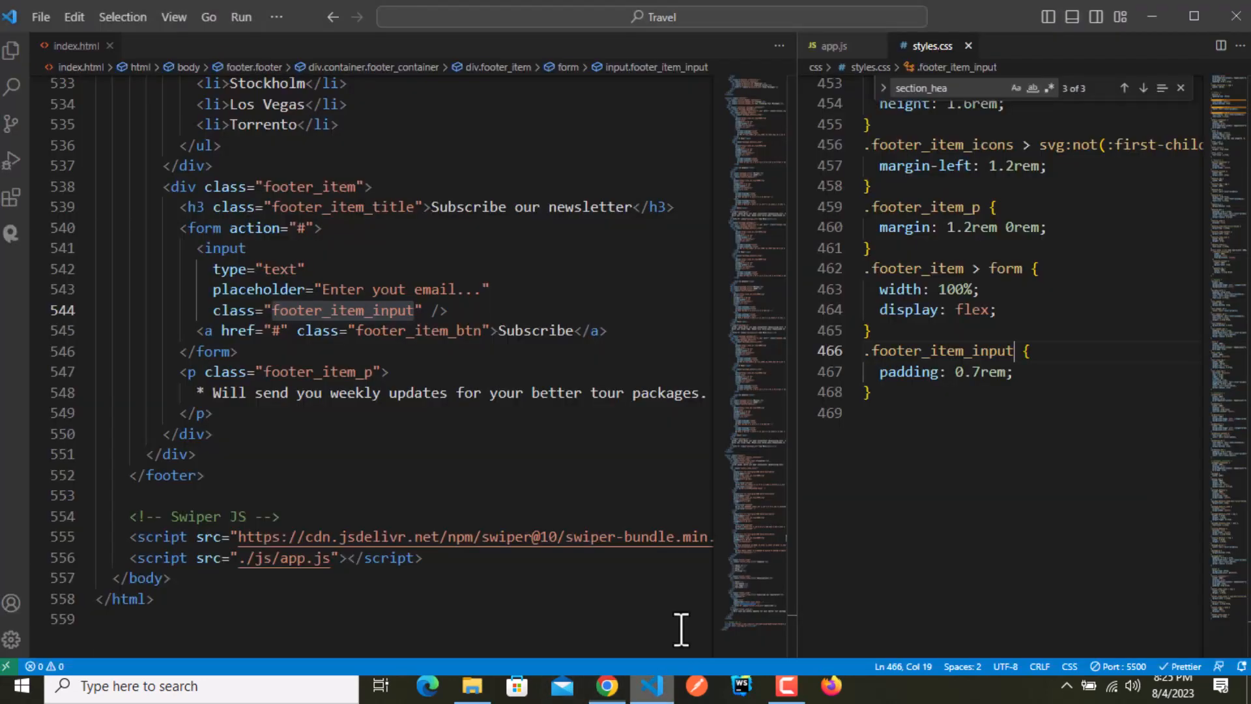
double_click(418, 330)
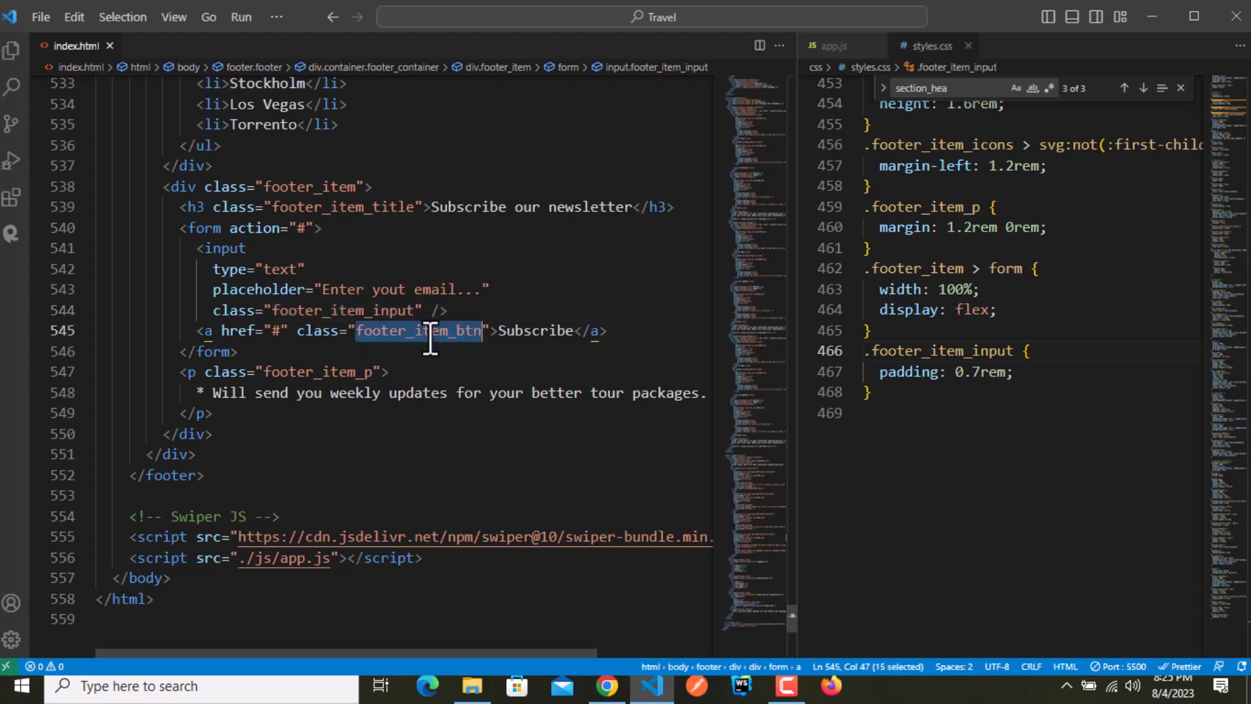
click(974, 447)
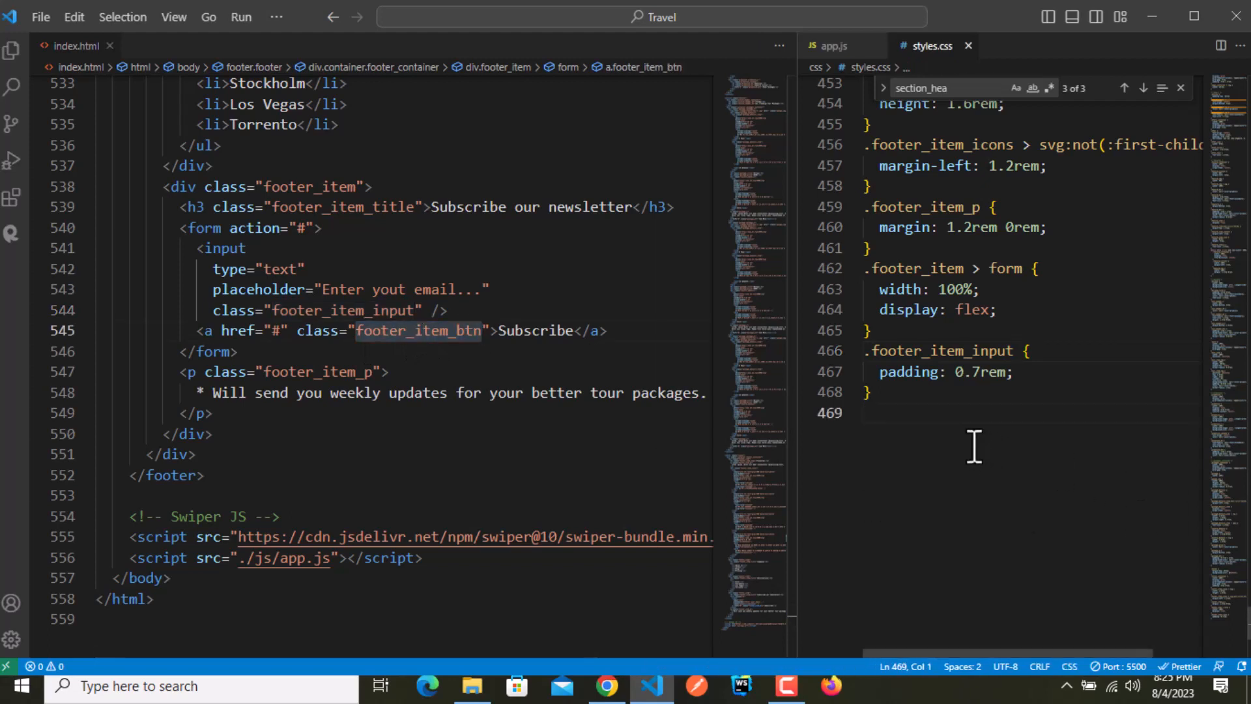
text(padding: .7rem;)
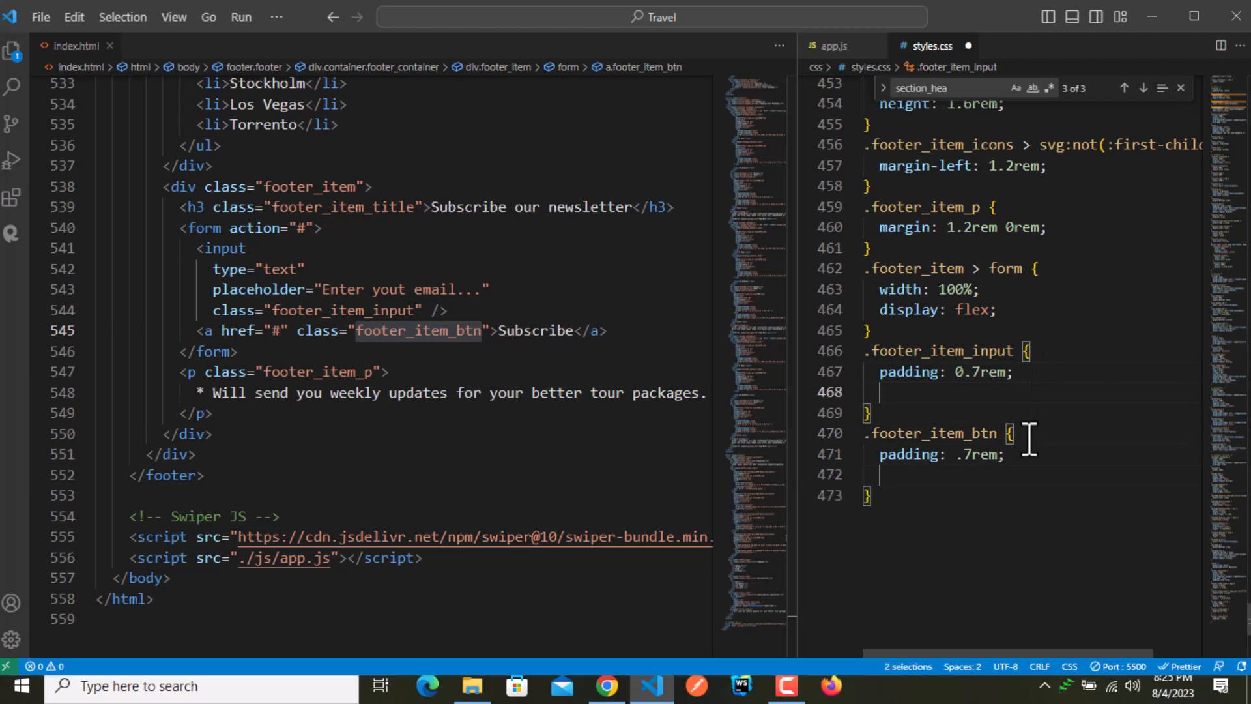
Set outline none and border none on both the input and button rules via multi-cursor
text(outlin)
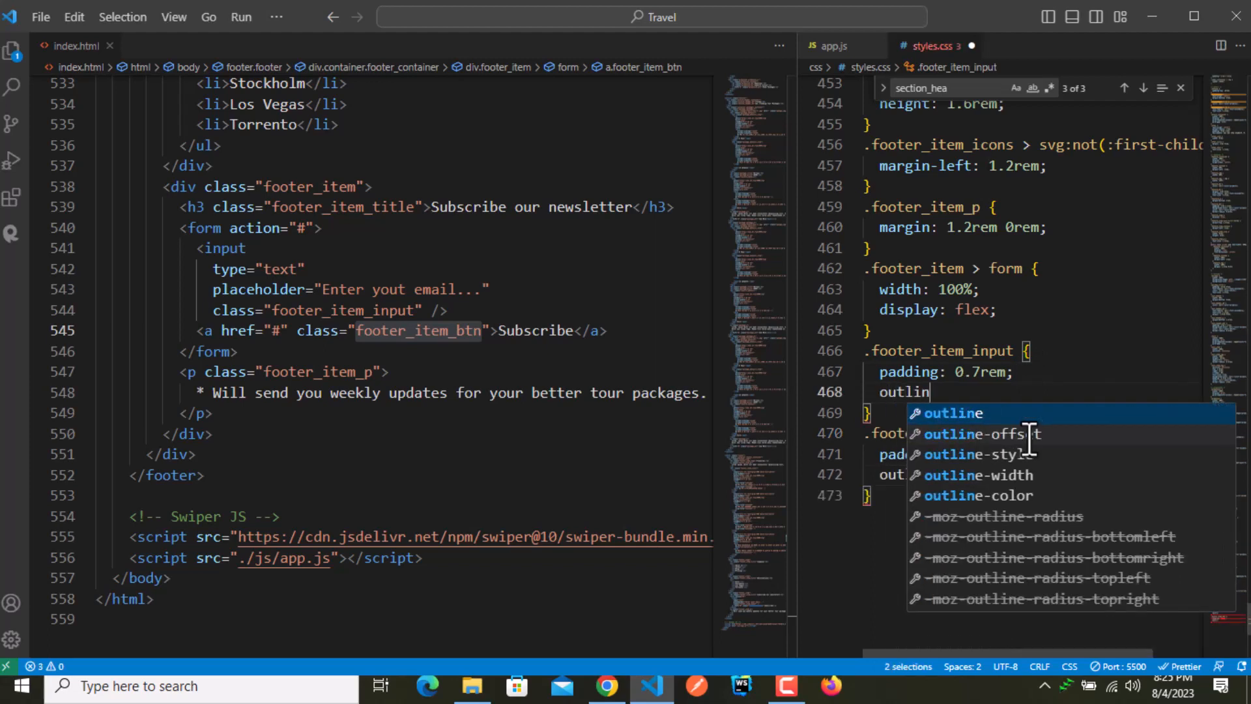
text(e: none;)
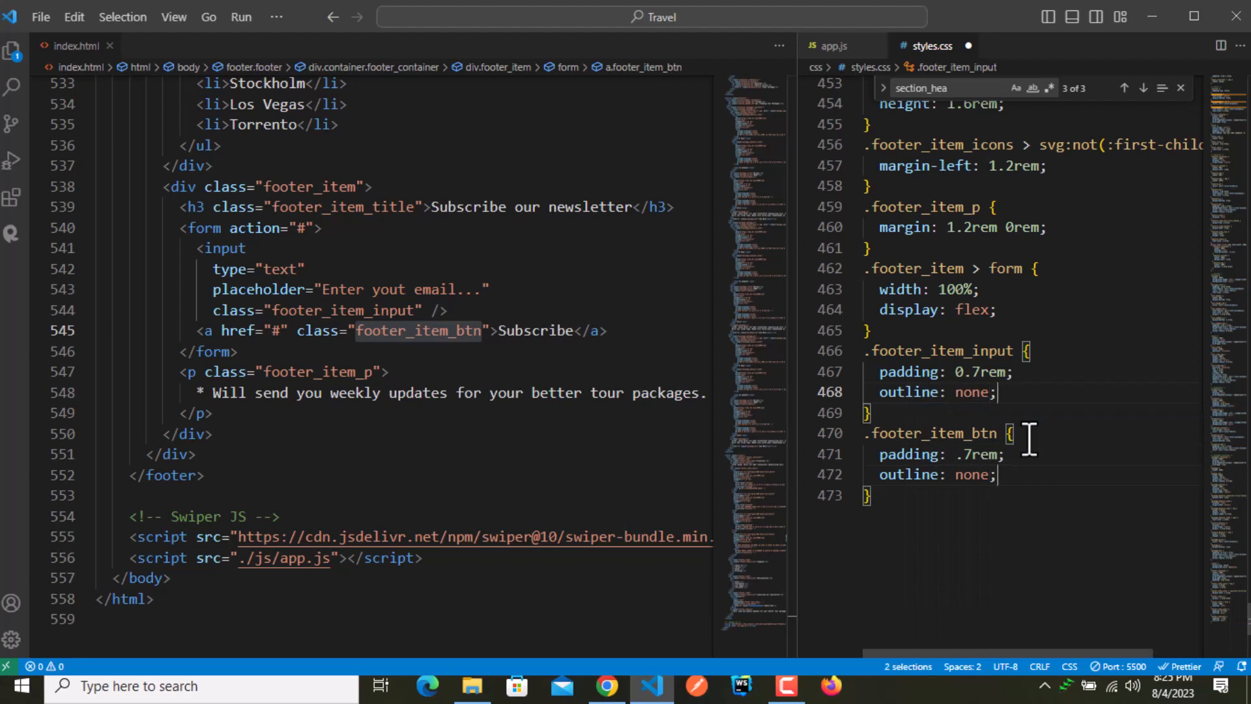
key(Enter)
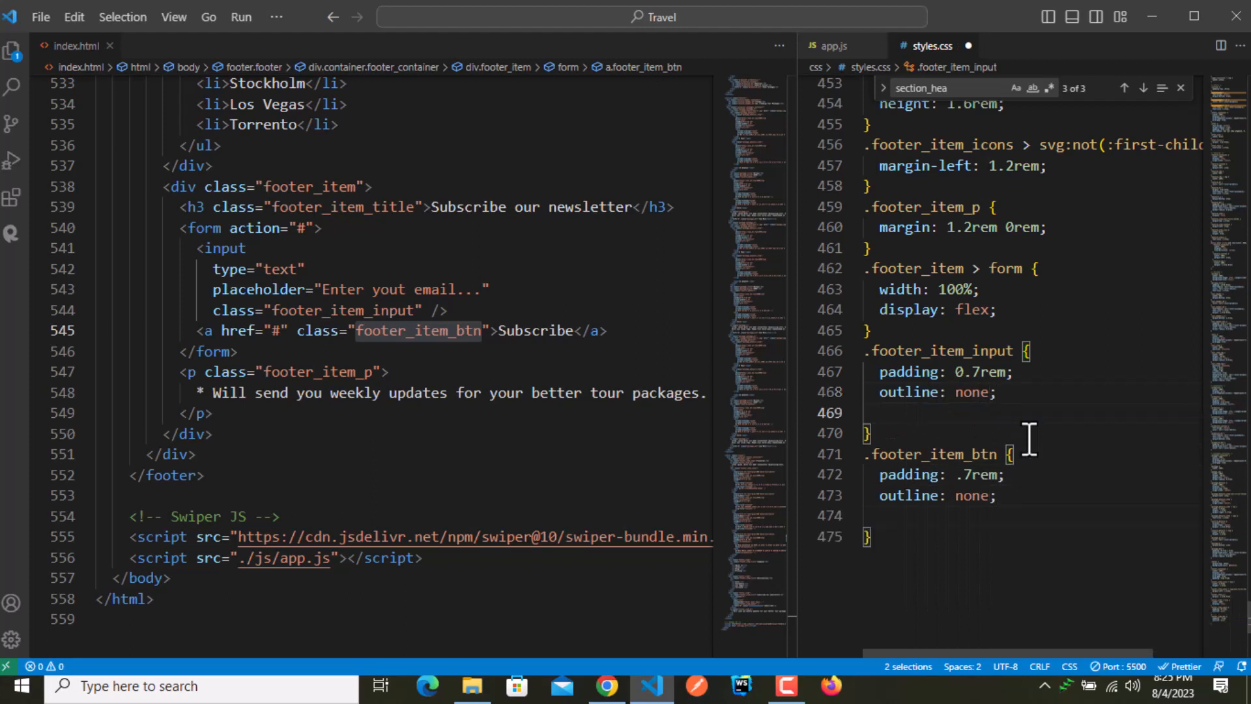
text(border: none;)
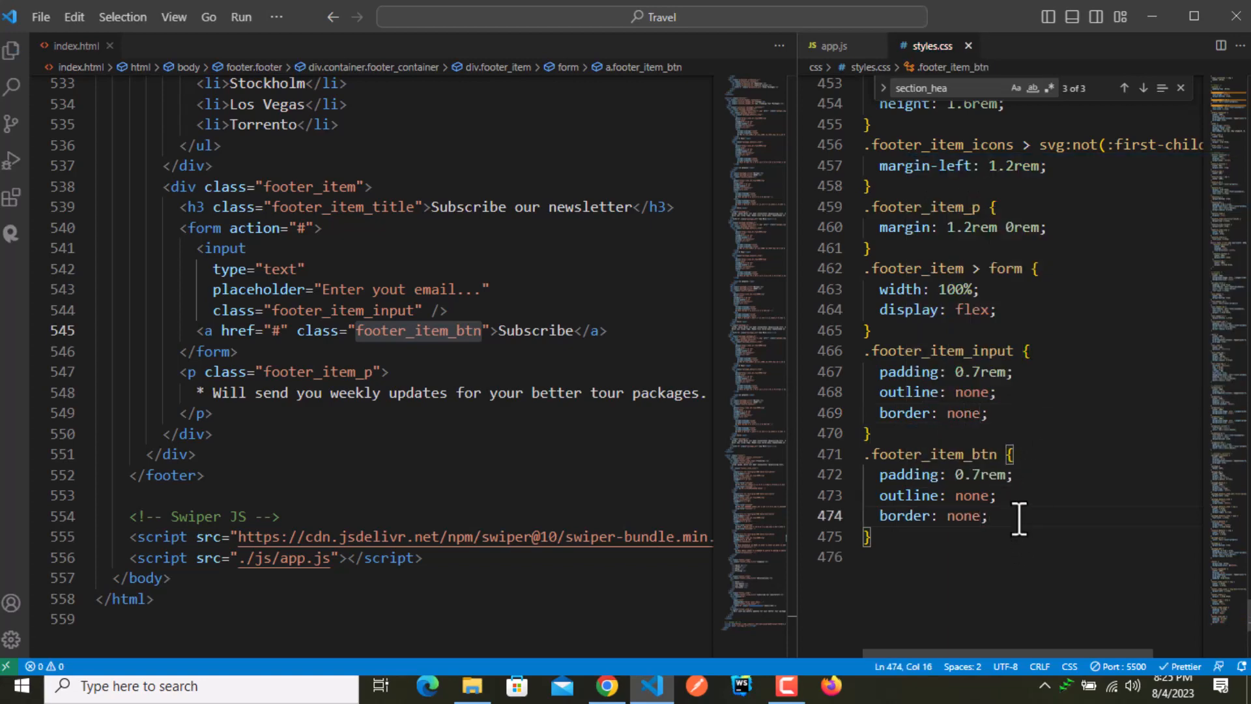
Give the button var(--color-primary) background and var(--color-white) text colour
text(background-color: ;)
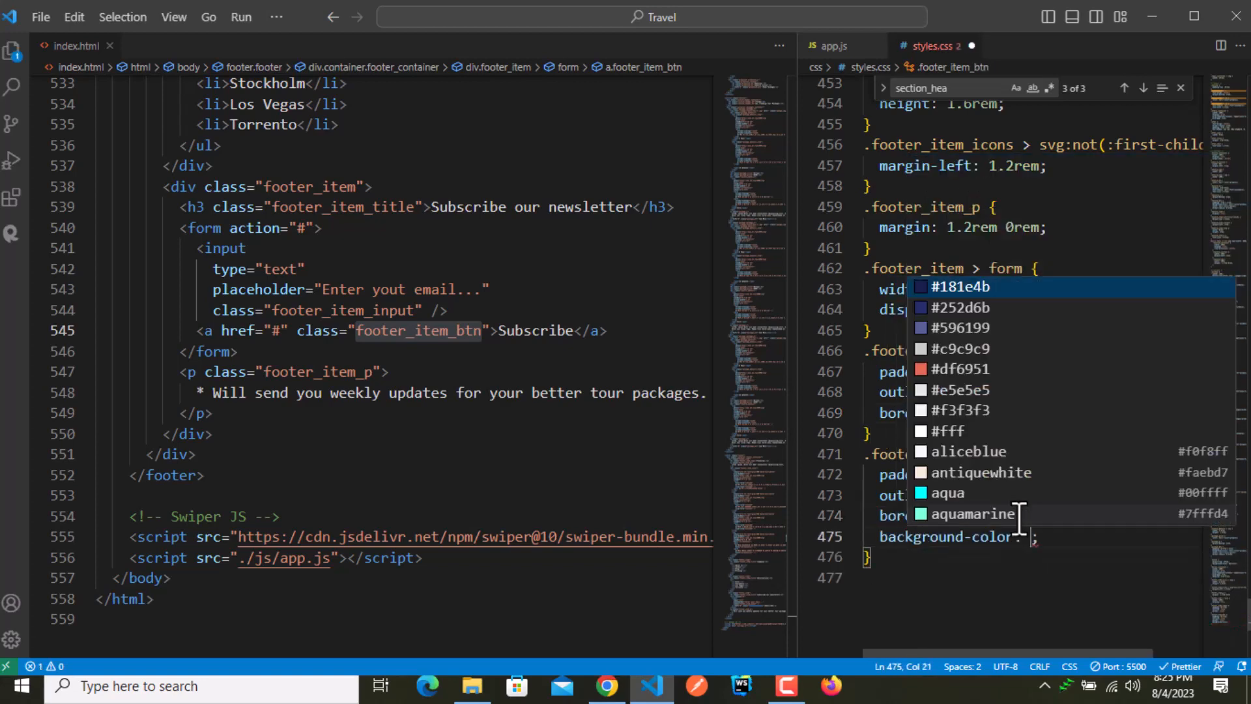
text(var(--color-primary);)
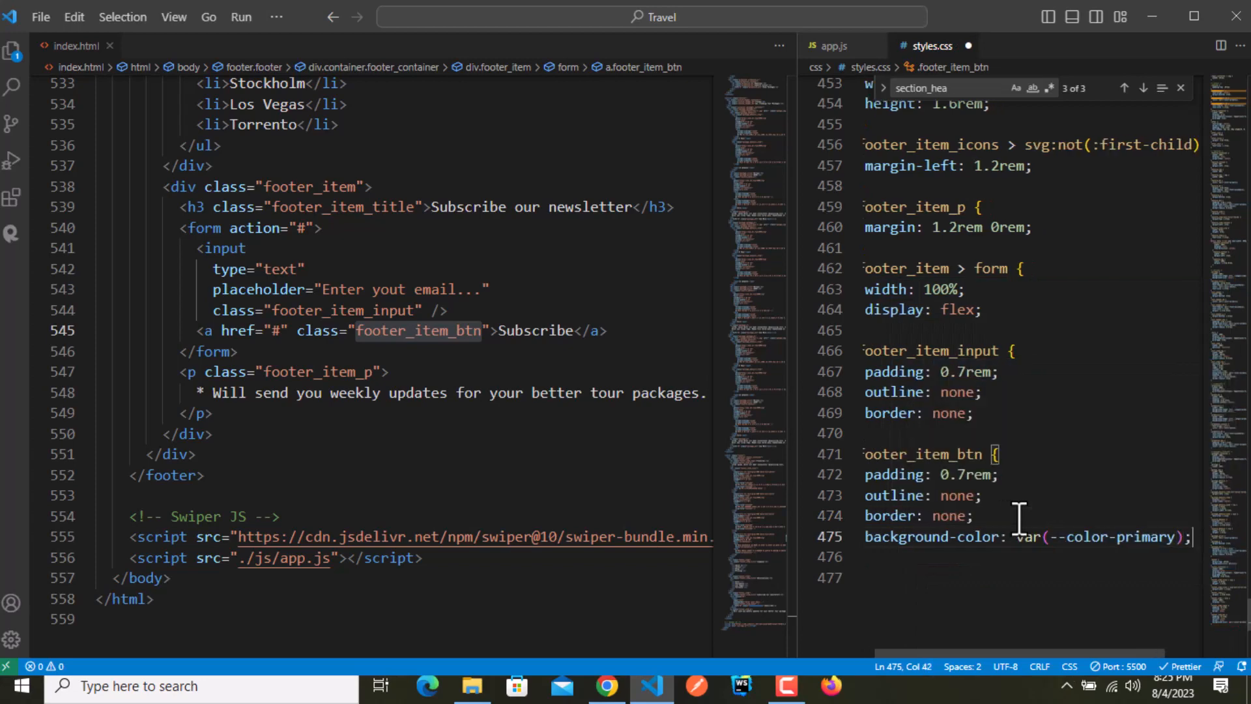
text(color: v;)
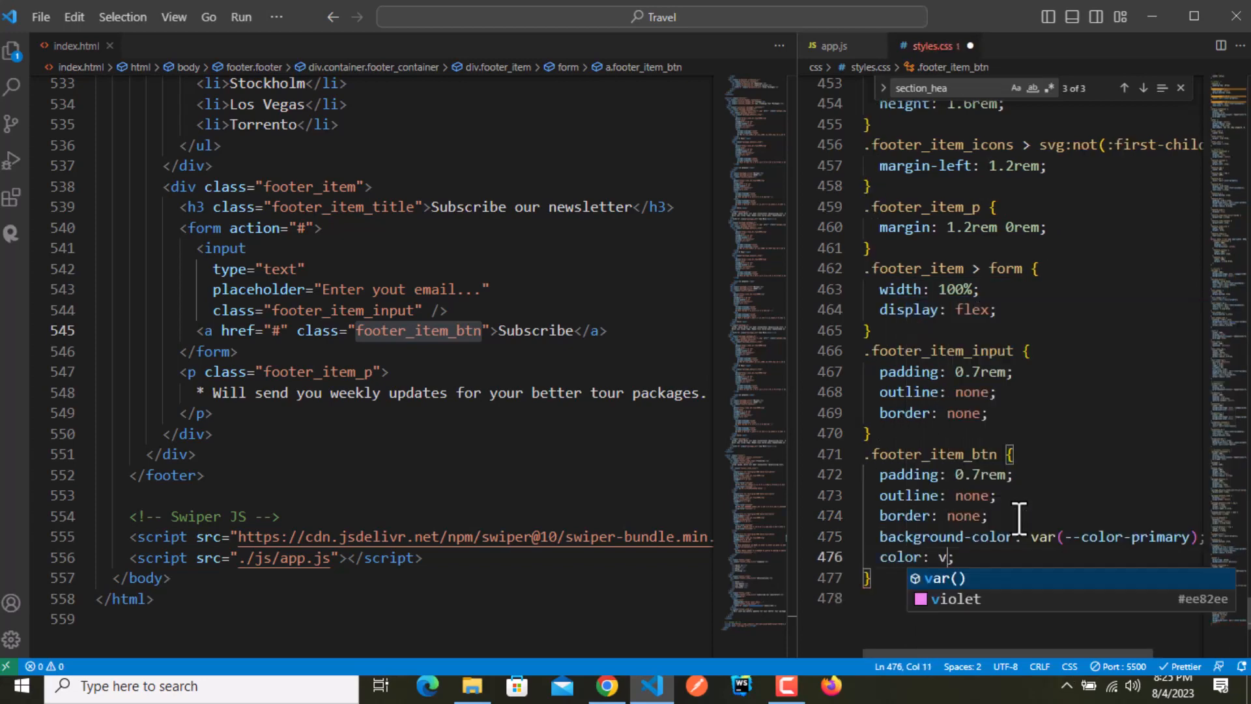
text(ar(--color-white))
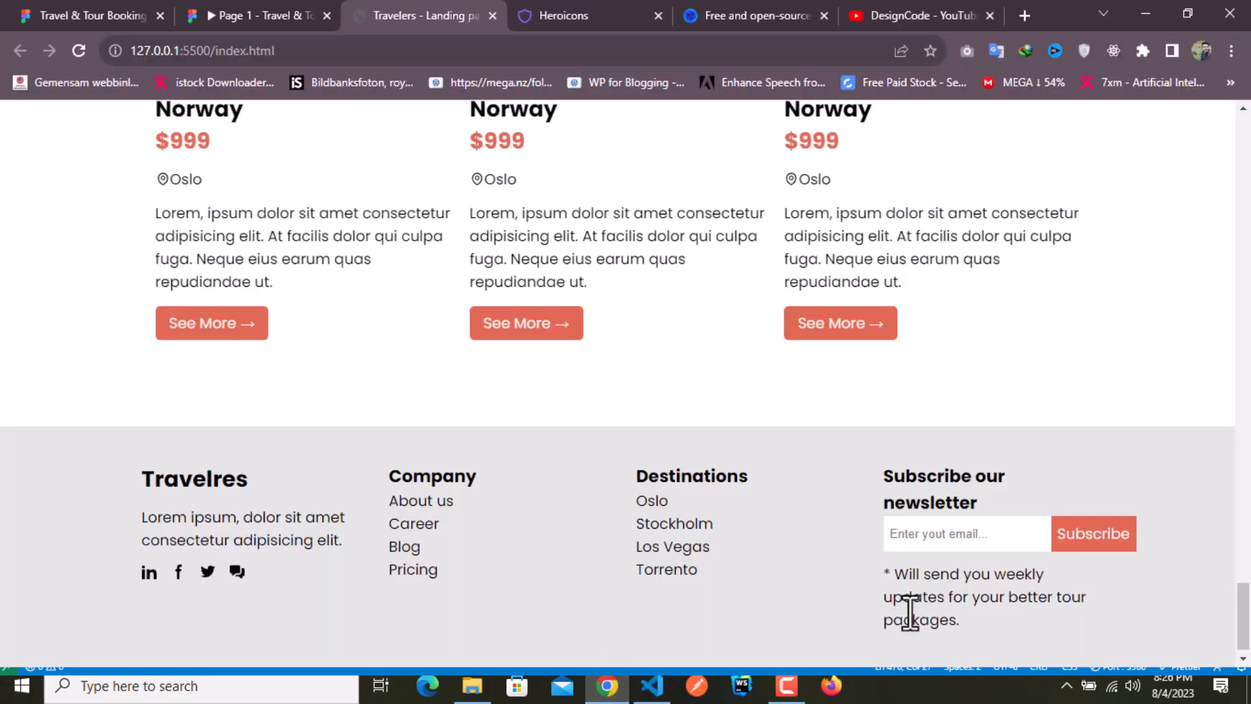
Add font-size: 1.4rem to the .footer_item_p rule and check the footer in Chrome
double_click(958, 597)
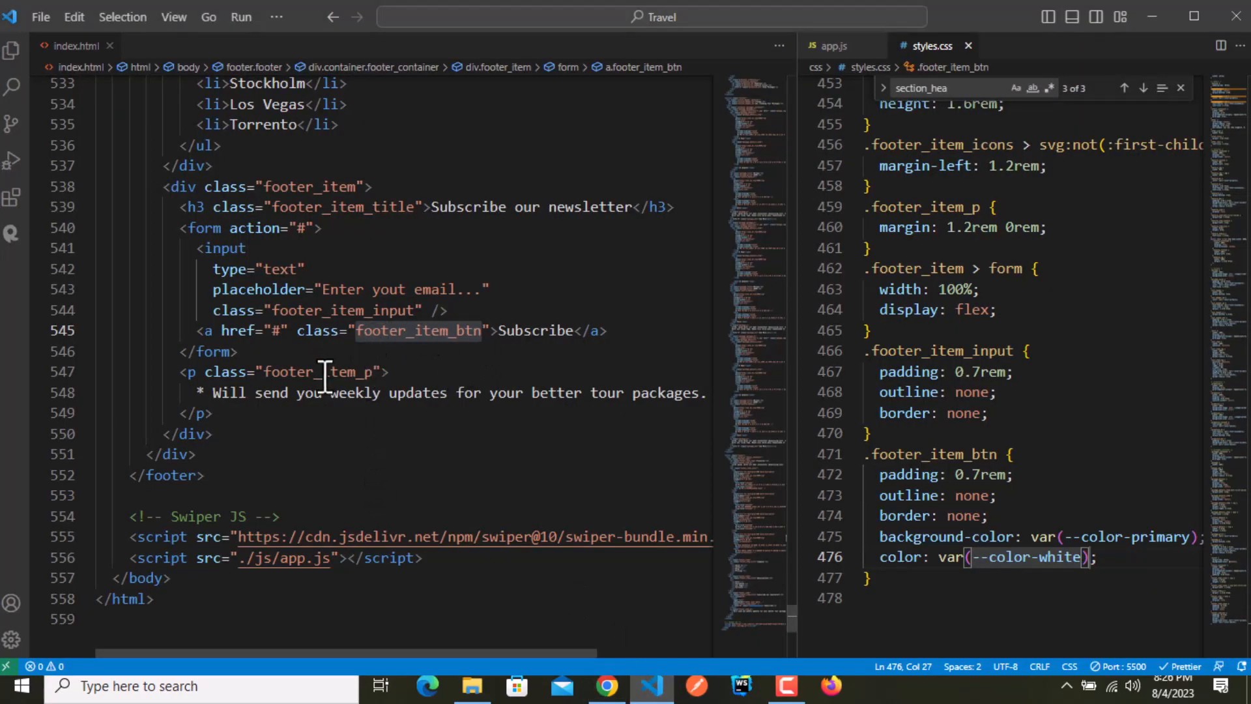
double_click(315, 371)
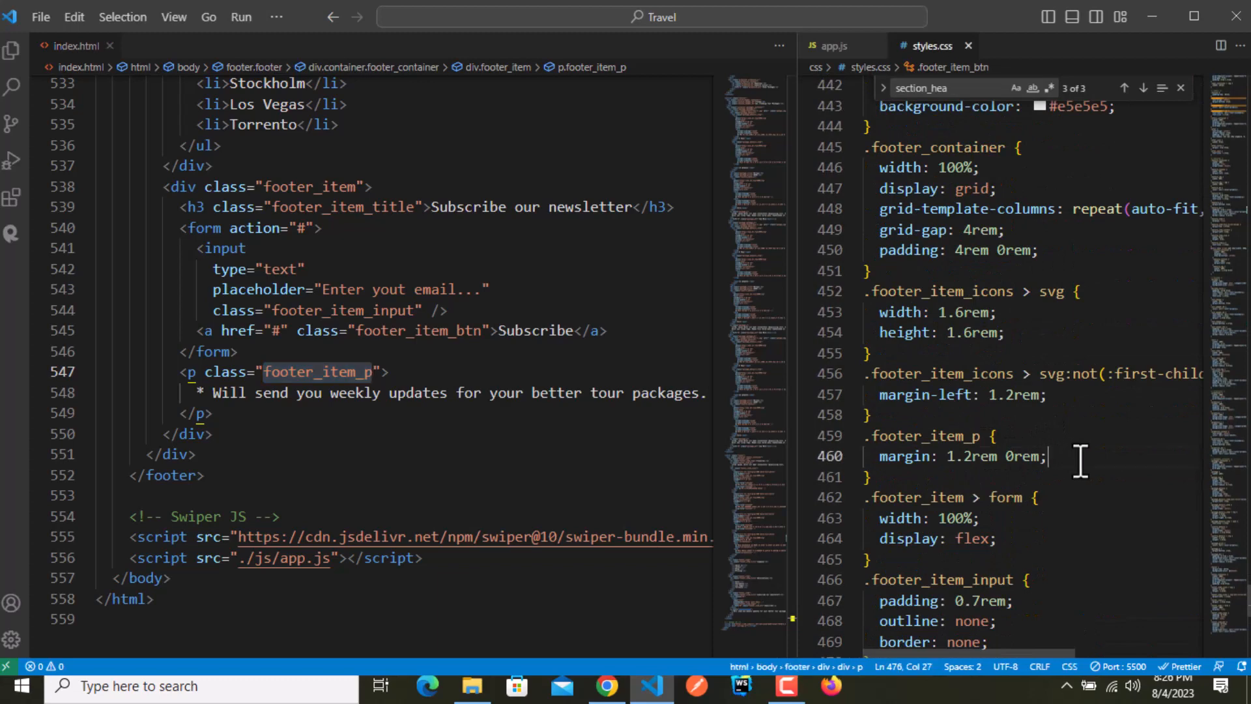
key(enter)
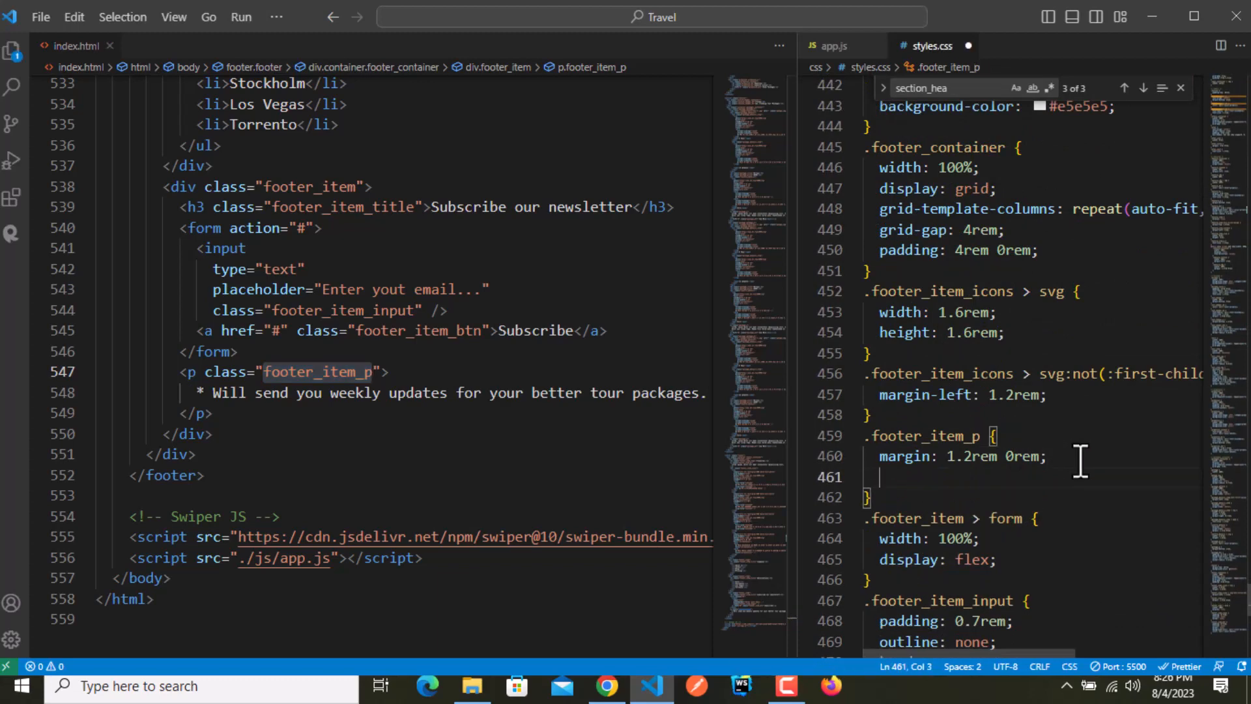
text(font-size: 1.4rem;)
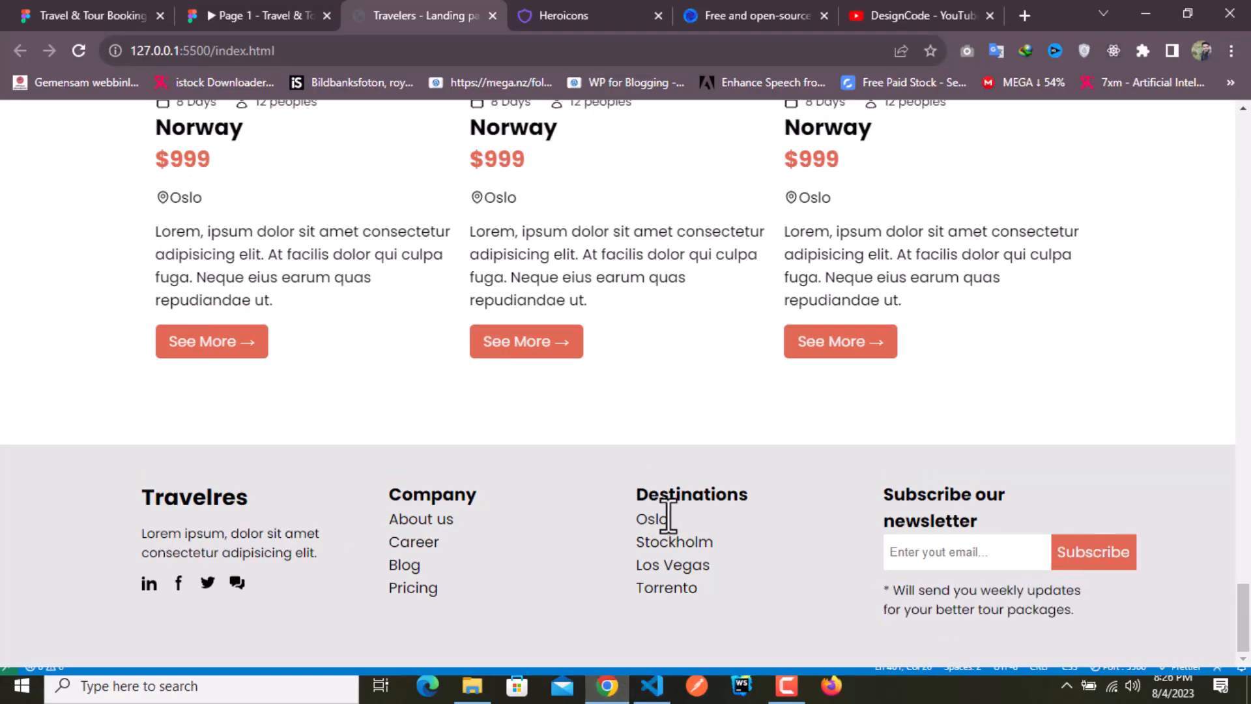
click(652, 684)
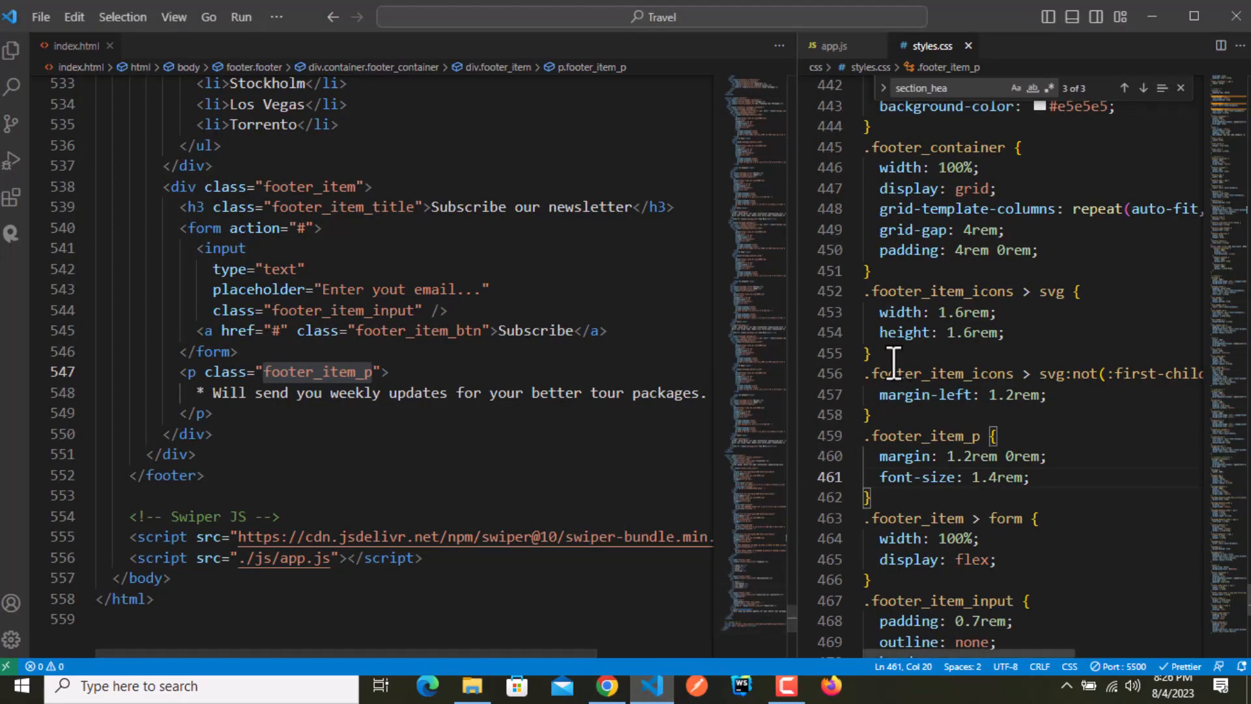
click(833, 45)
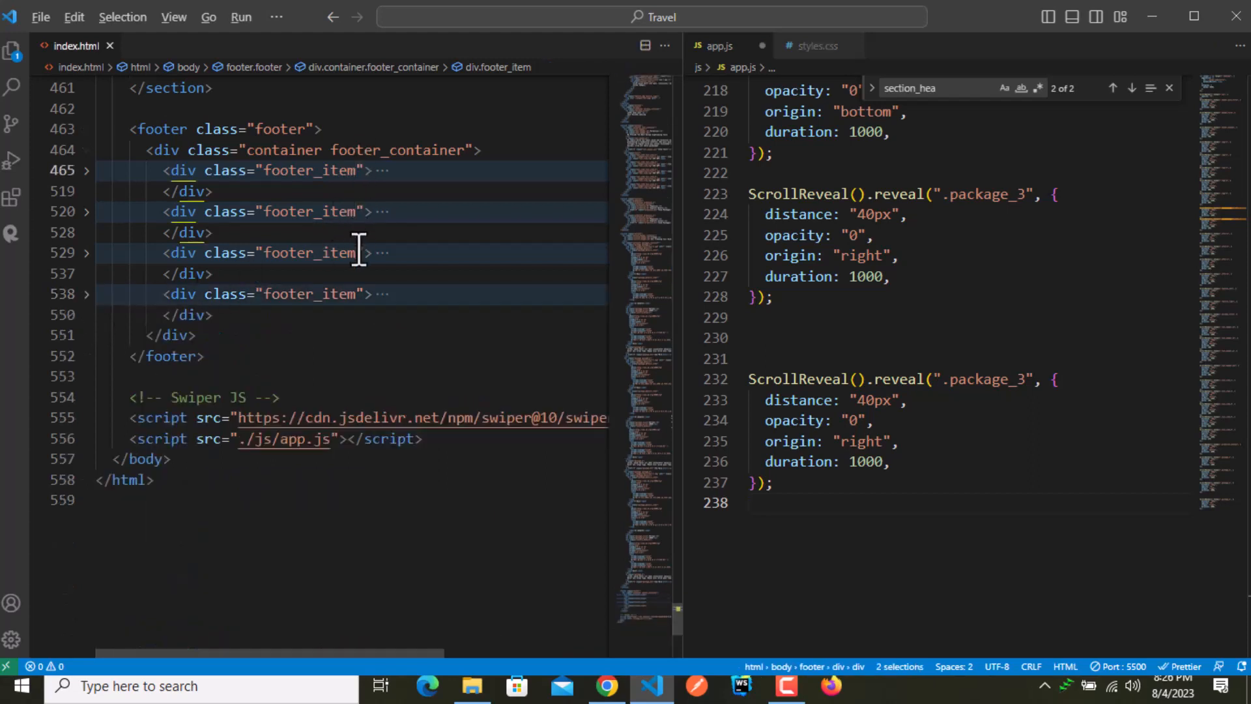
Add numbered footer_item_1 to footer_item_4 classes to the four footer columns in index.html
text(" ")
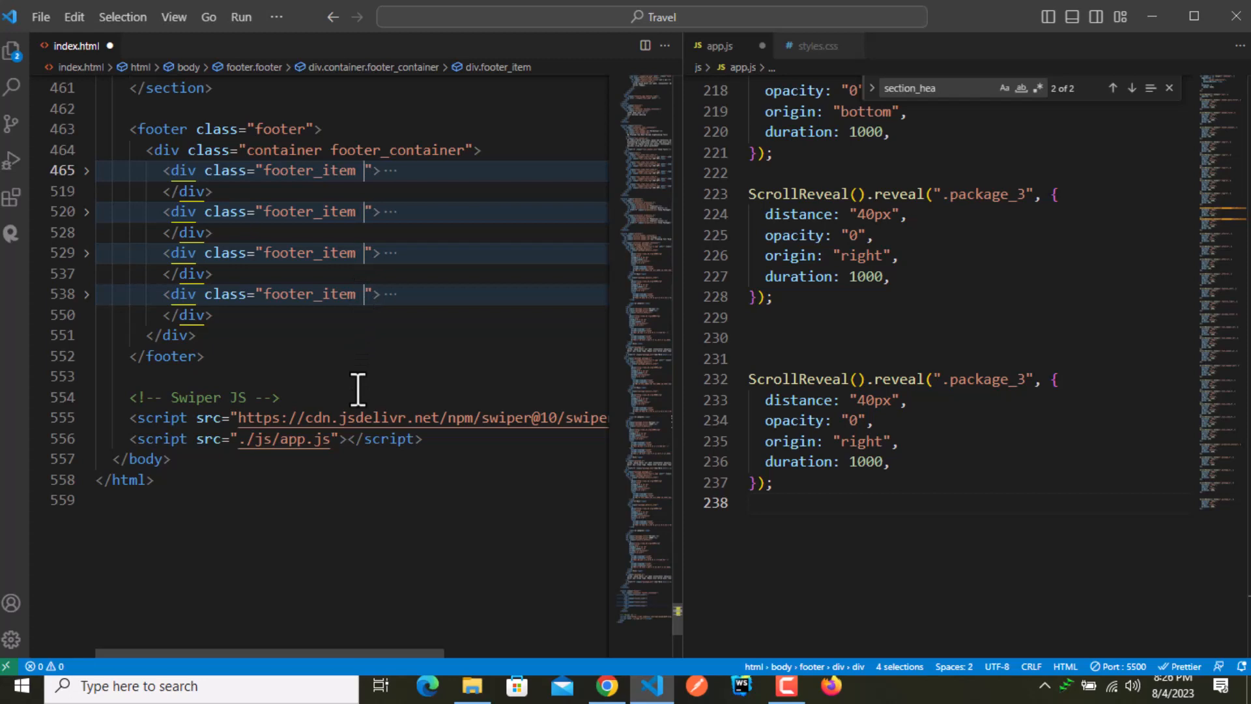
text(footer_item_2)
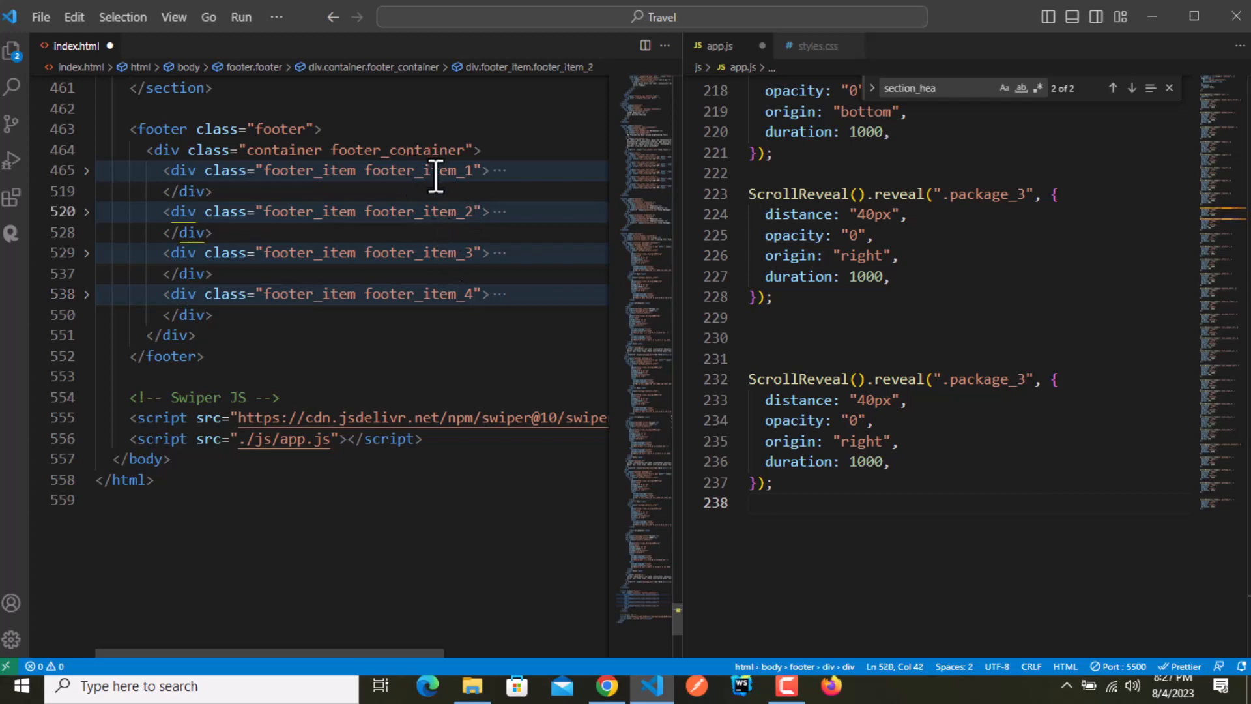
double_click(419, 169)
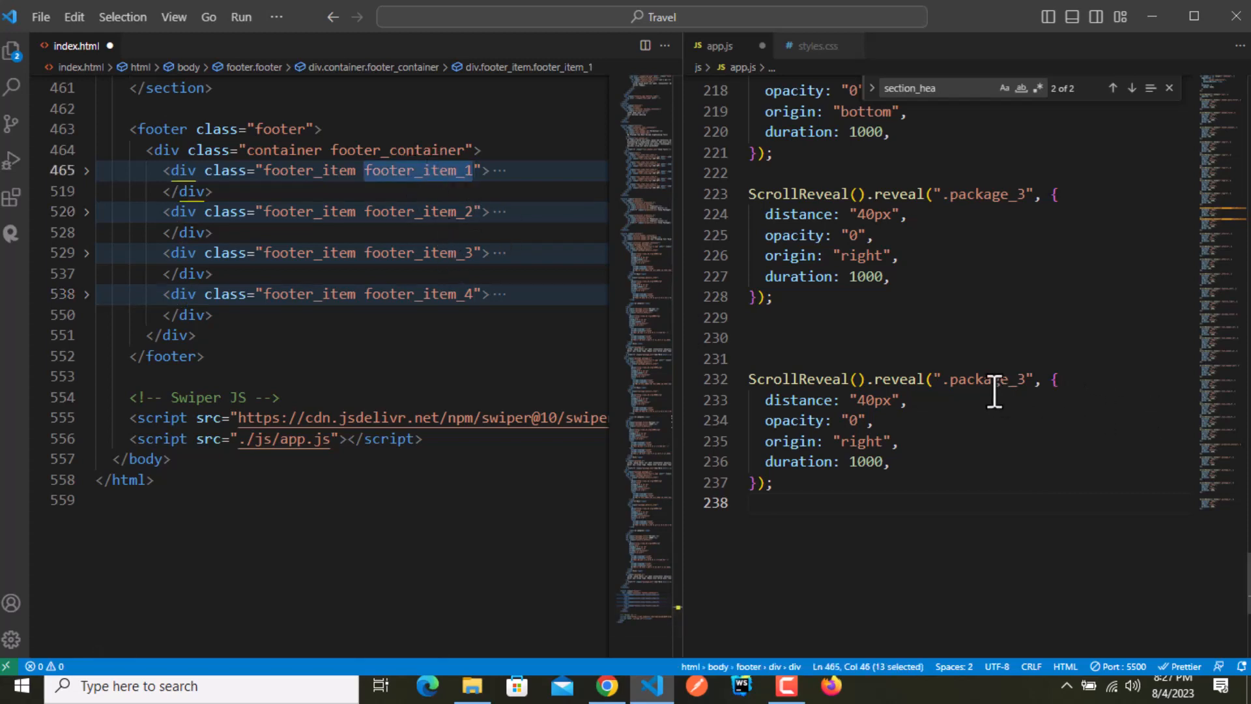
text(footer_item_1)
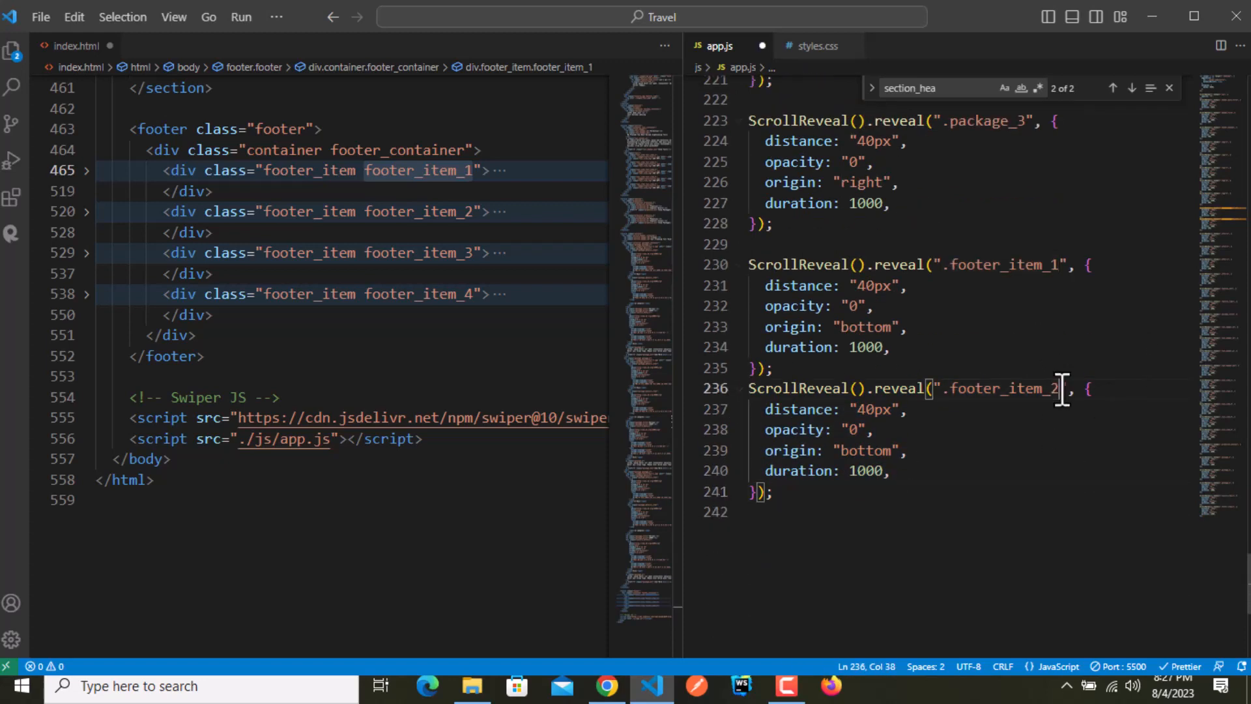
Duplicate ScrollReveal bottom reveals in app.js for each footer item with delays 100, 150, 200
text(delay: 100,)
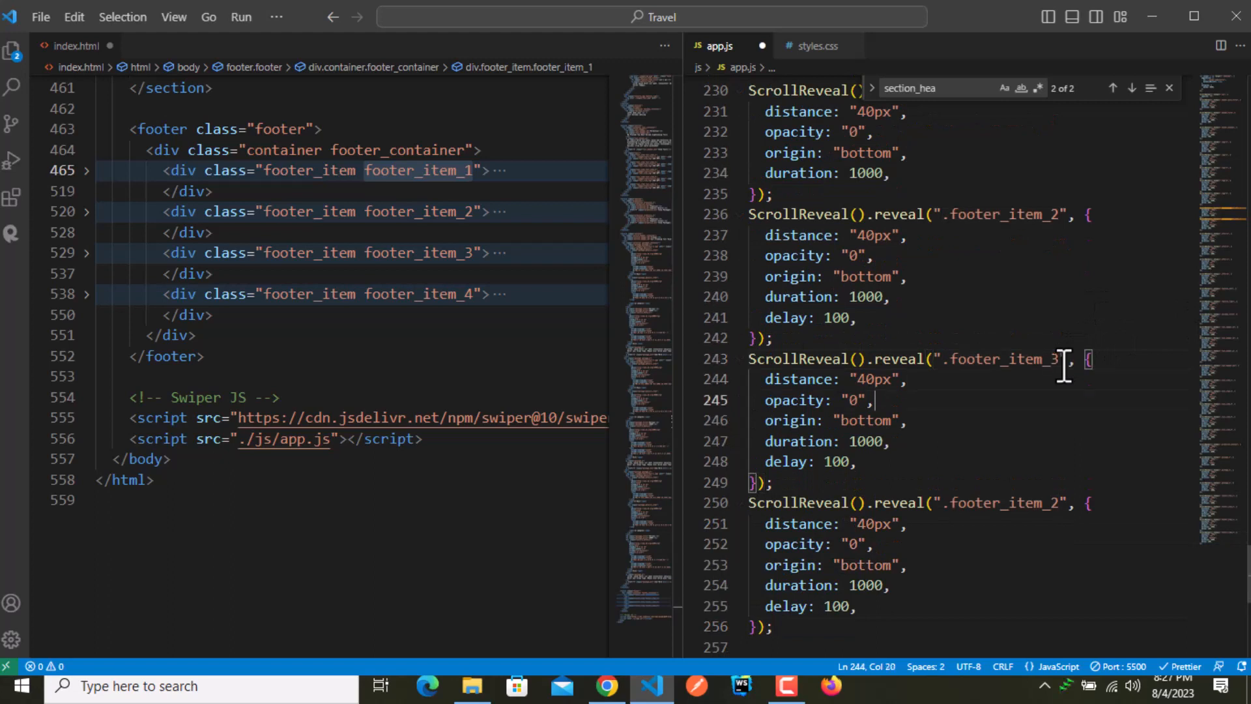
text(5)
click(953, 606)
text(2)
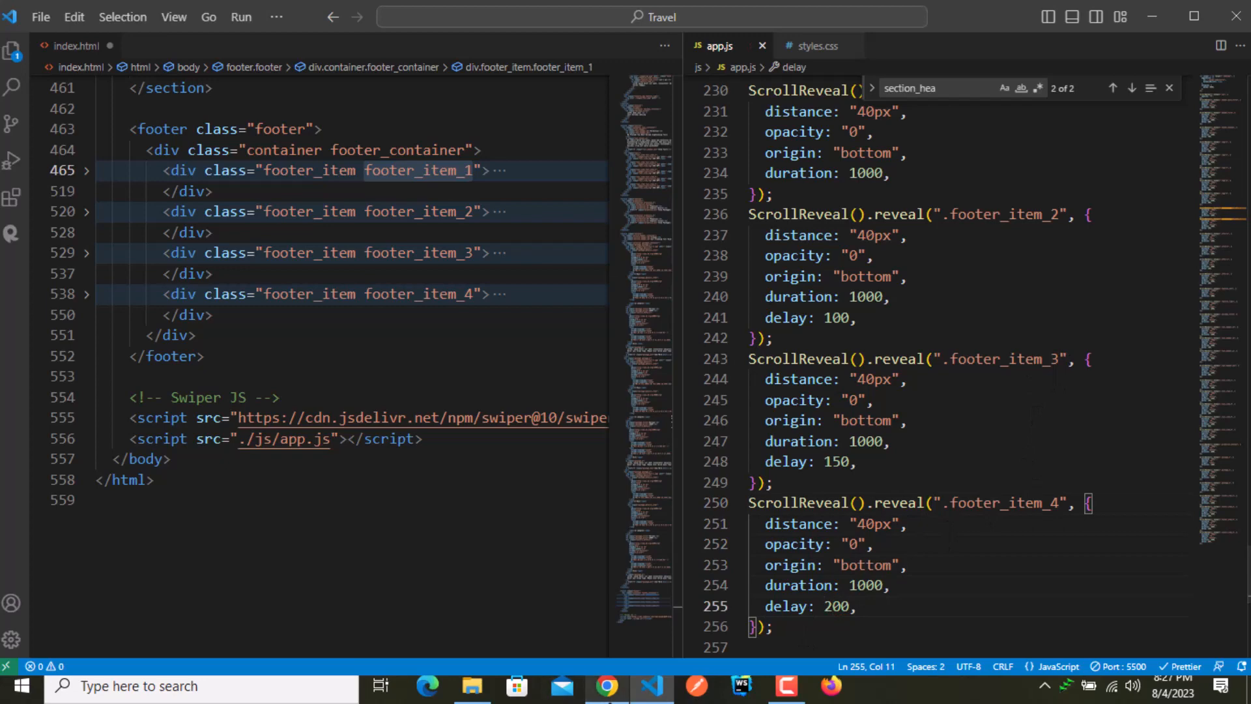
click(607, 685)
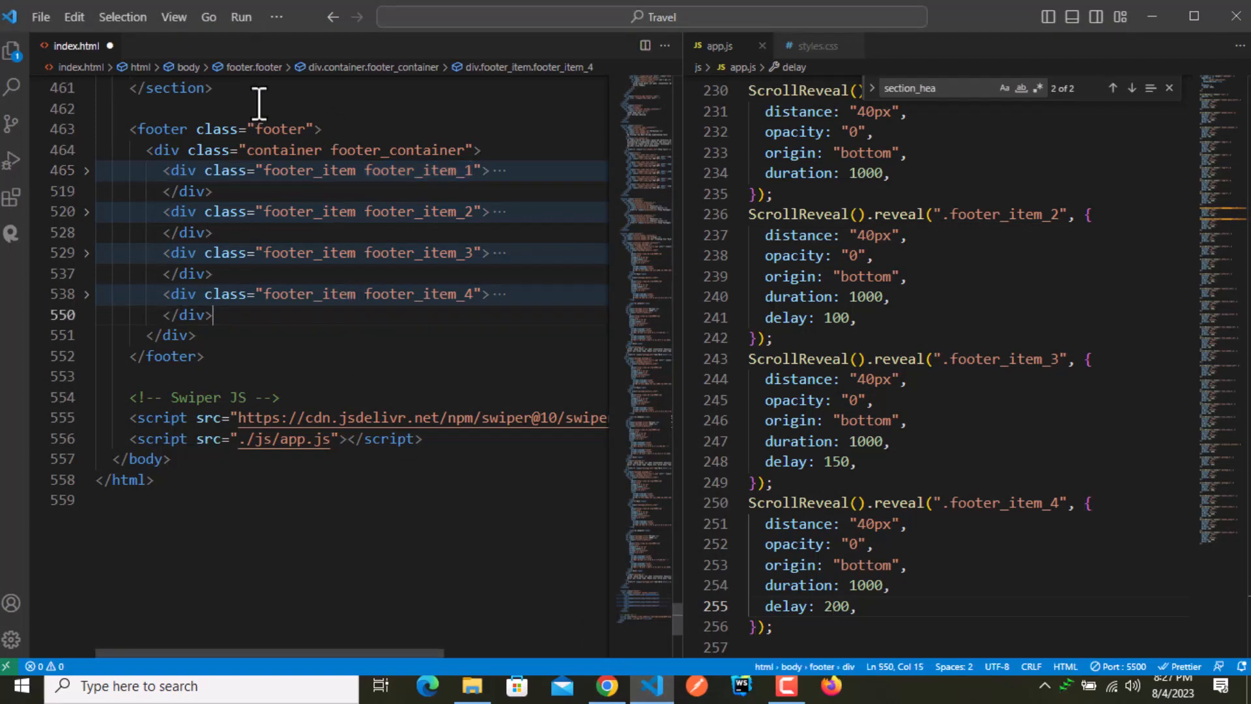
Set .footer_container grid columns to minmax(24rem, 1fr) in styles.css
click(606, 685)
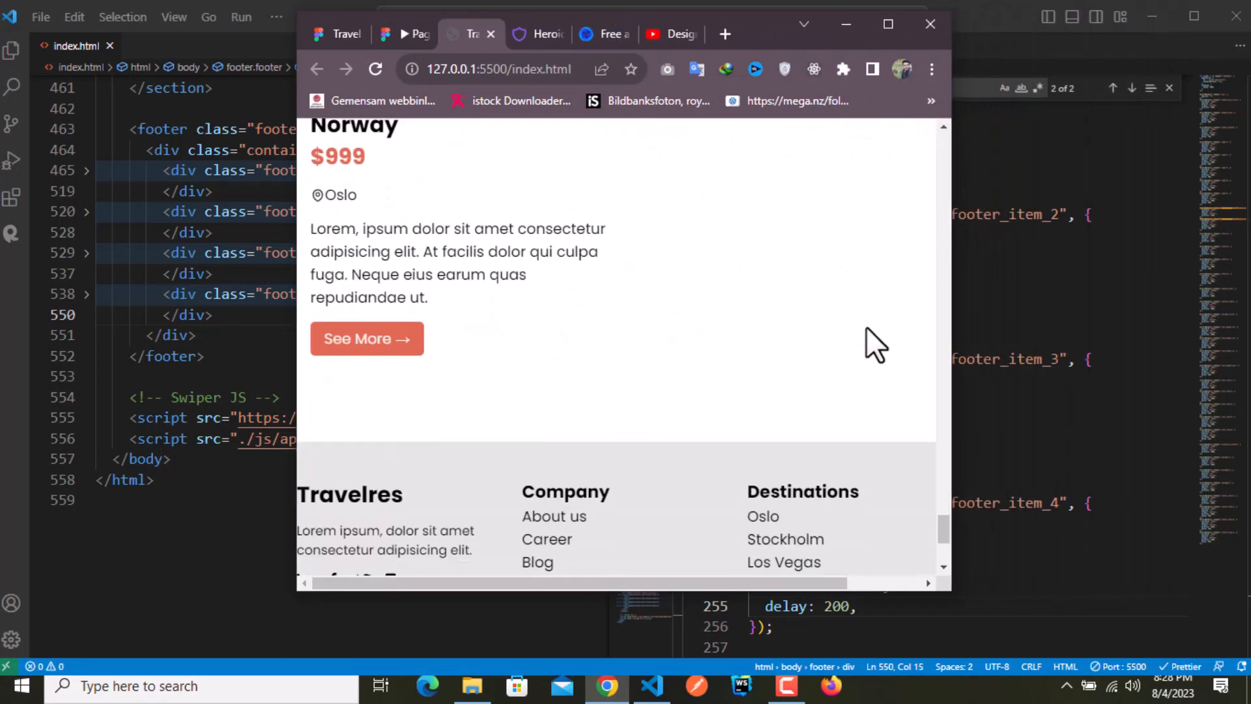
scroll(down, 3)
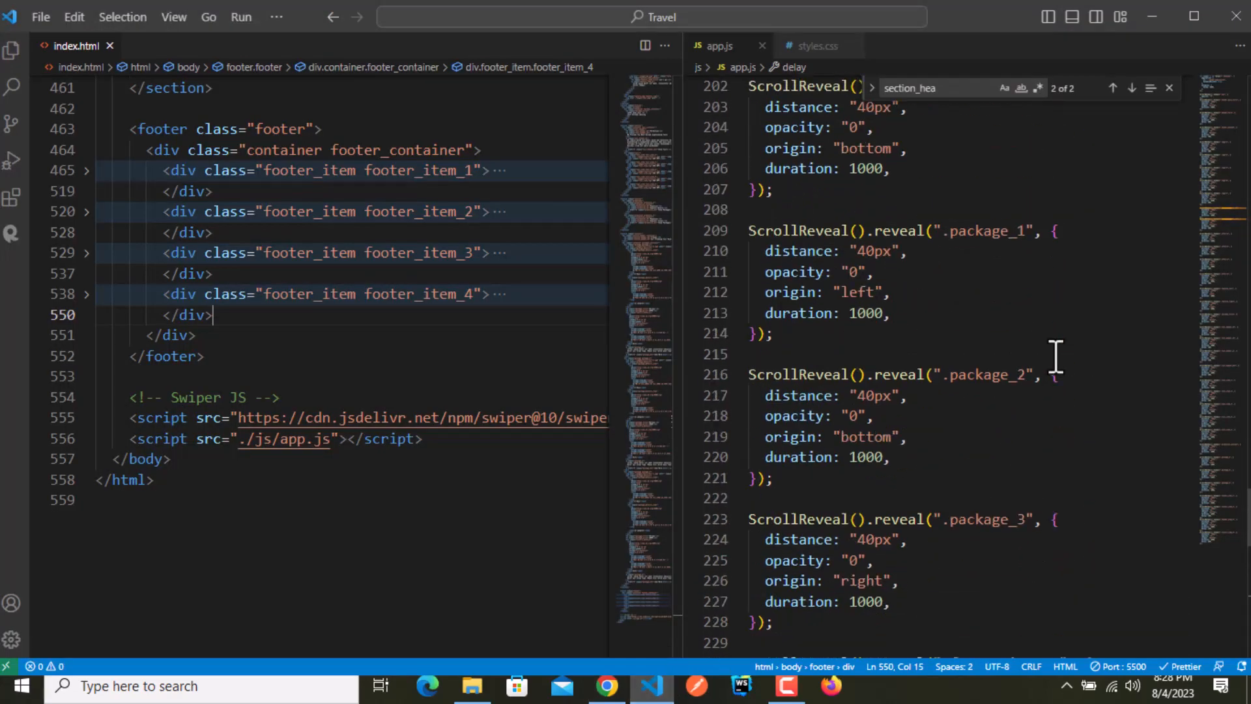
click(814, 46)
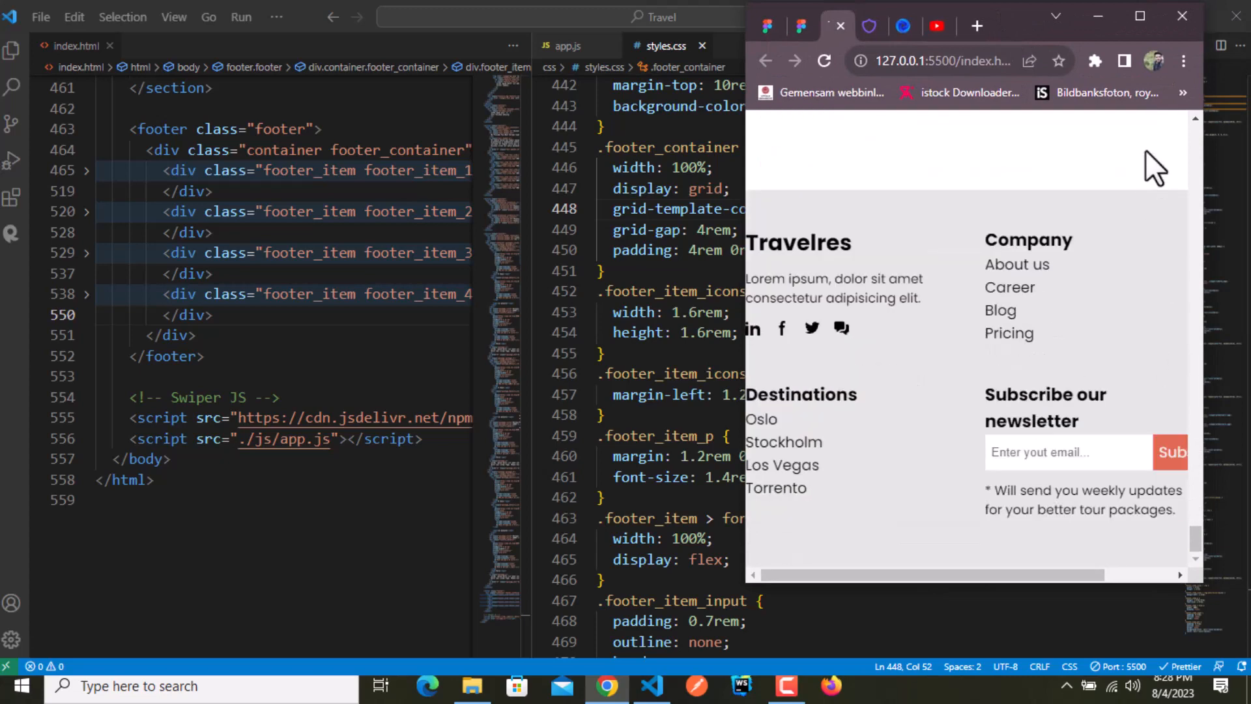
mouse_move(1203, 86)
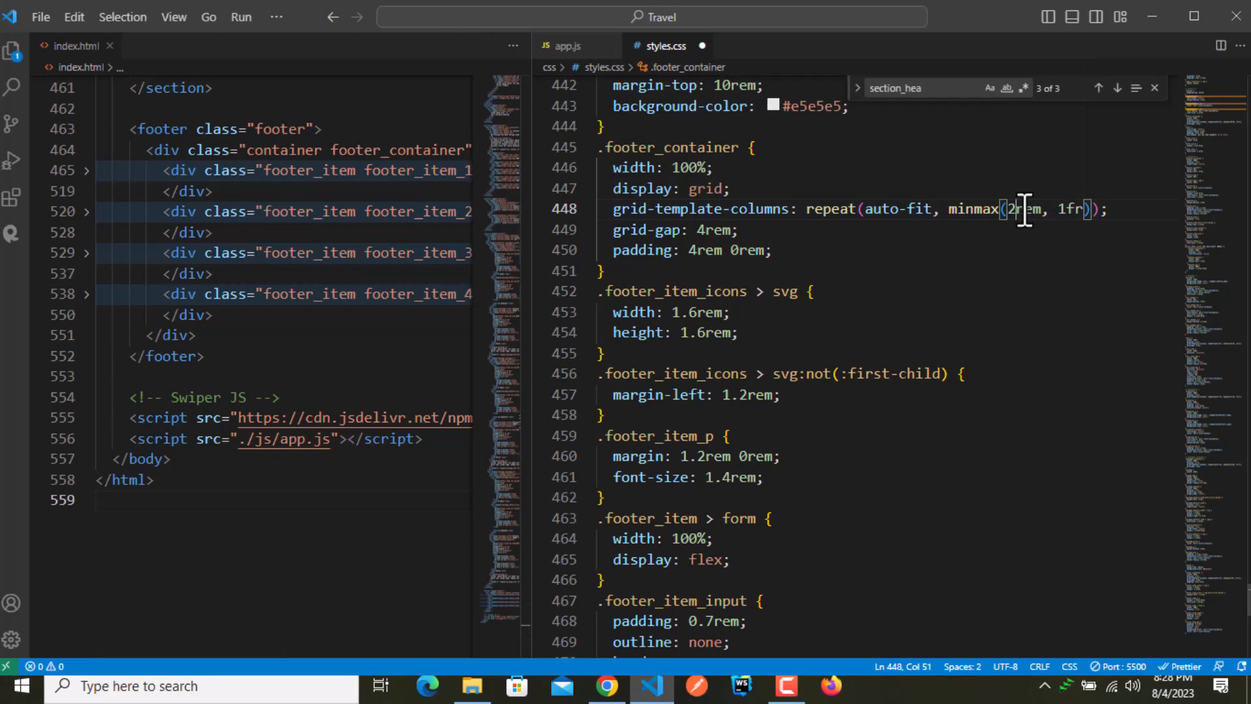
click(606, 686)
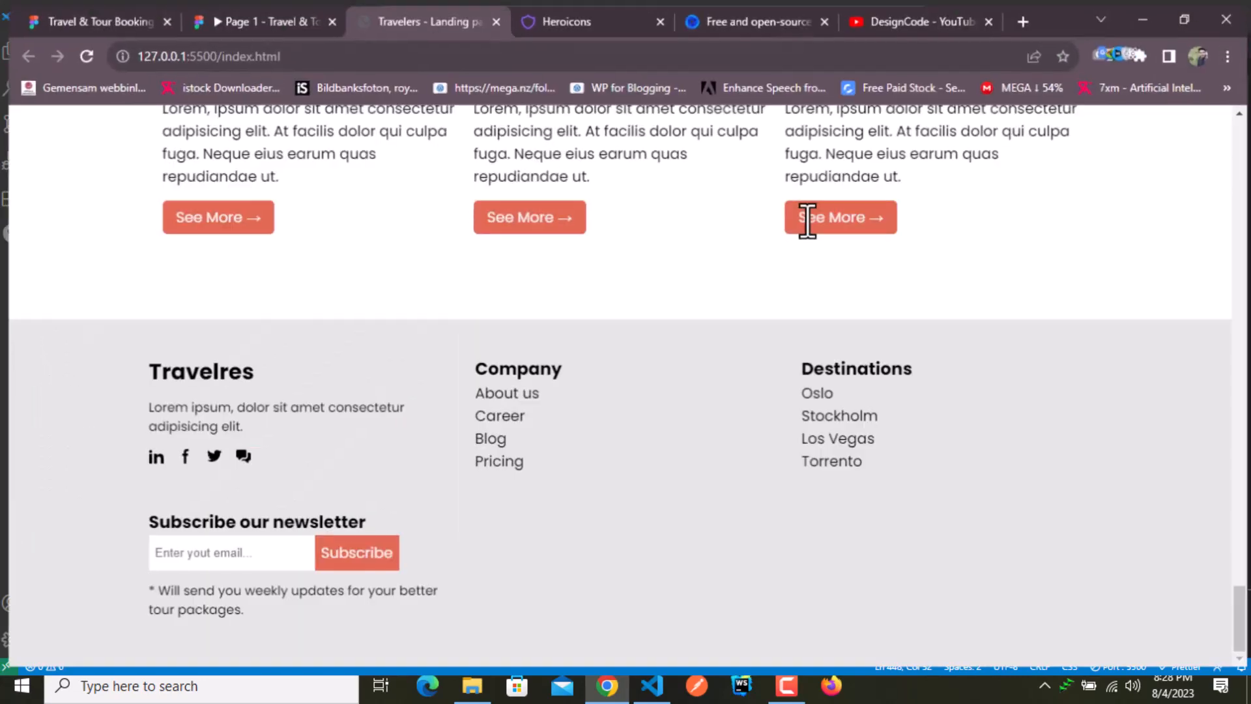
Give .footer_container padding 4rem 1.5rem and preview the three-column footer in Chrome
click(654, 686)
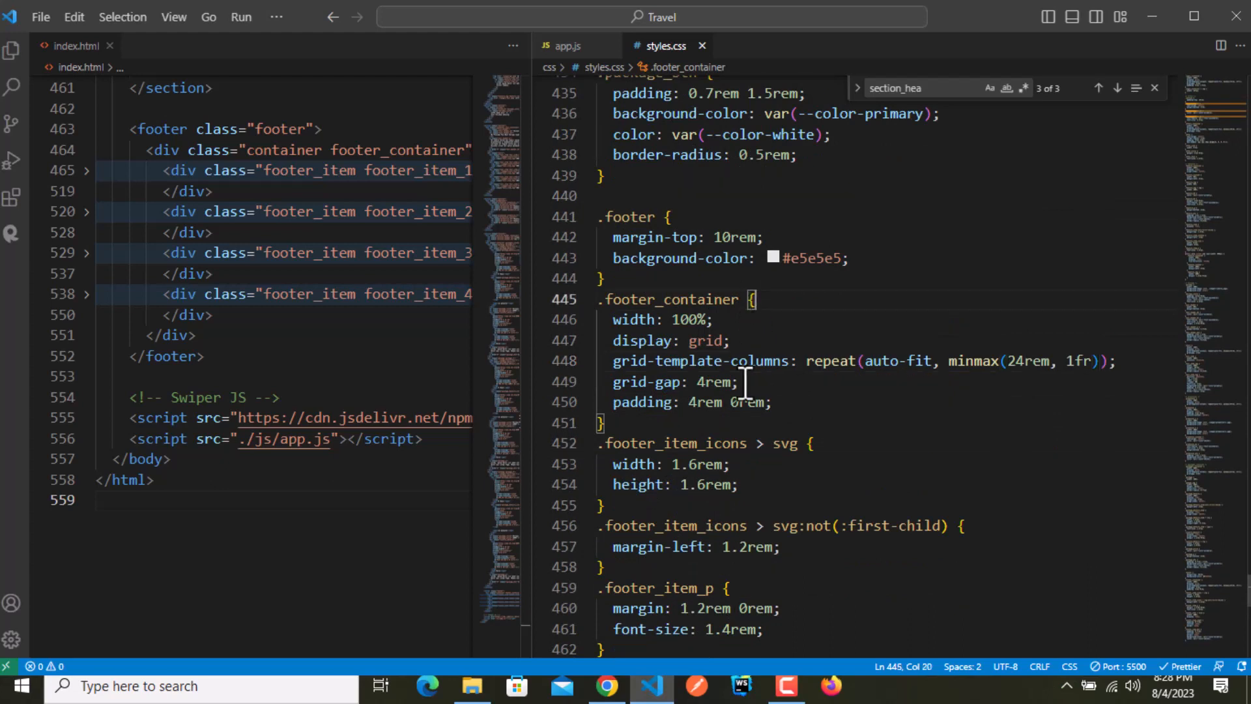
text(1.5)
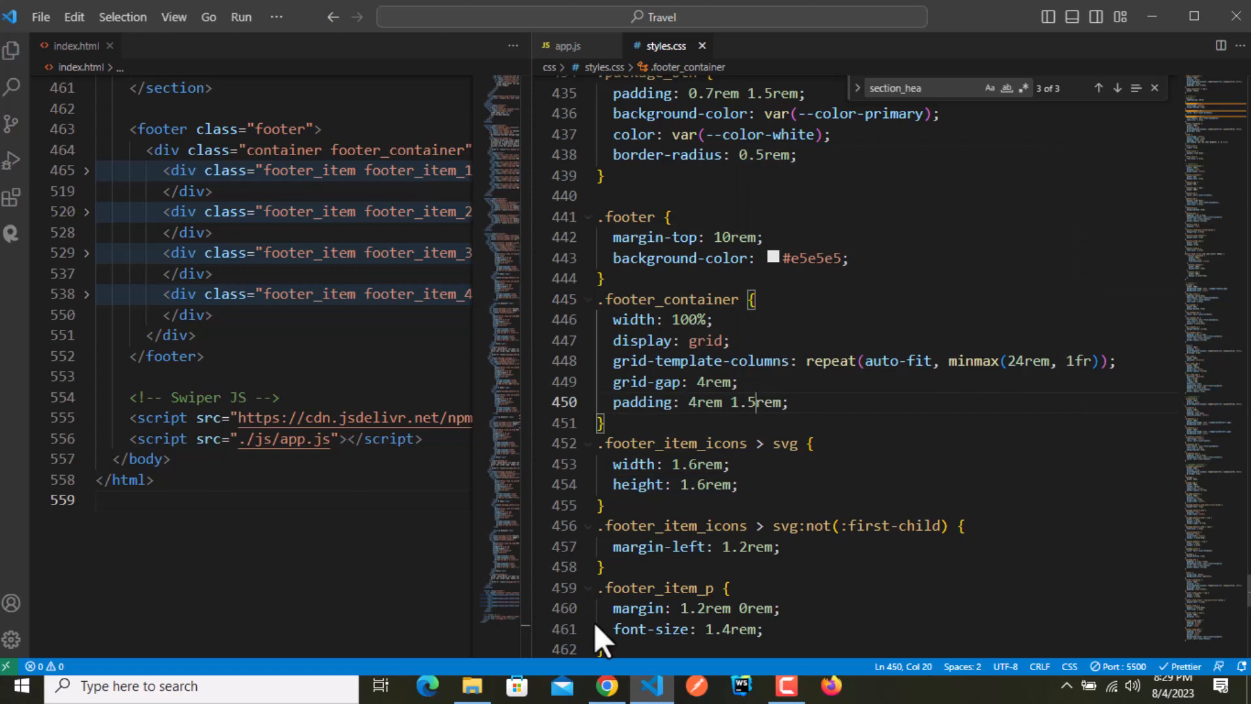
click(606, 686)
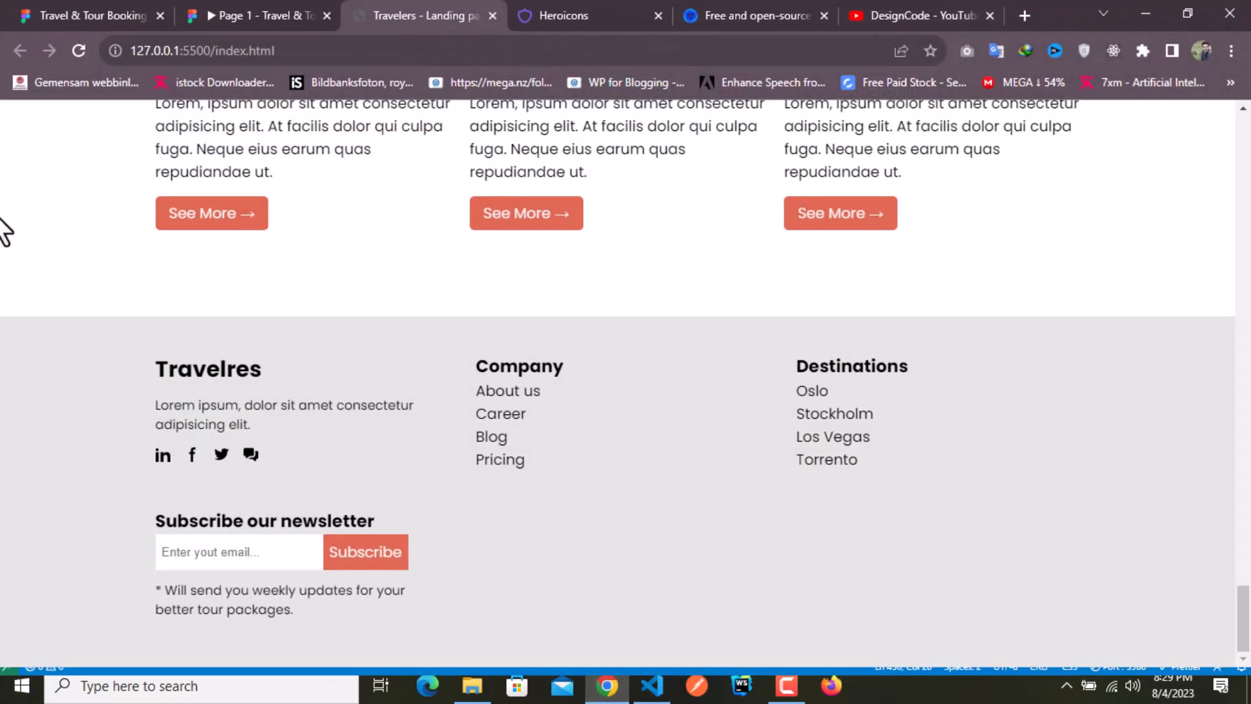
click(652, 686)
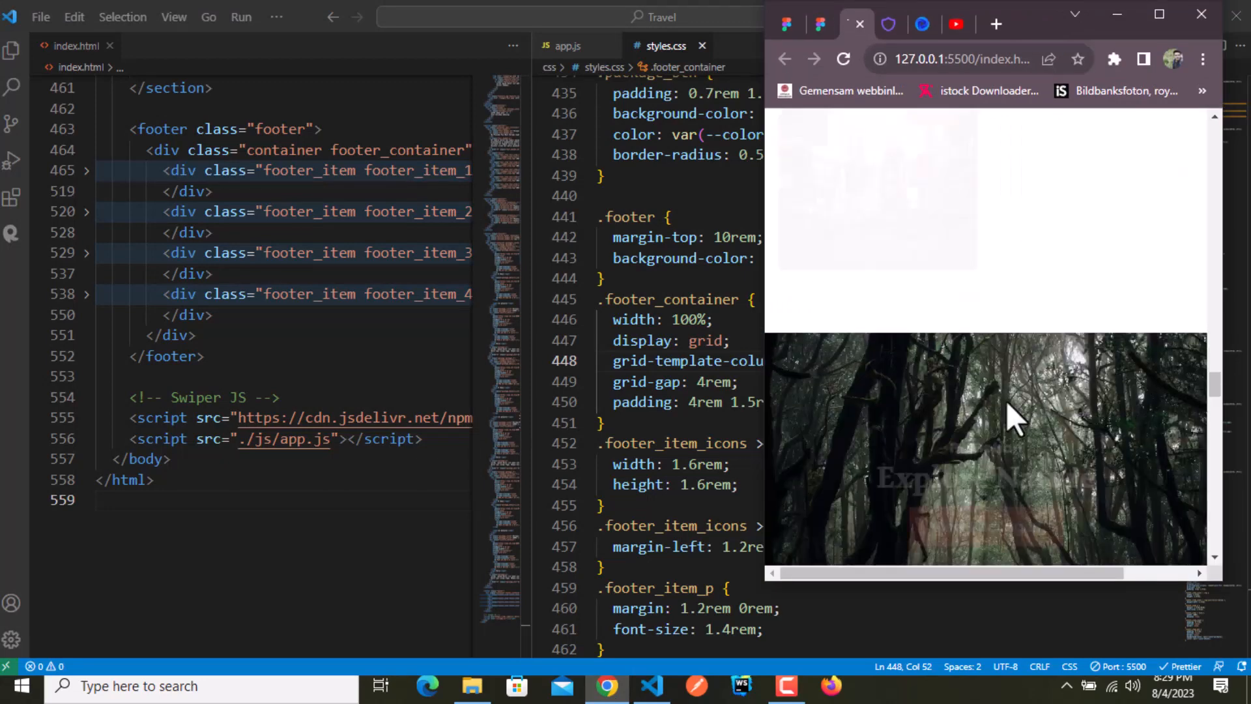
scroll(down, 3)
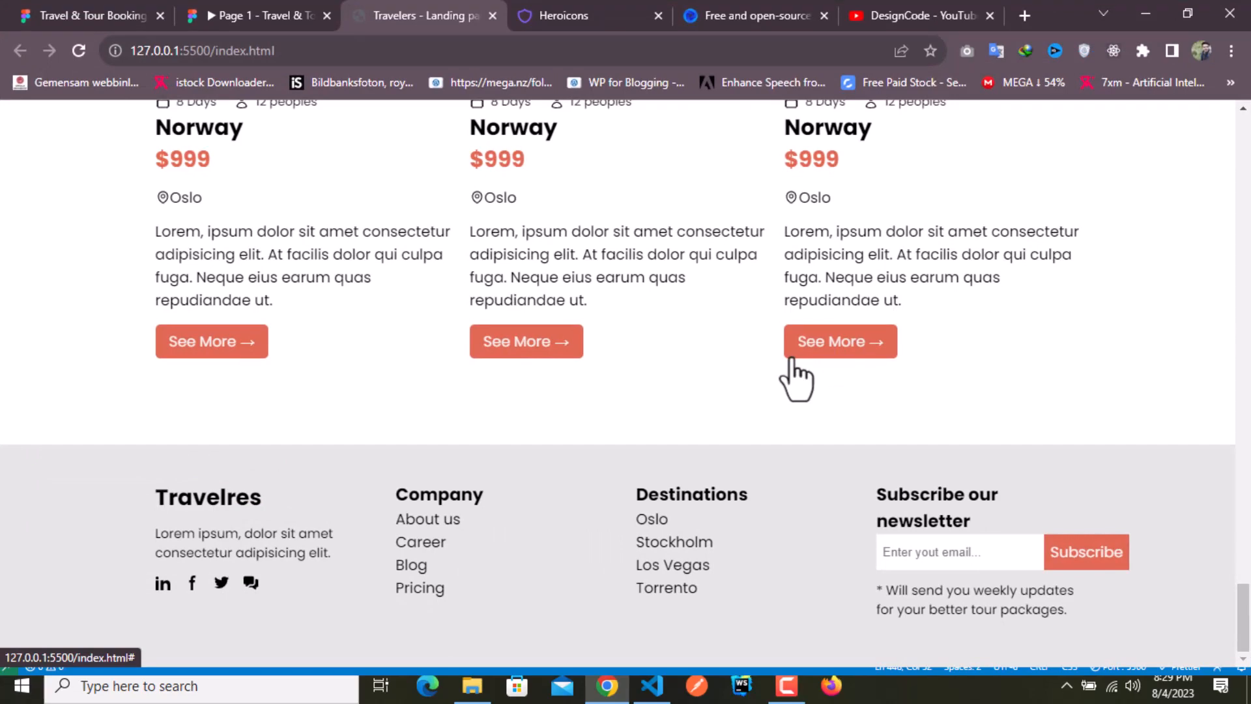
mouse_move(777, 567)
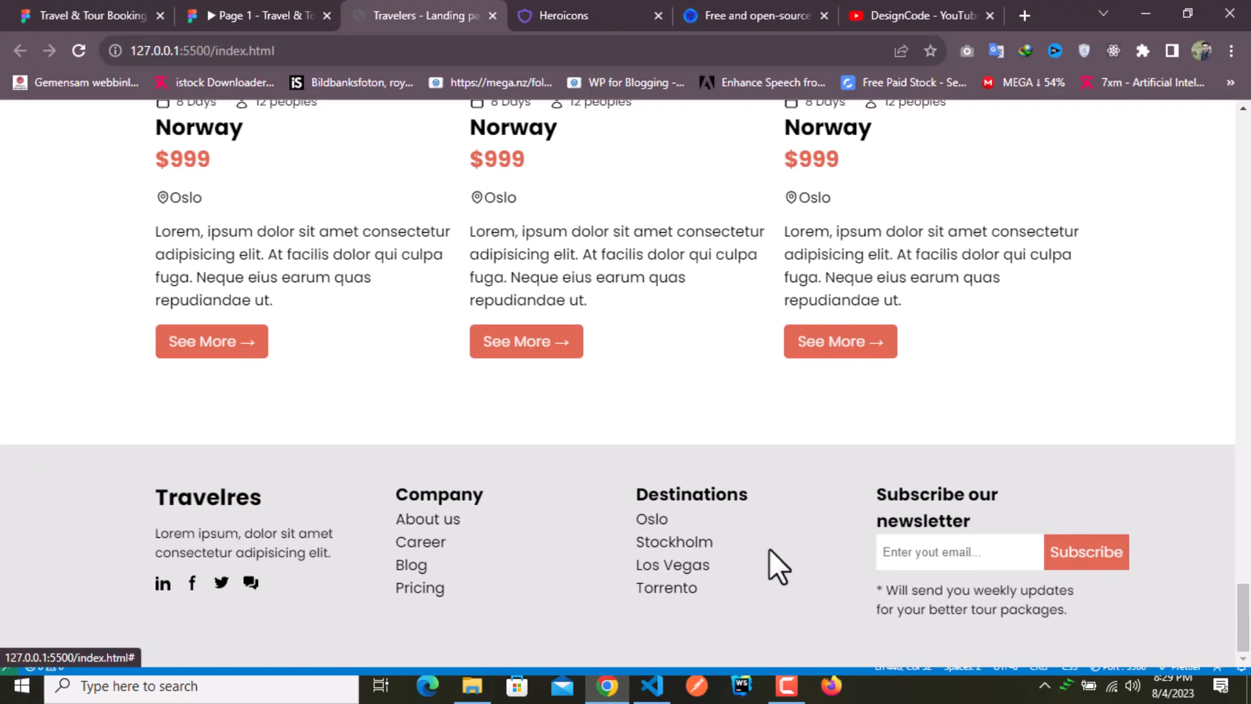
mouse_move(789, 631)
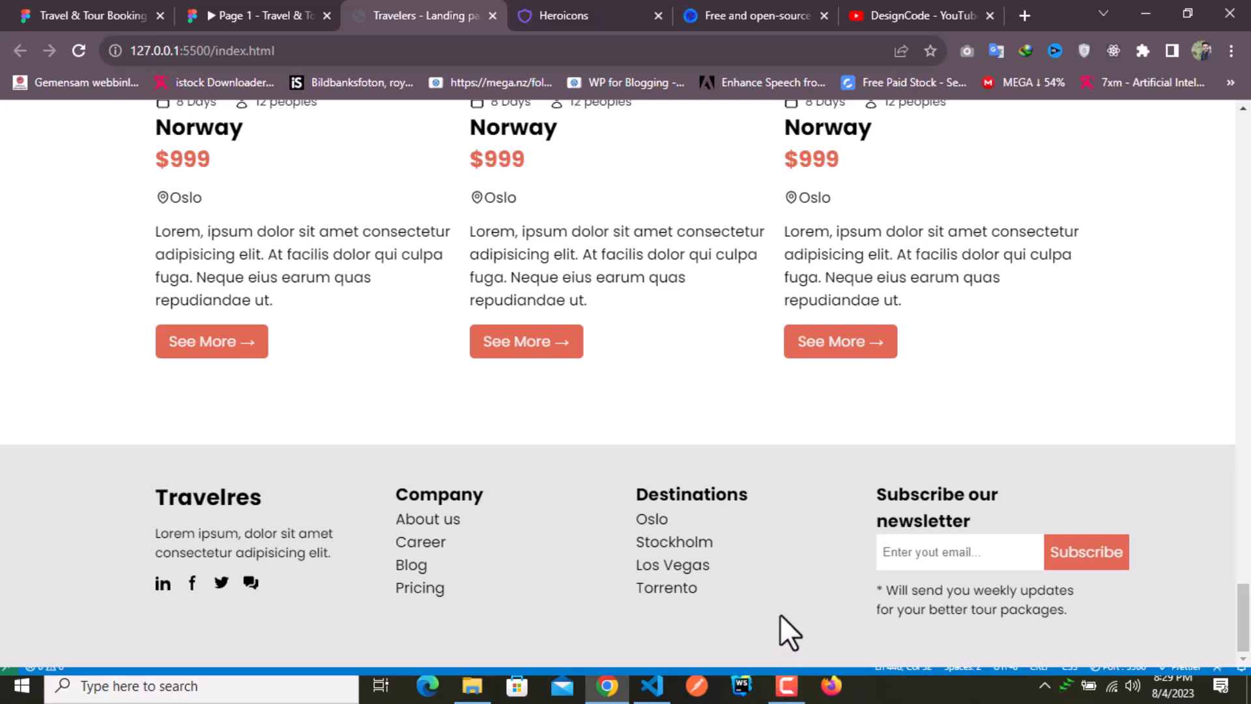